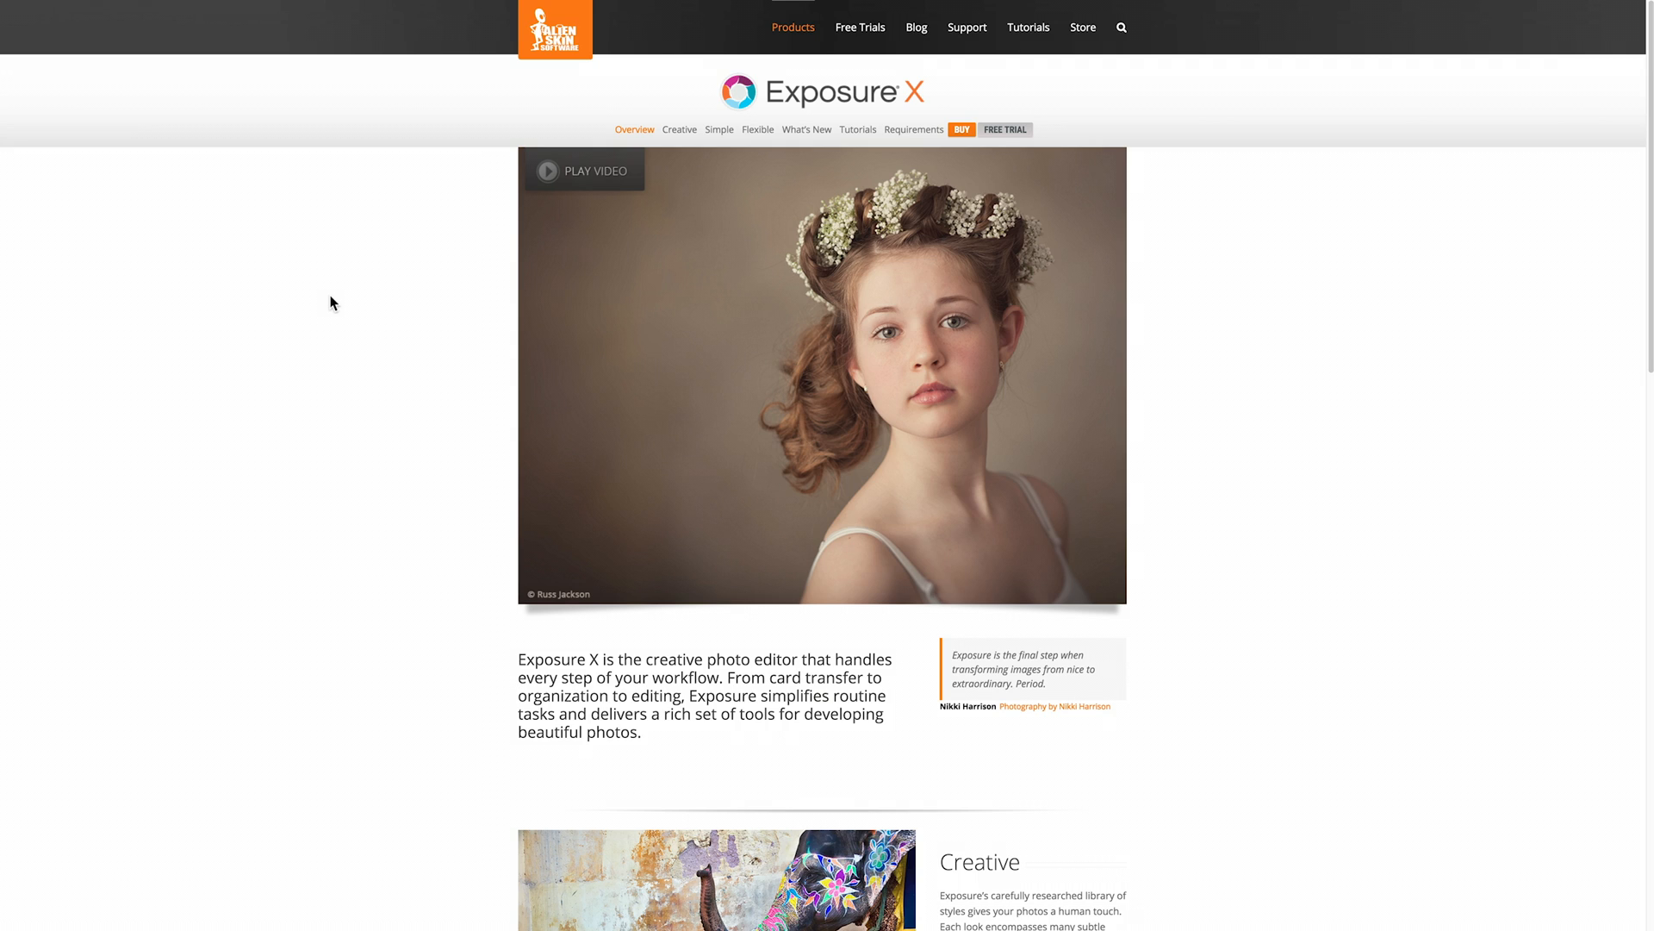
mouse_move(881, 96)
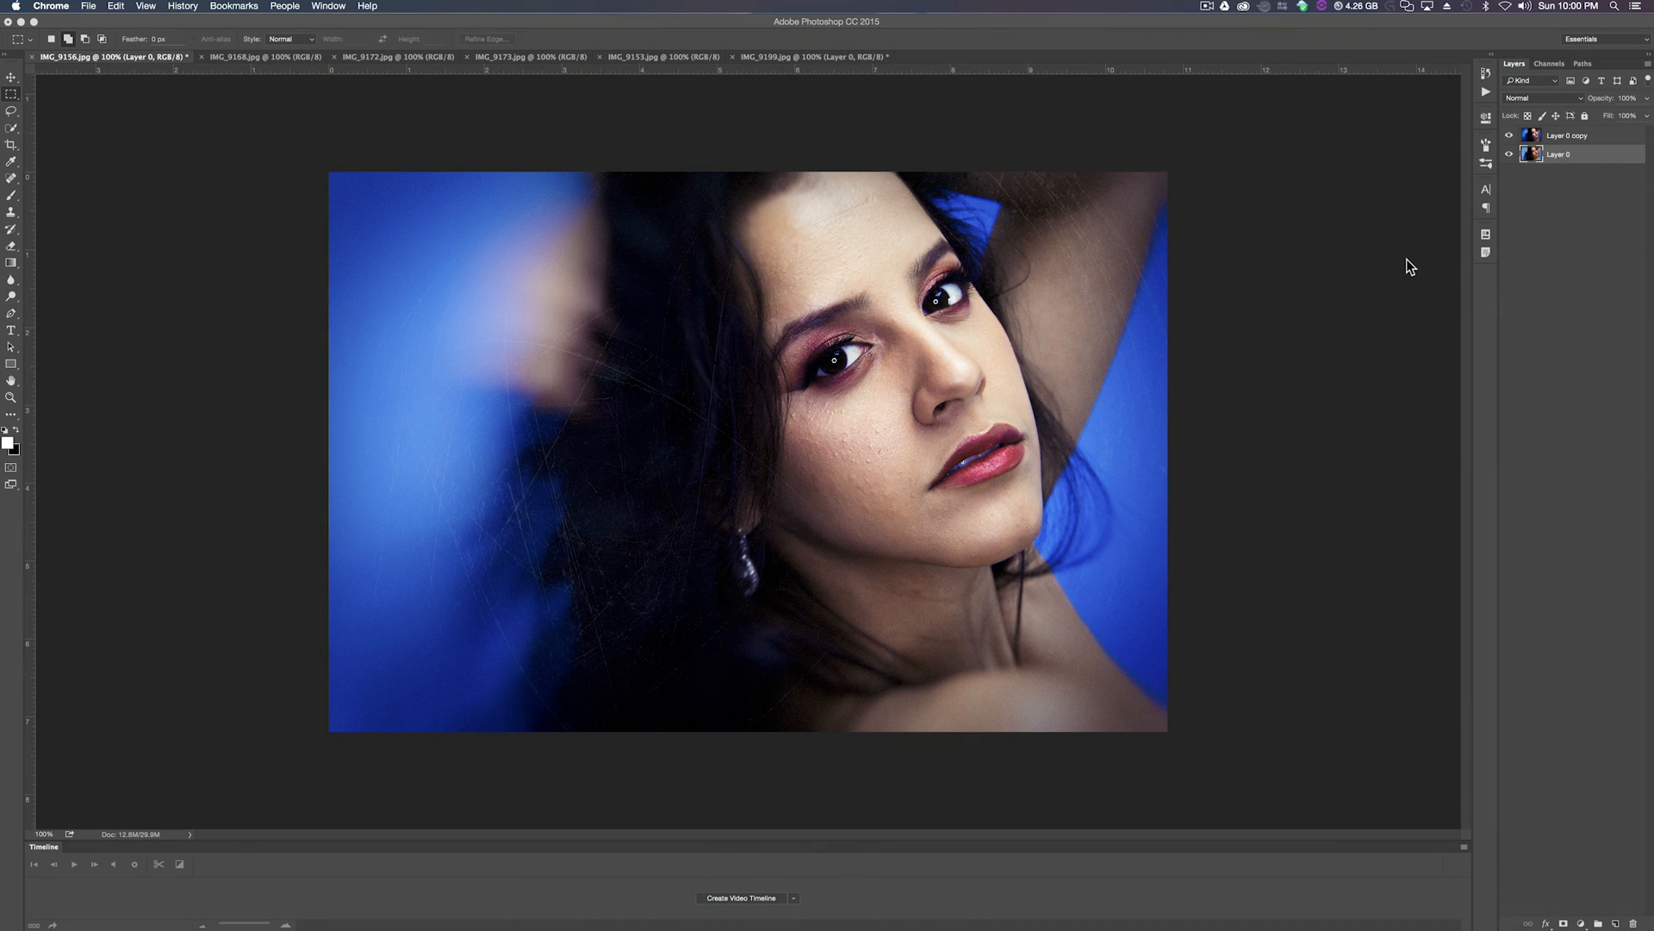
mouse_move(1022, 297)
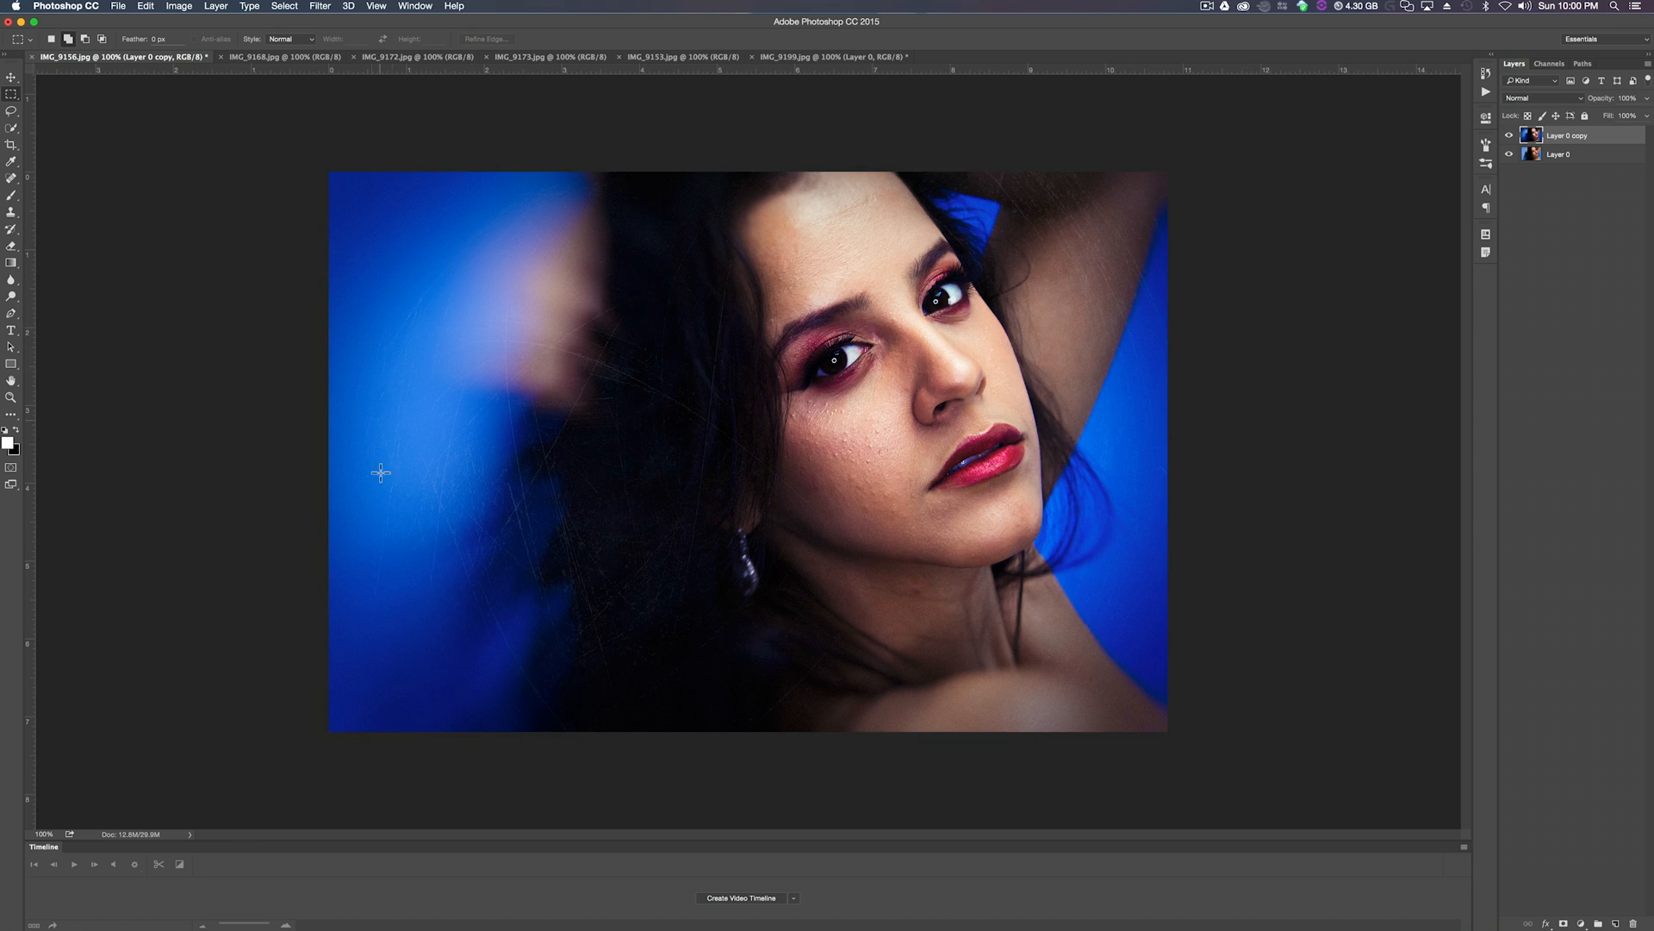
mouse_move(1074, 237)
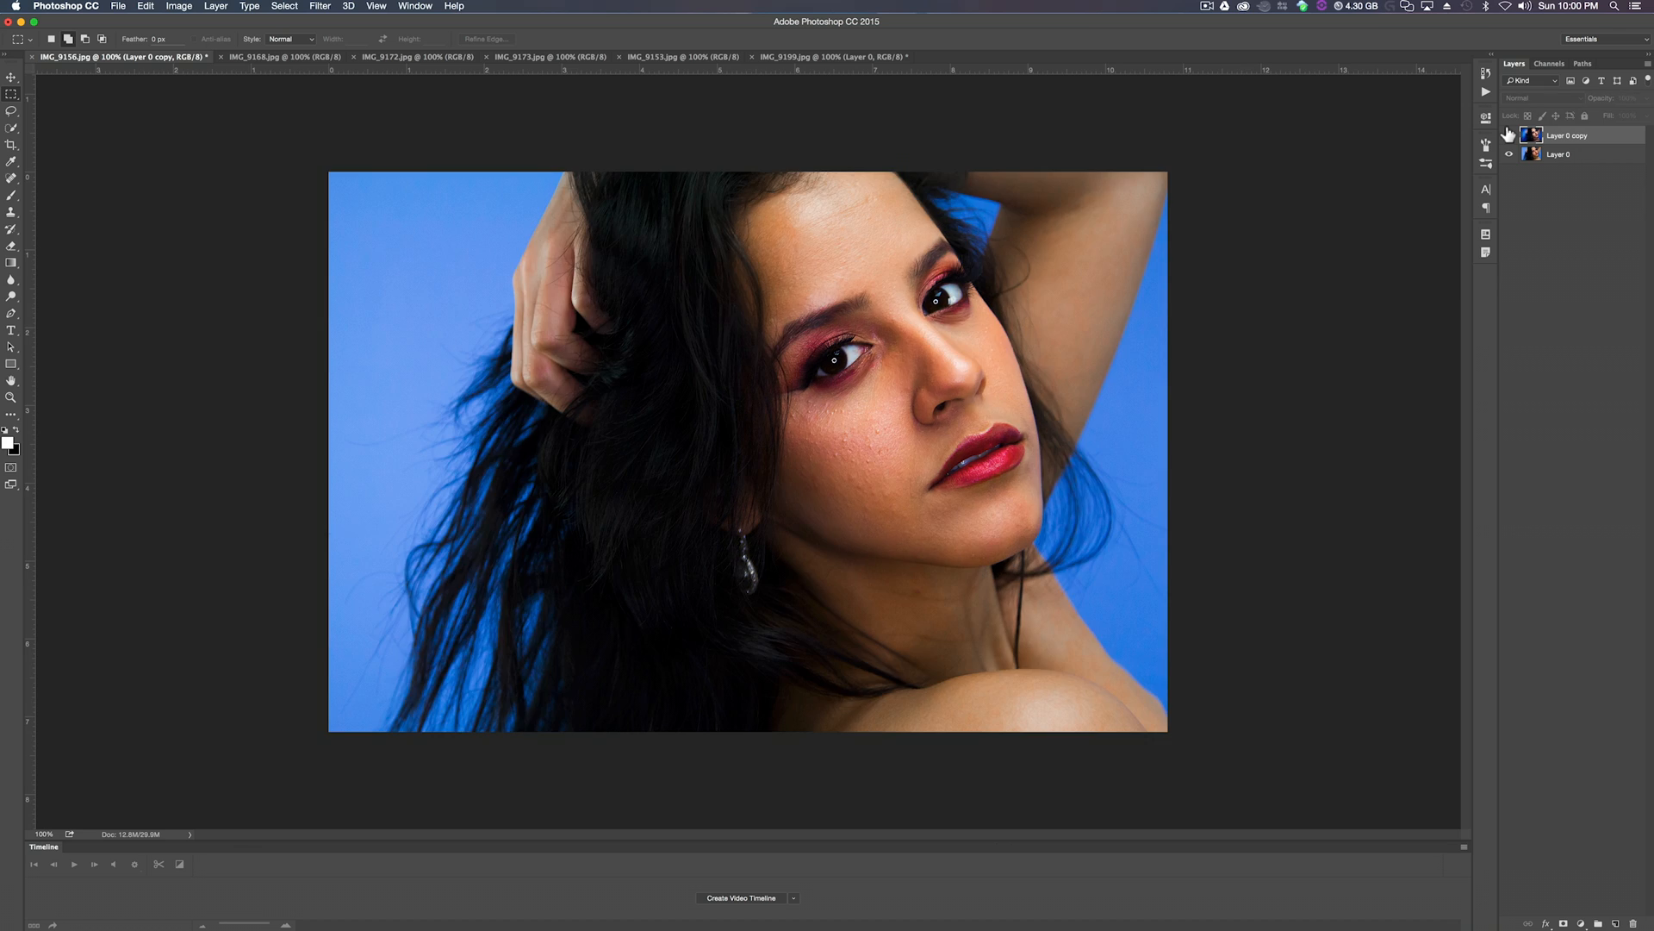
Toggle the Layer 0 copy visibility and browse the other open photo documents (IMG_9172, IMG_9173).
click(1566, 153)
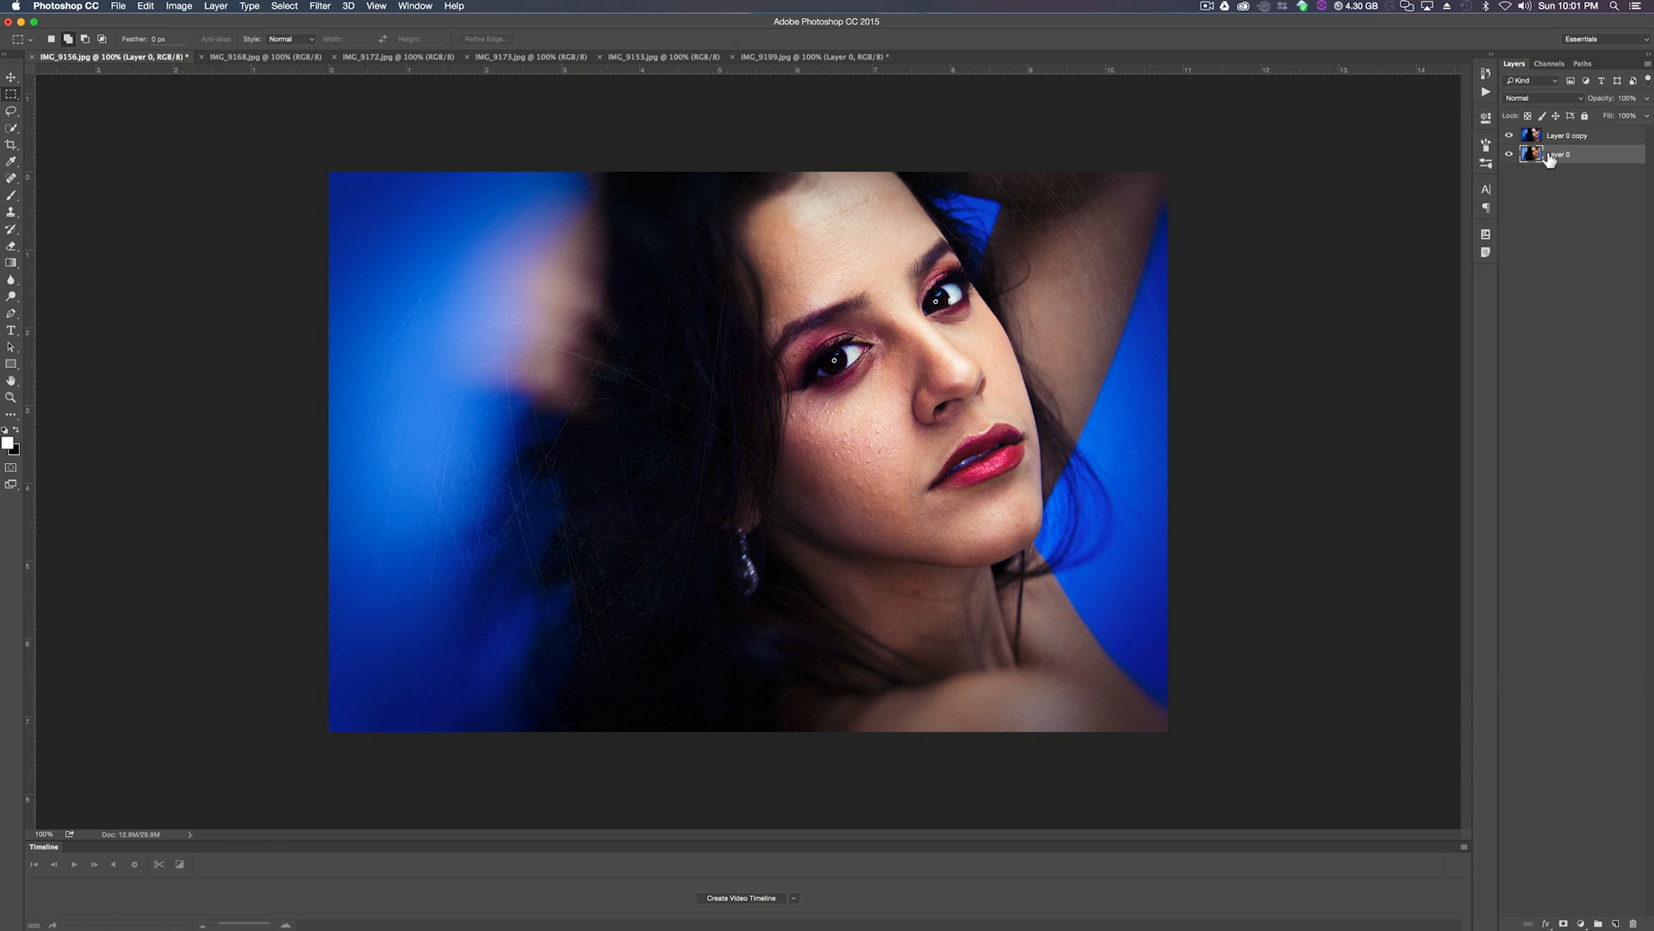
mouse_move(1483, 148)
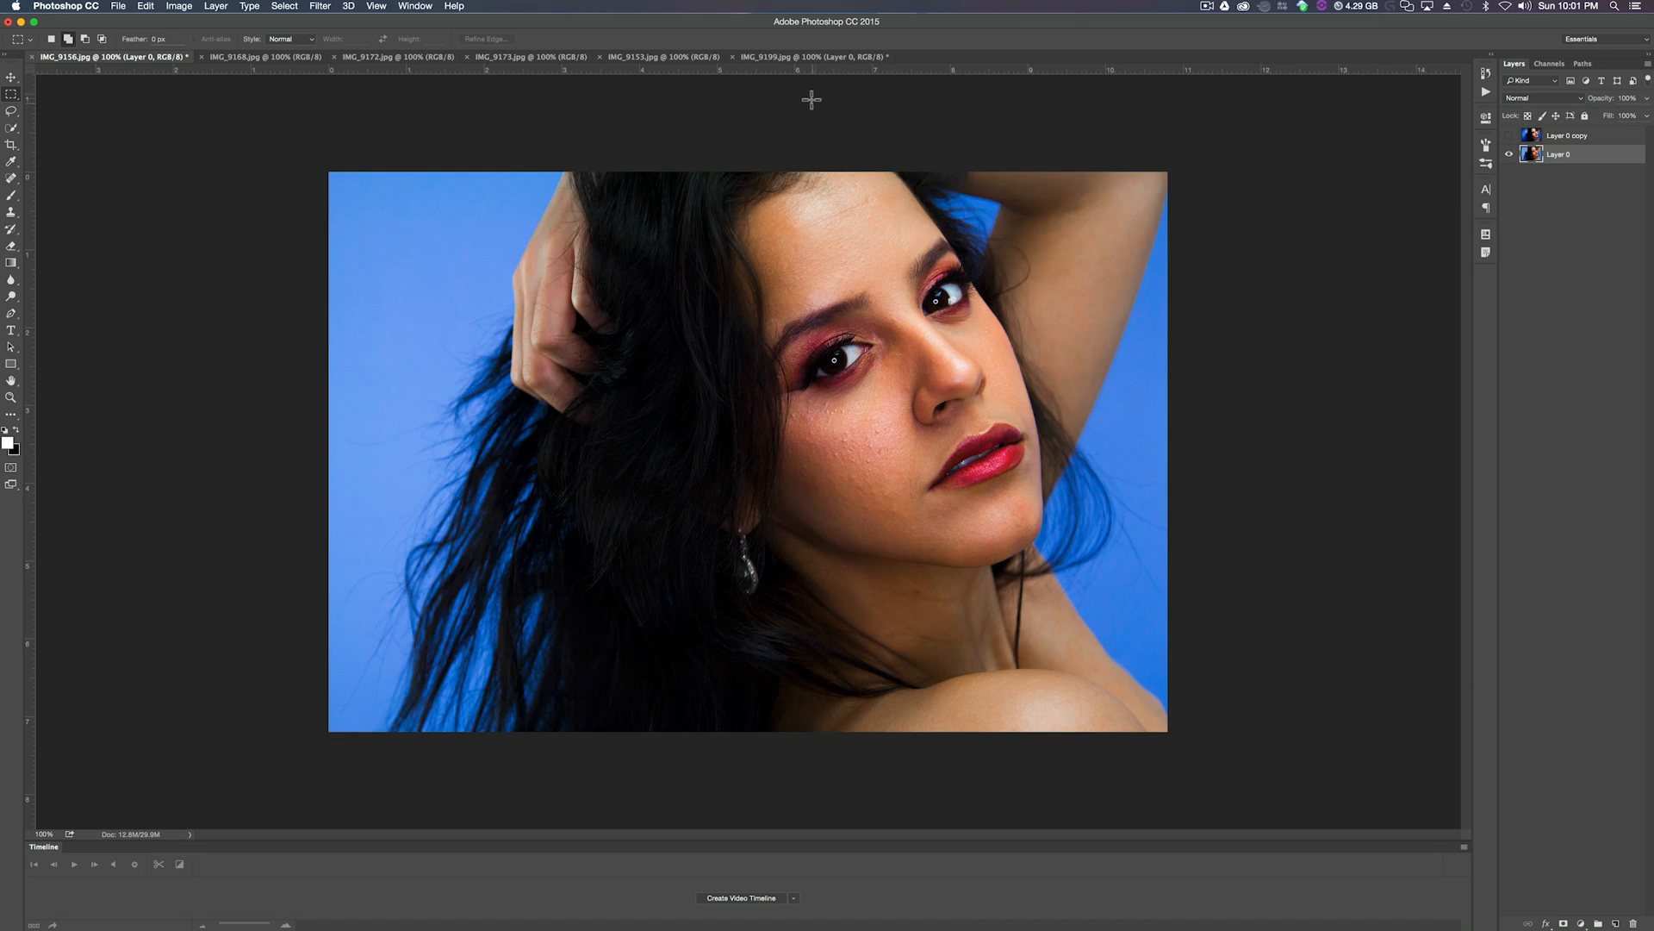
click(397, 55)
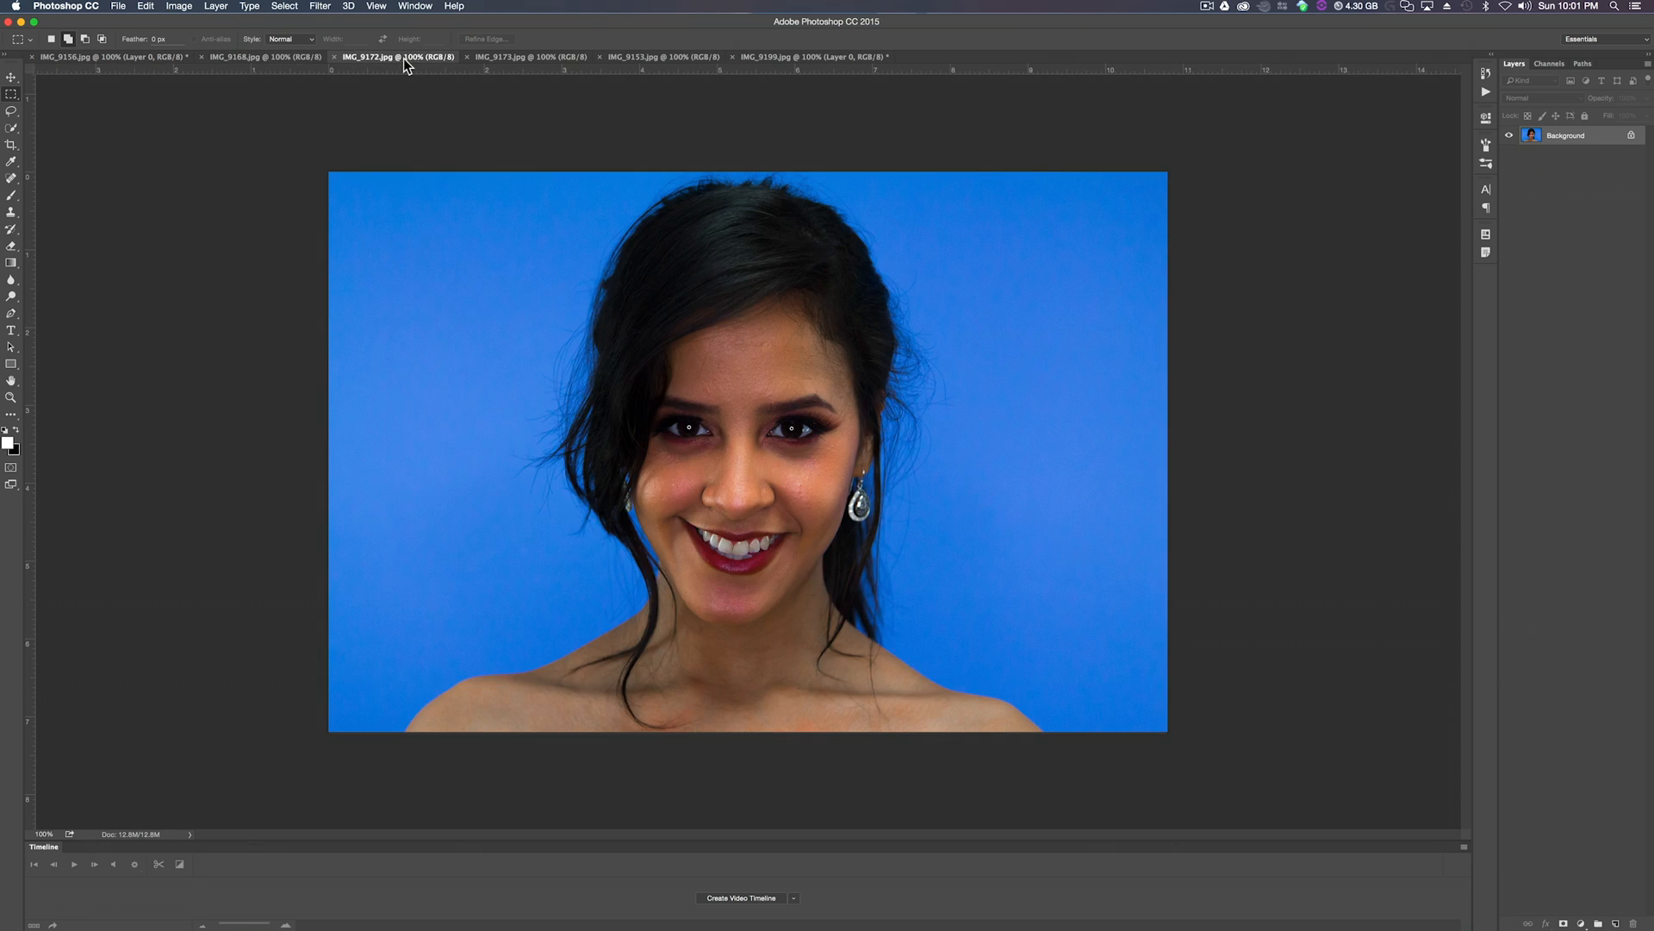
click(531, 56)
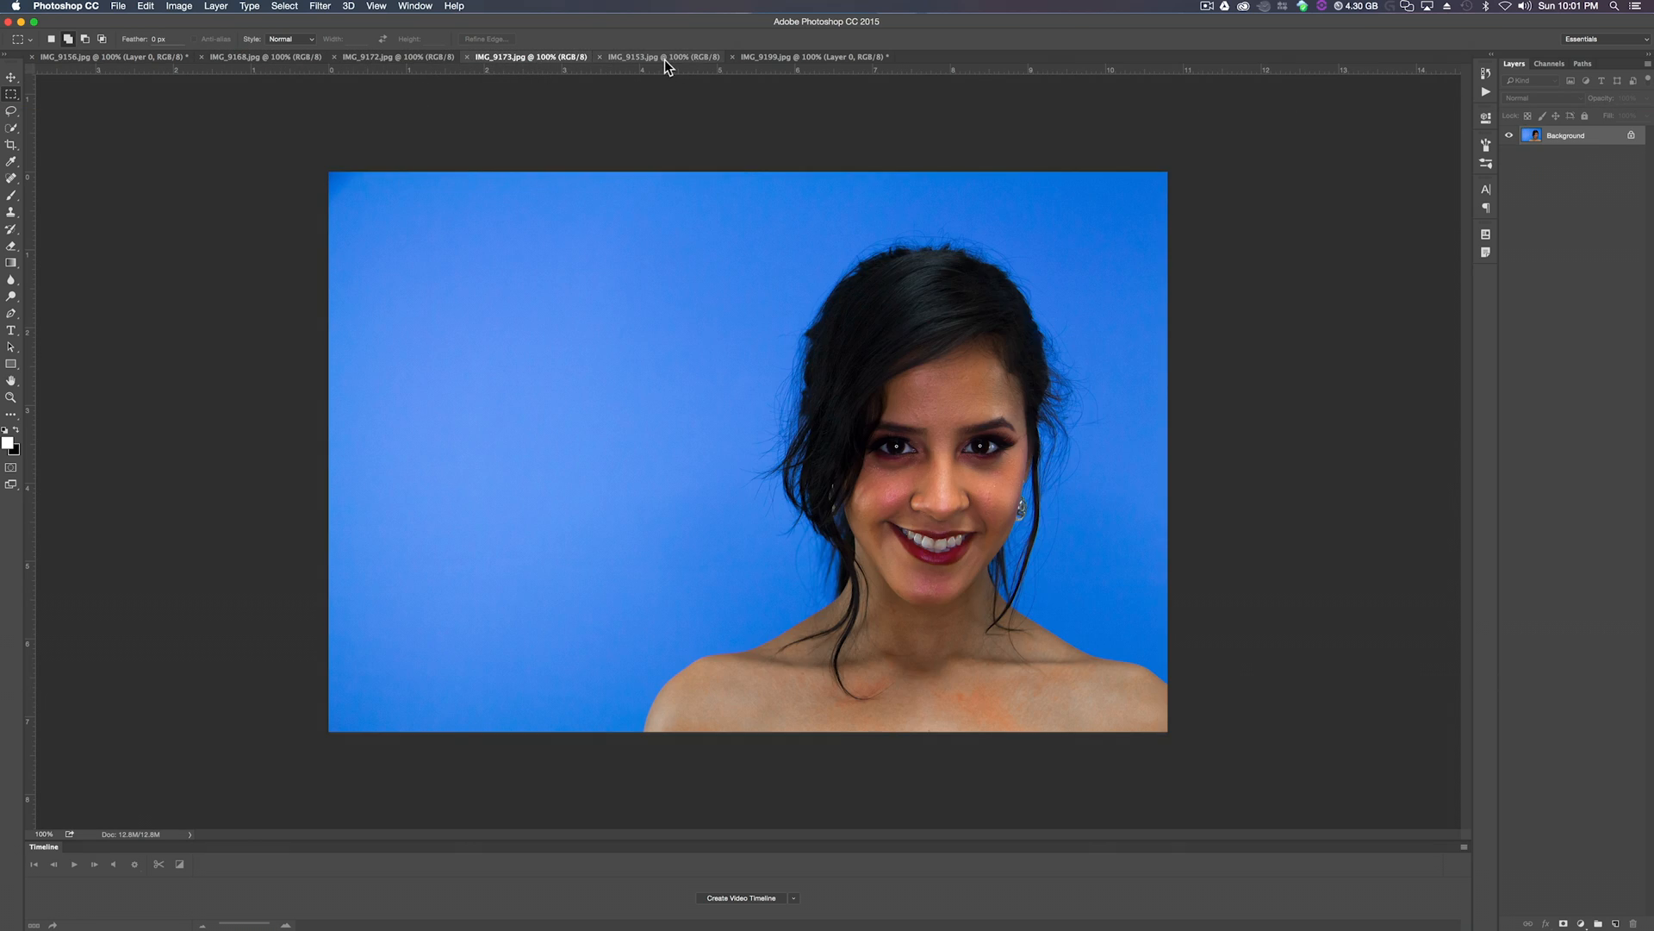
click(811, 55)
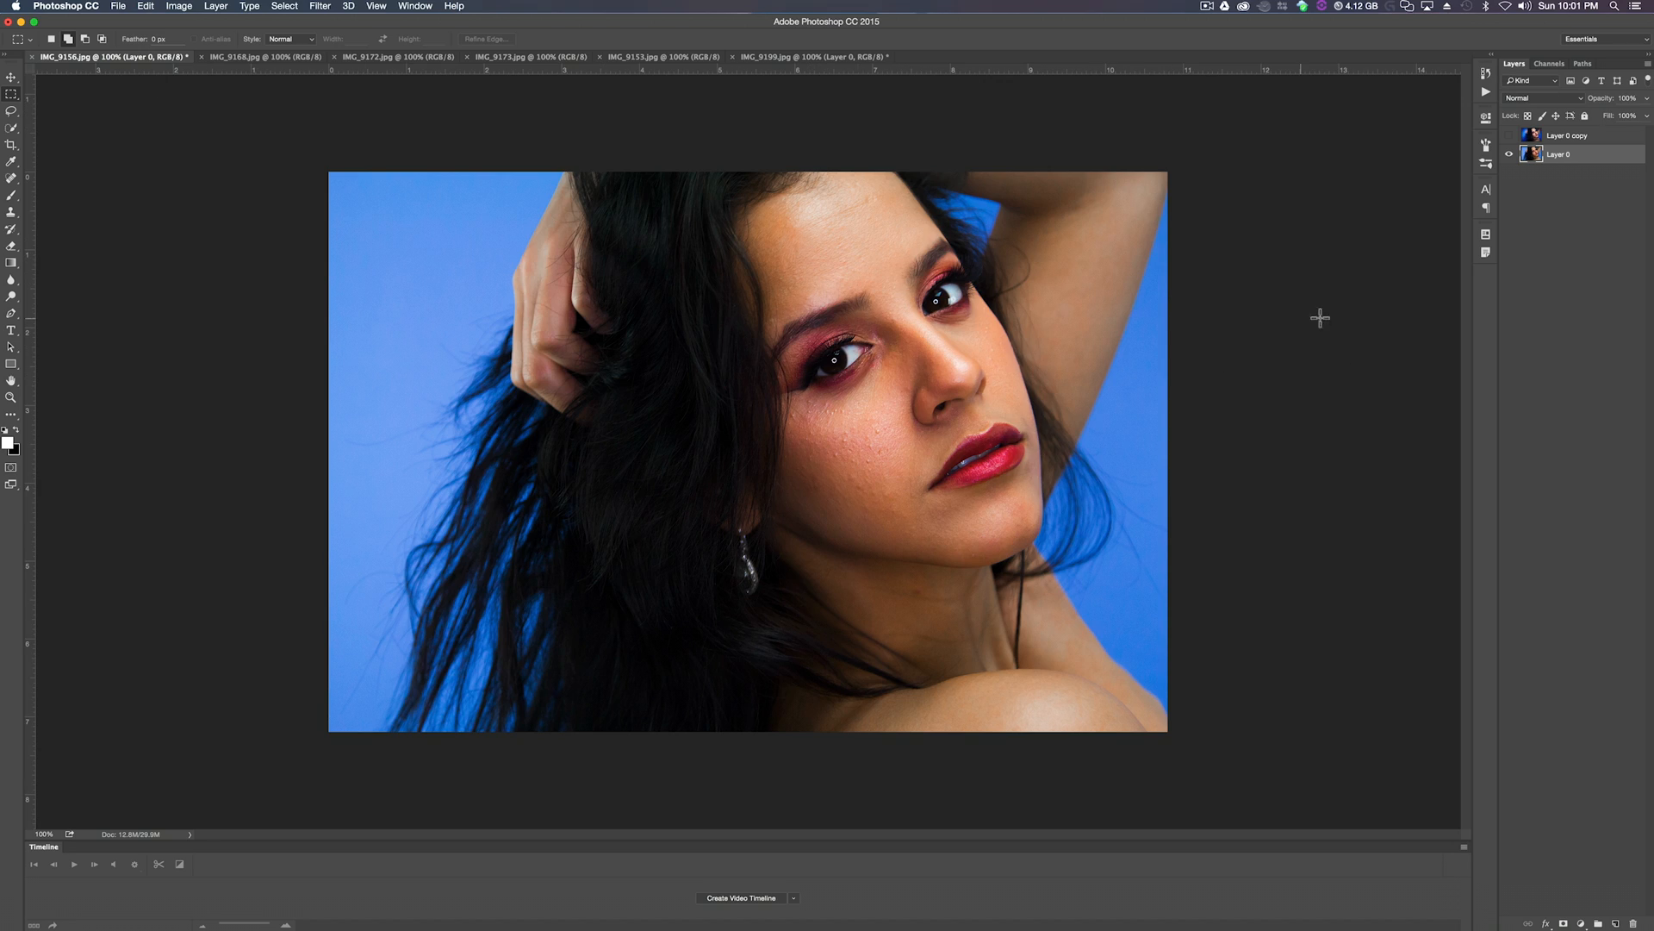
mouse_move(672, 195)
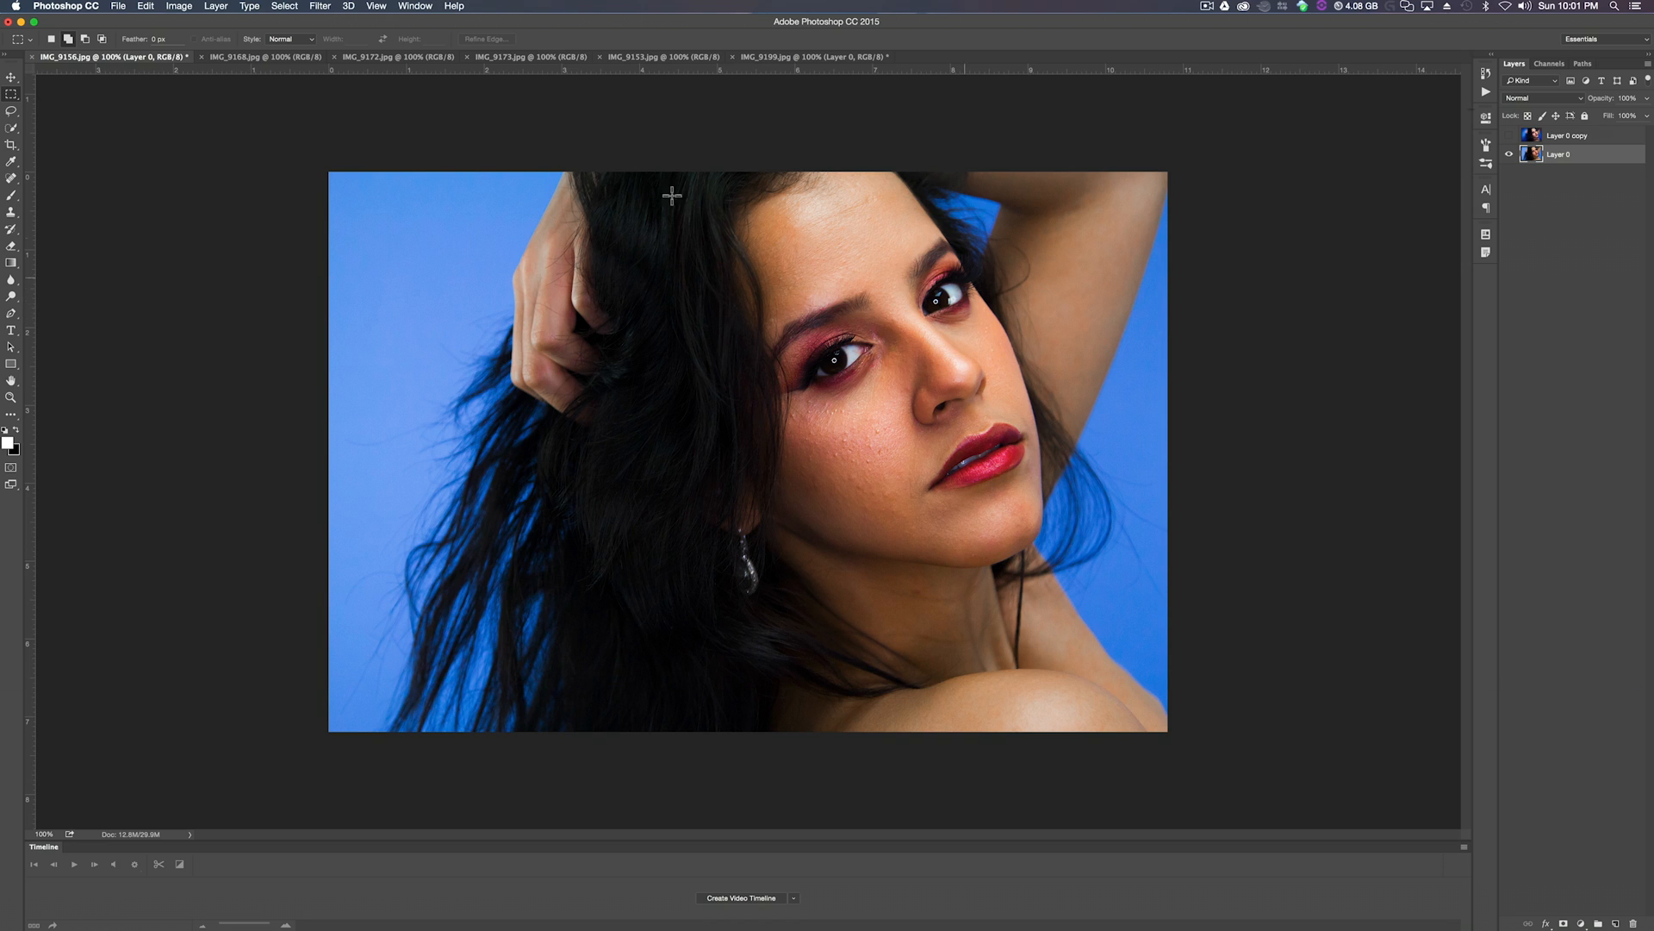
Launch Filter > Alien Skin > Exposure X on the layer and enlarge the editor window.
click(321, 6)
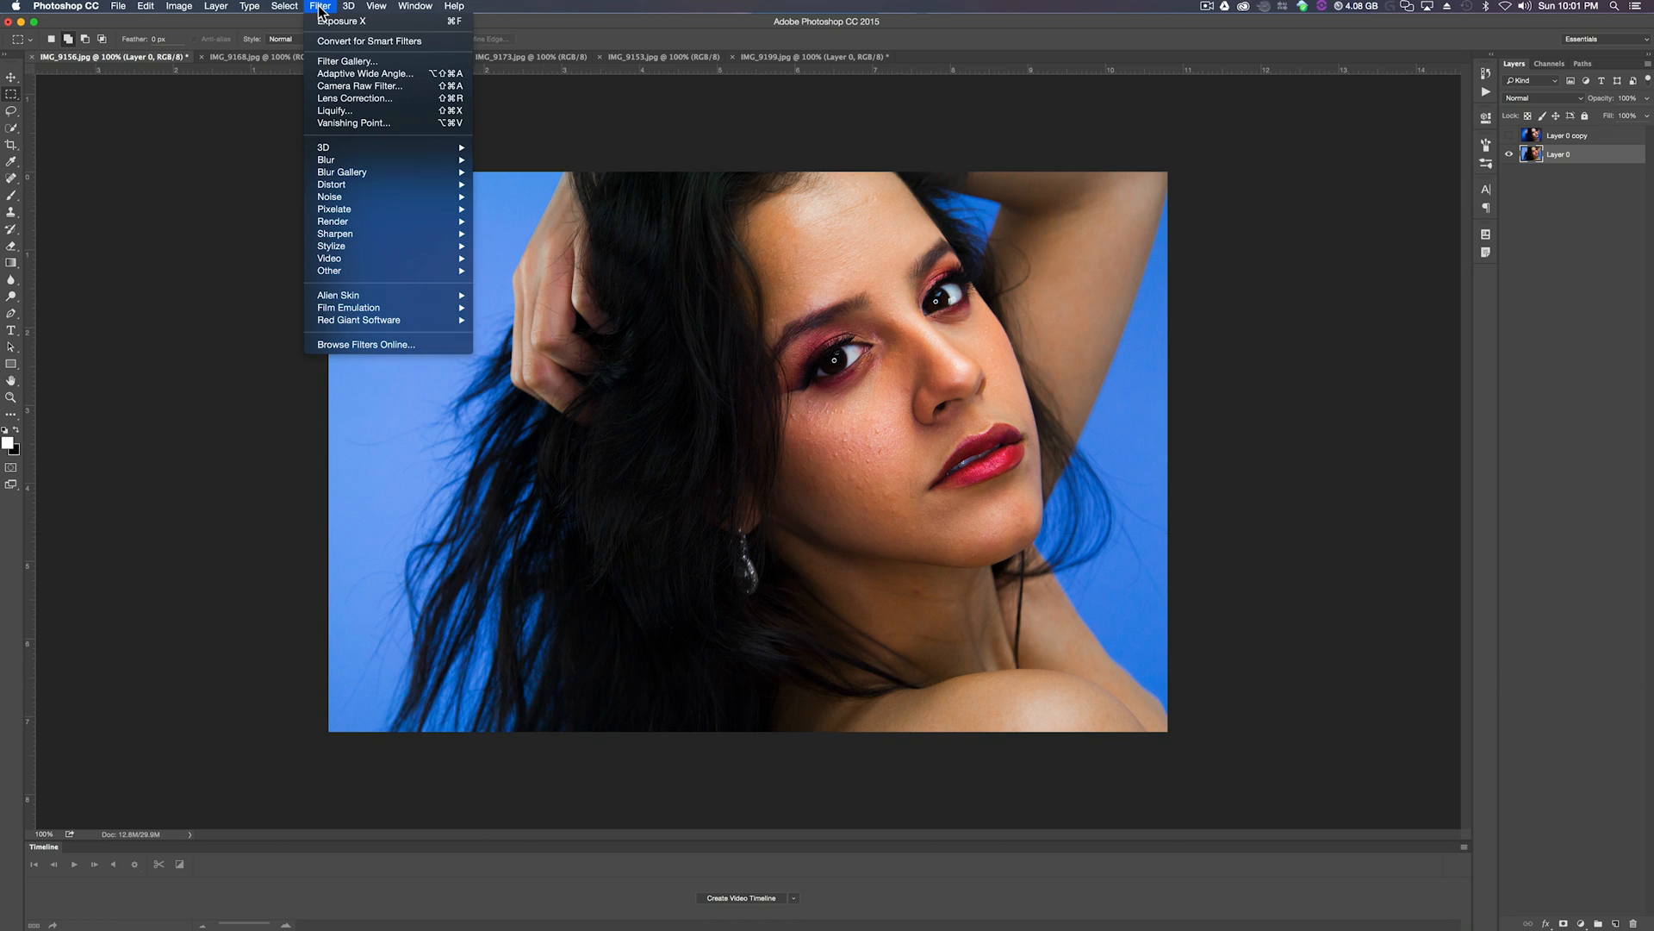
mouse_move(337, 294)
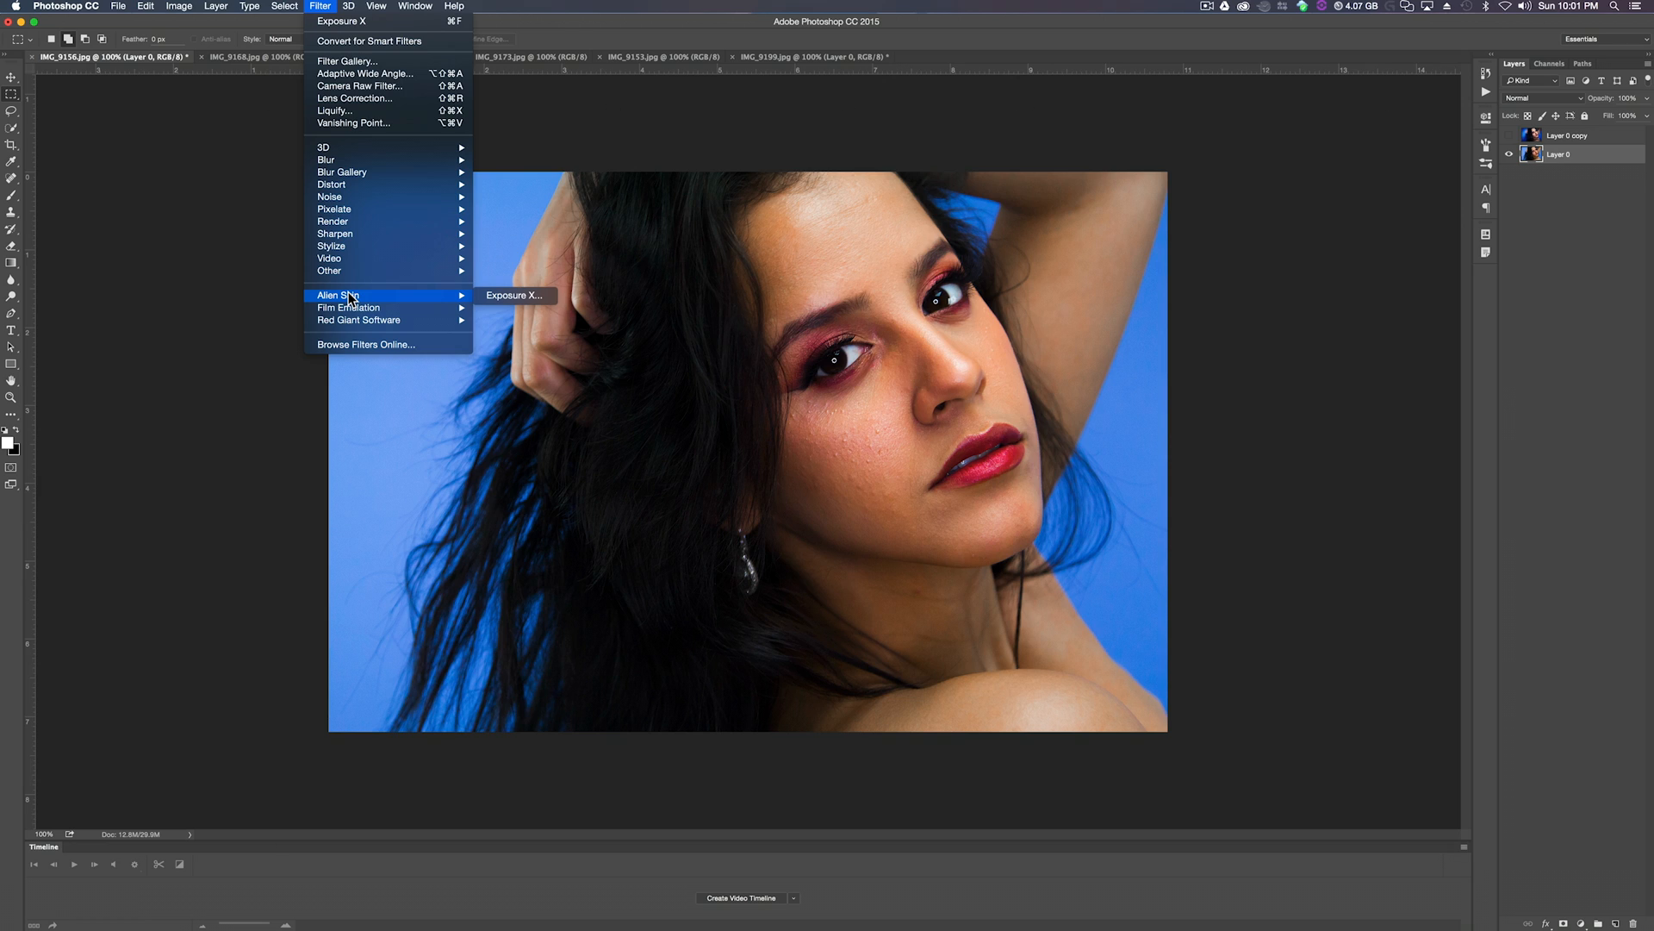
click(514, 295)
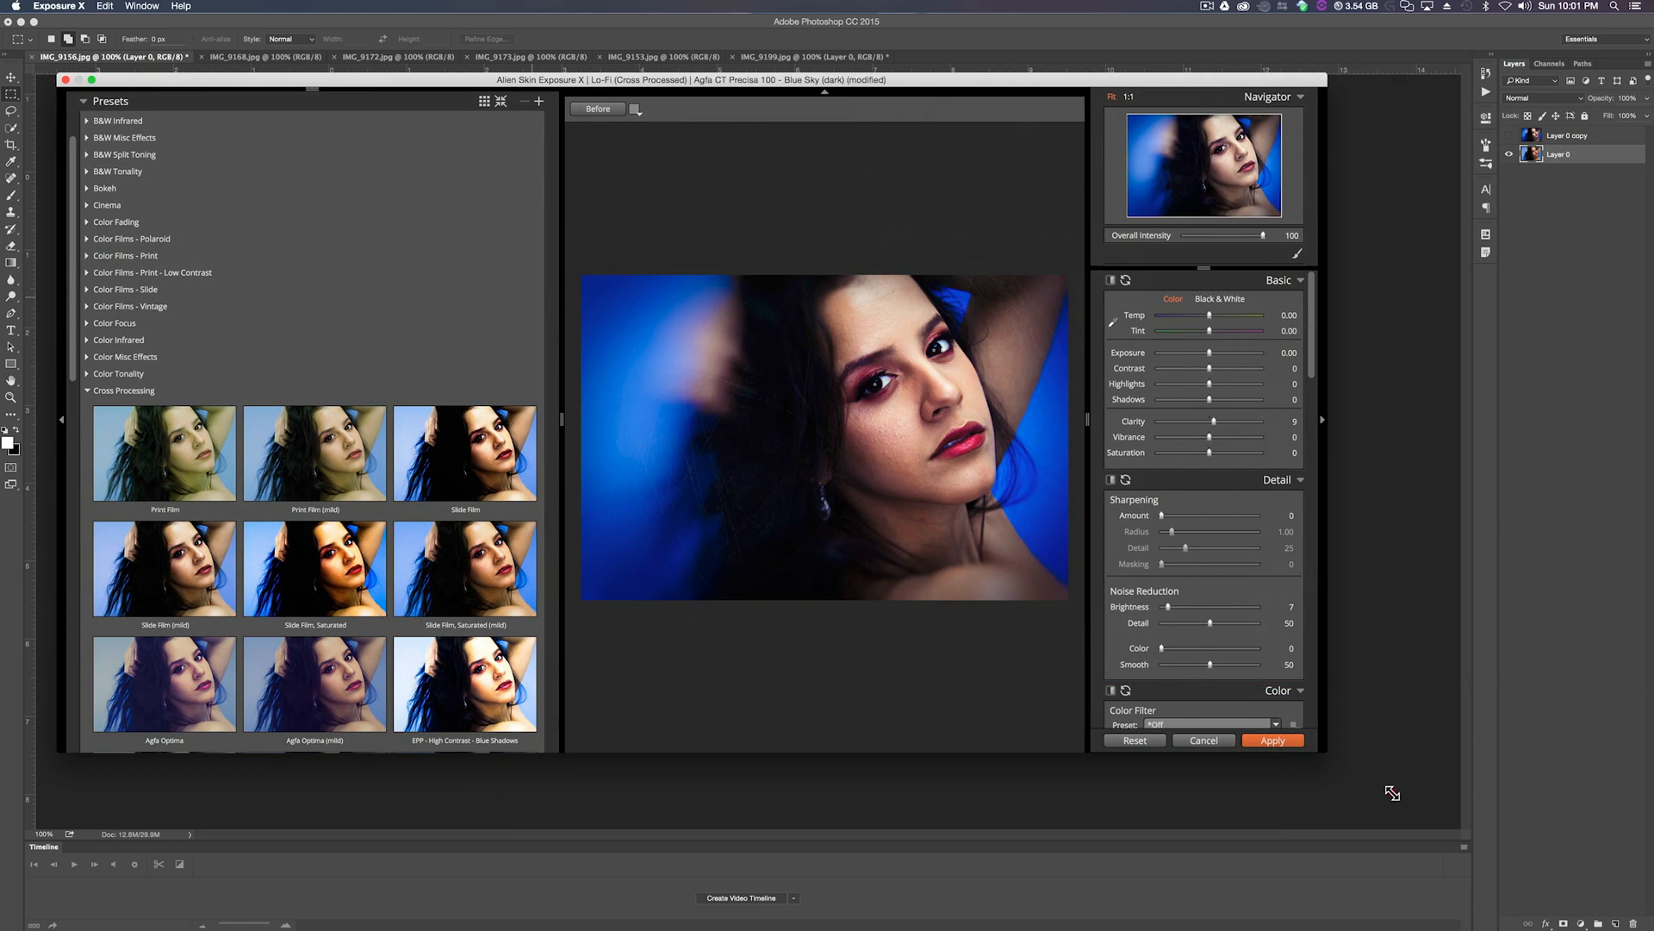
click(166, 451)
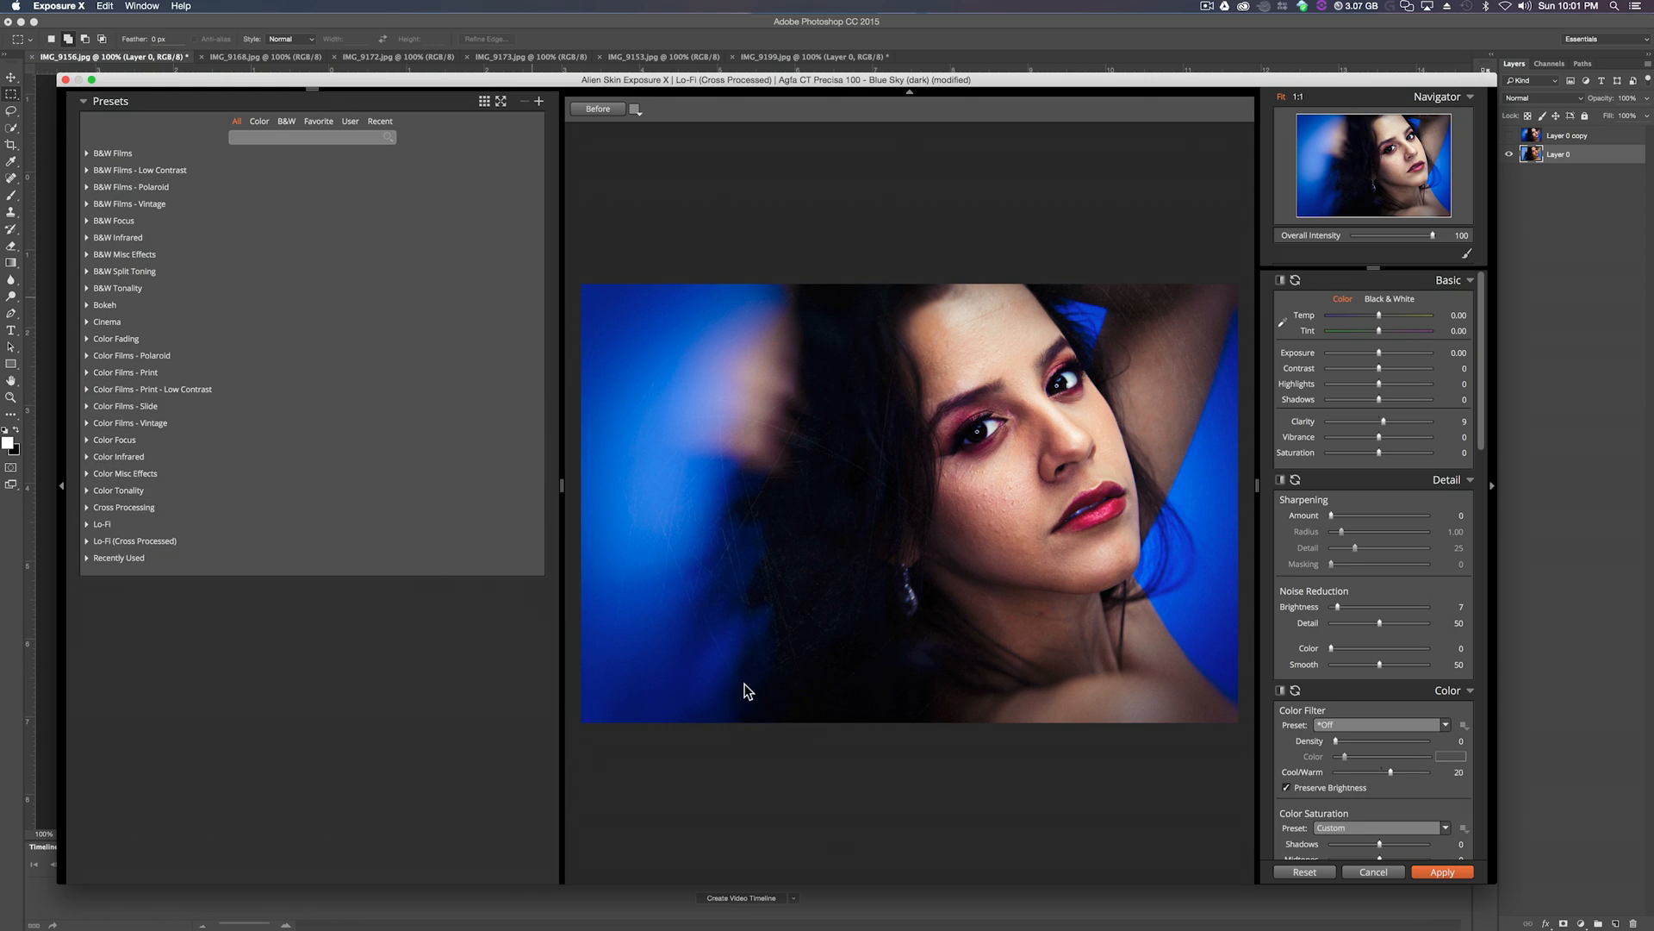
mouse_move(188, 534)
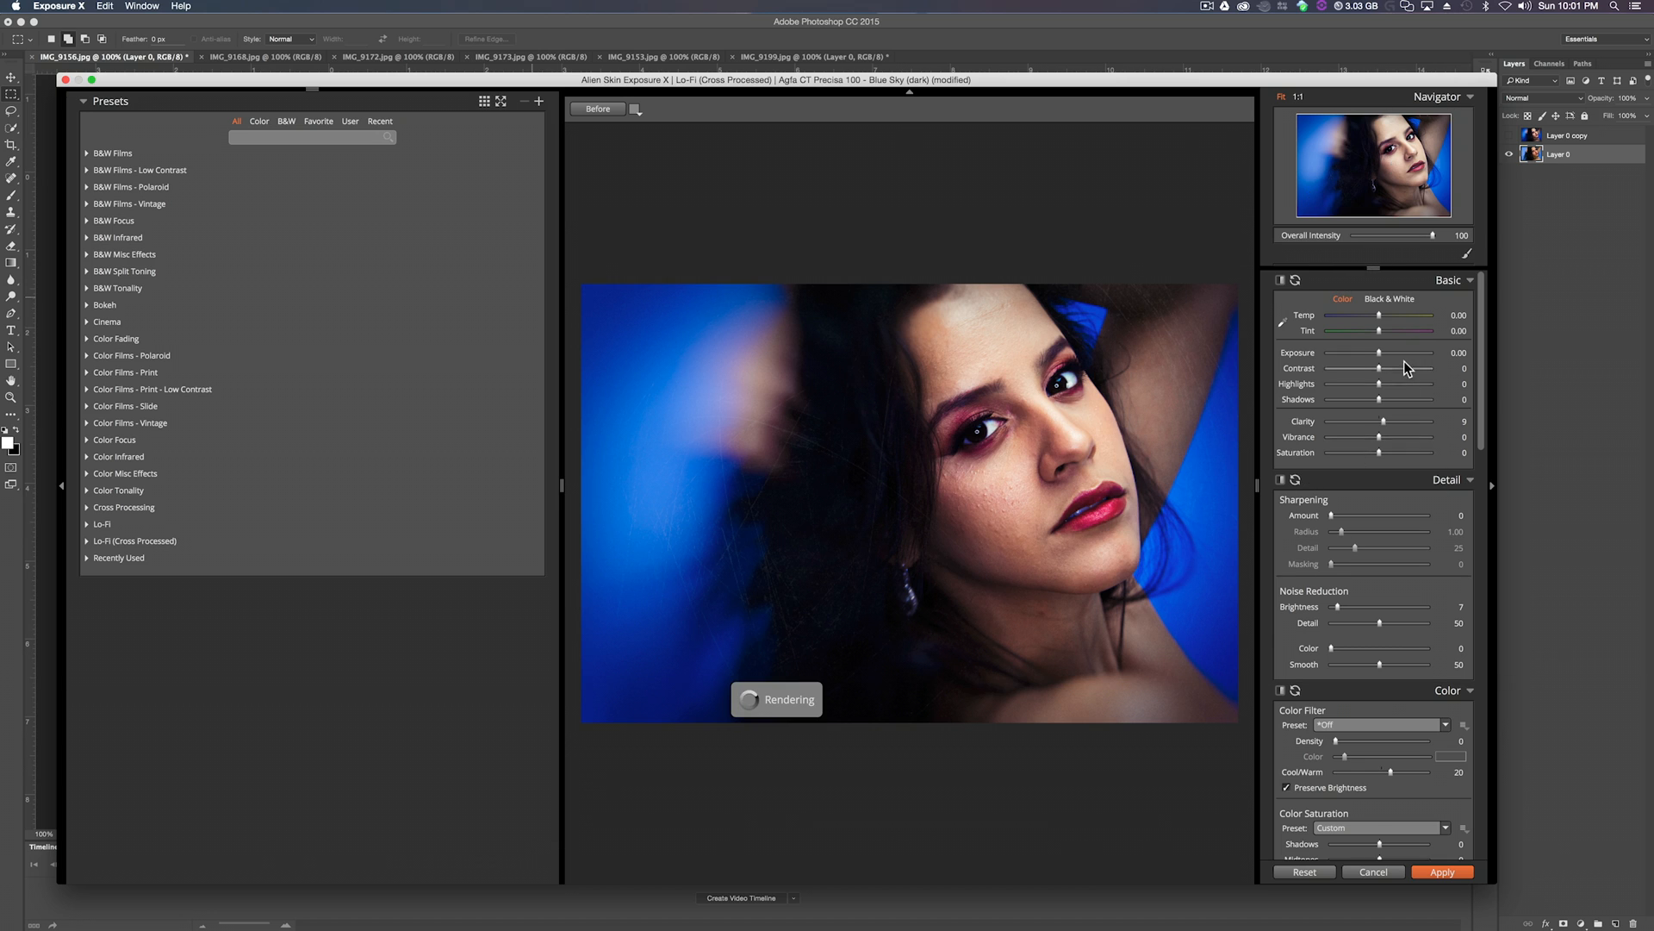
Scroll the preview and bring the Presets panel back open with its categories listed.
scroll(down, 3)
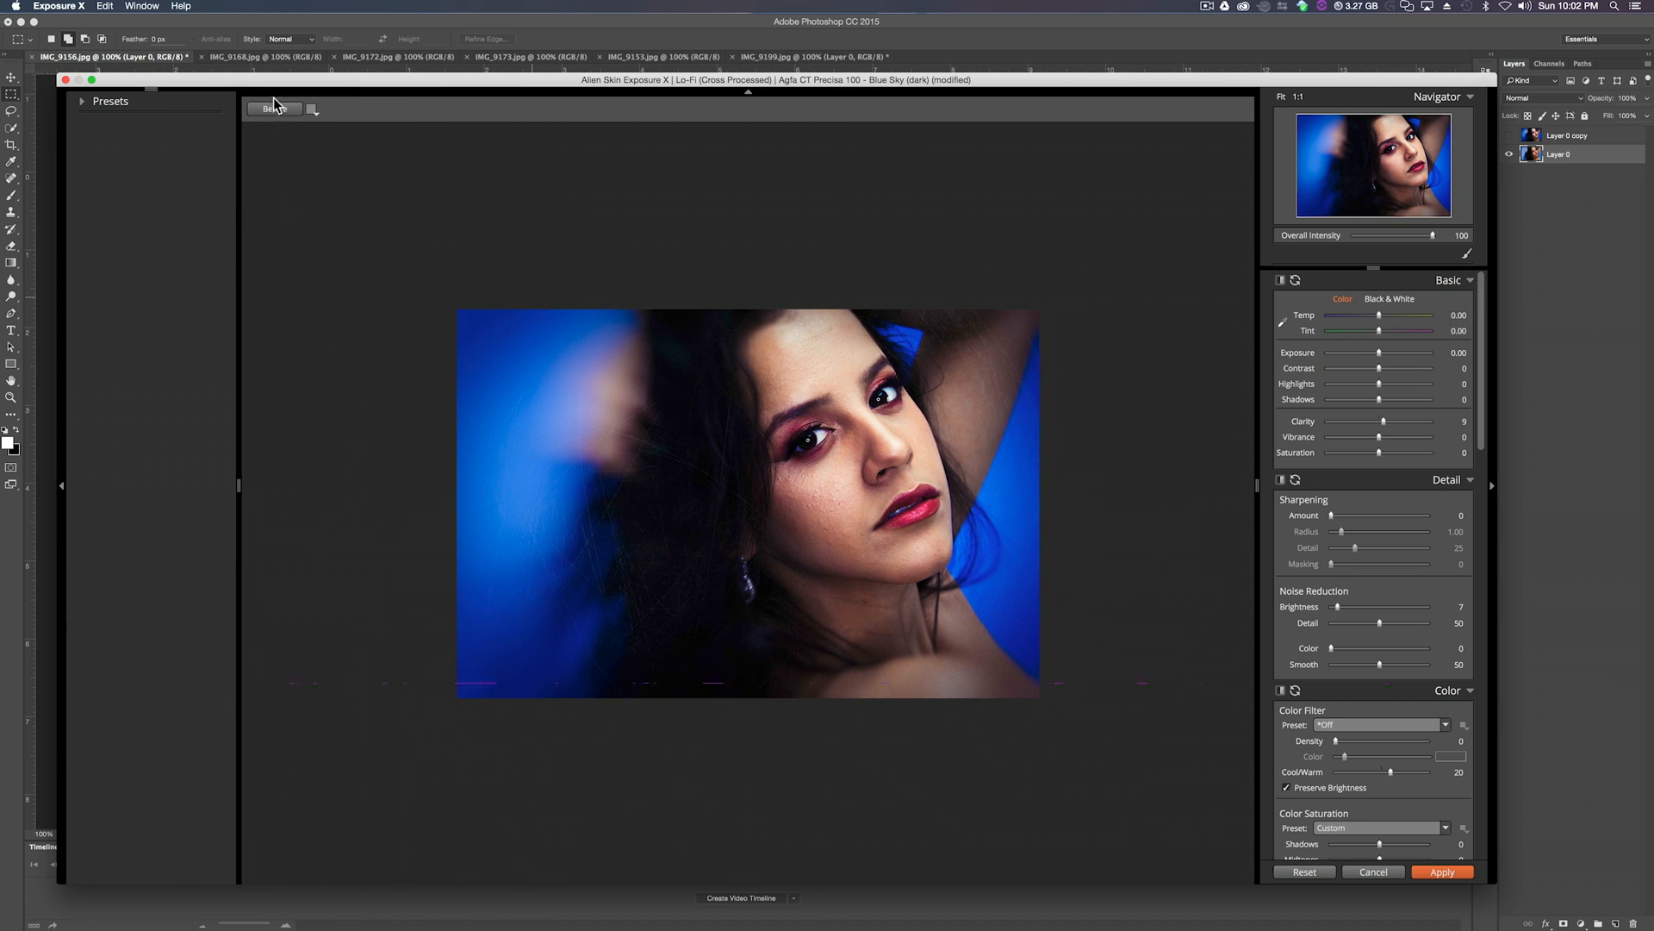
click(274, 109)
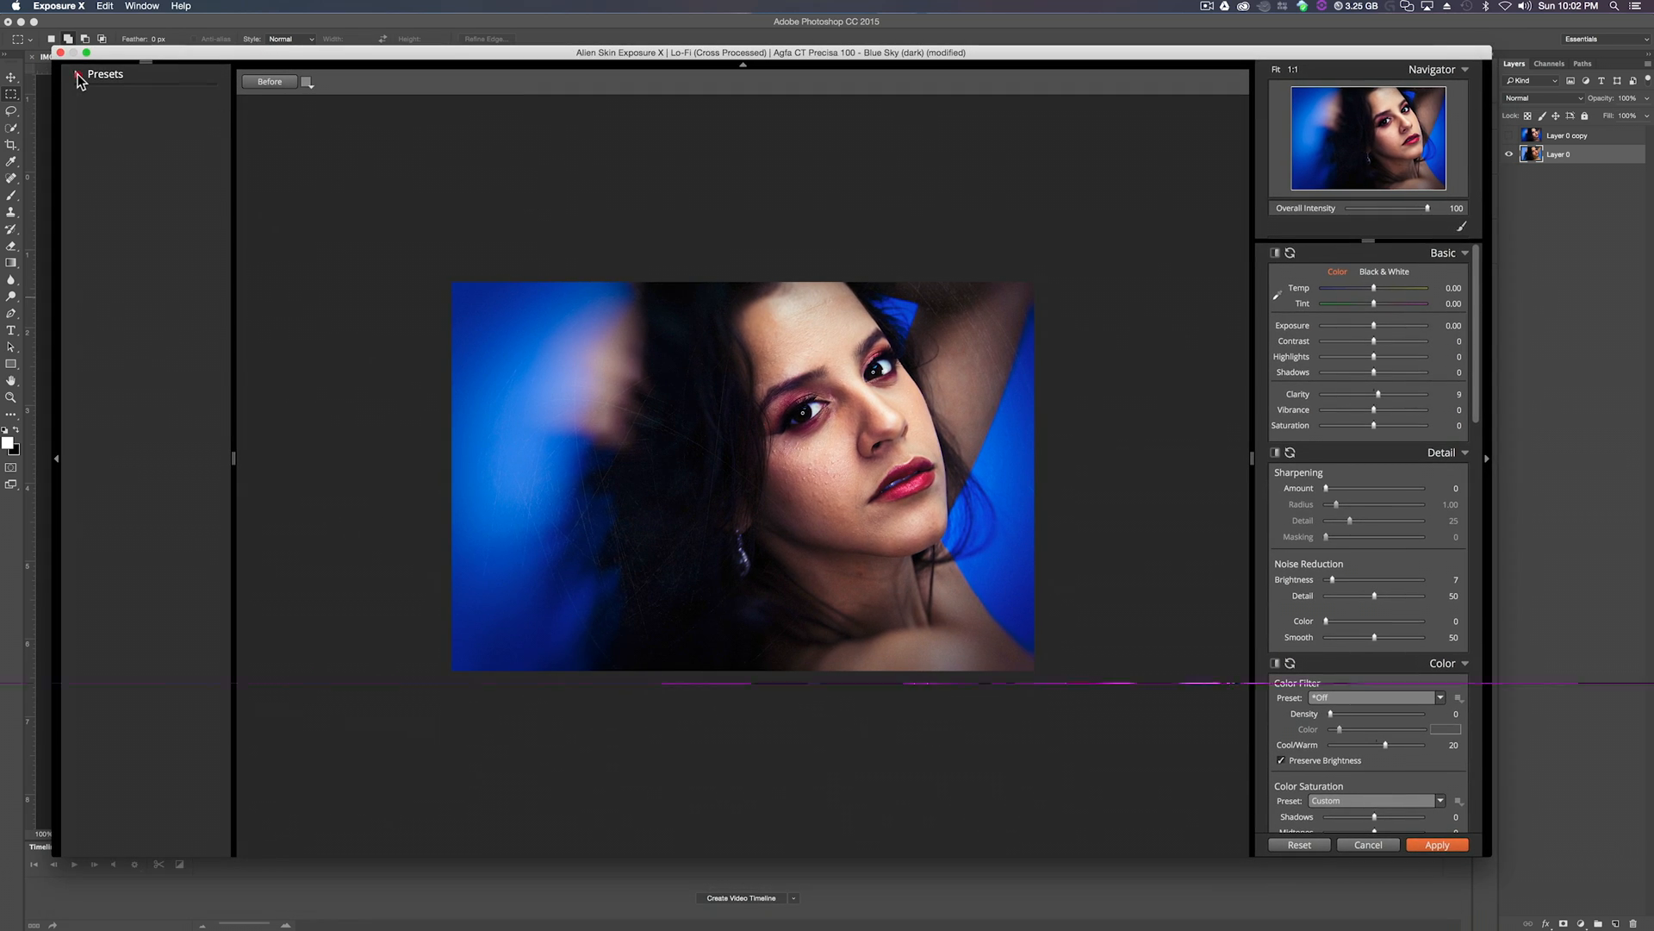
click(78, 74)
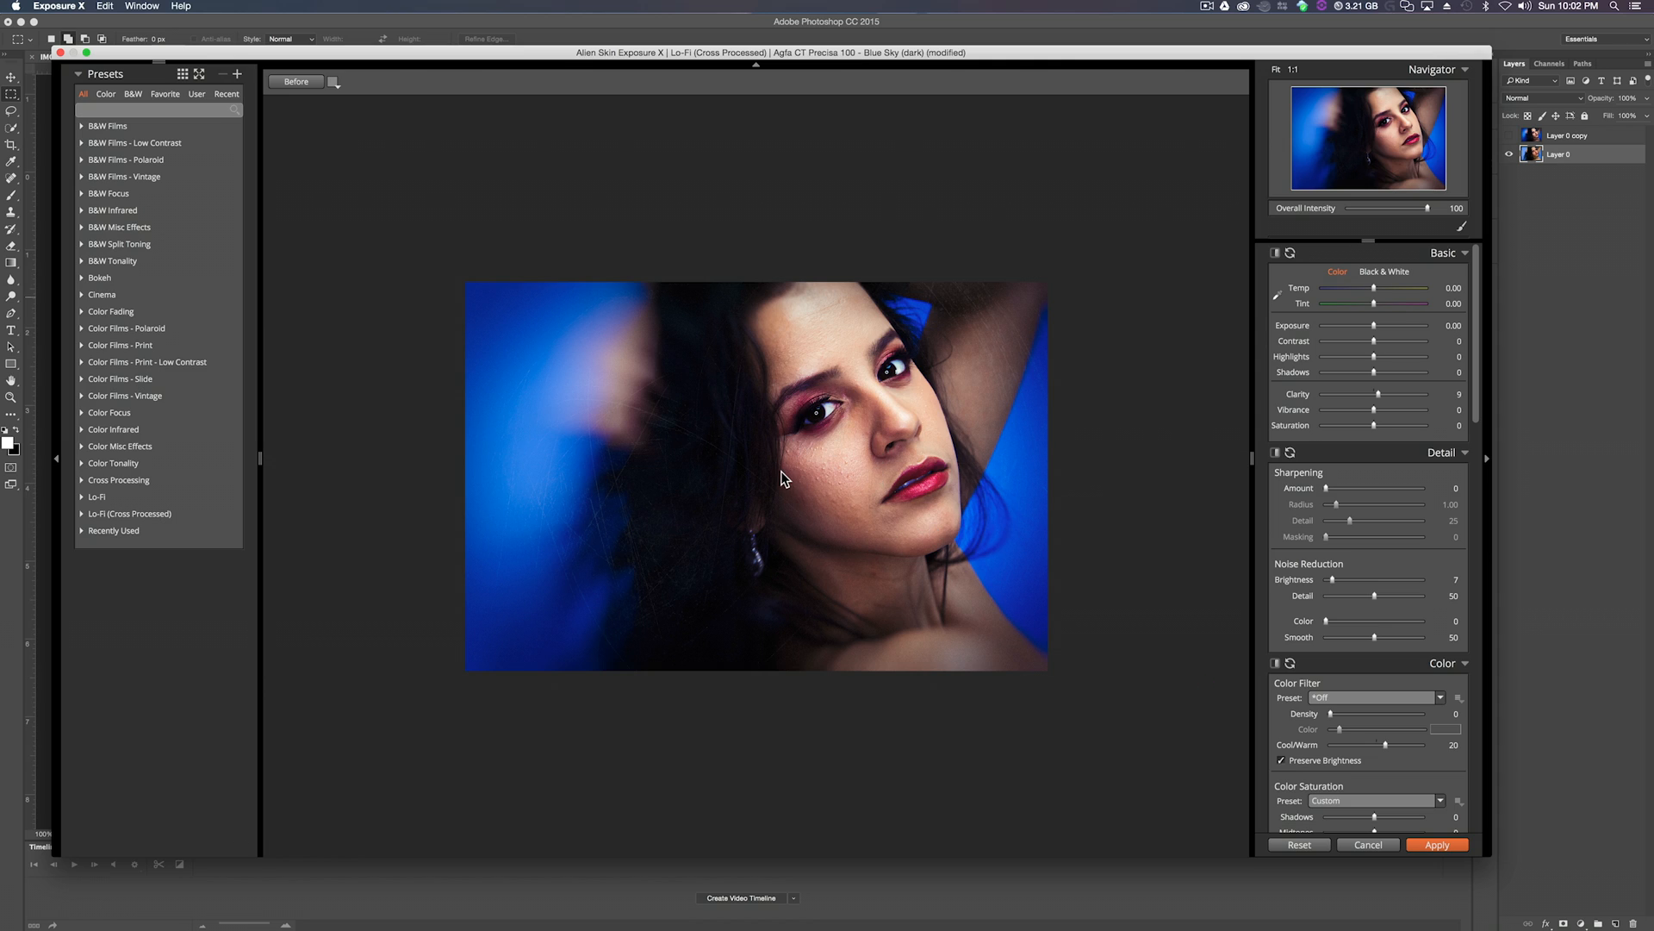
mouse_move(883, 482)
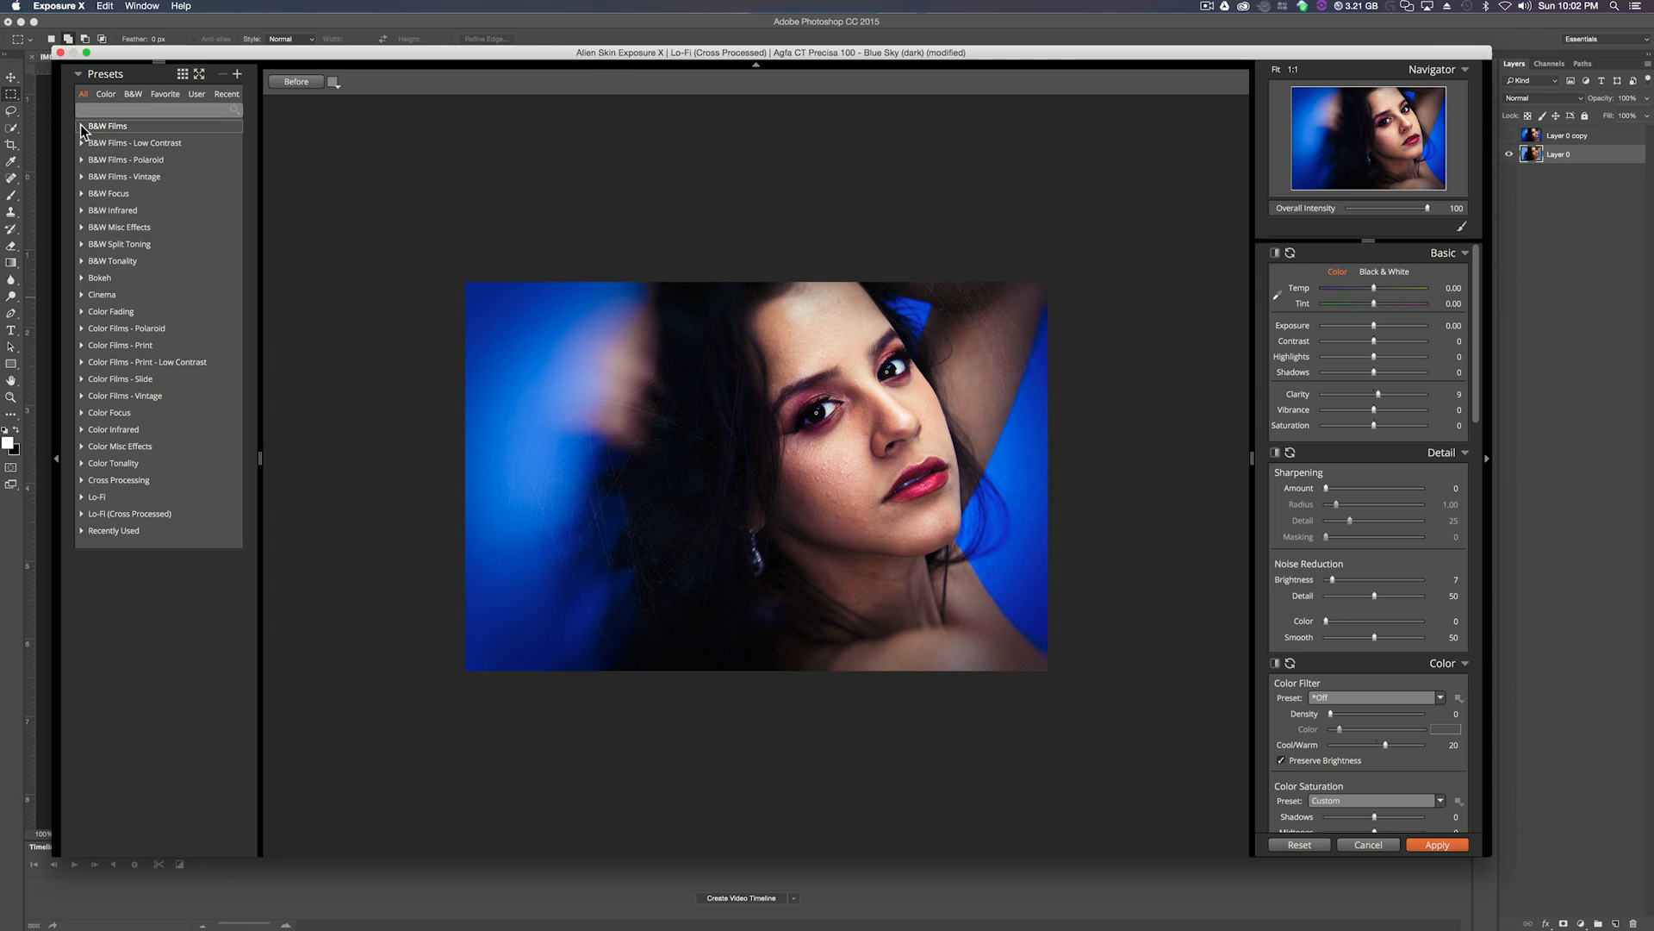
From B&W Films, try Ilford Delta 100 then settle on the Ilford XP2 Super look.
click(107, 126)
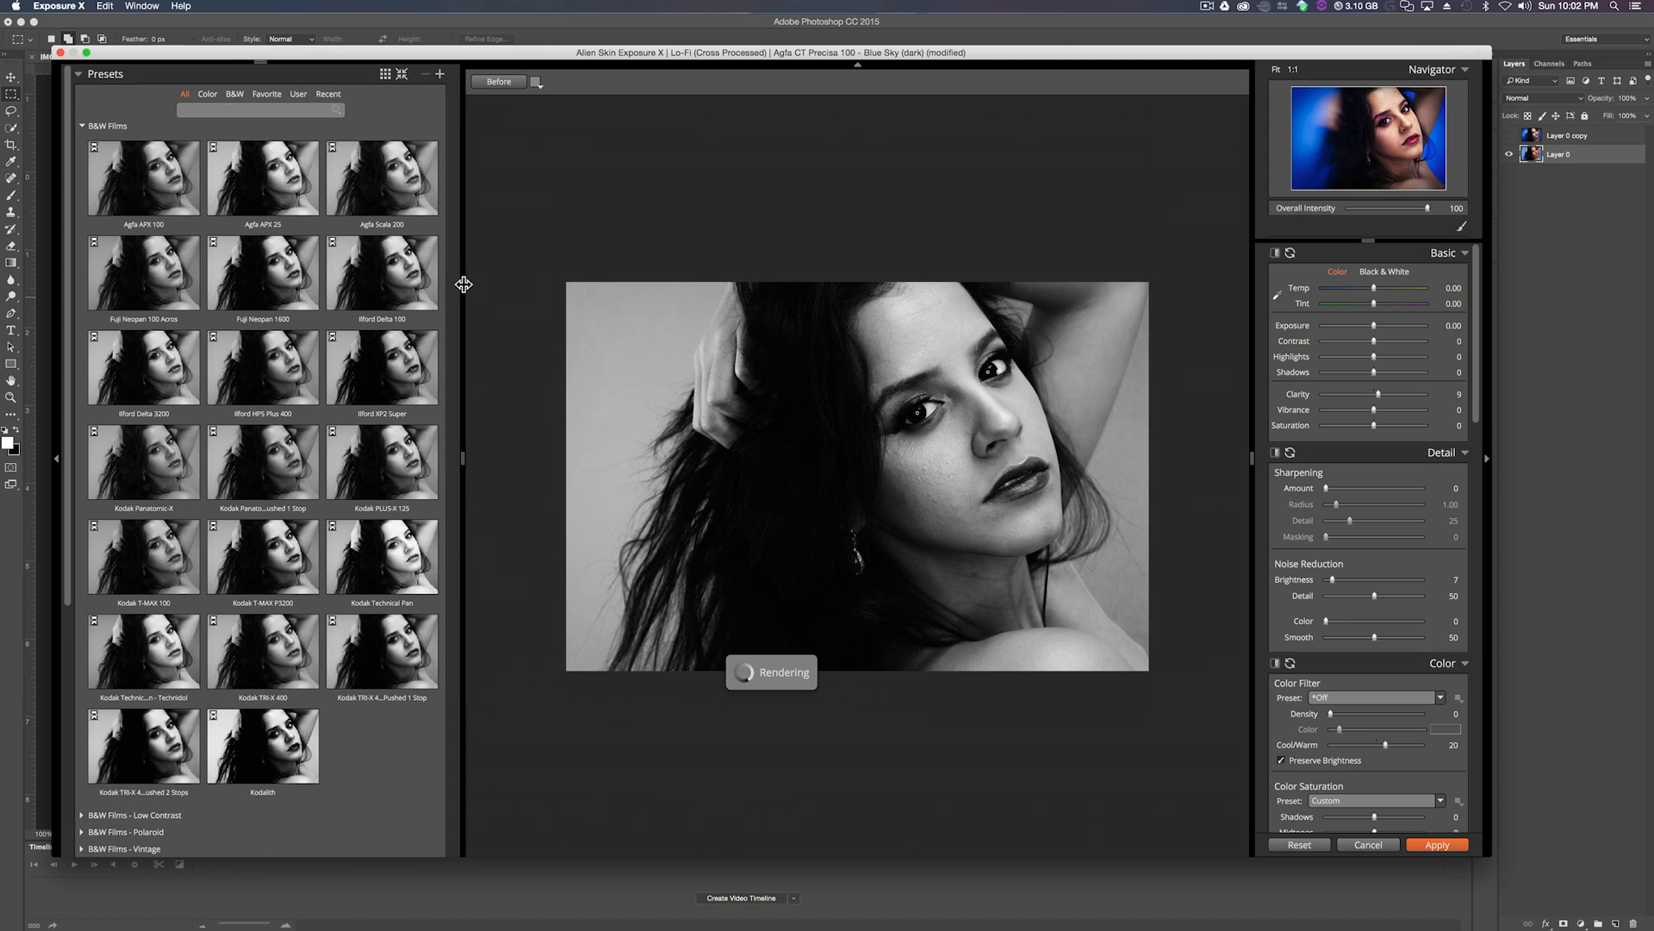
click(382, 272)
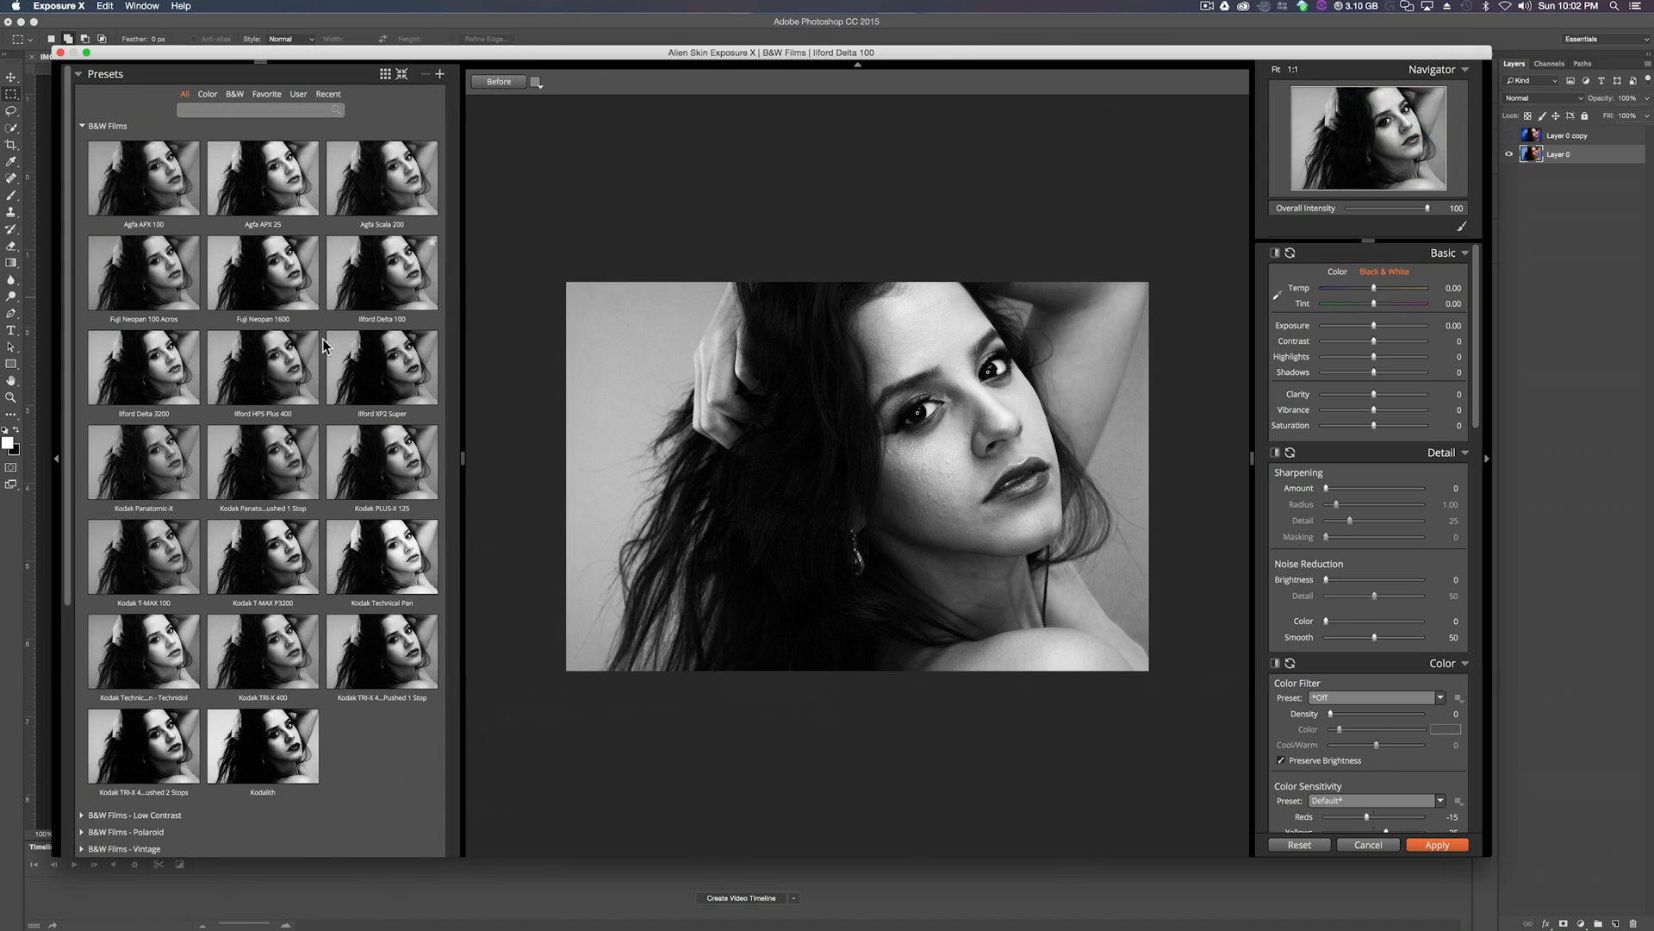
click(382, 367)
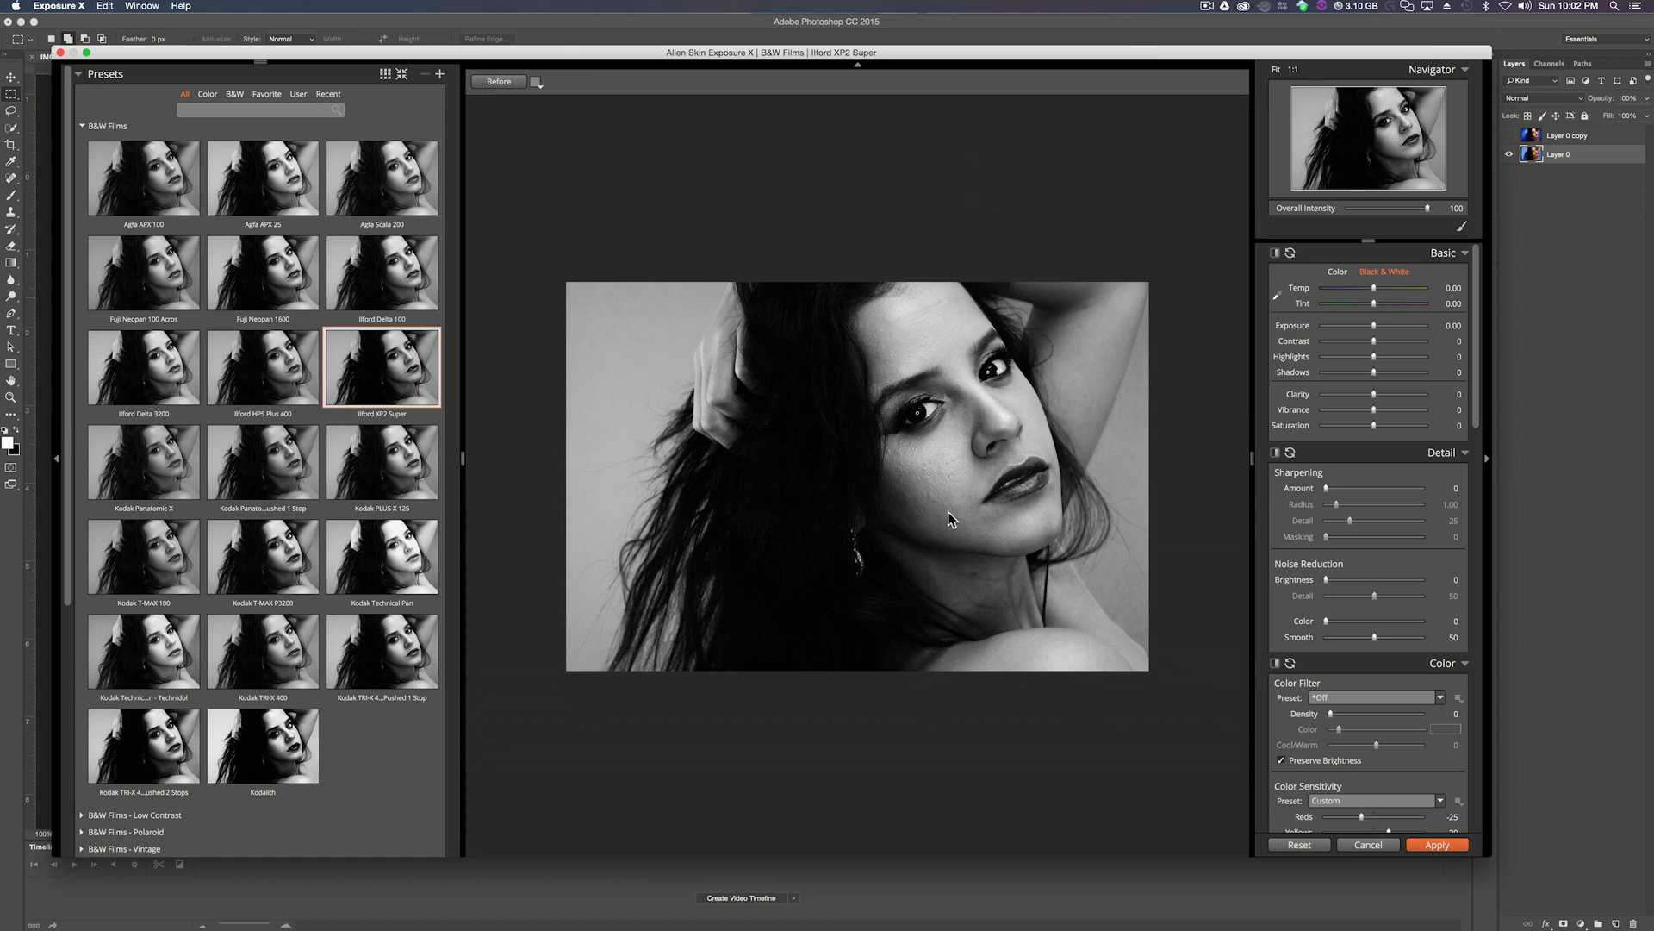
mouse_move(727, 483)
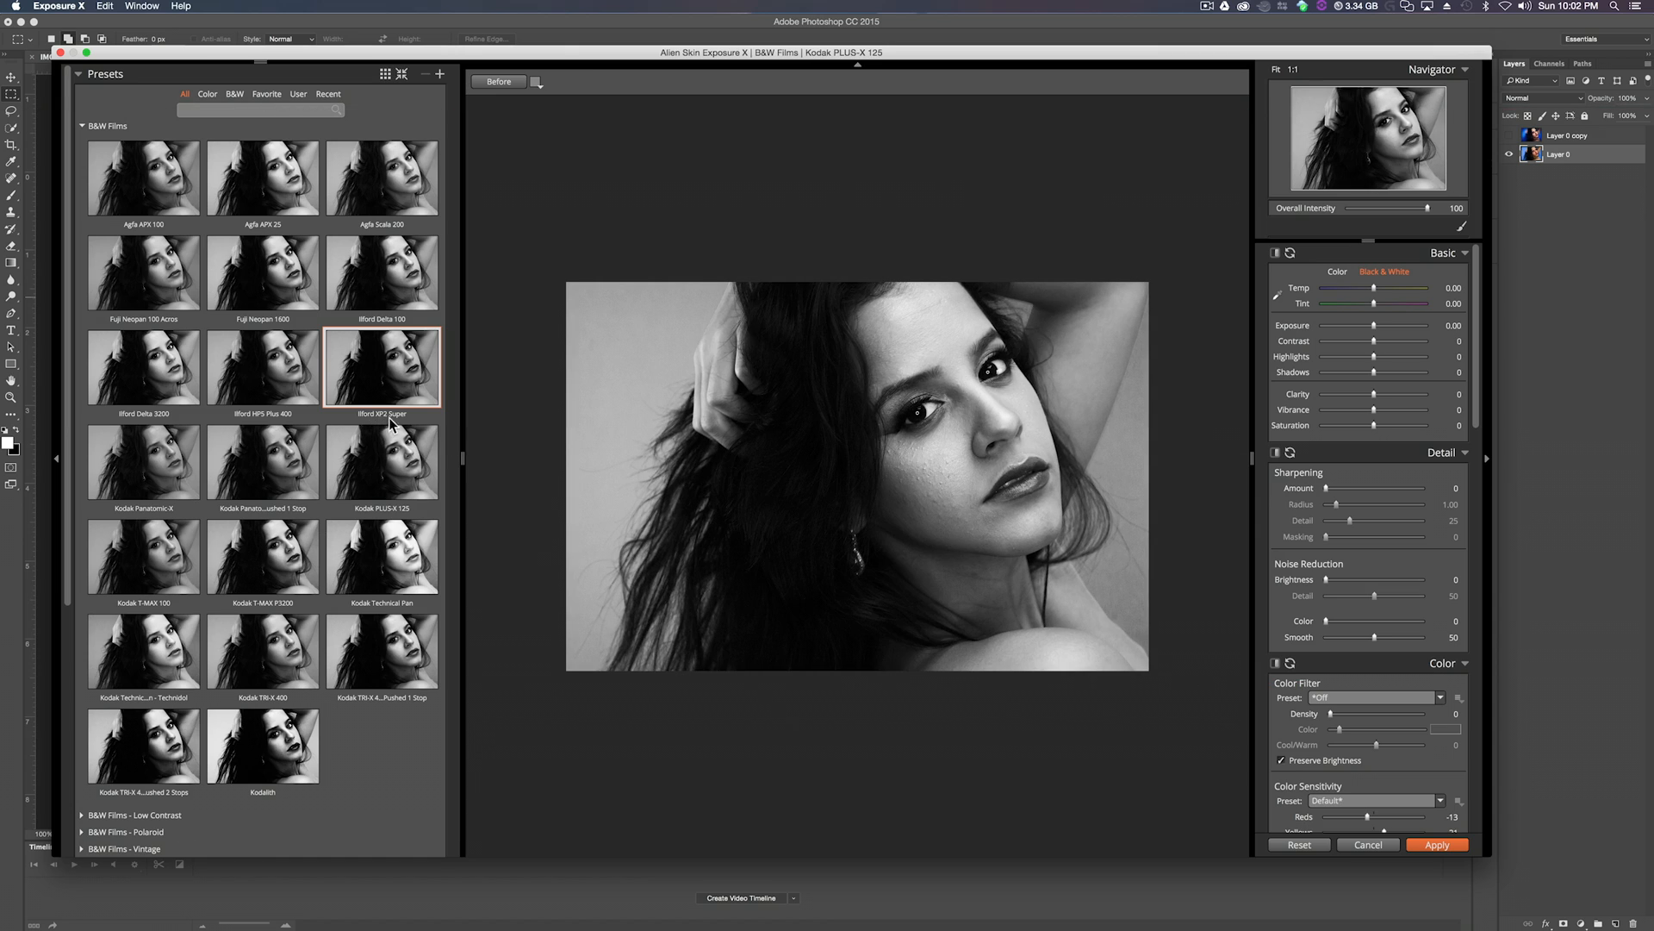
click(382, 367)
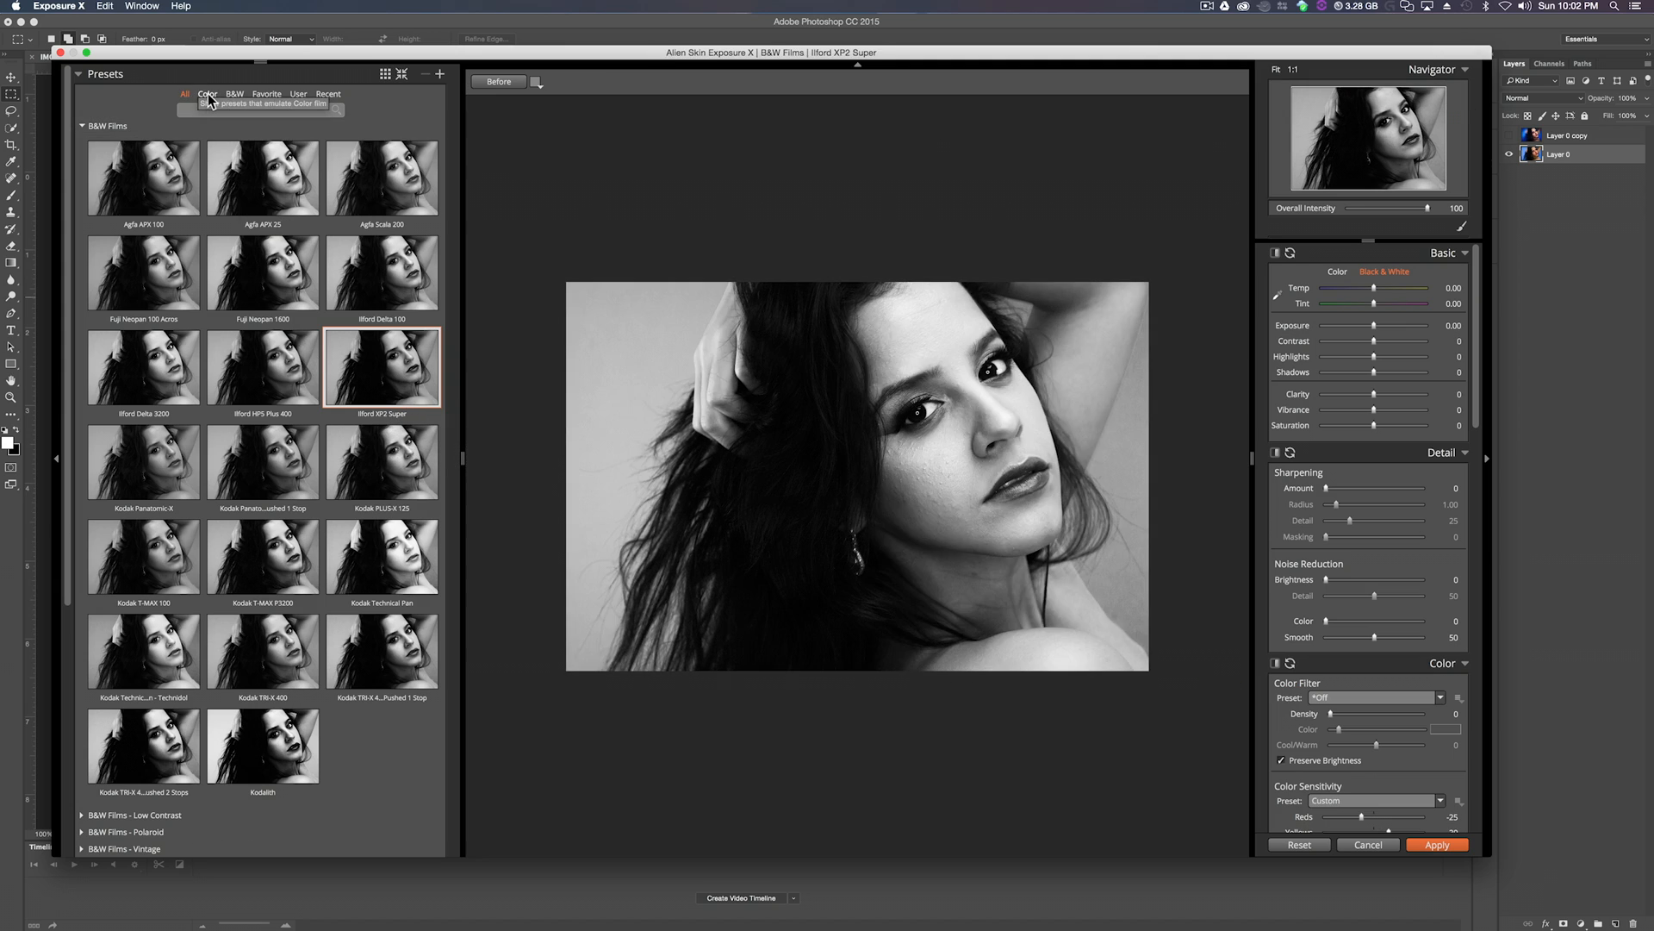
Switch the preset filter between Color and B&W, ending on the colour categories.
click(209, 93)
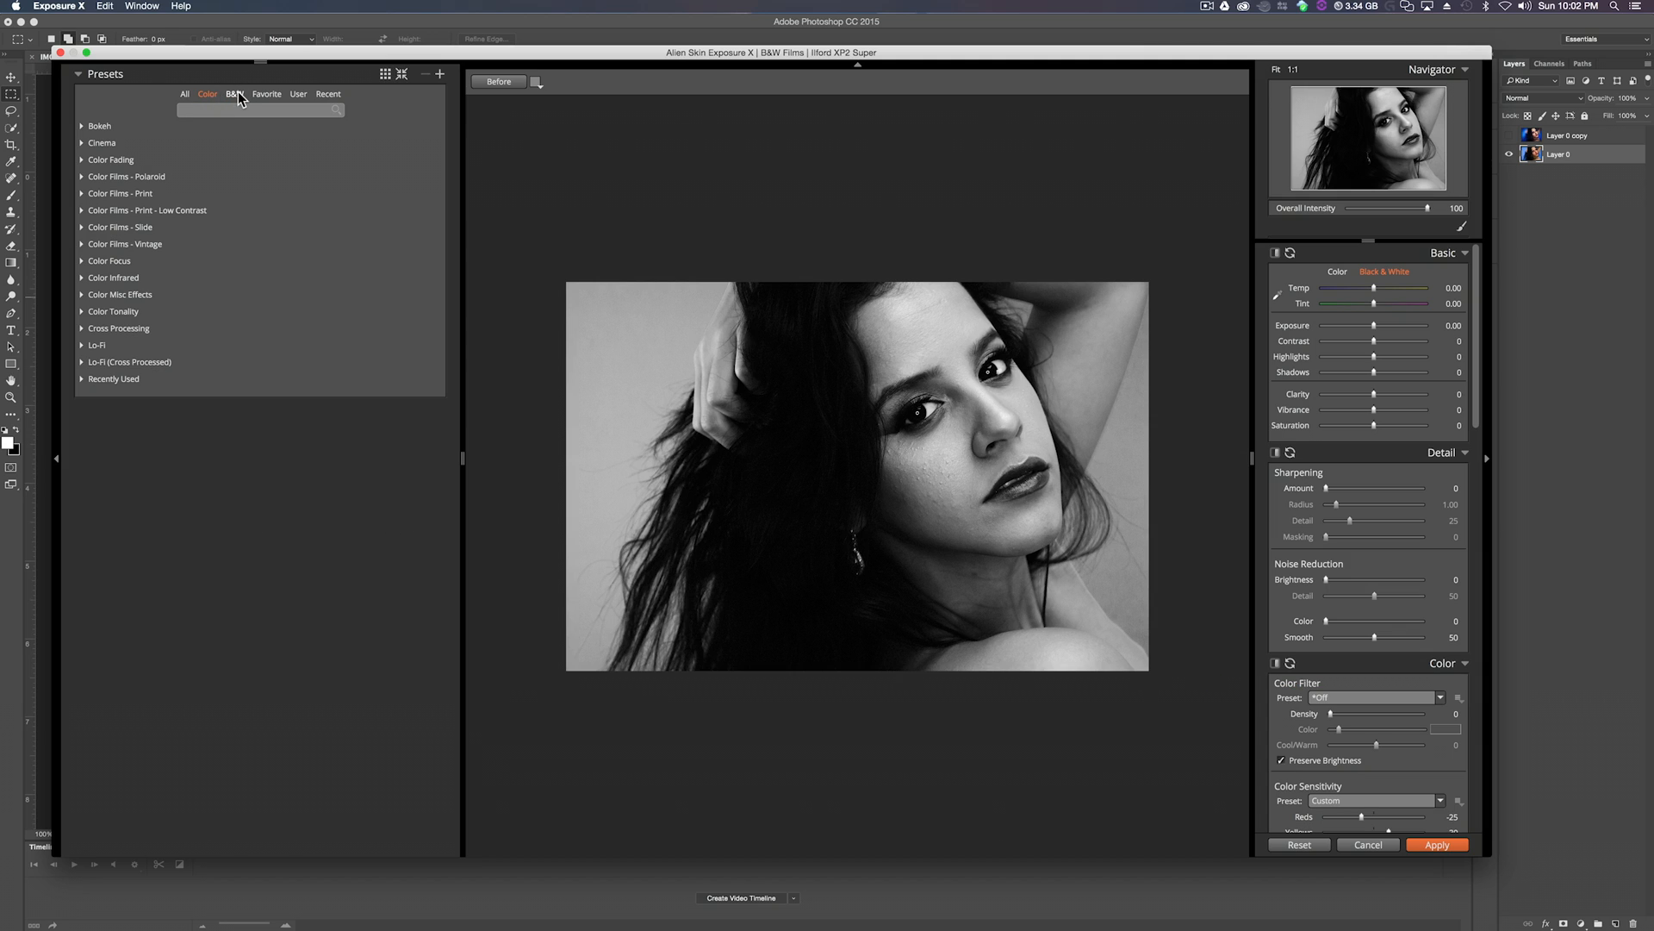
click(236, 93)
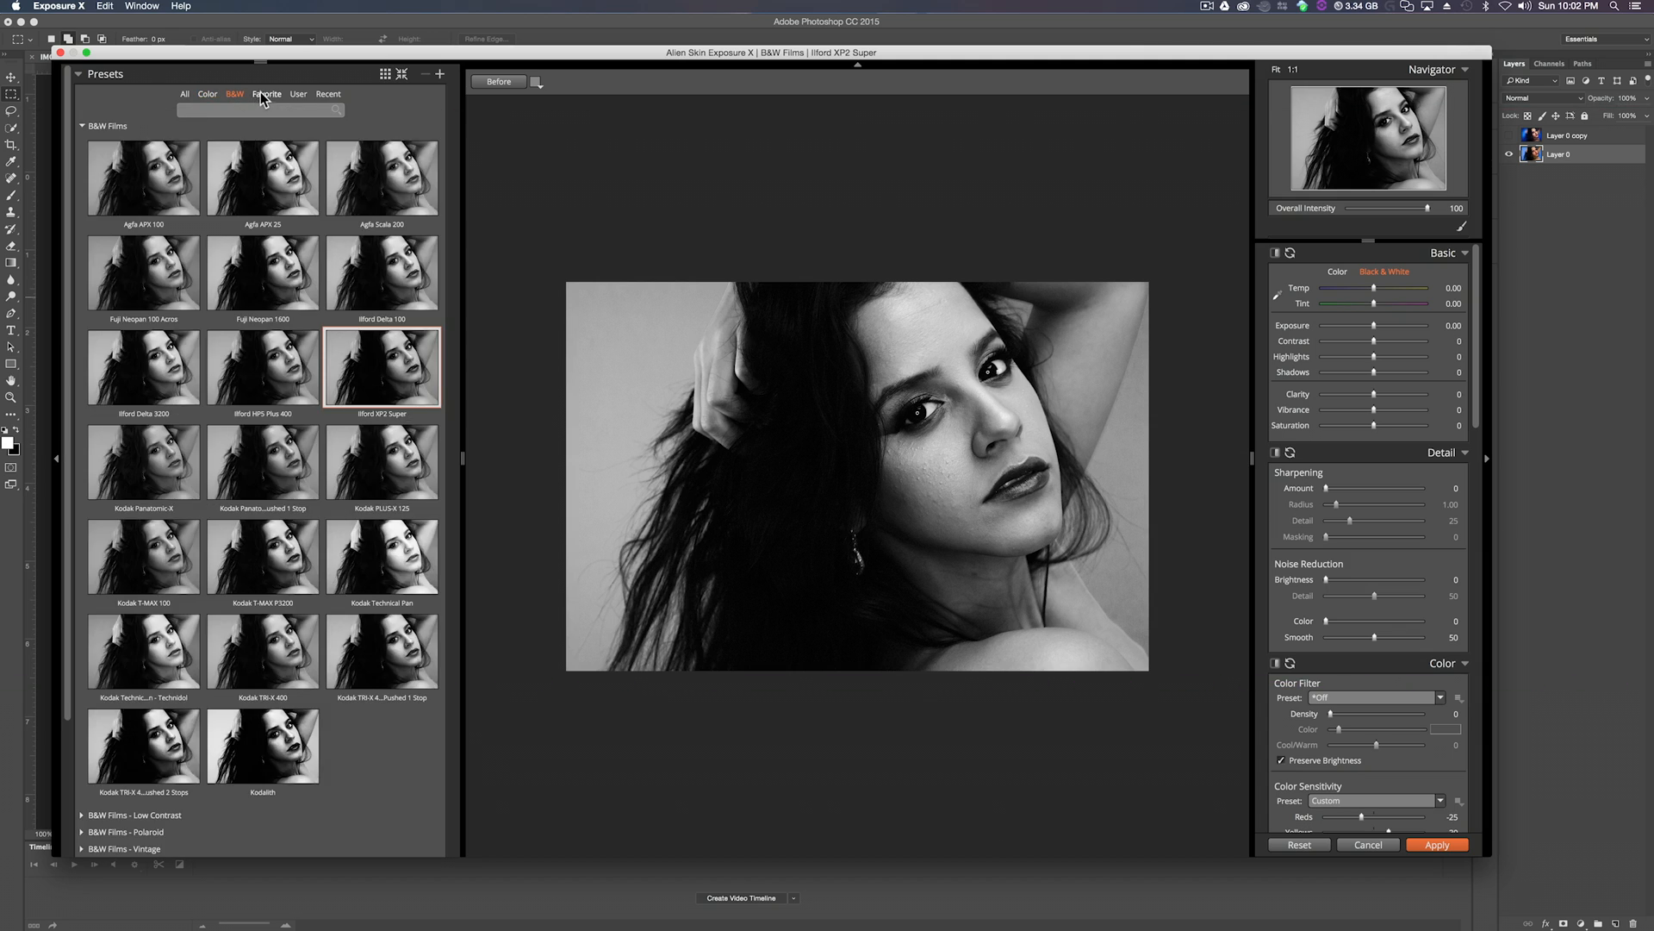
click(208, 93)
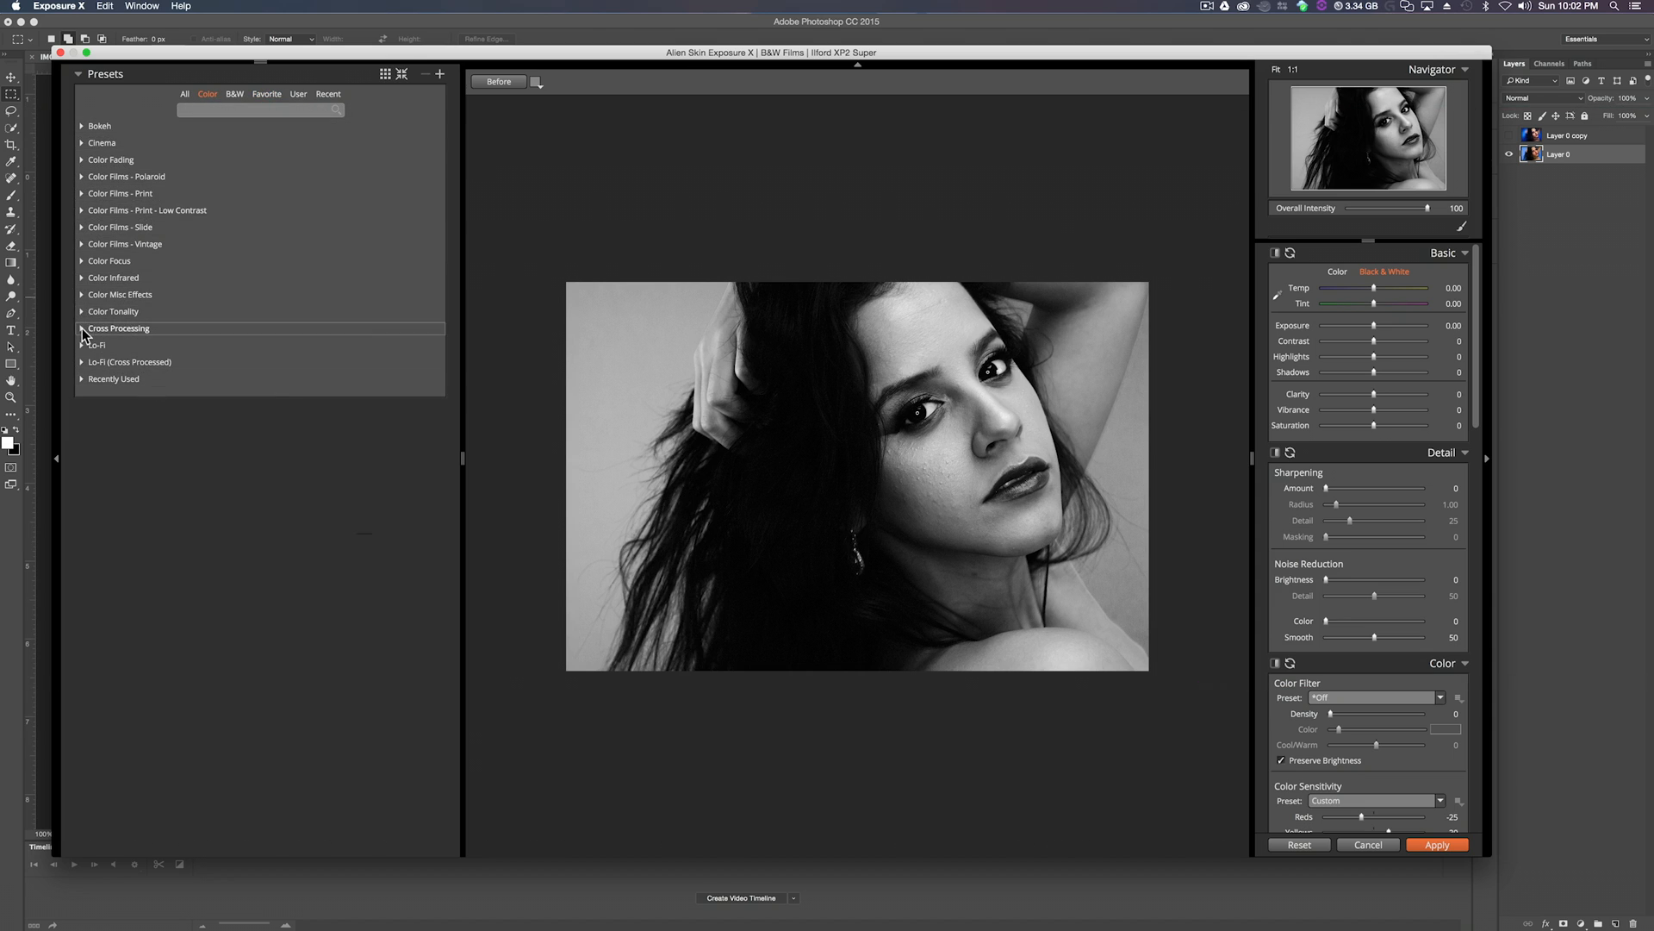
click(264, 548)
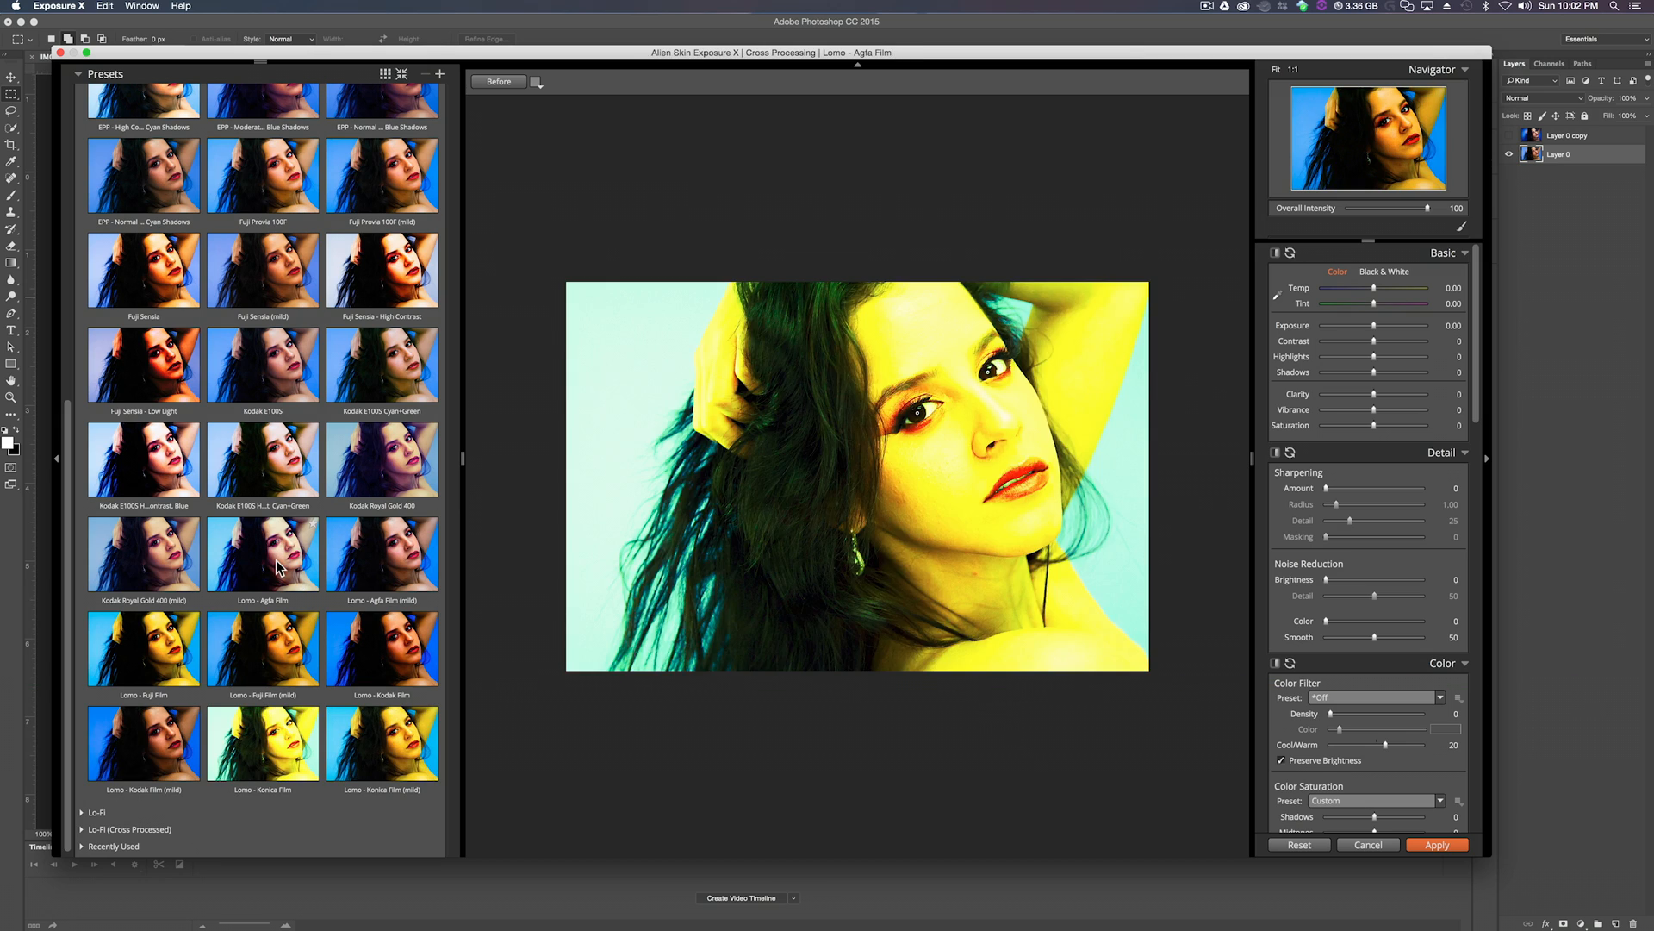
click(262, 553)
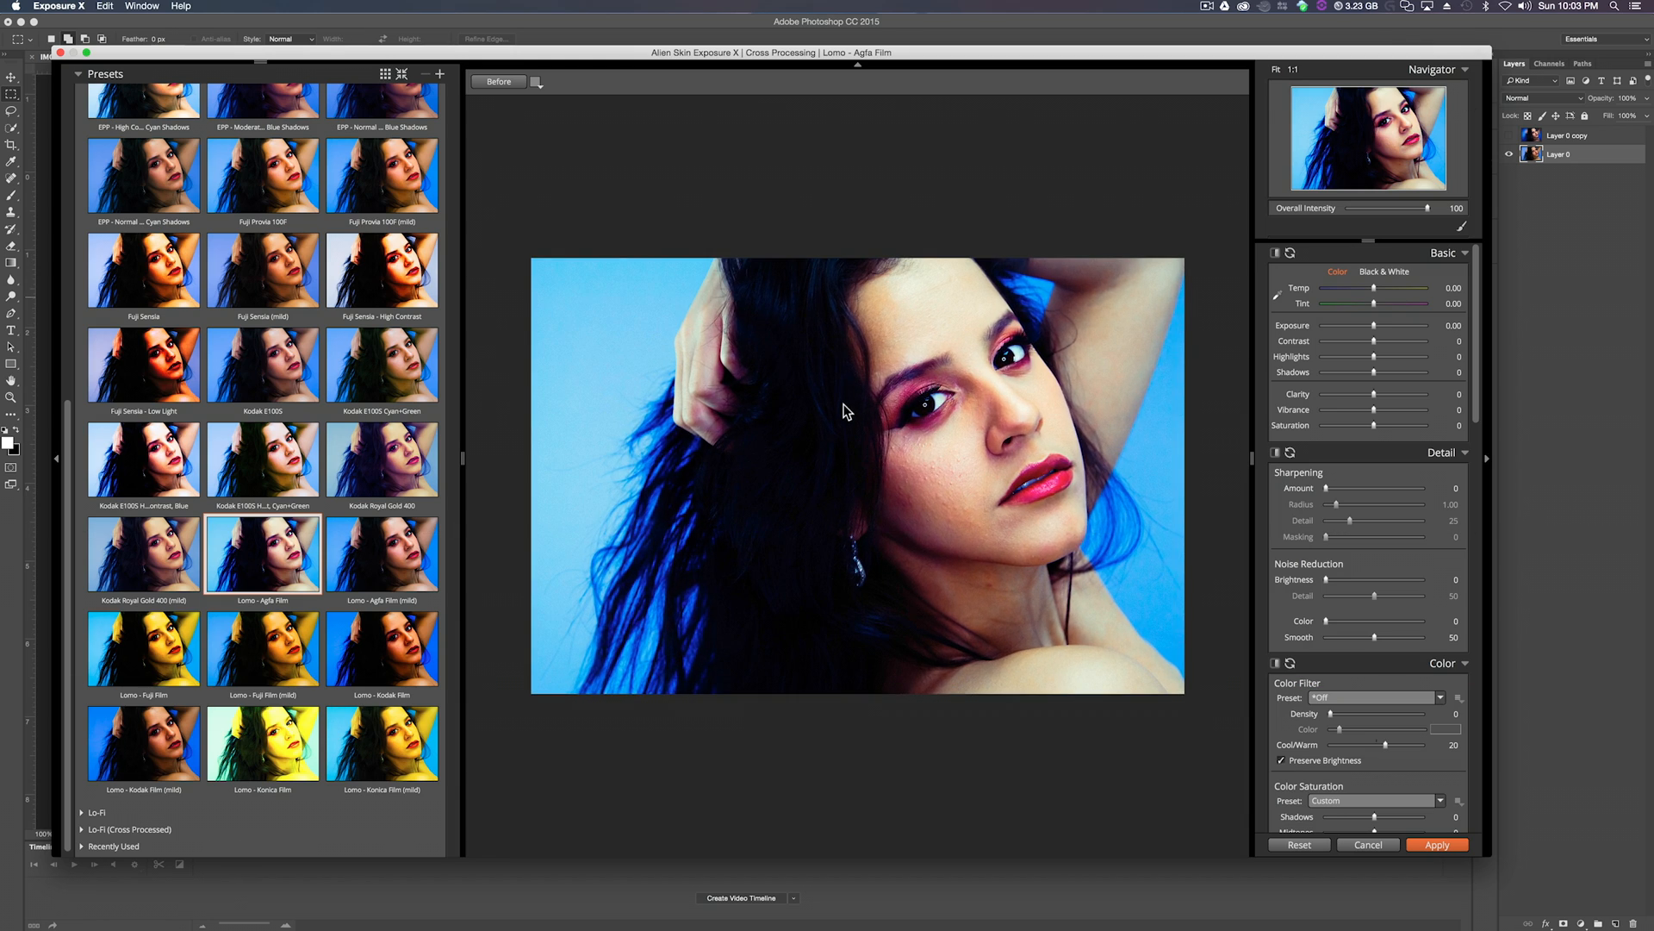
mouse_move(1210, 350)
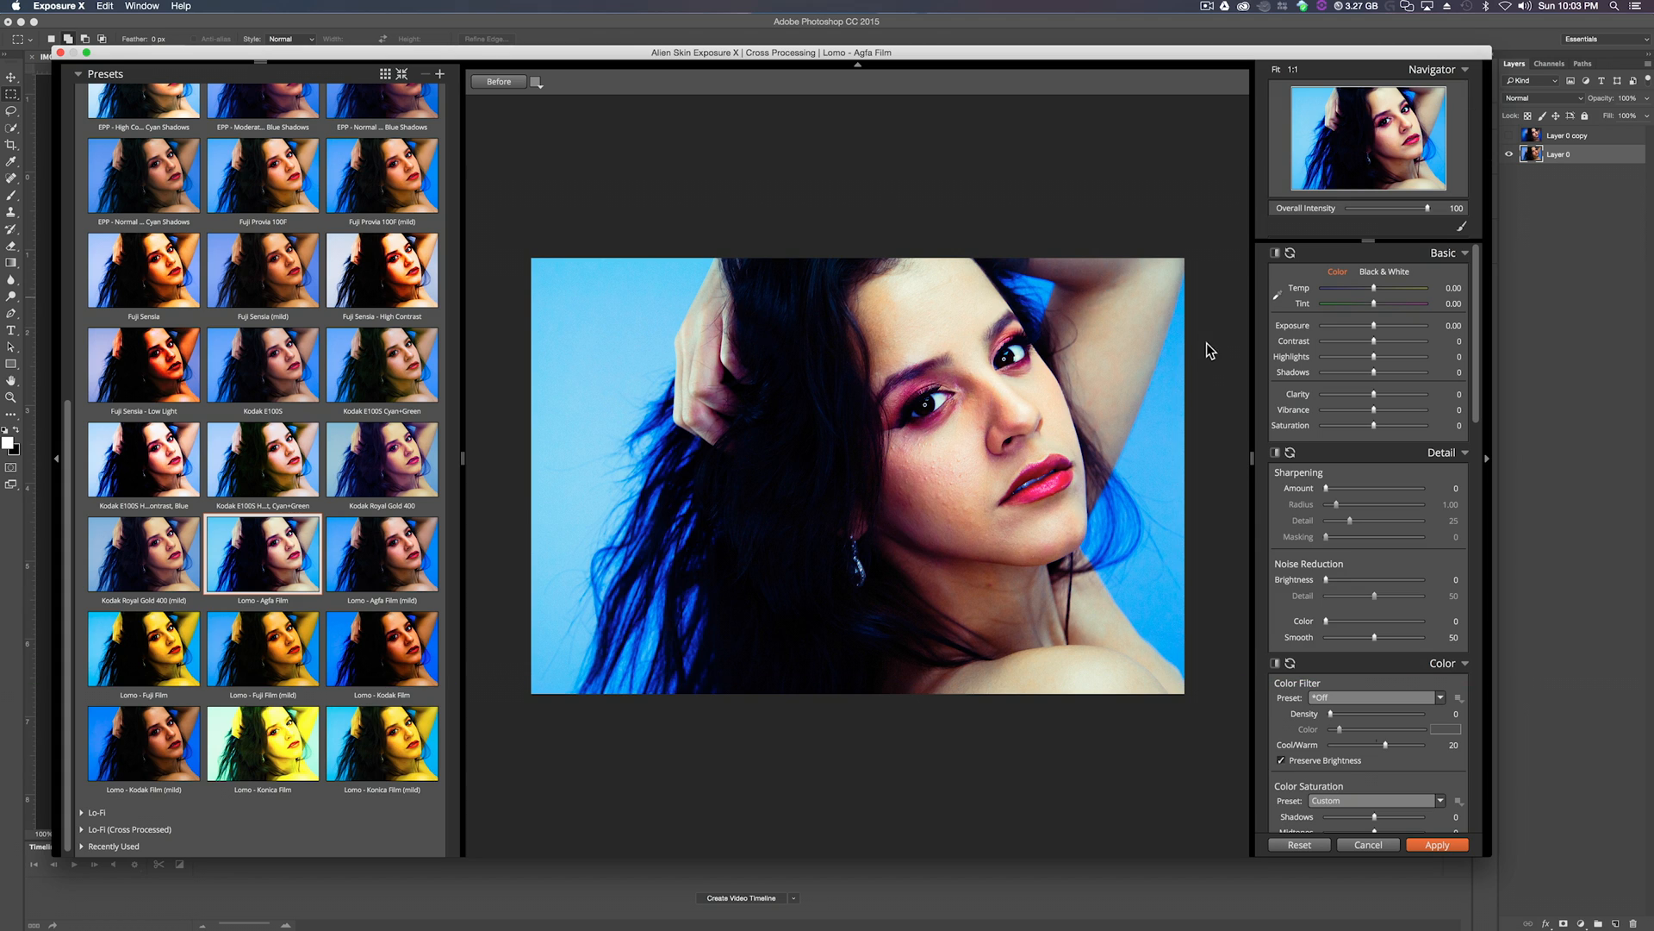
scroll(down, 3)
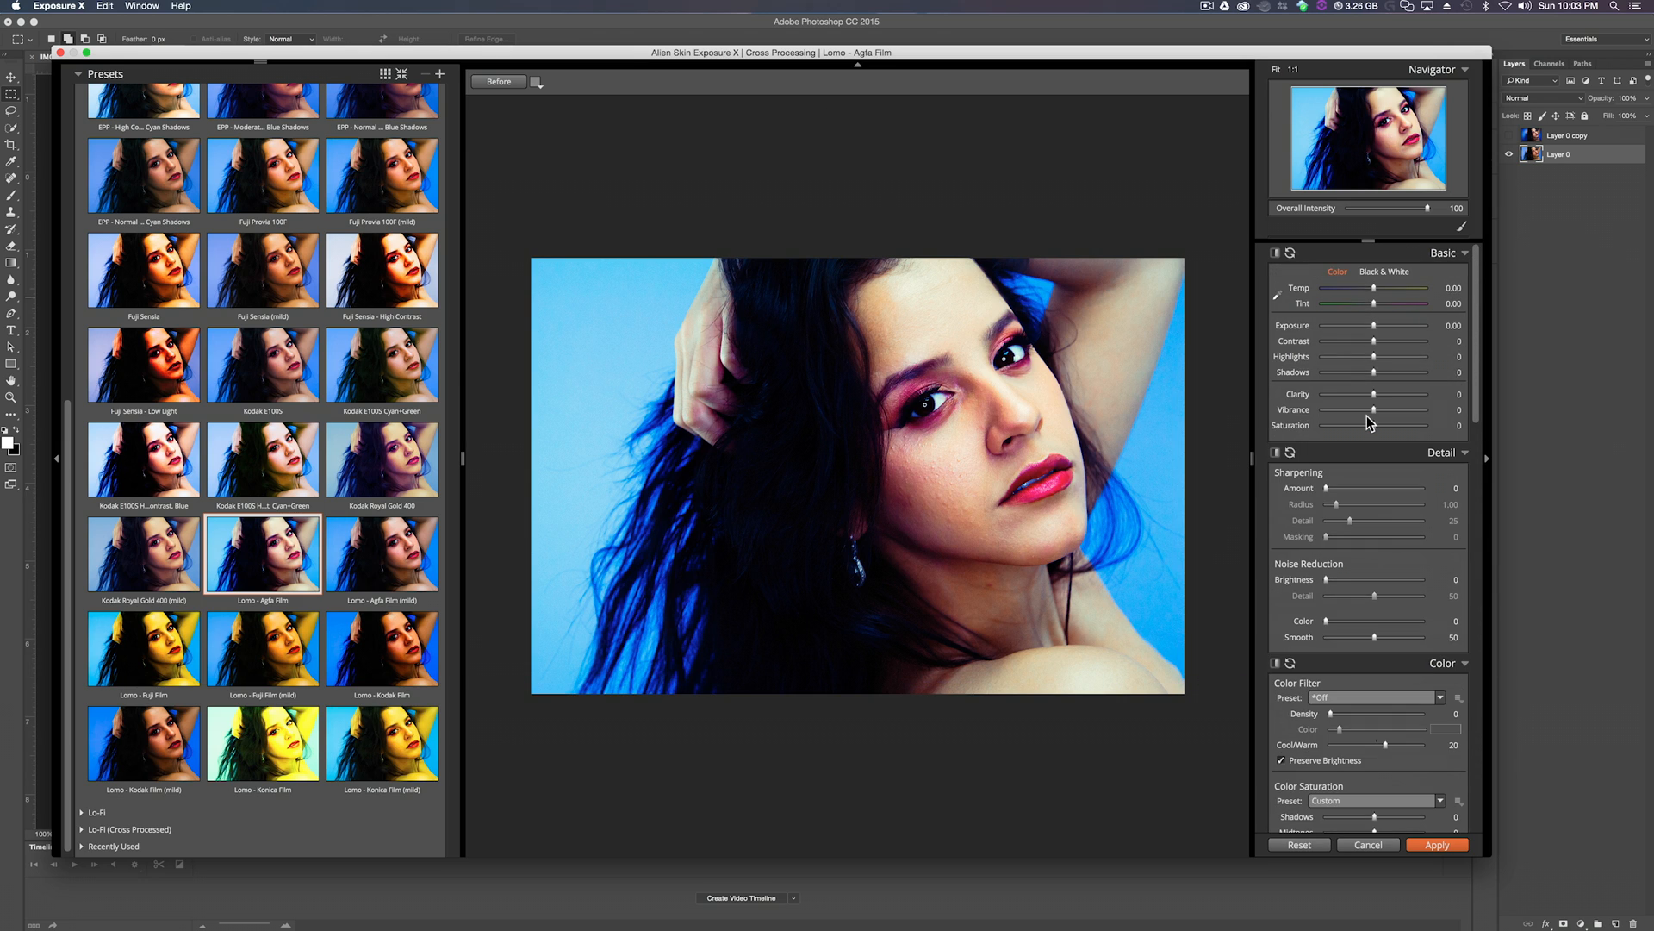
mouse_move(891, 538)
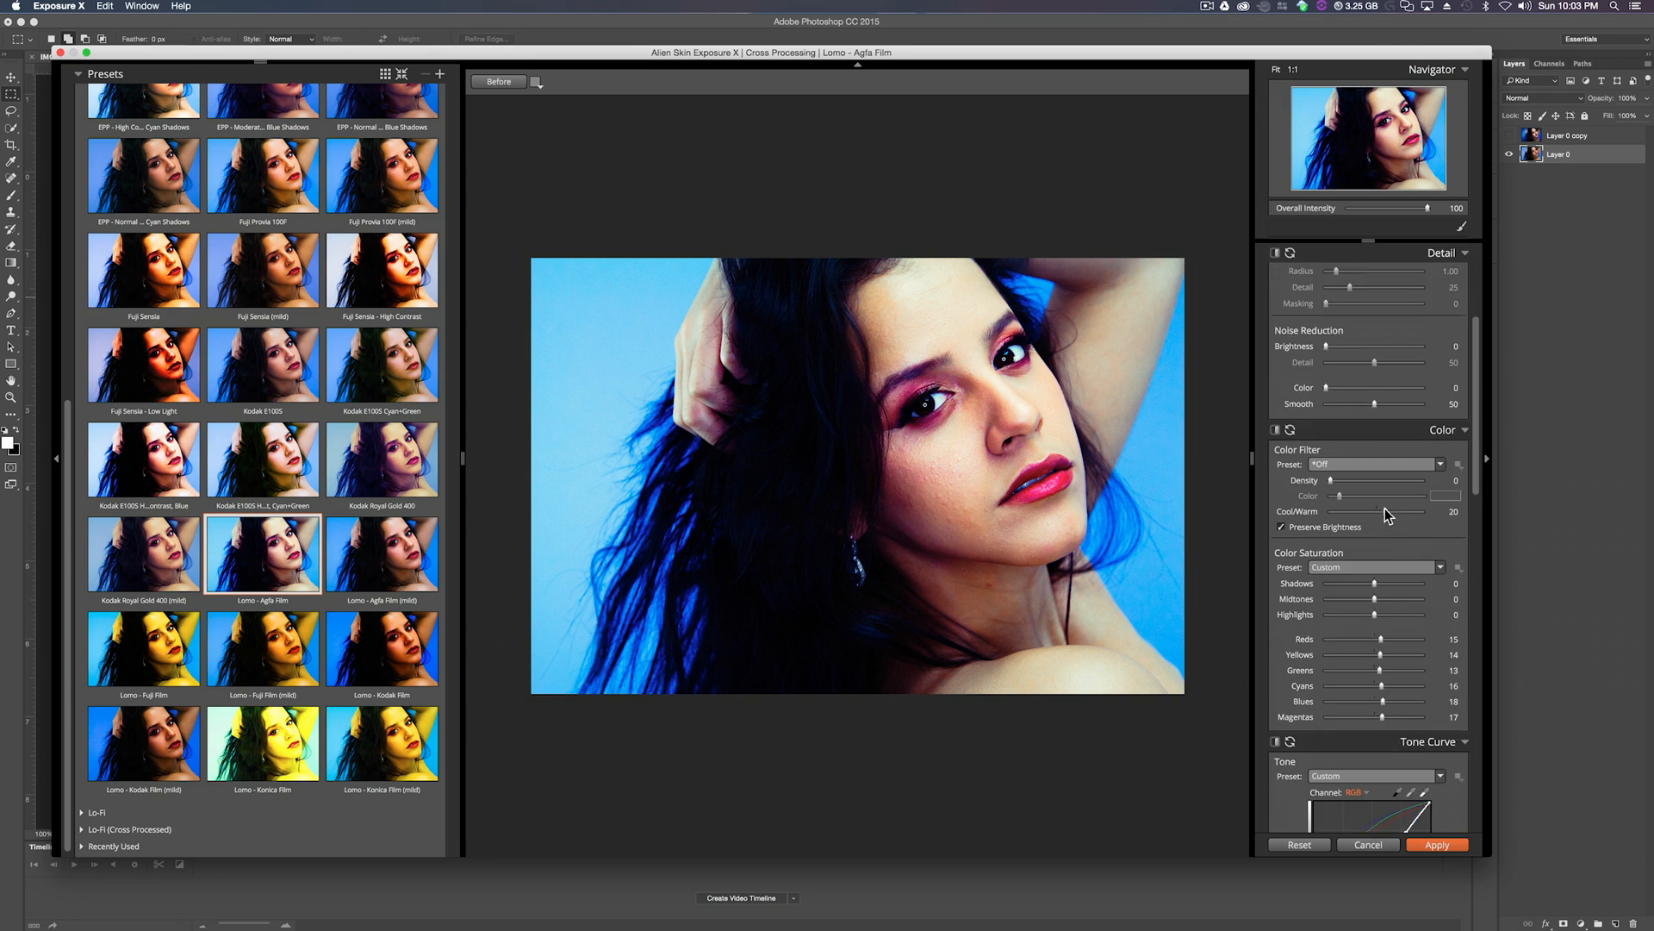
scroll(down, 3)
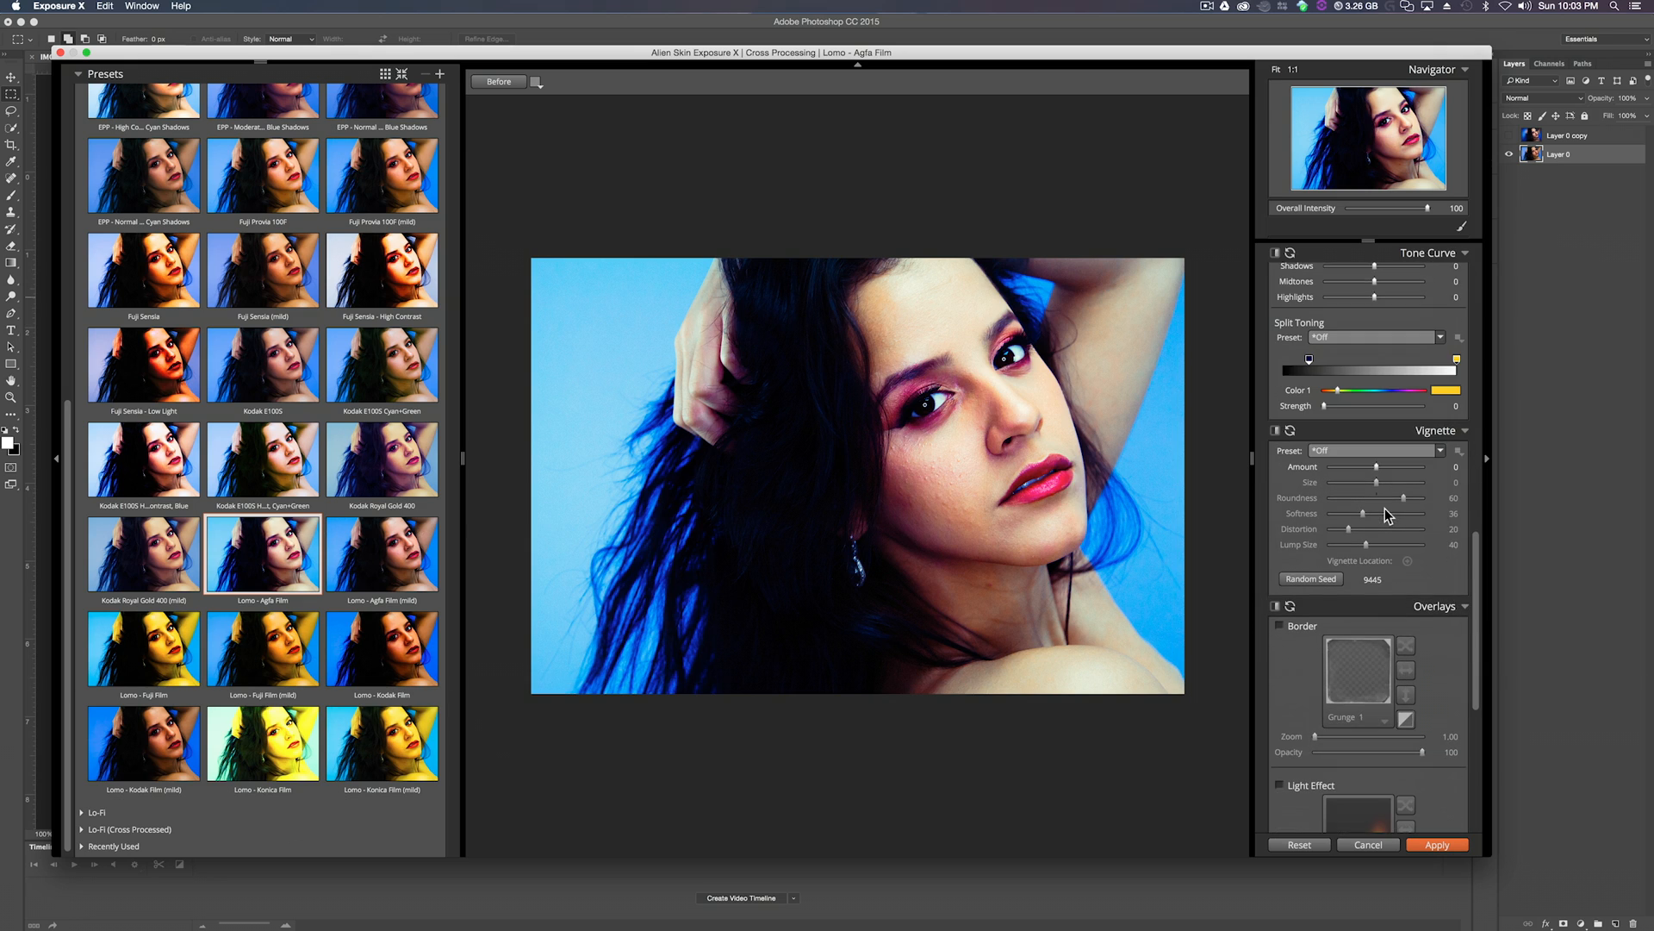
Try corner, Side 2 and Tree Rays 1 light effects, then settle on the Corner 1 light leak.
scroll(down, 3)
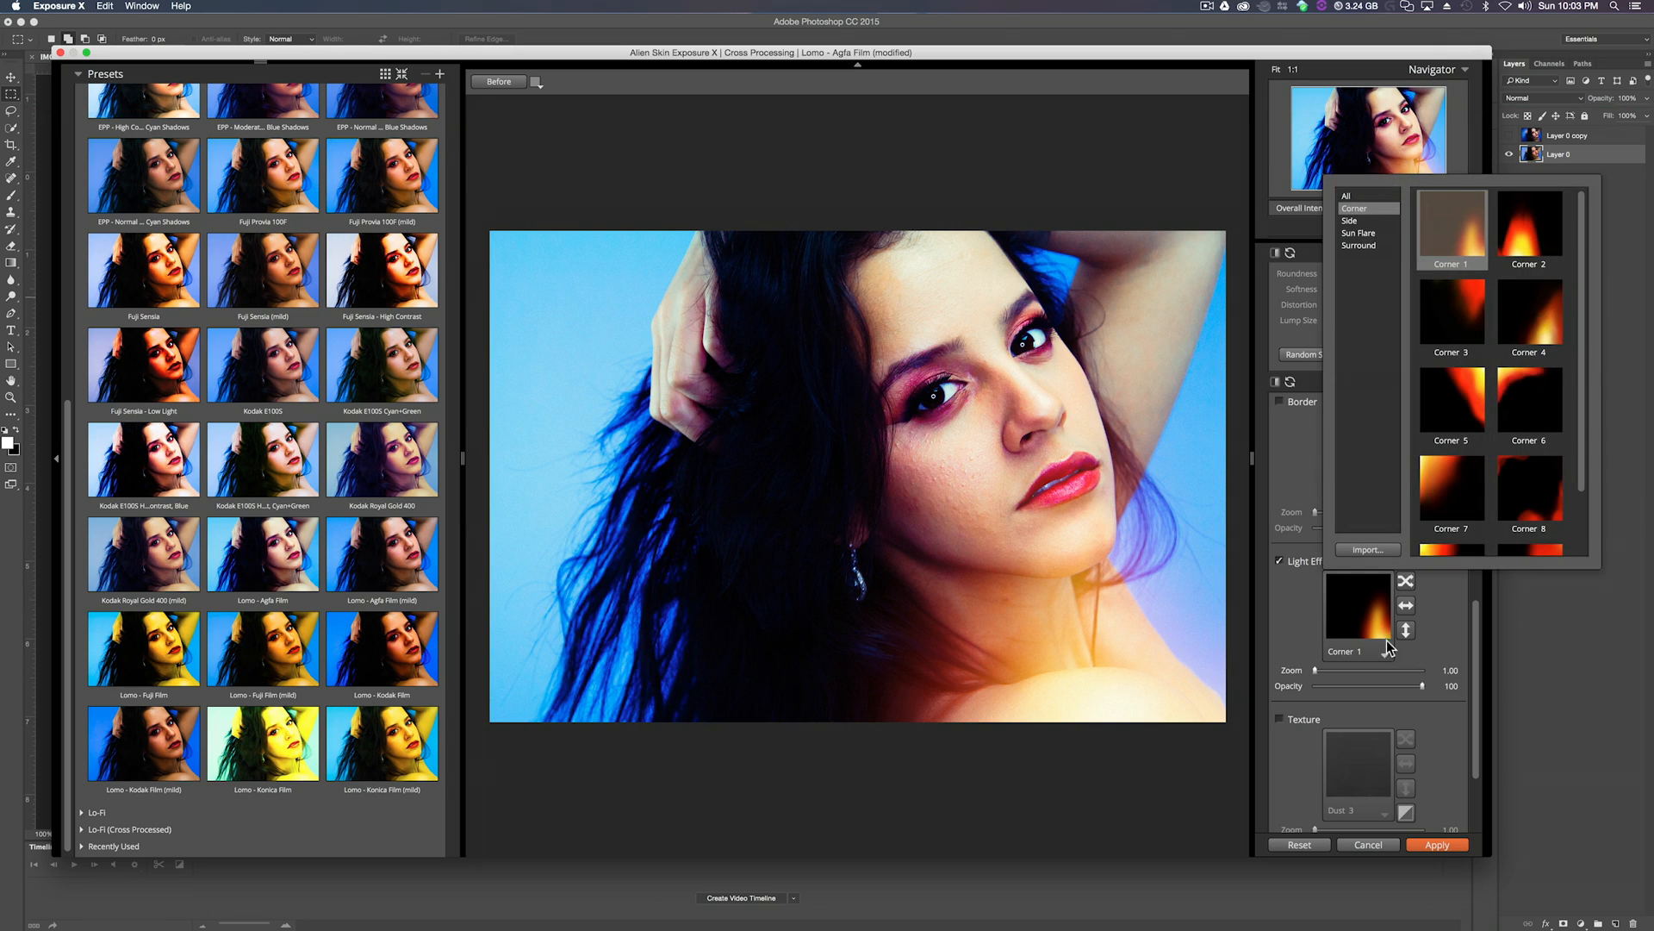
click(1451, 401)
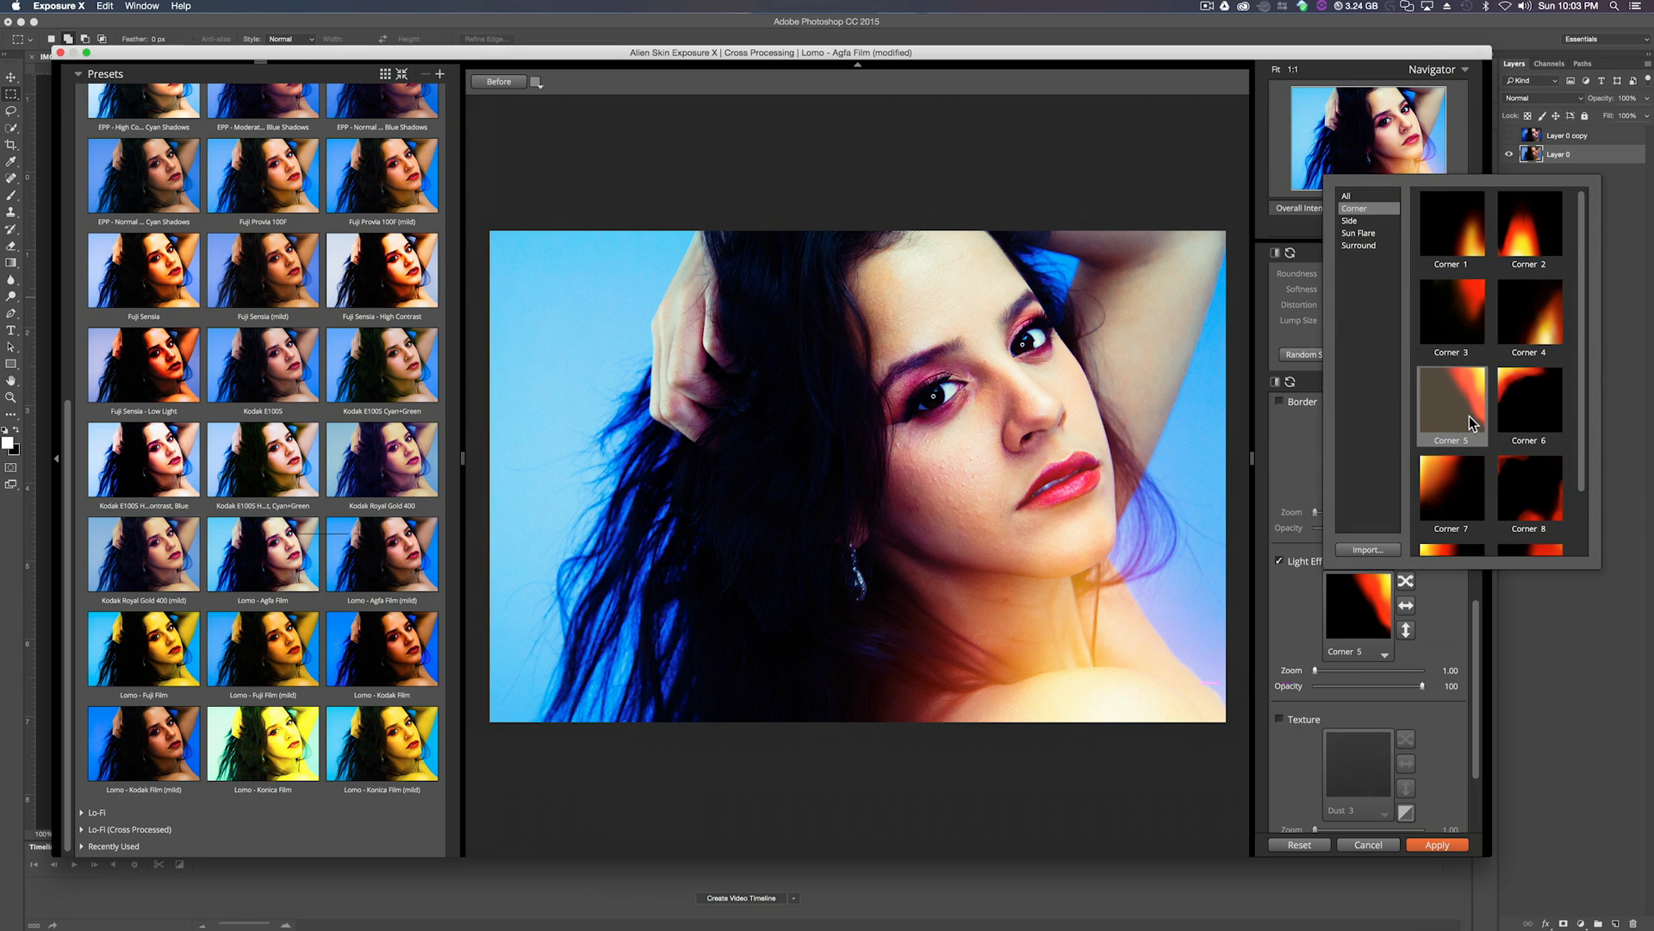
click(1351, 221)
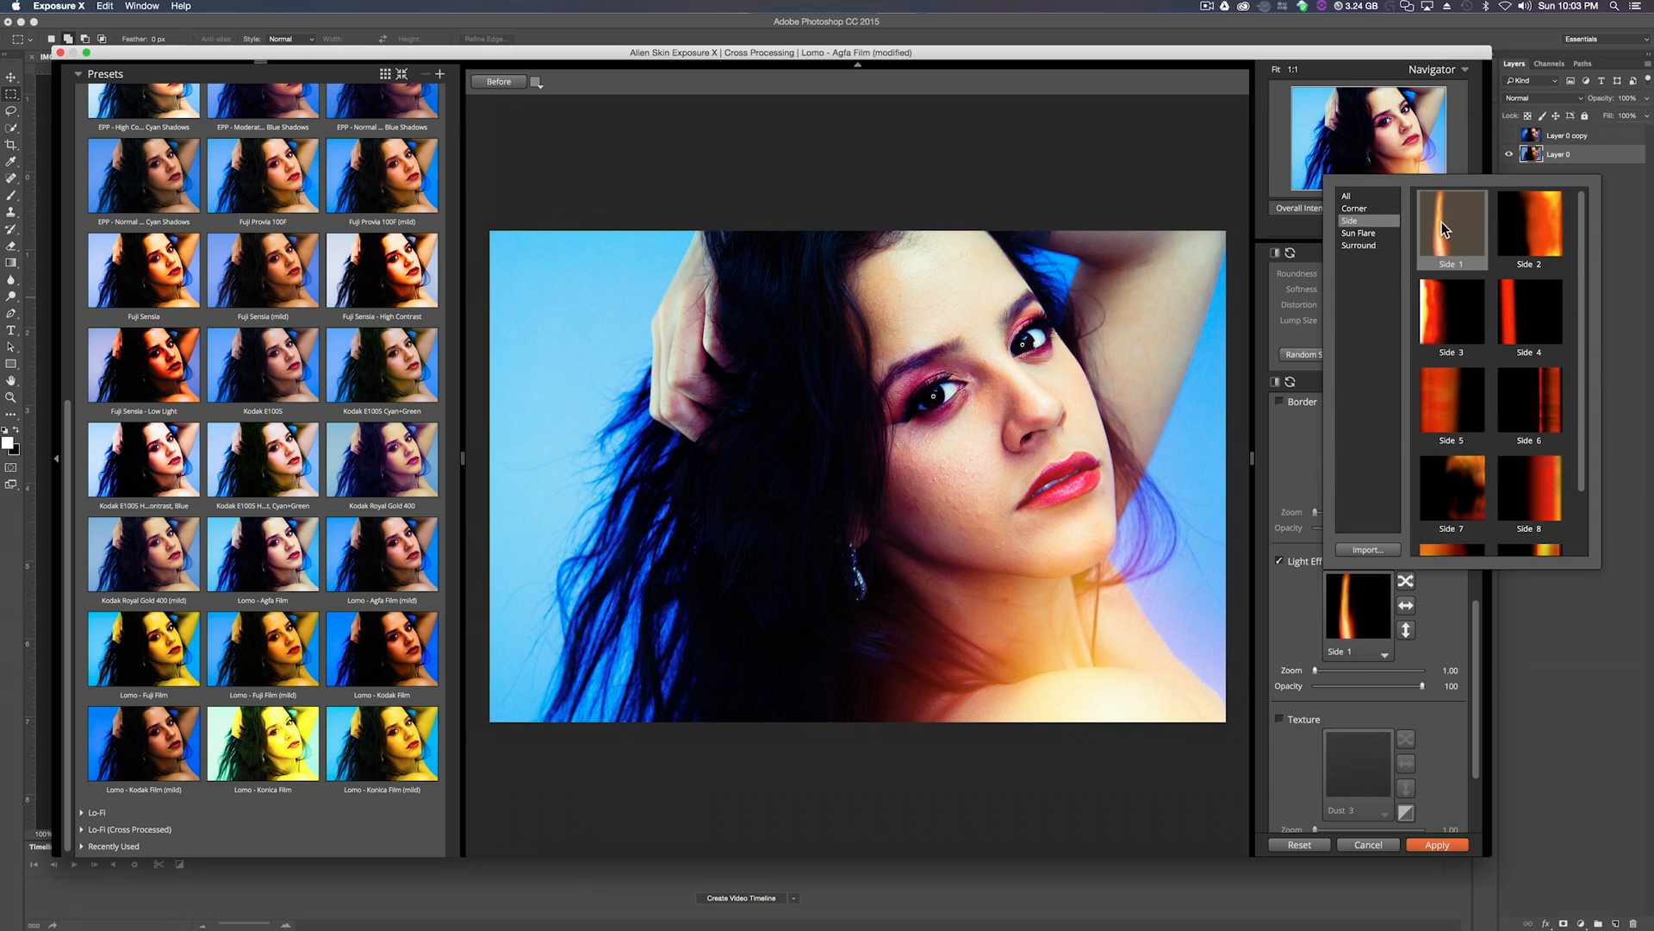
click(1528, 223)
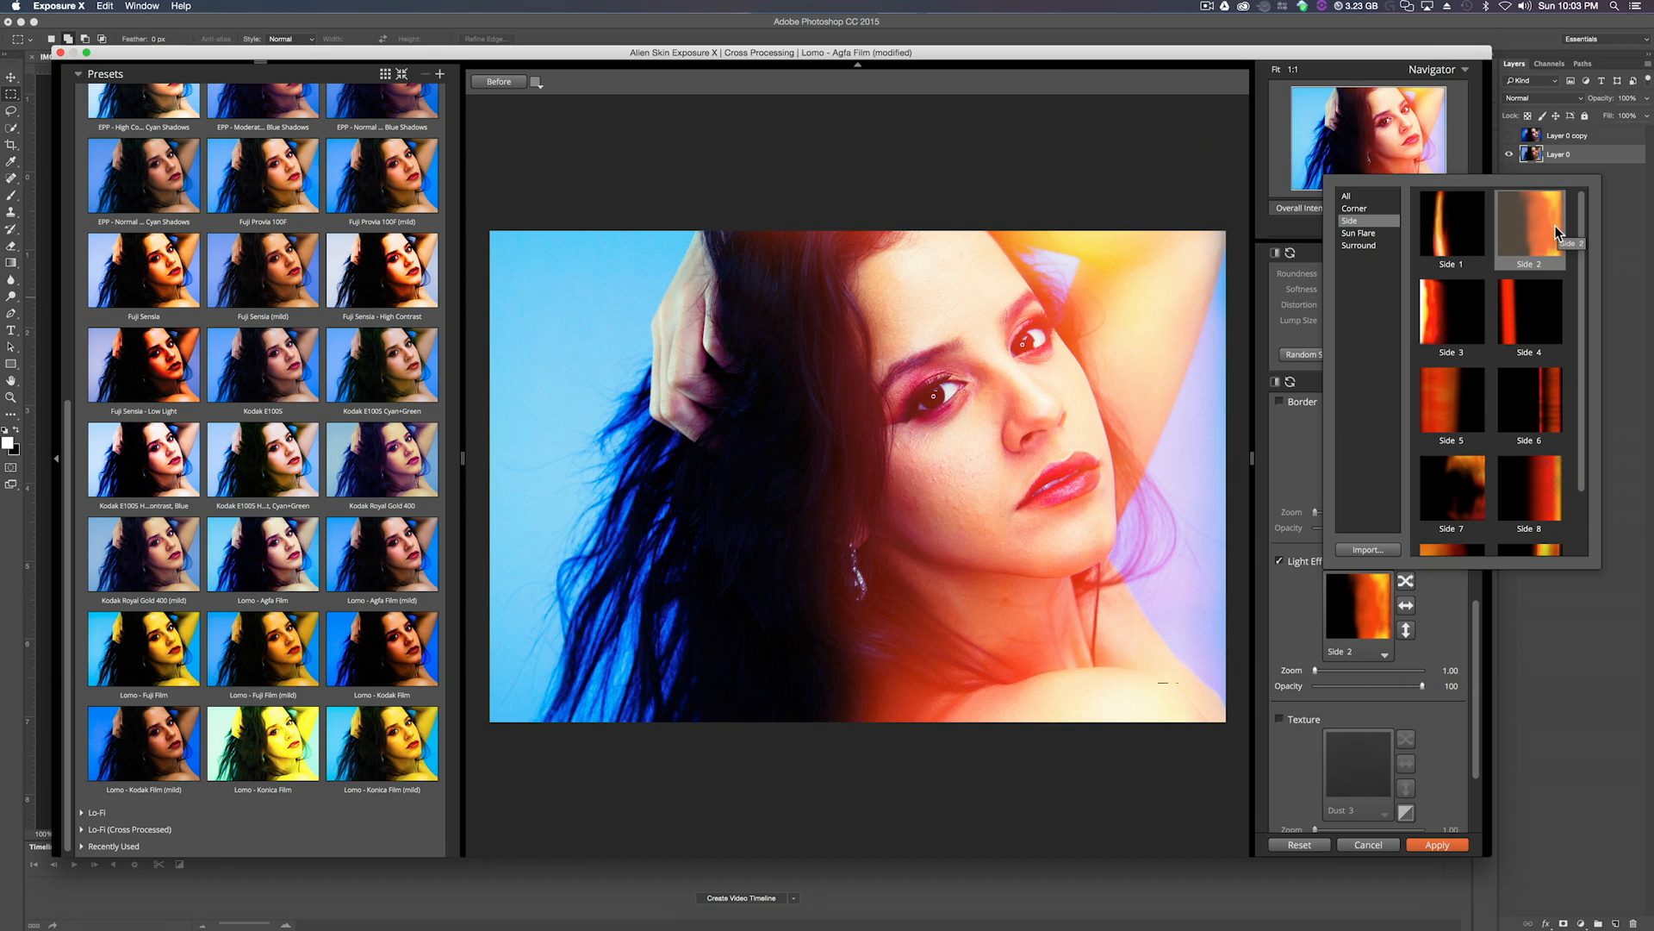
click(1451, 222)
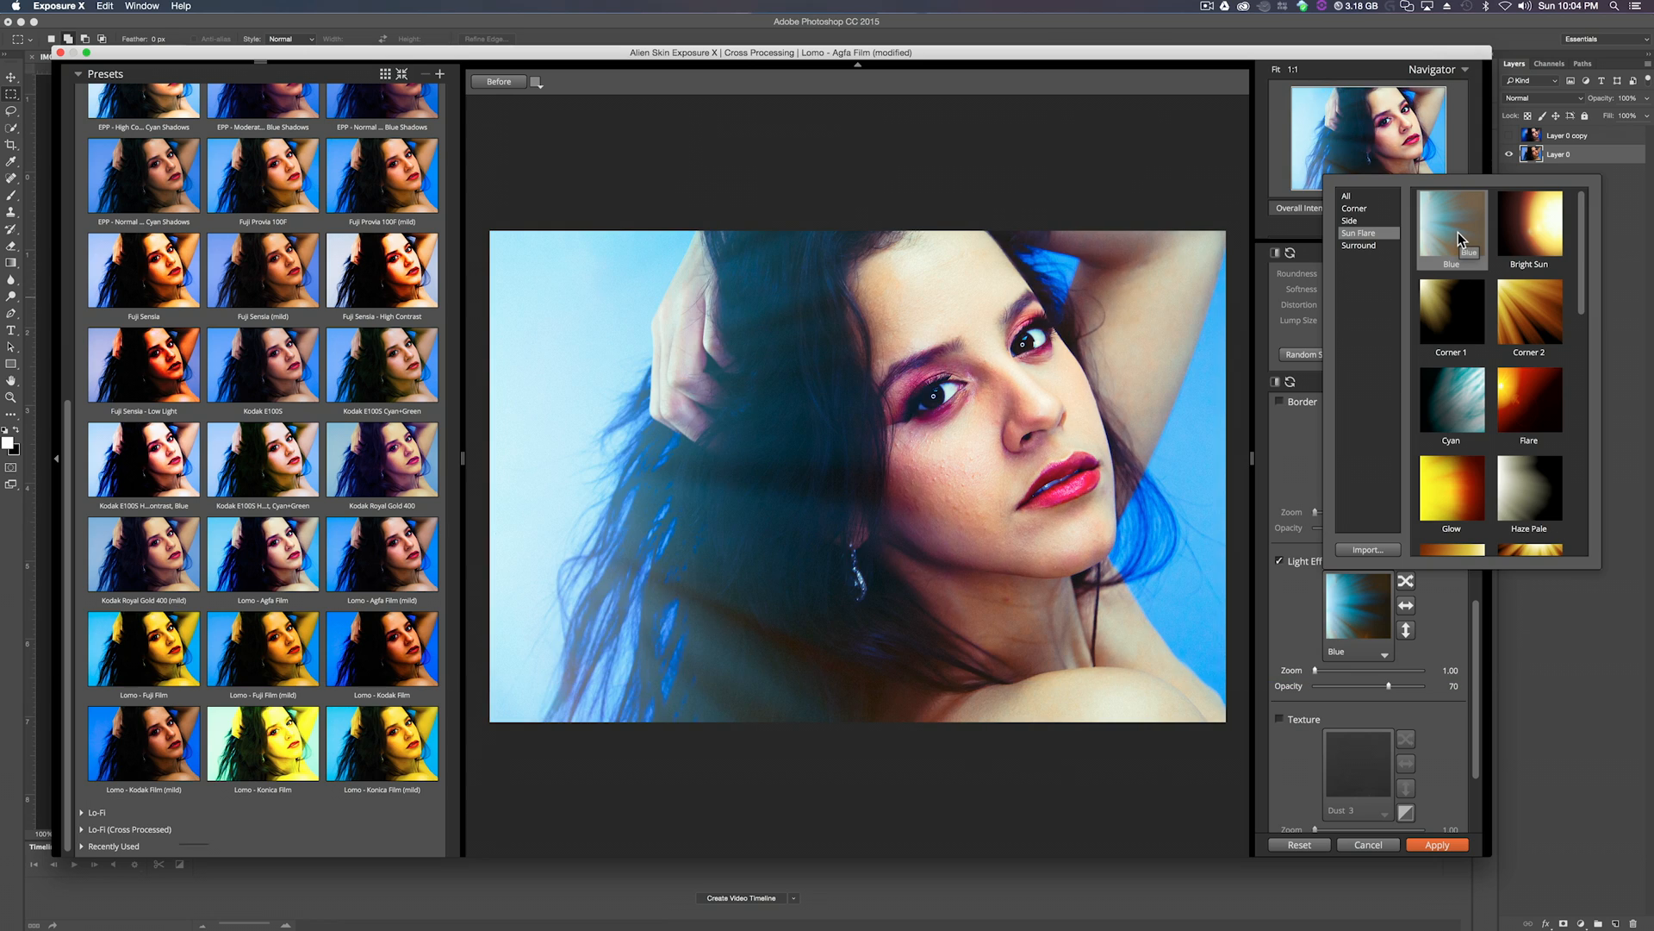
click(1451, 488)
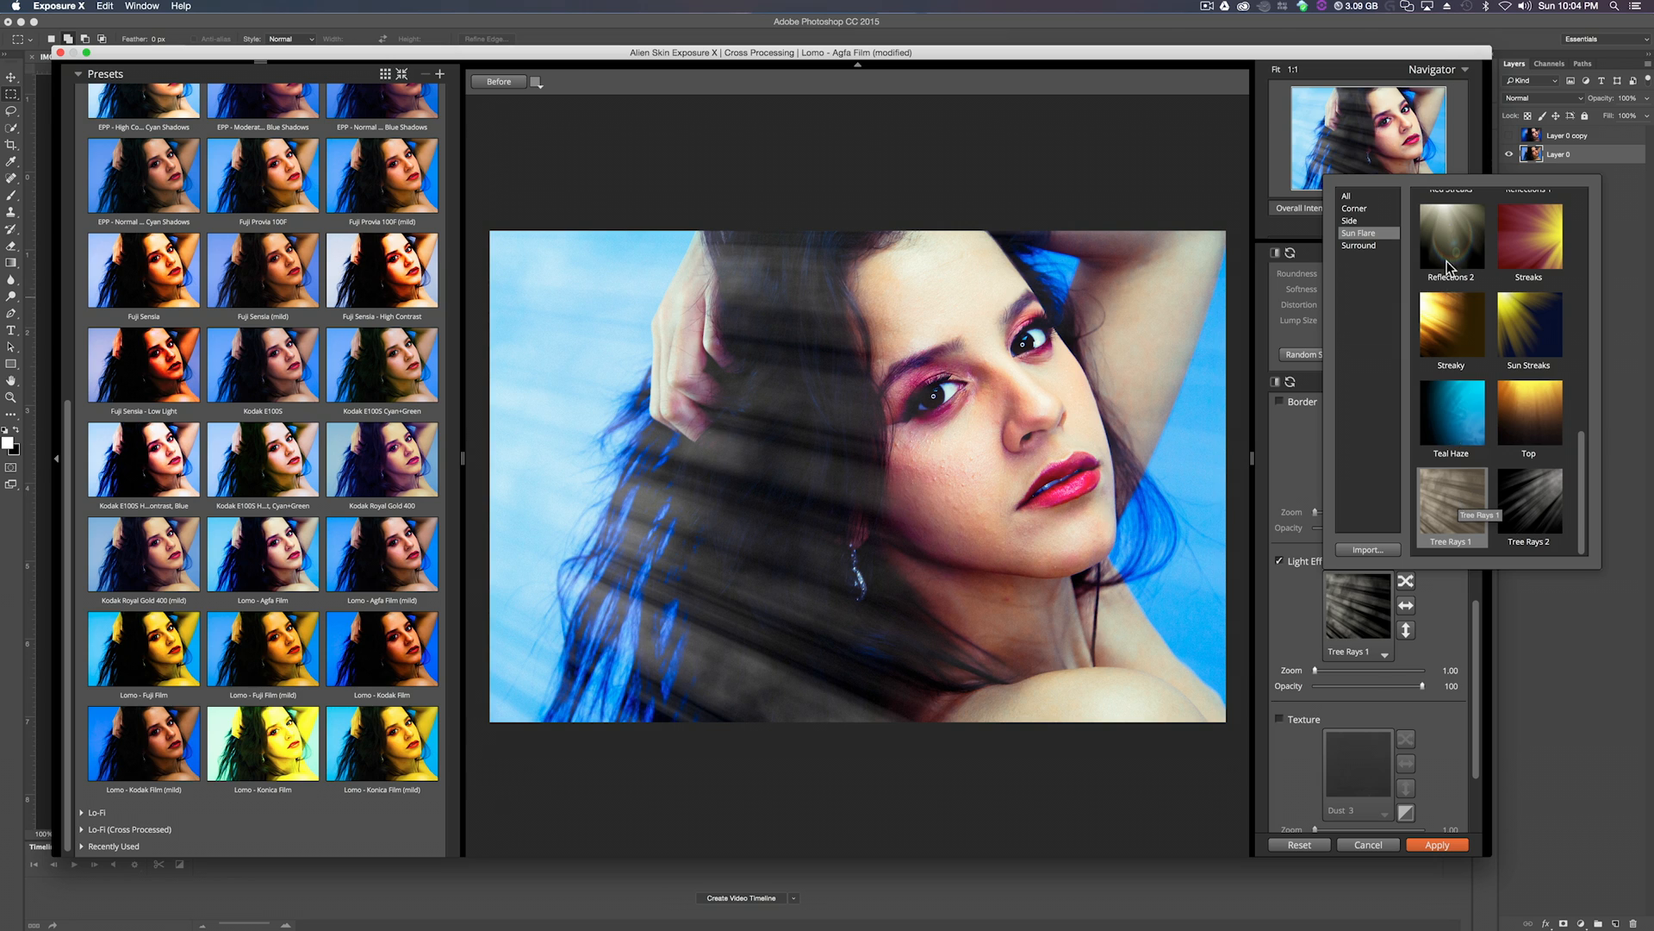
click(1355, 209)
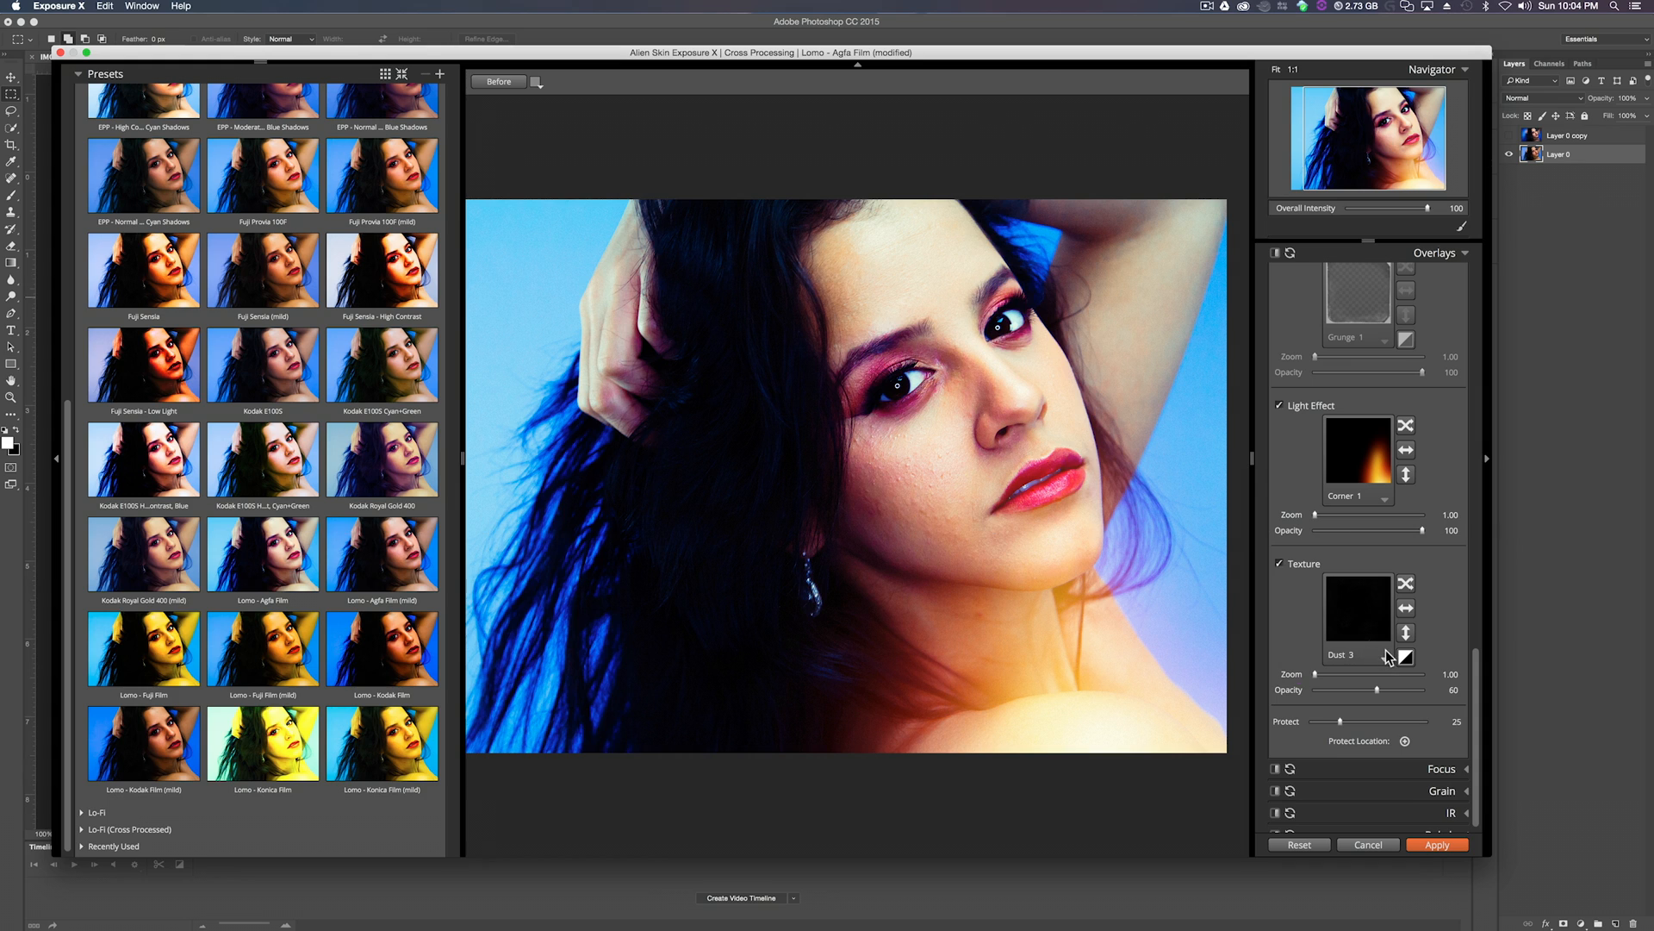
Browse Dust 11, Fundy Finish and Scratches 7 textures, then choose Scratches 9 and close the picker.
click(1357, 655)
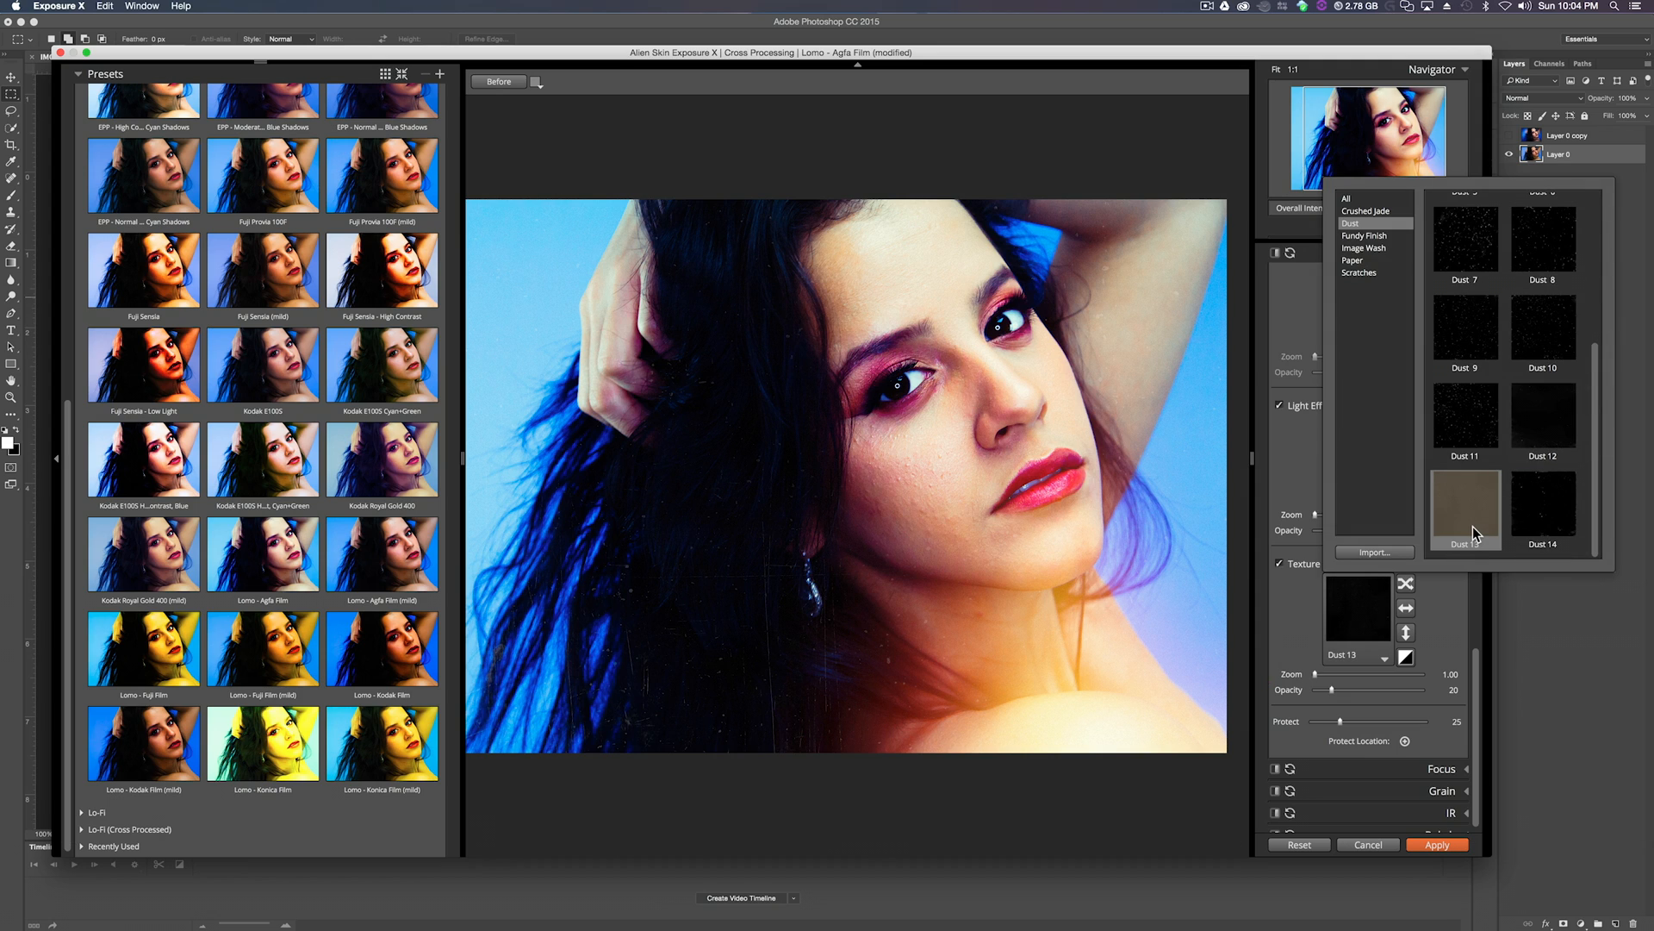
click(1465, 422)
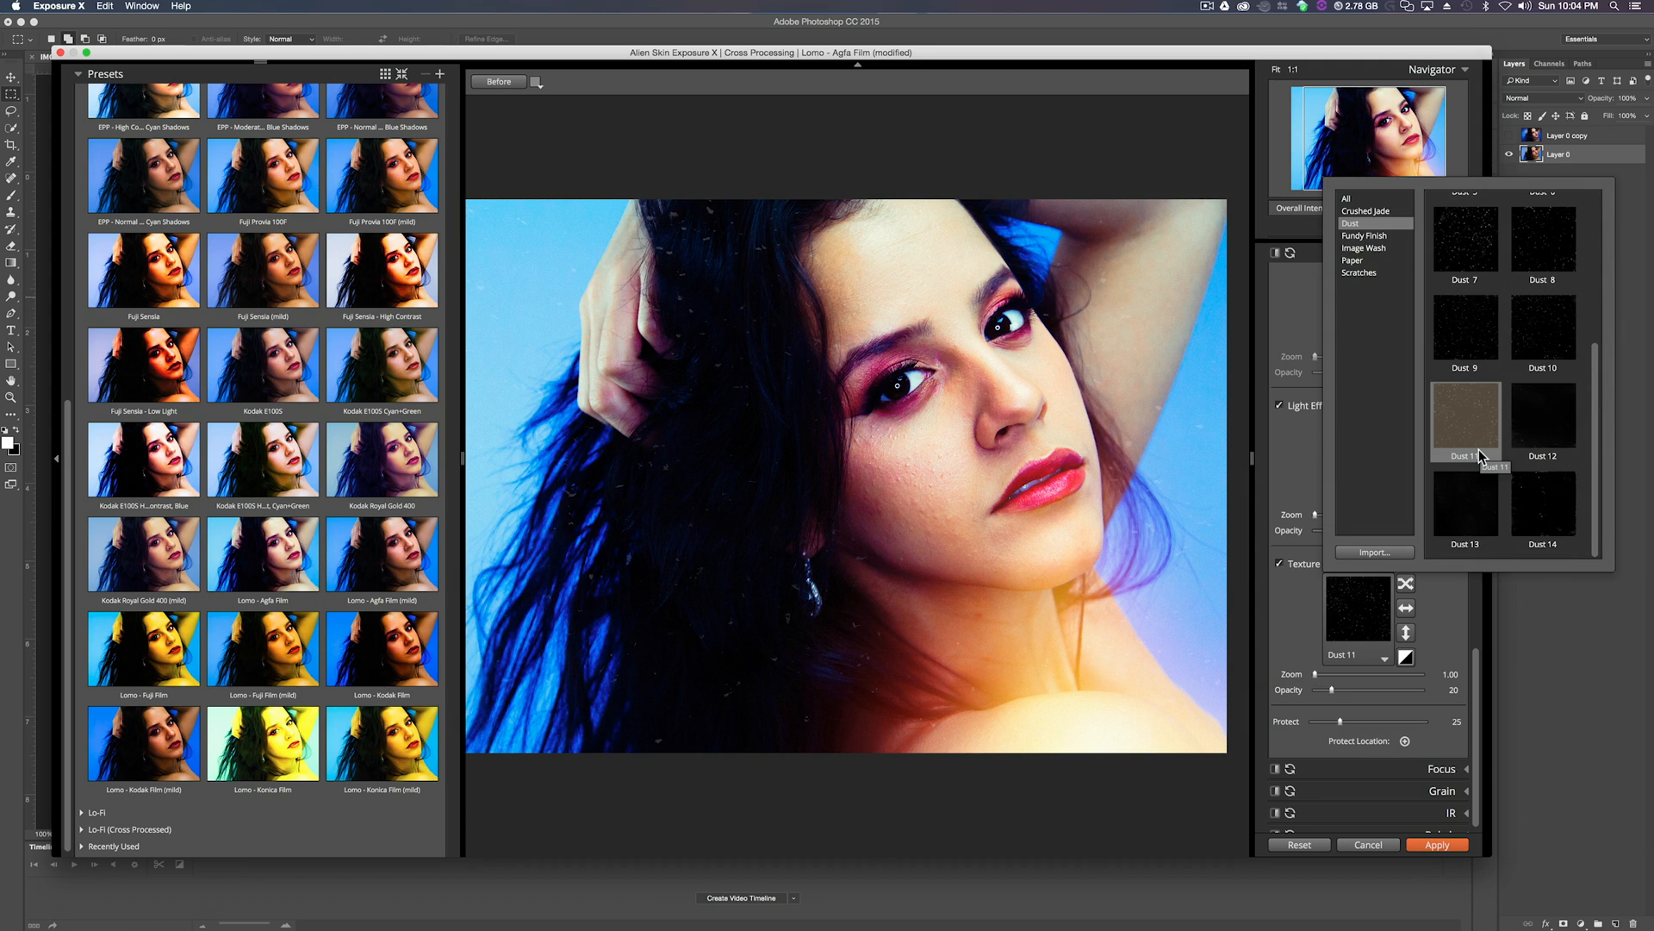
click(1365, 236)
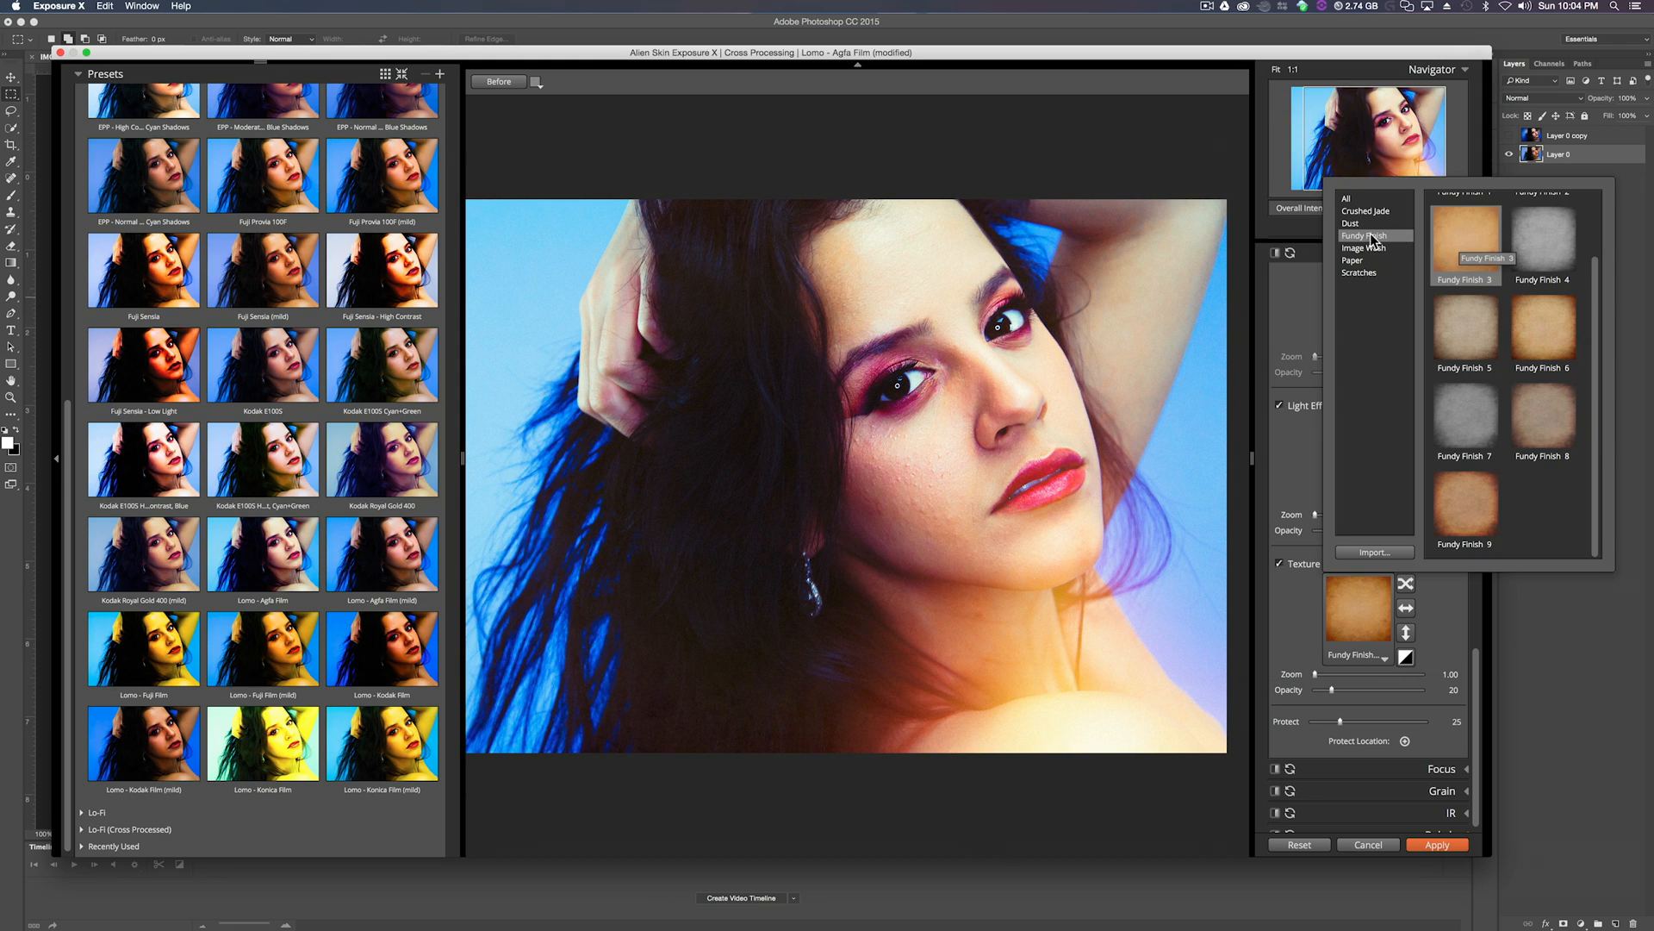
click(1361, 272)
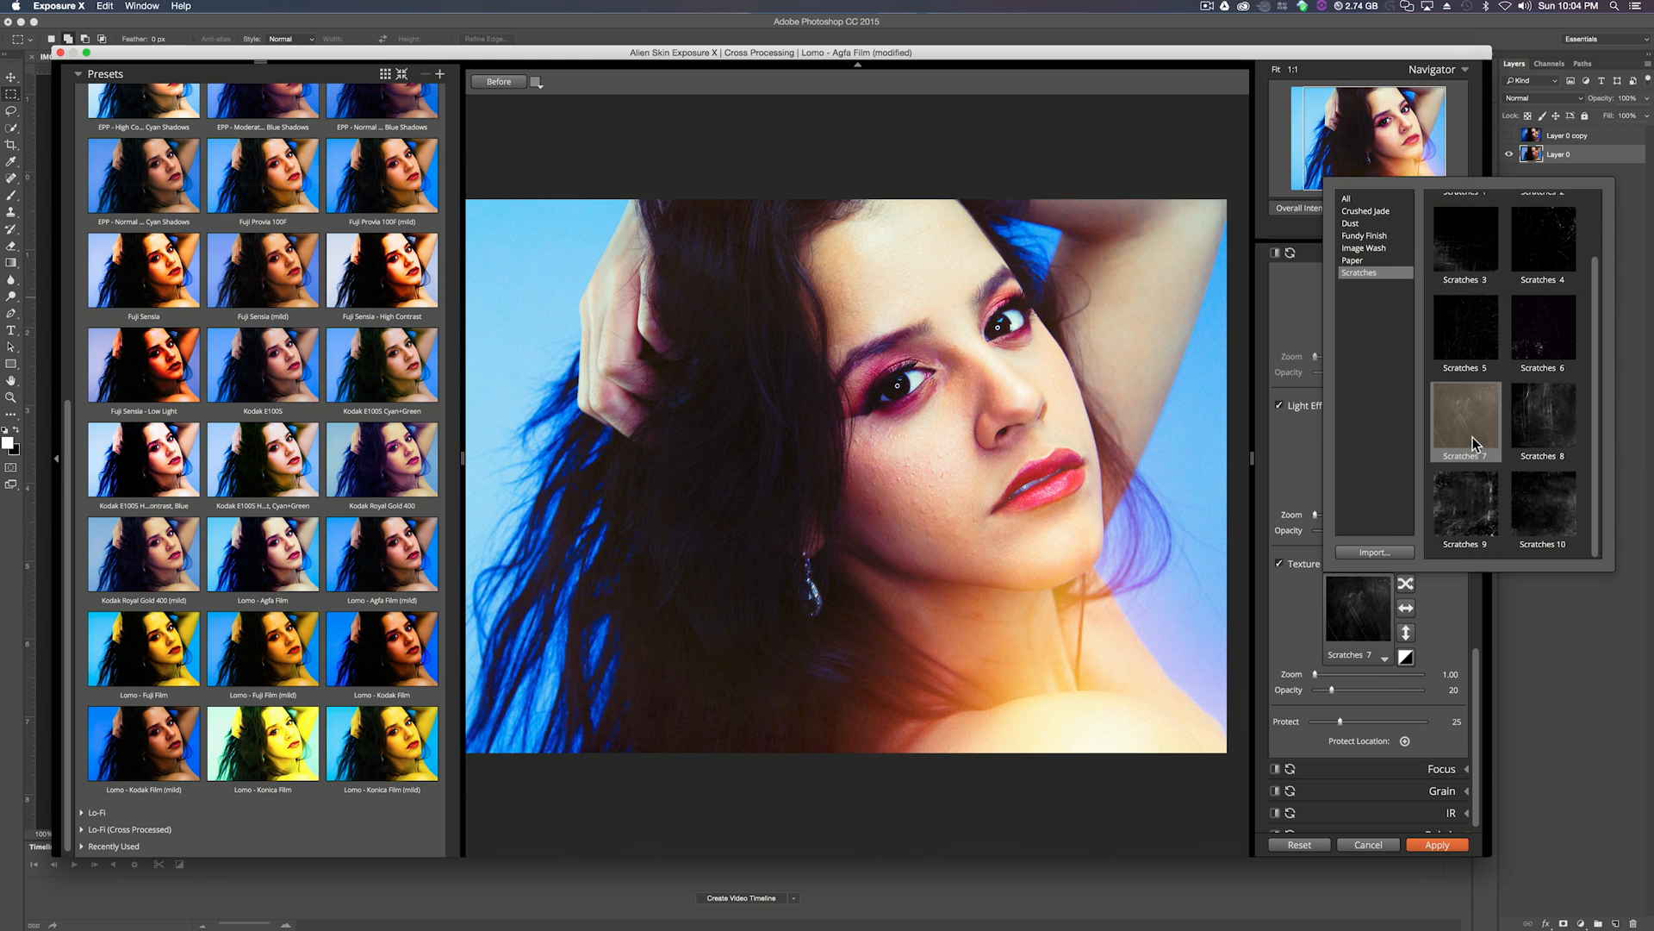
click(1465, 507)
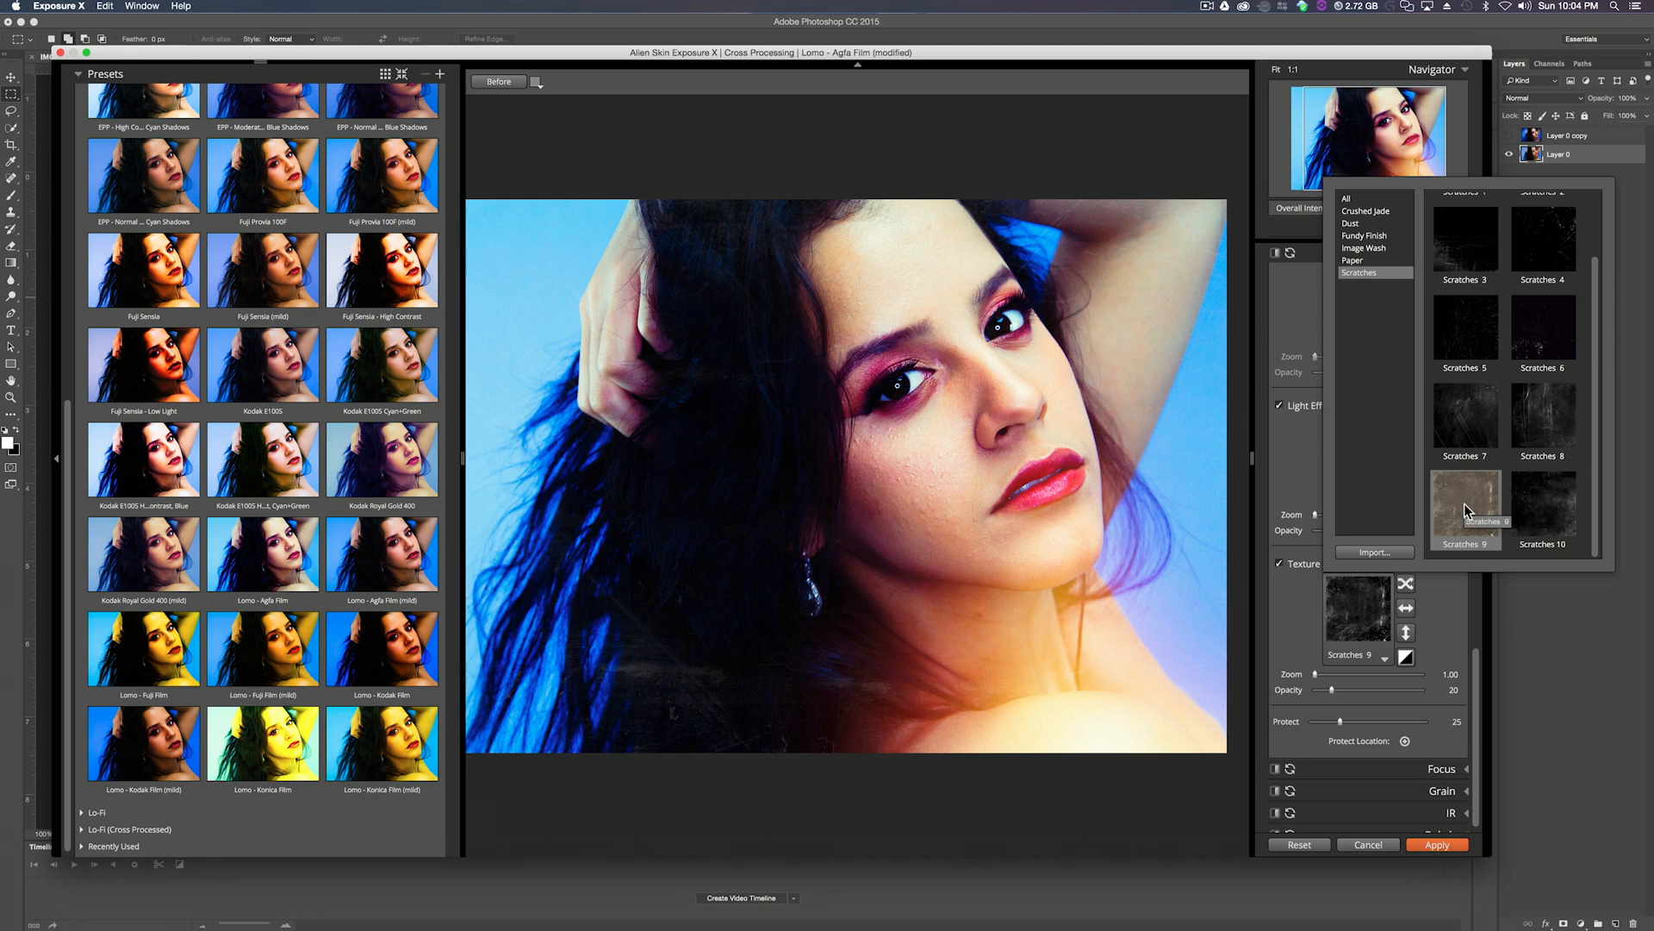
click(1464, 511)
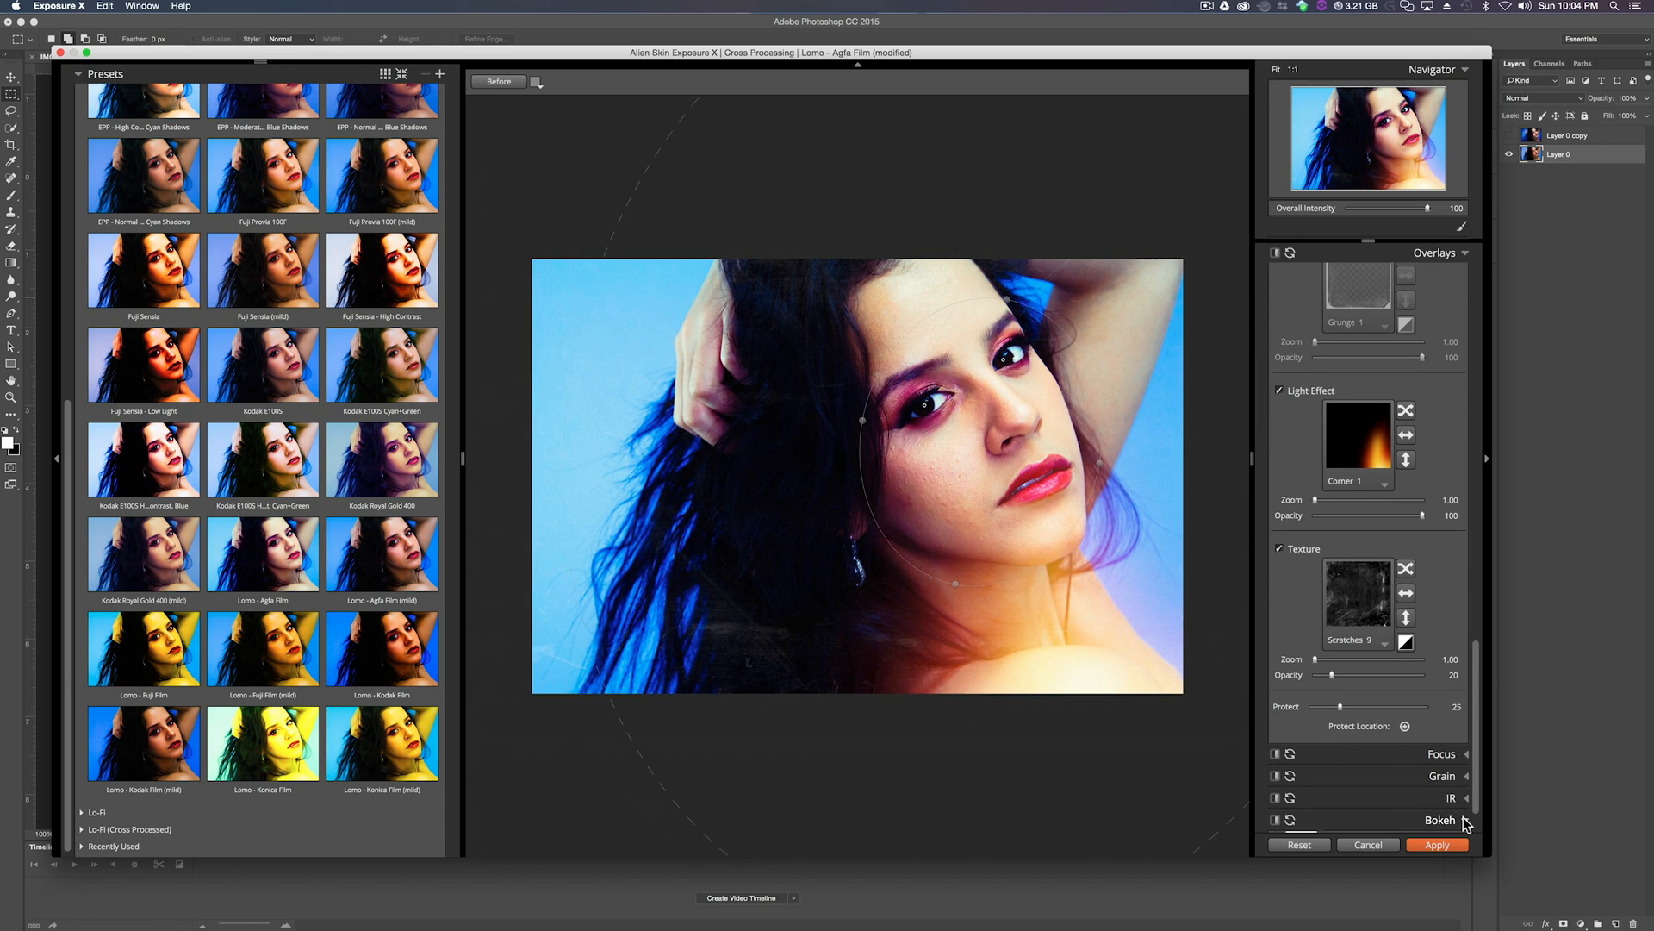
Expand Bokeh and set the Lens Preset to Spiral 50% around the face.
click(1440, 821)
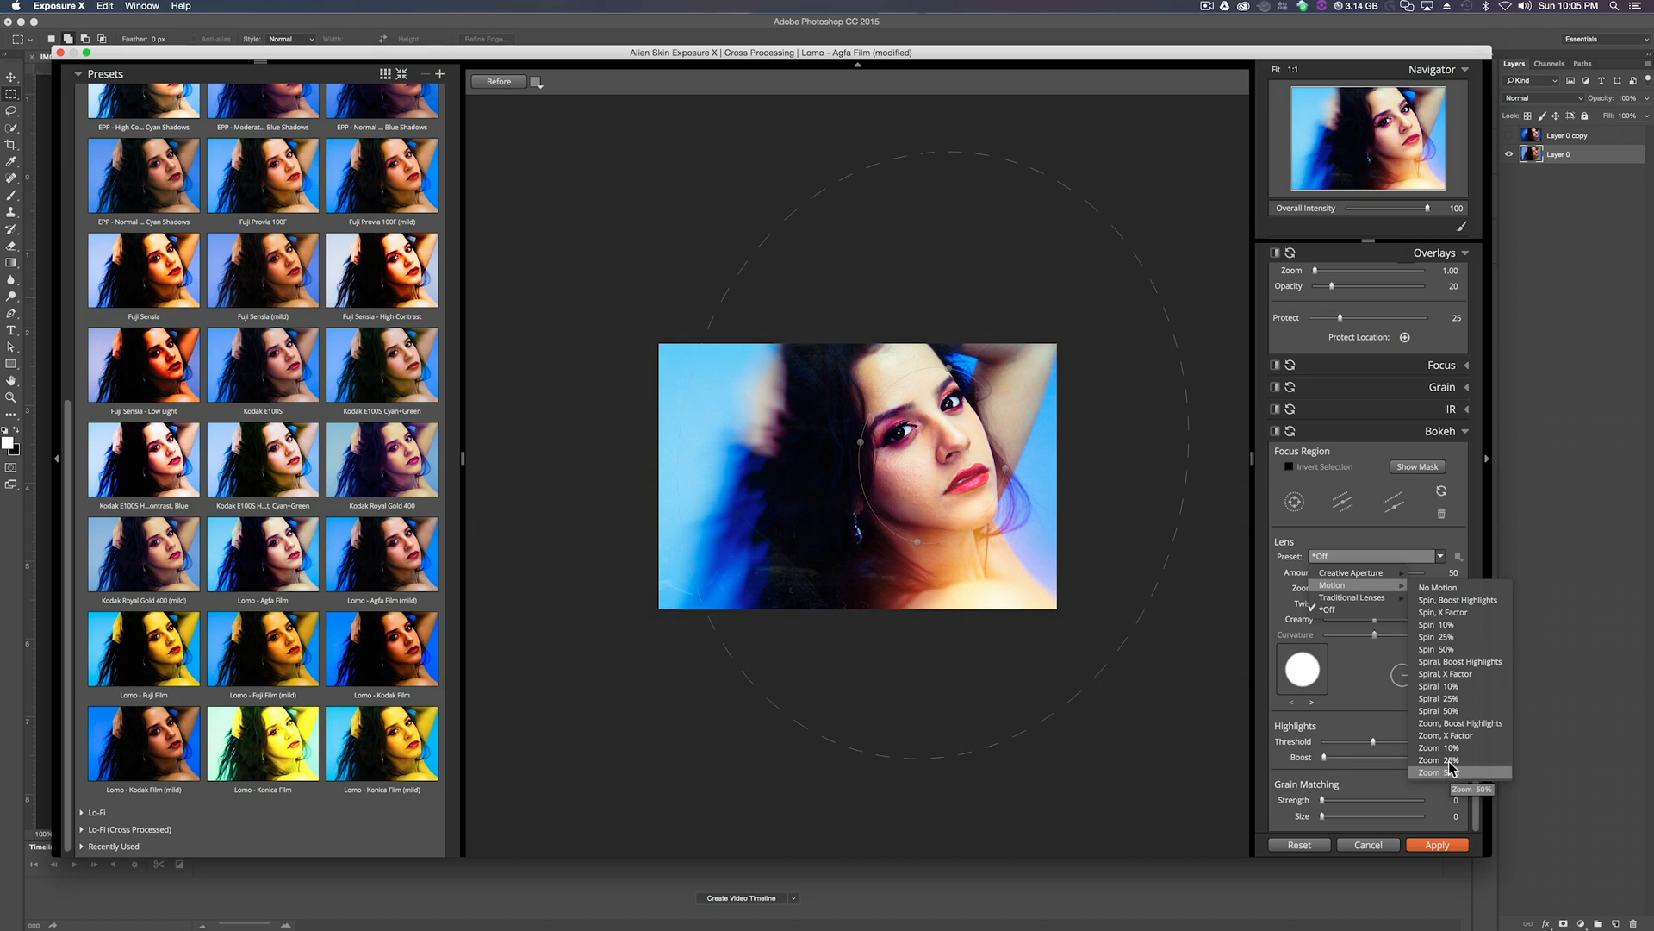
mouse_move(1455, 715)
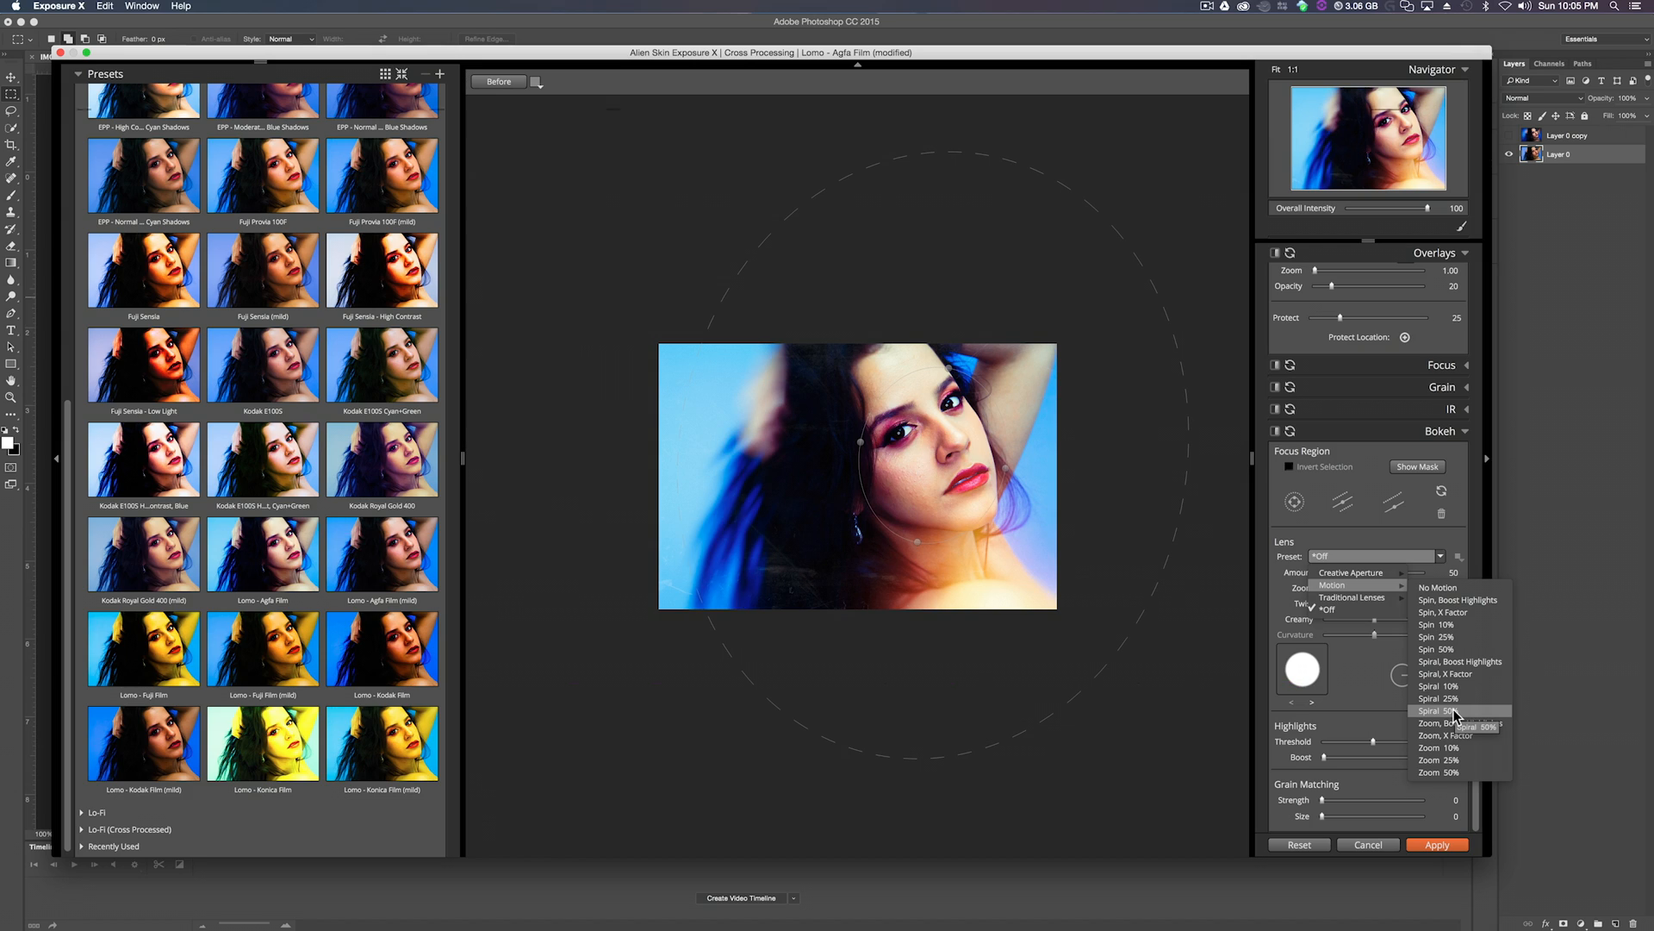
click(1438, 710)
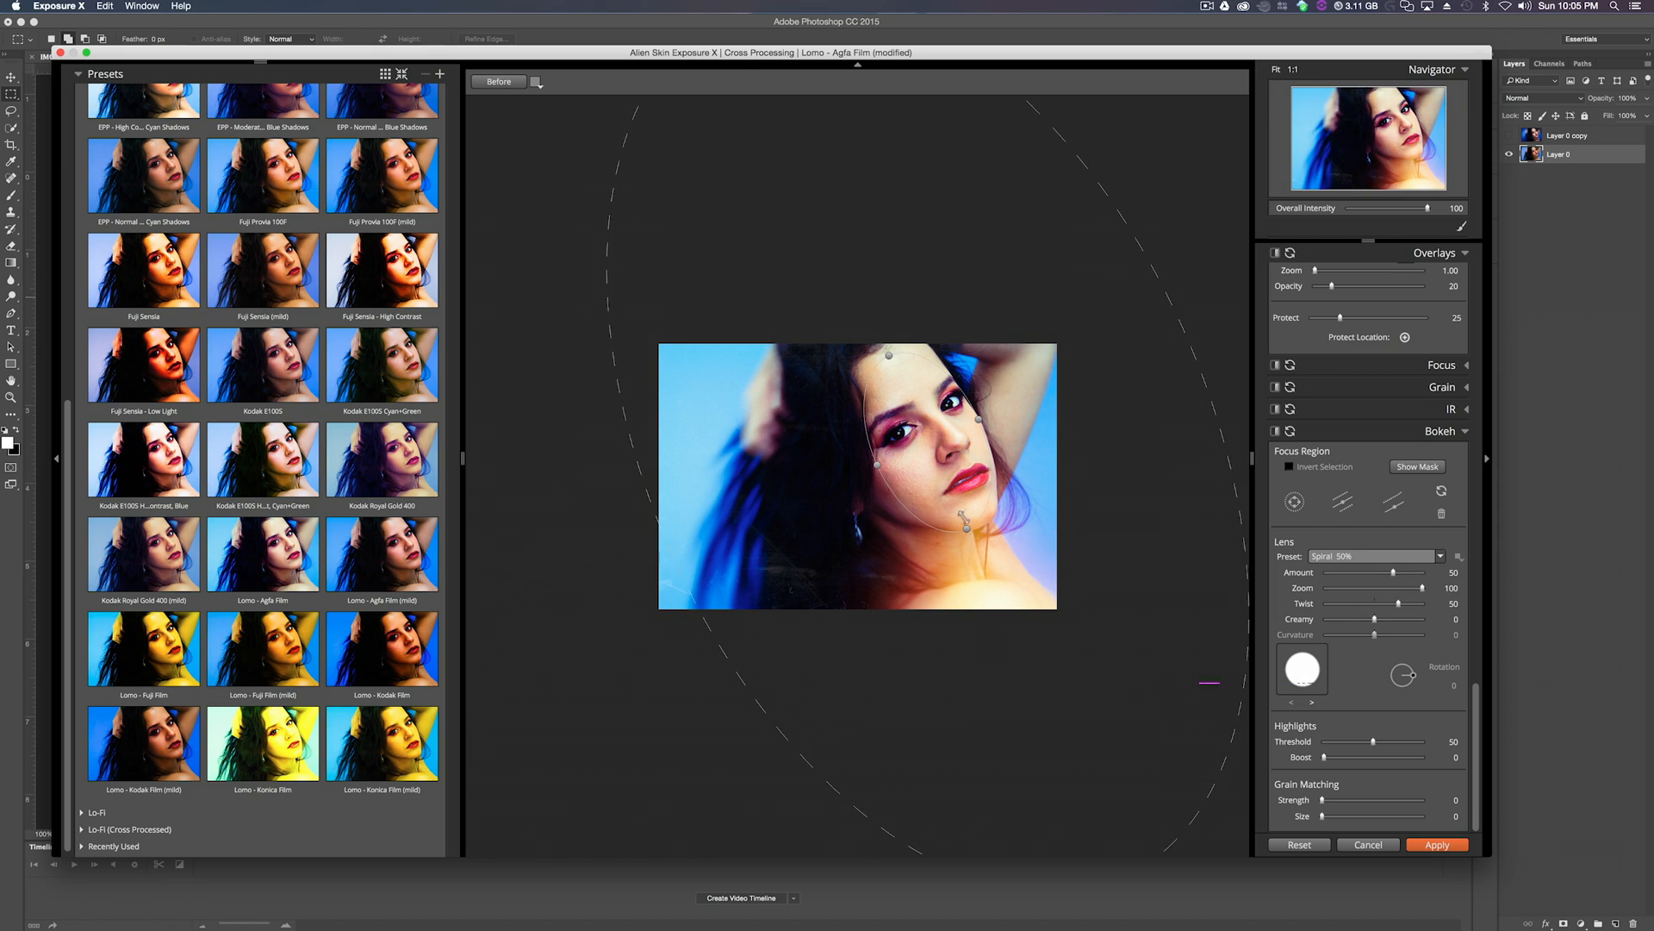
scroll(down, 3)
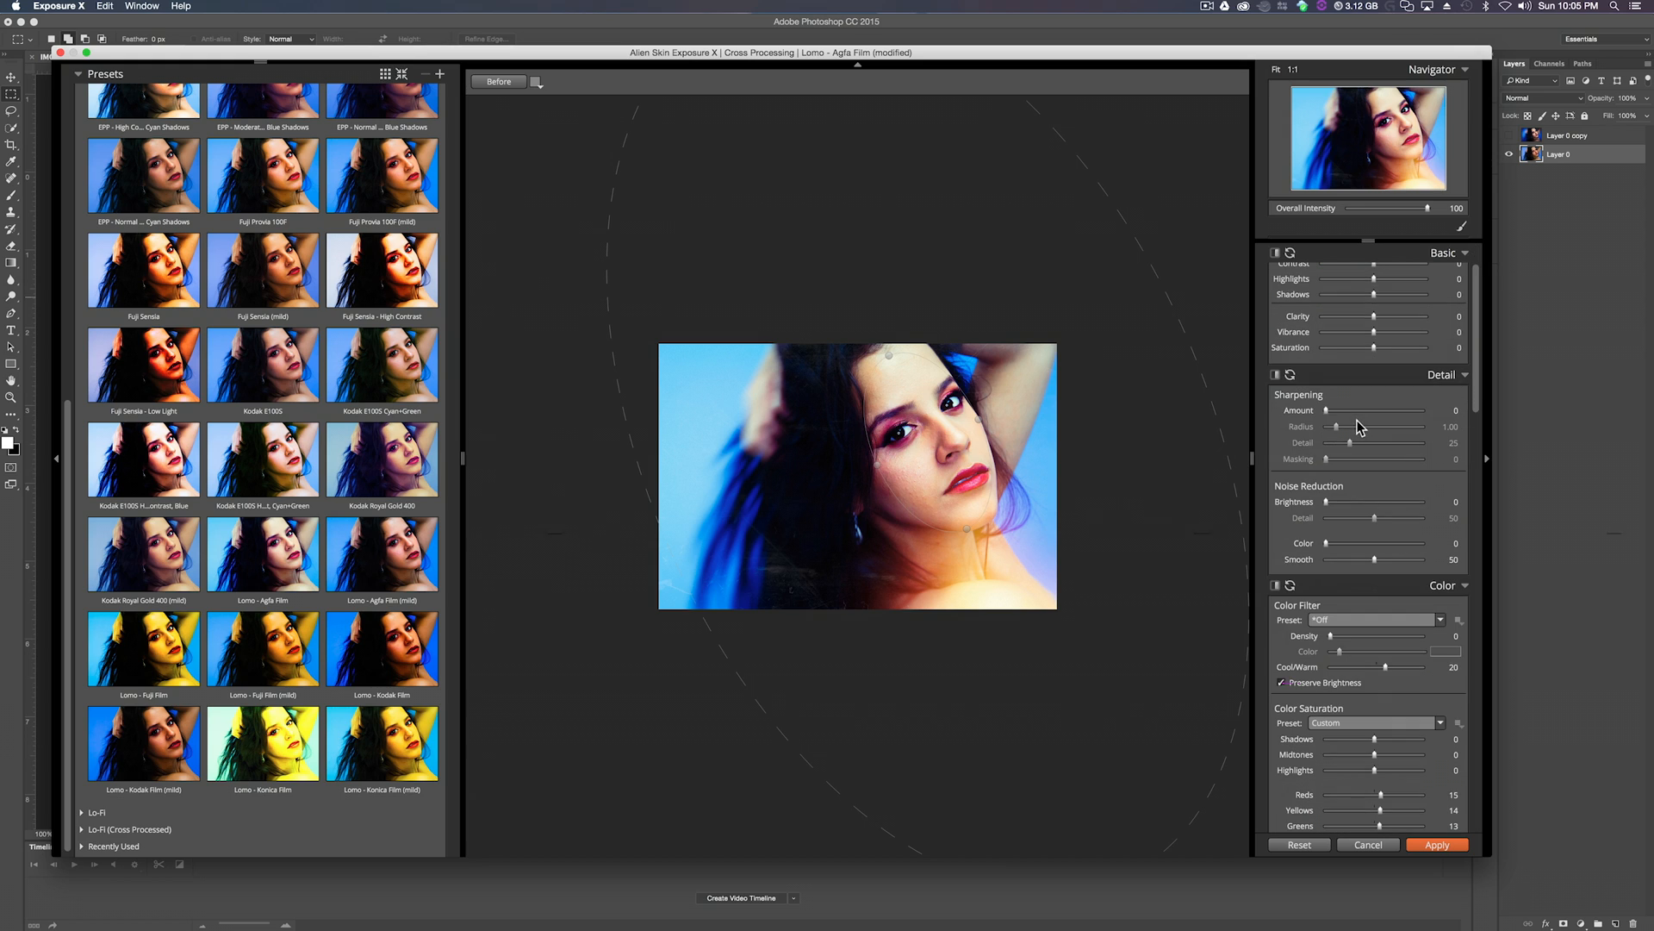
Preview the Narrow (white) vignette before applying the look without it.
scroll(down, 3)
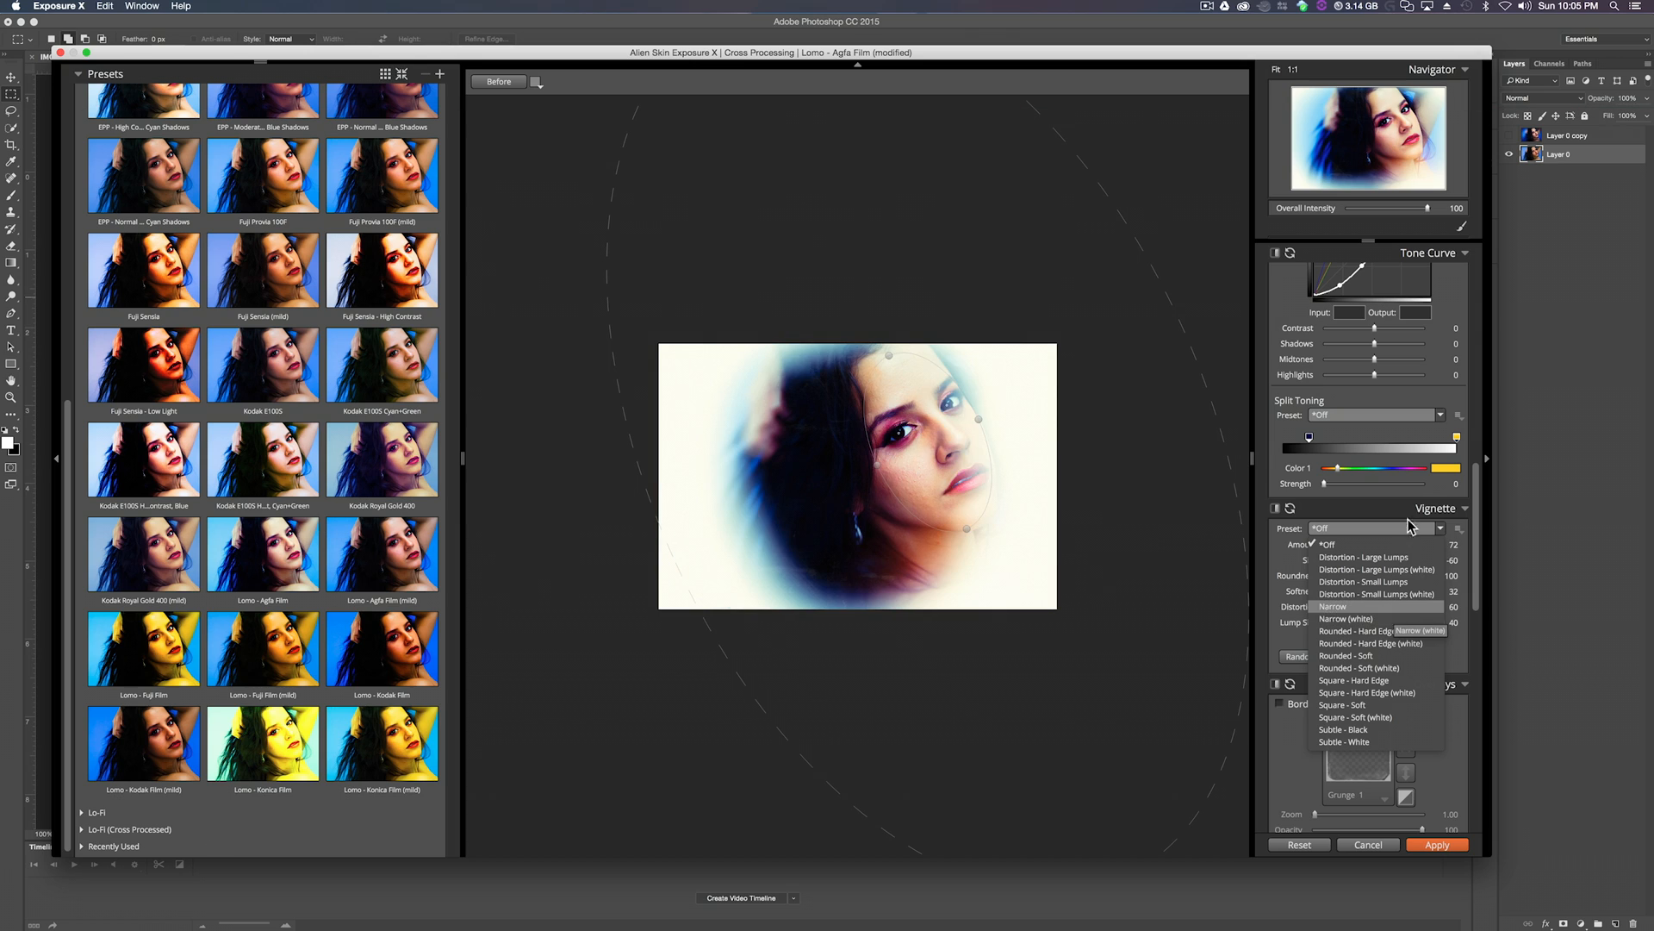
click(1329, 543)
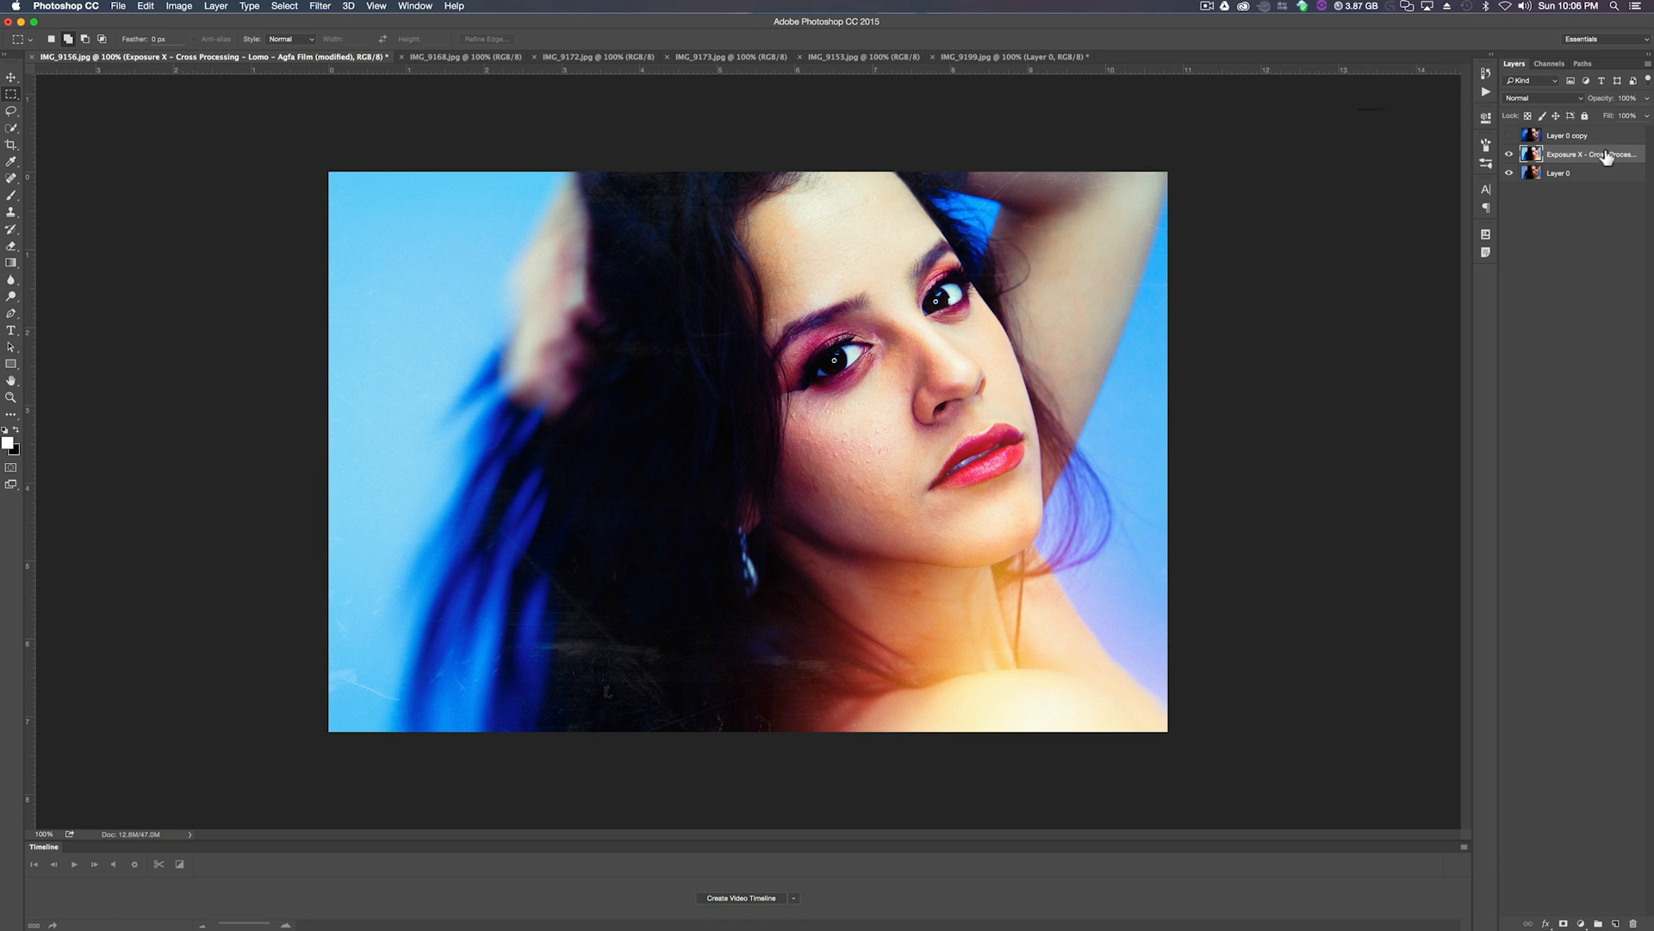
mouse_move(1600, 167)
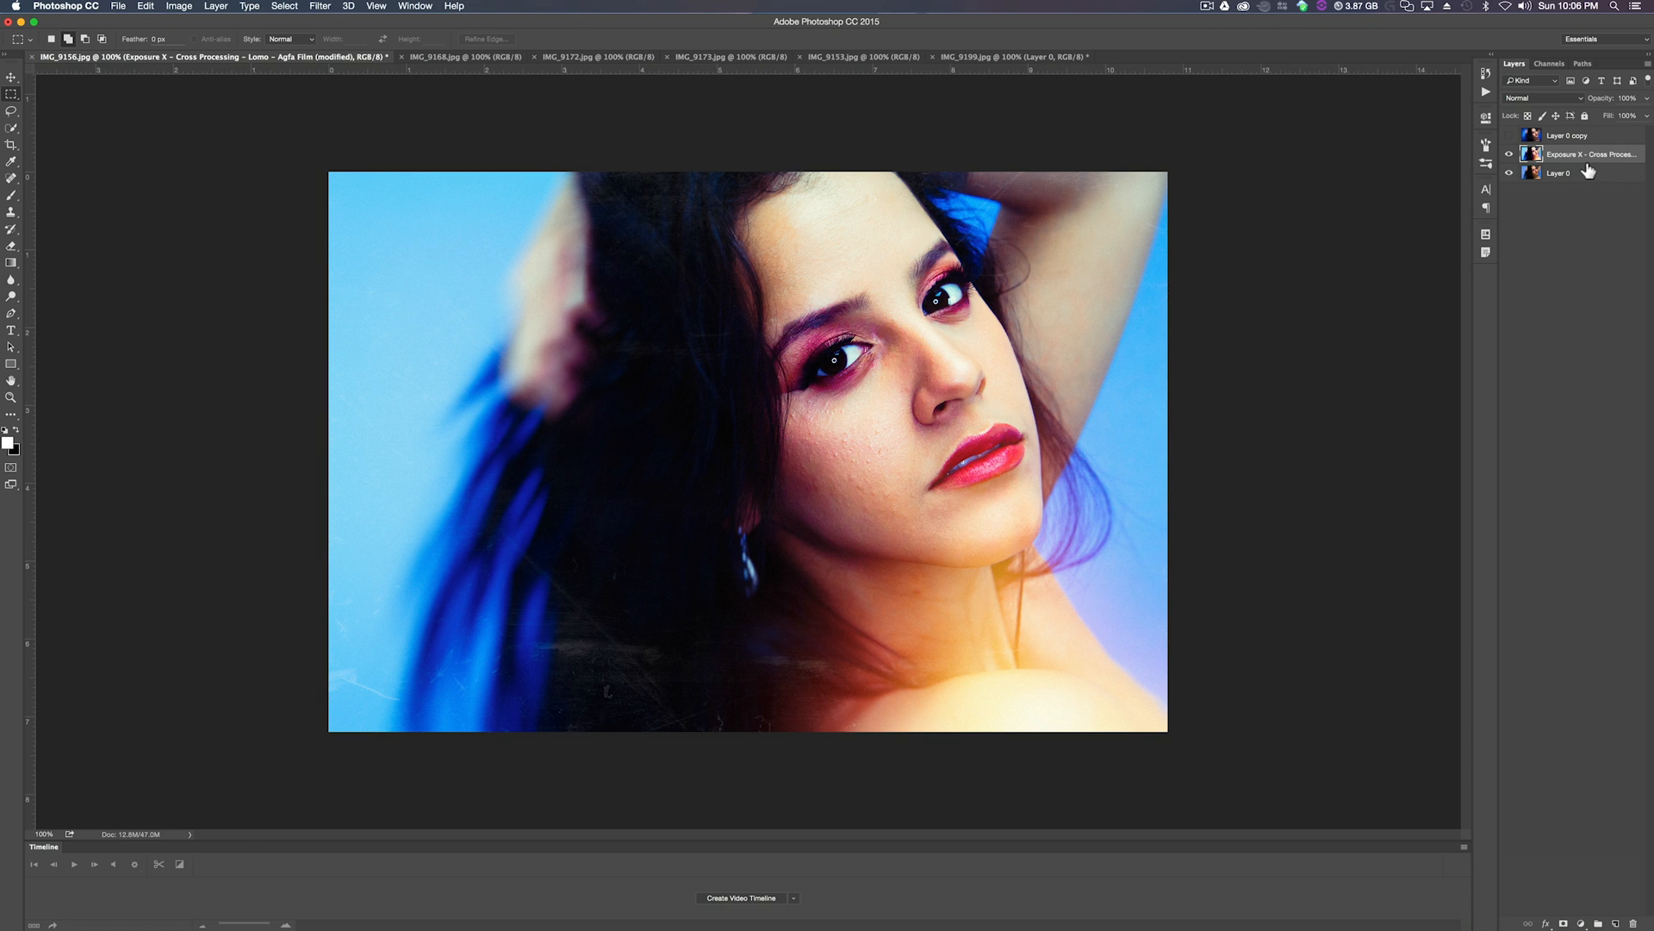
Select Layer 0, peek at the Filter > Alien Skin menu and dismiss it.
click(1559, 173)
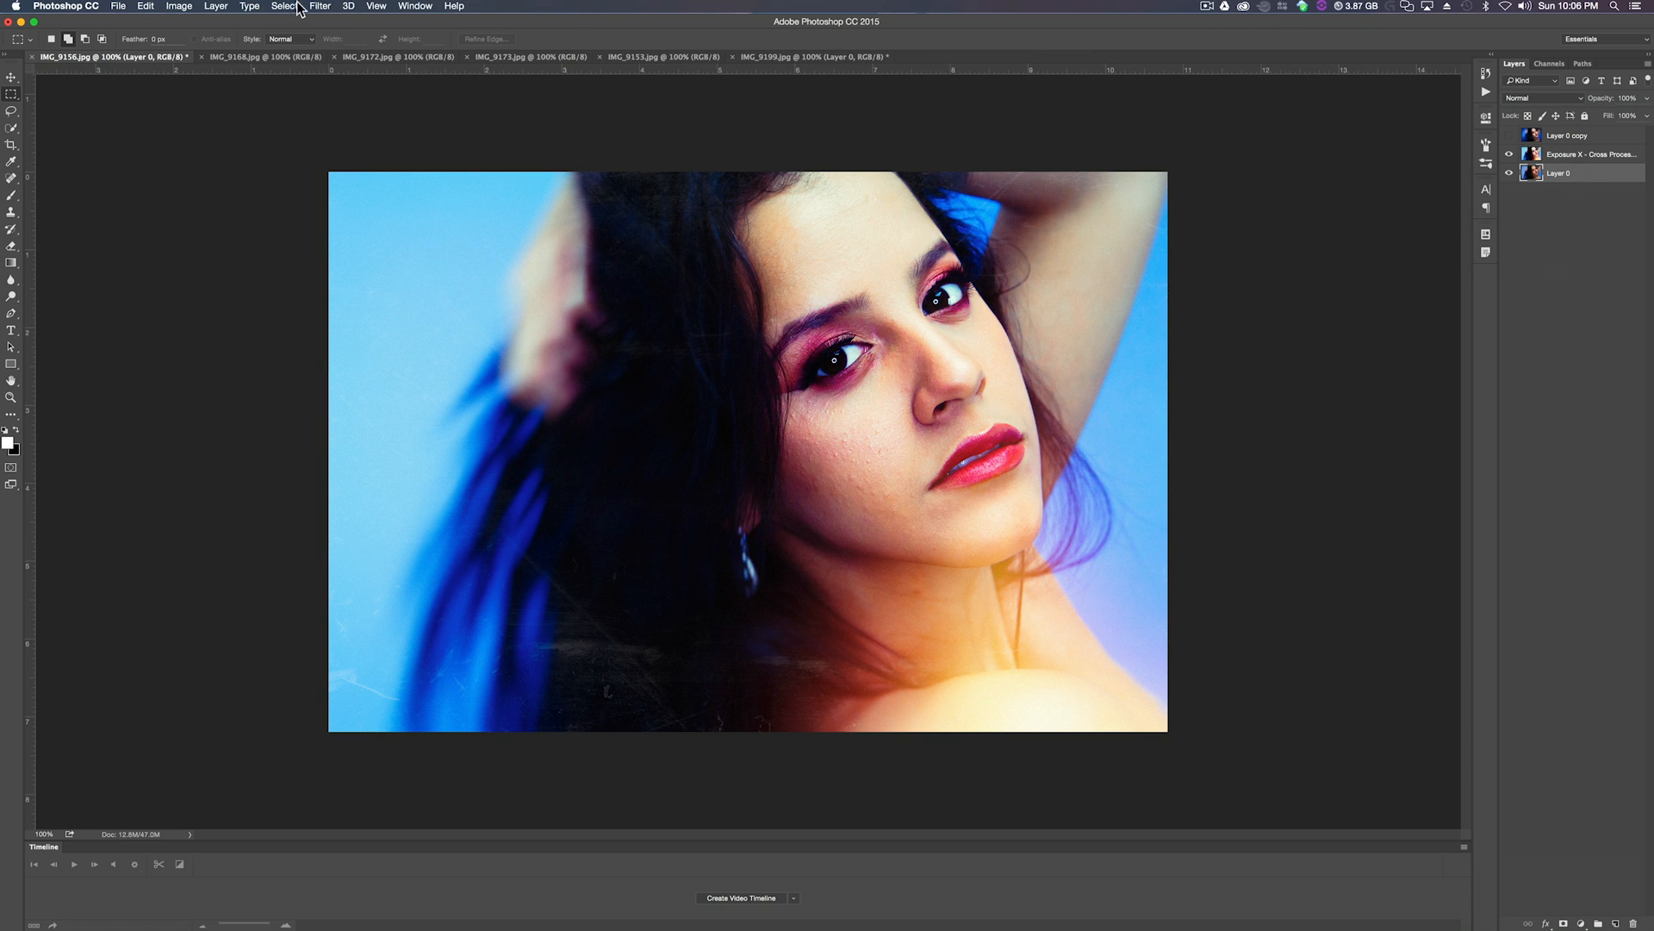
click(319, 6)
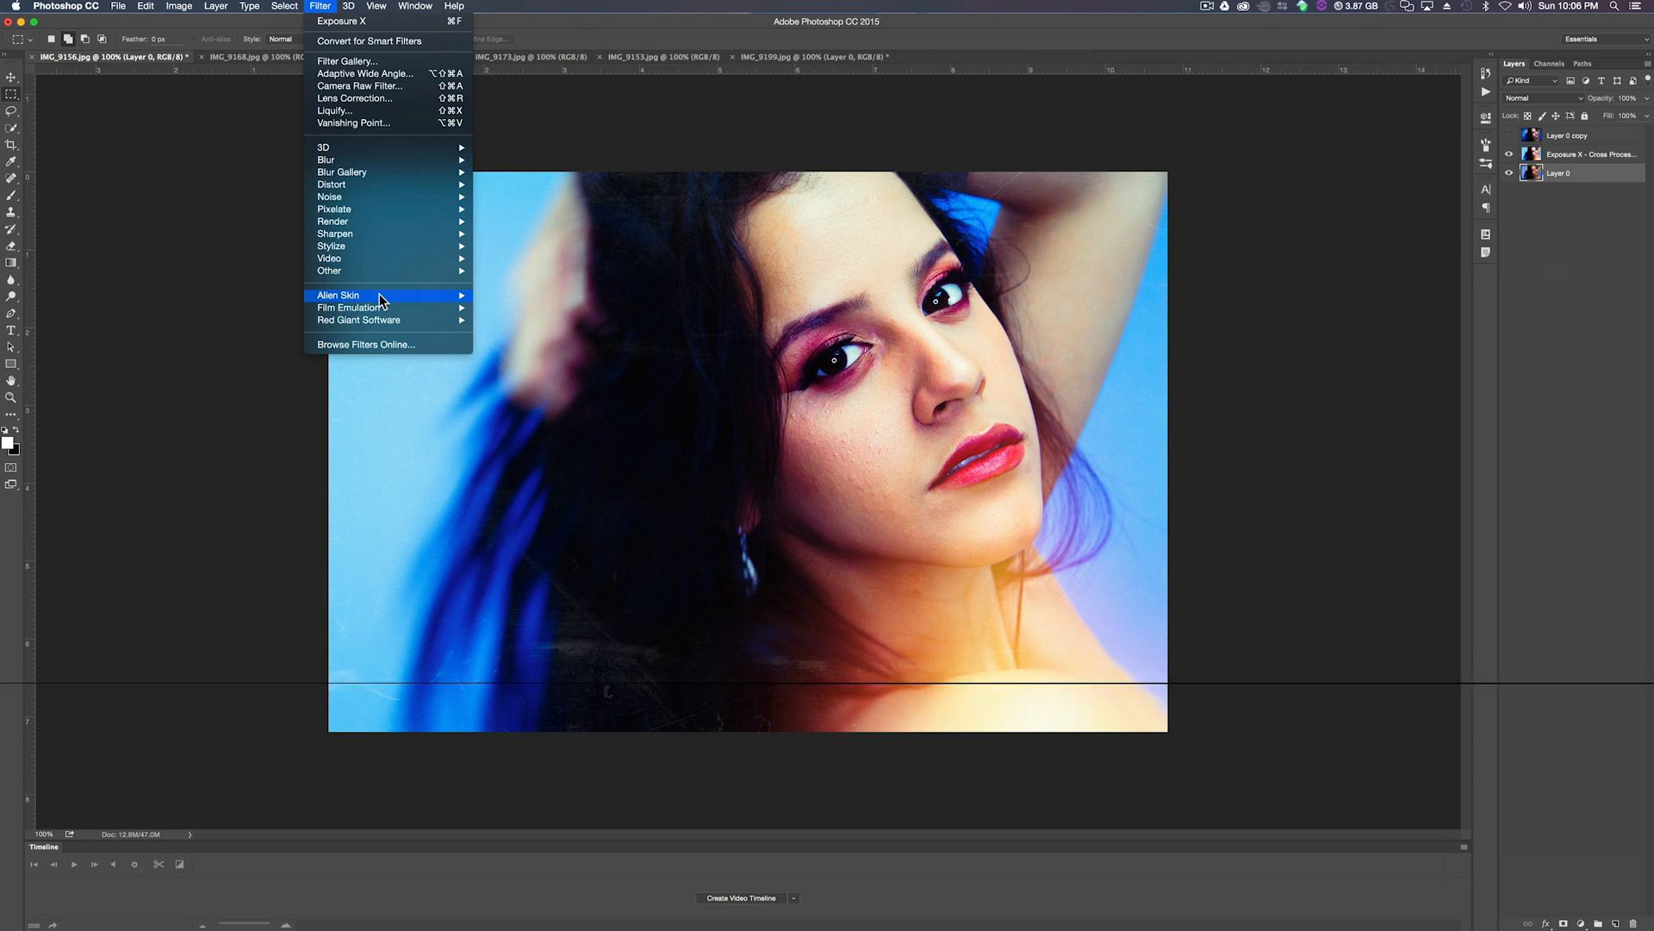
click(1212, 350)
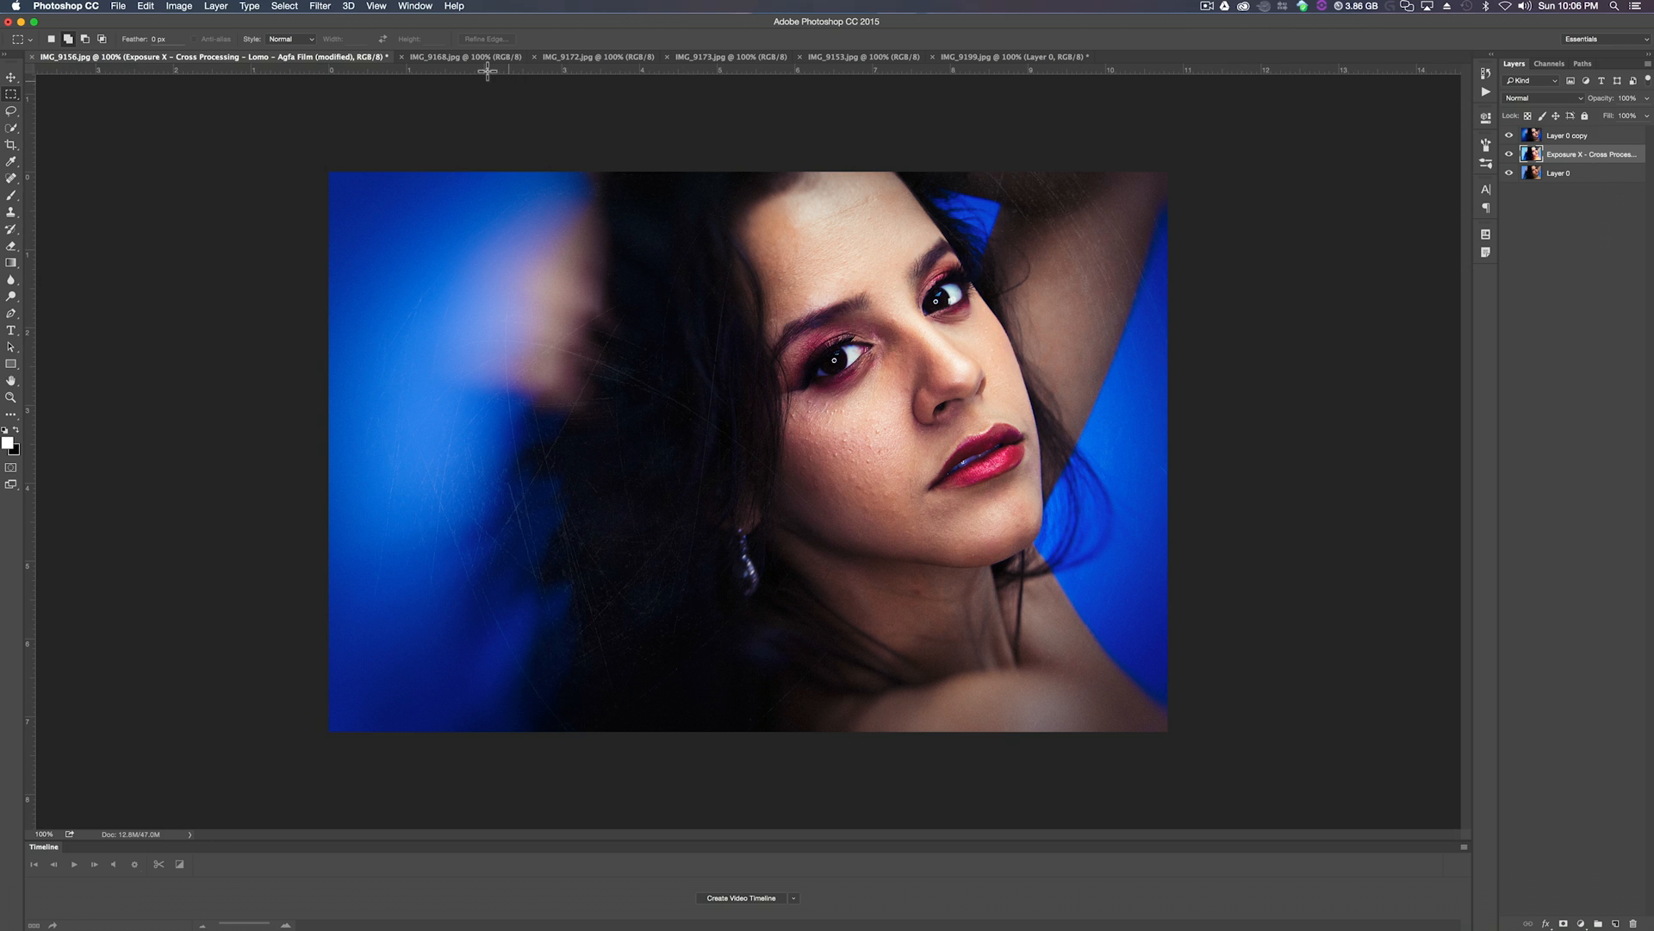
Browse the sideways-glance, smiling and dark-background portraits, stopping on IMG_9153.
click(464, 57)
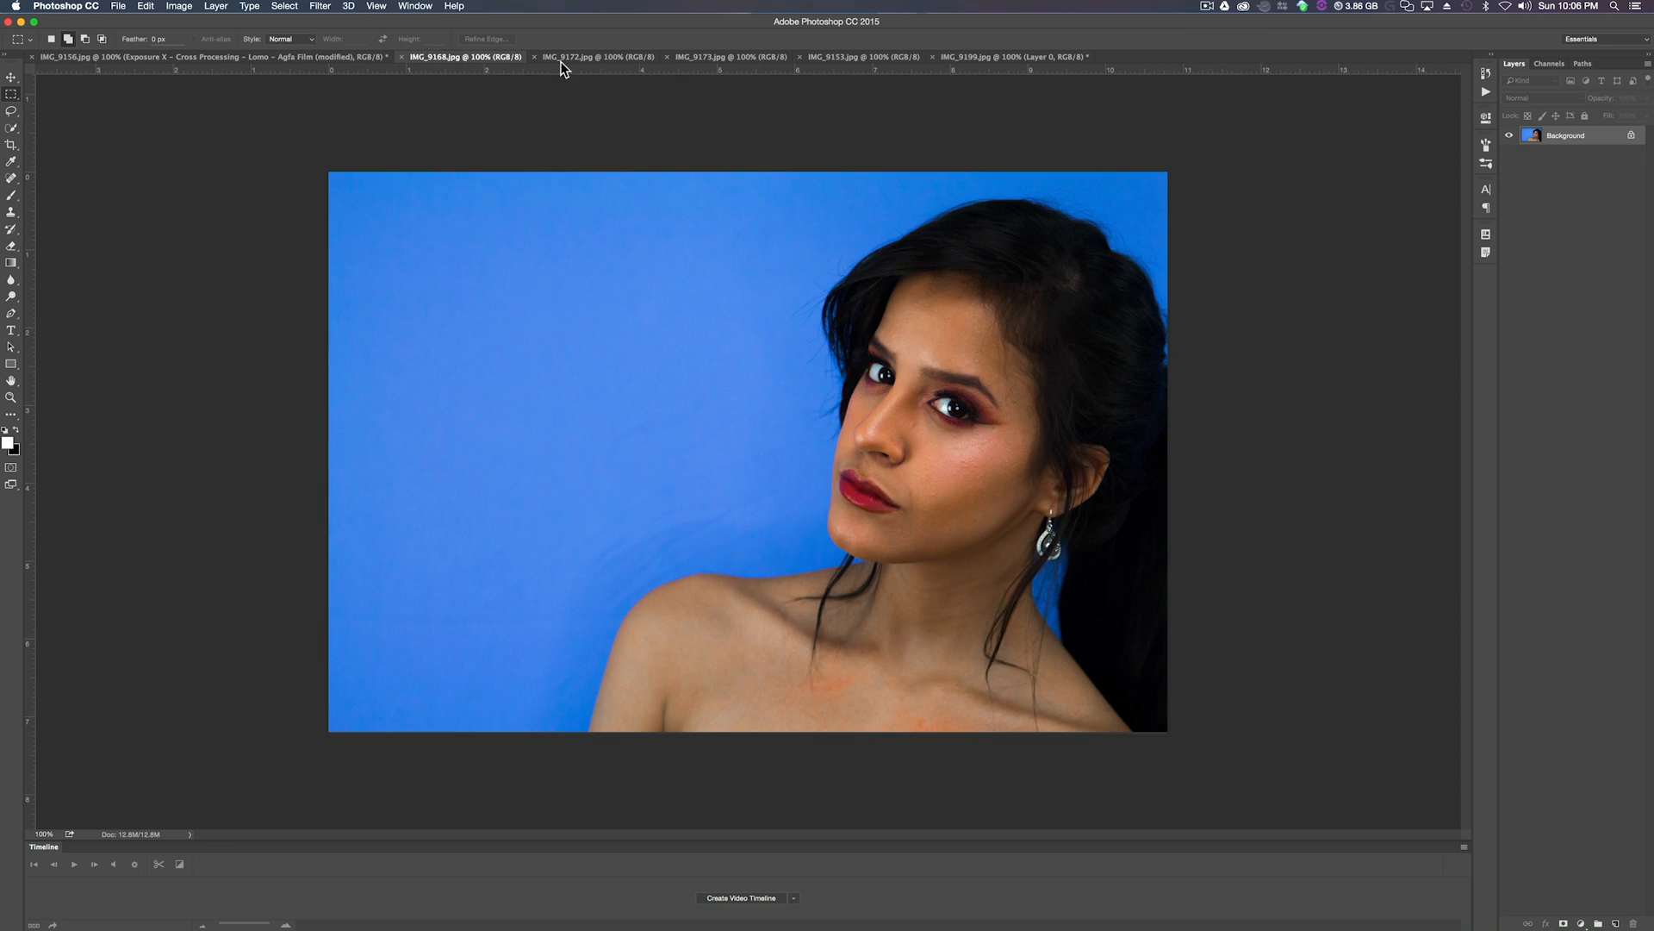
click(727, 55)
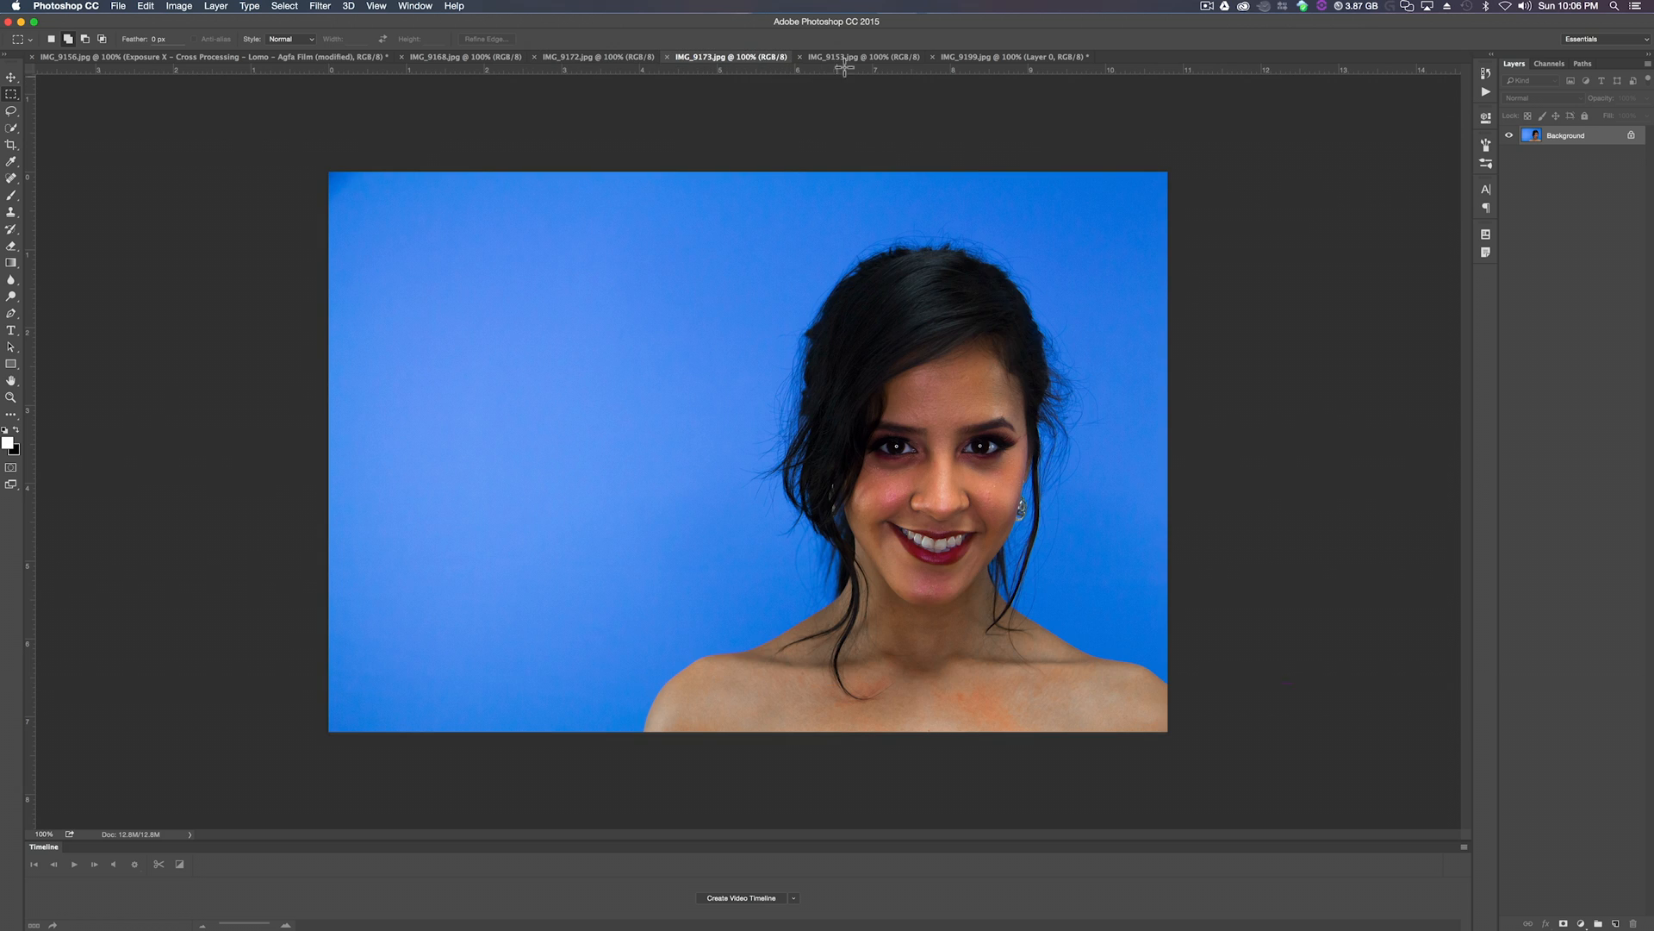
click(1003, 55)
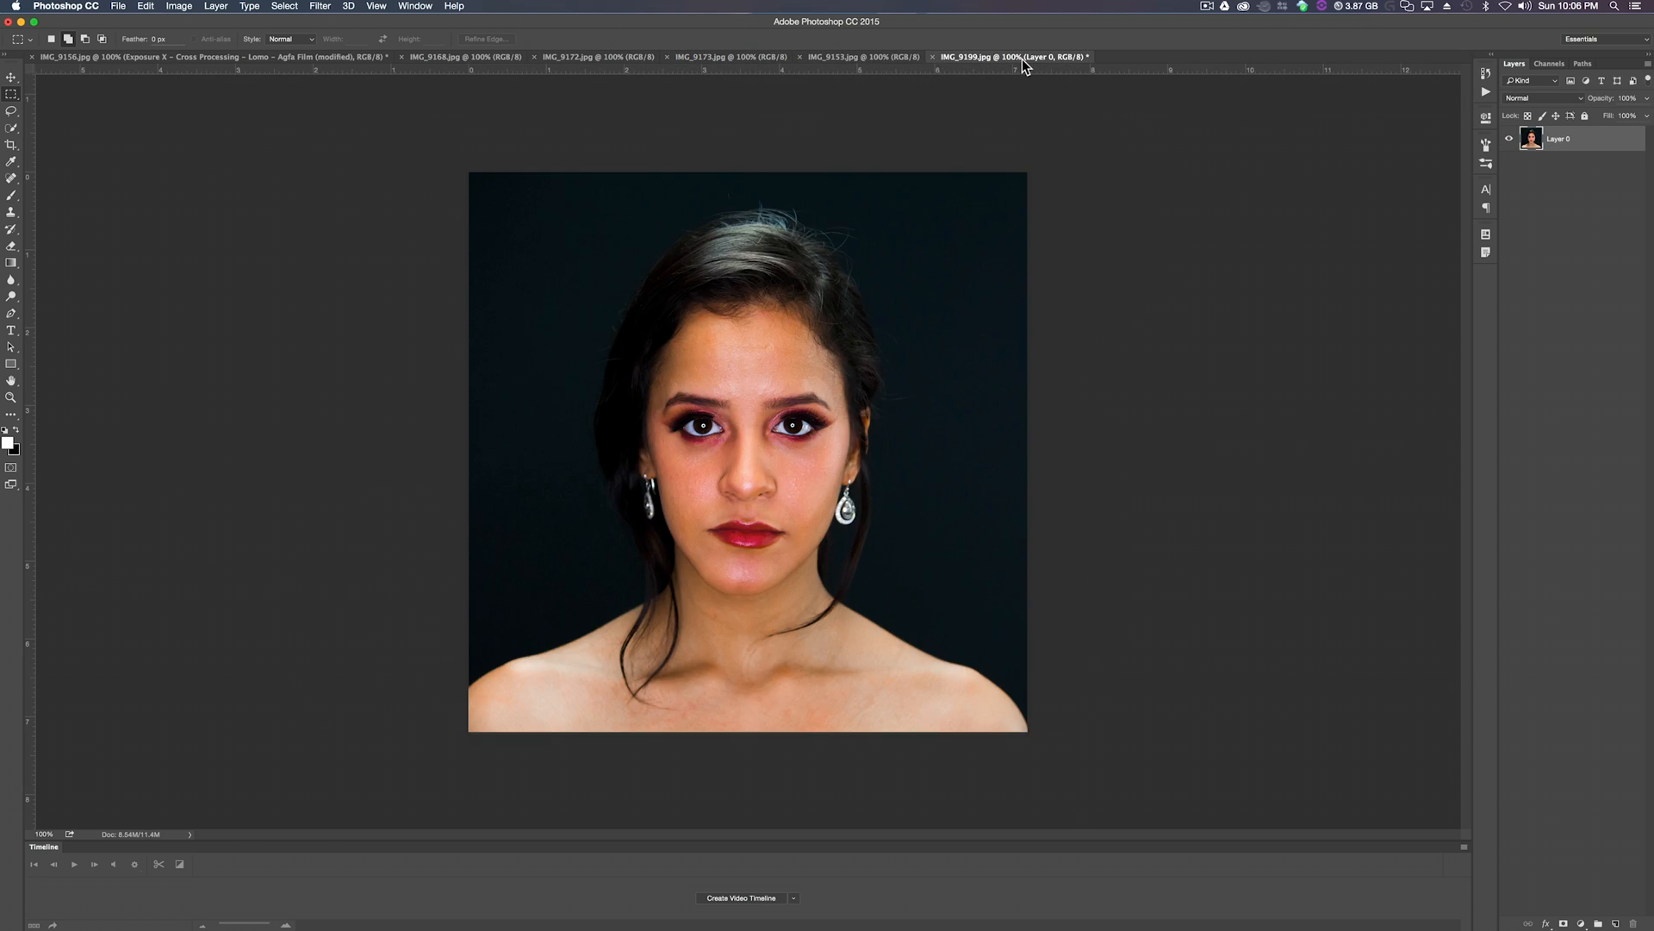
click(861, 56)
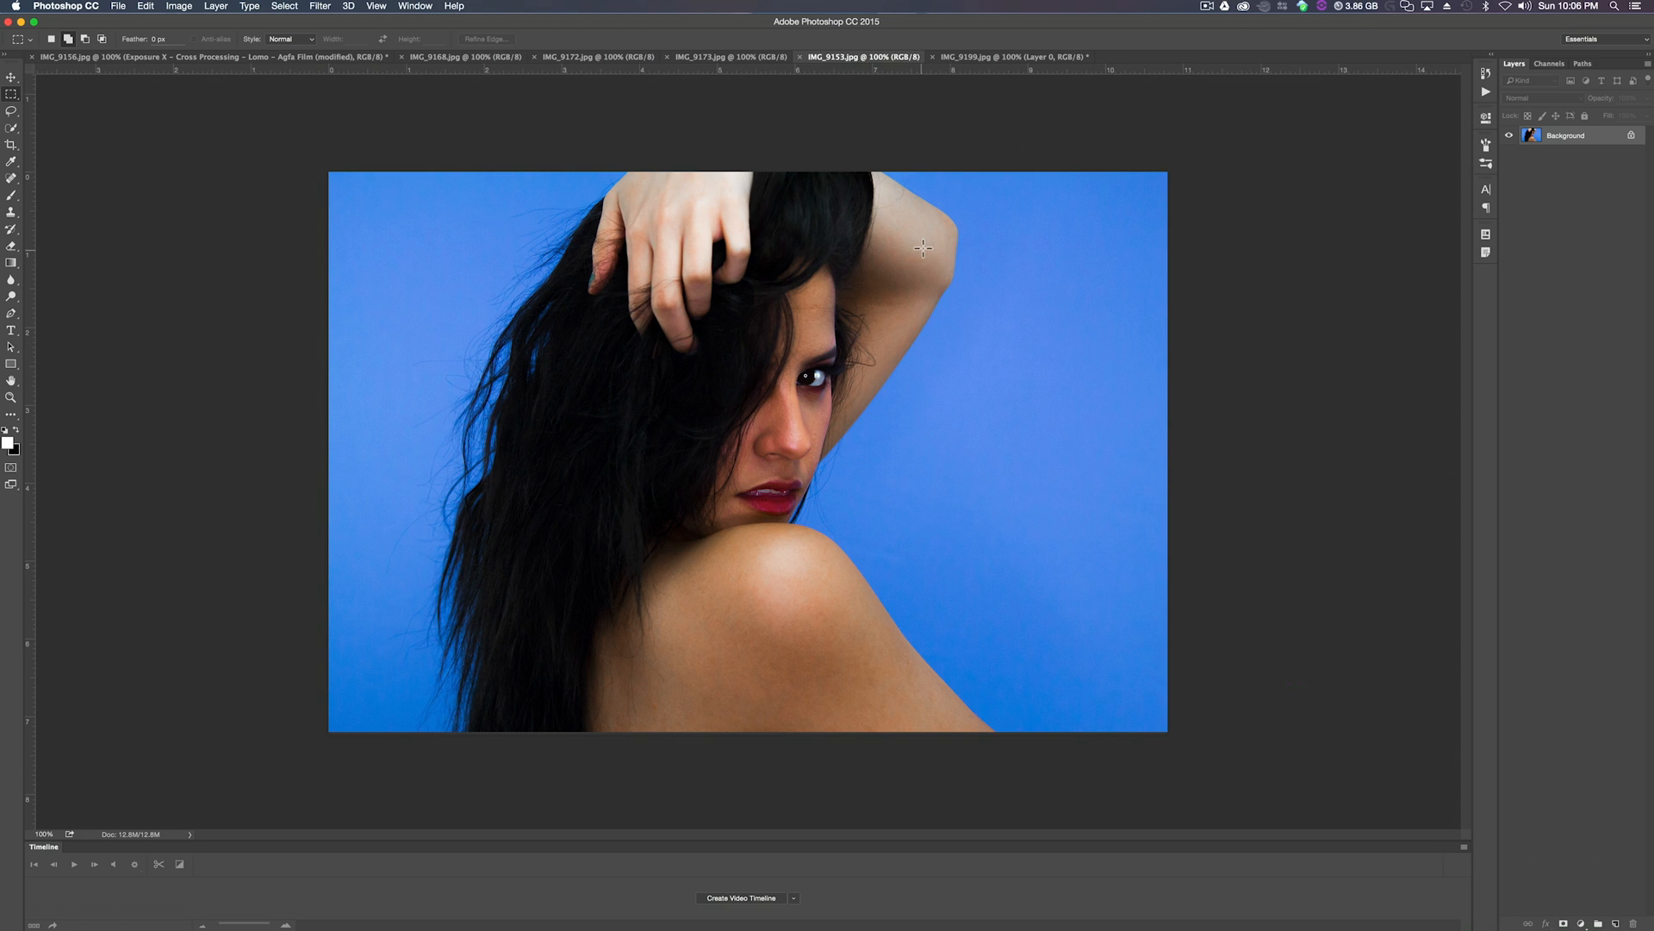
mouse_move(869, 219)
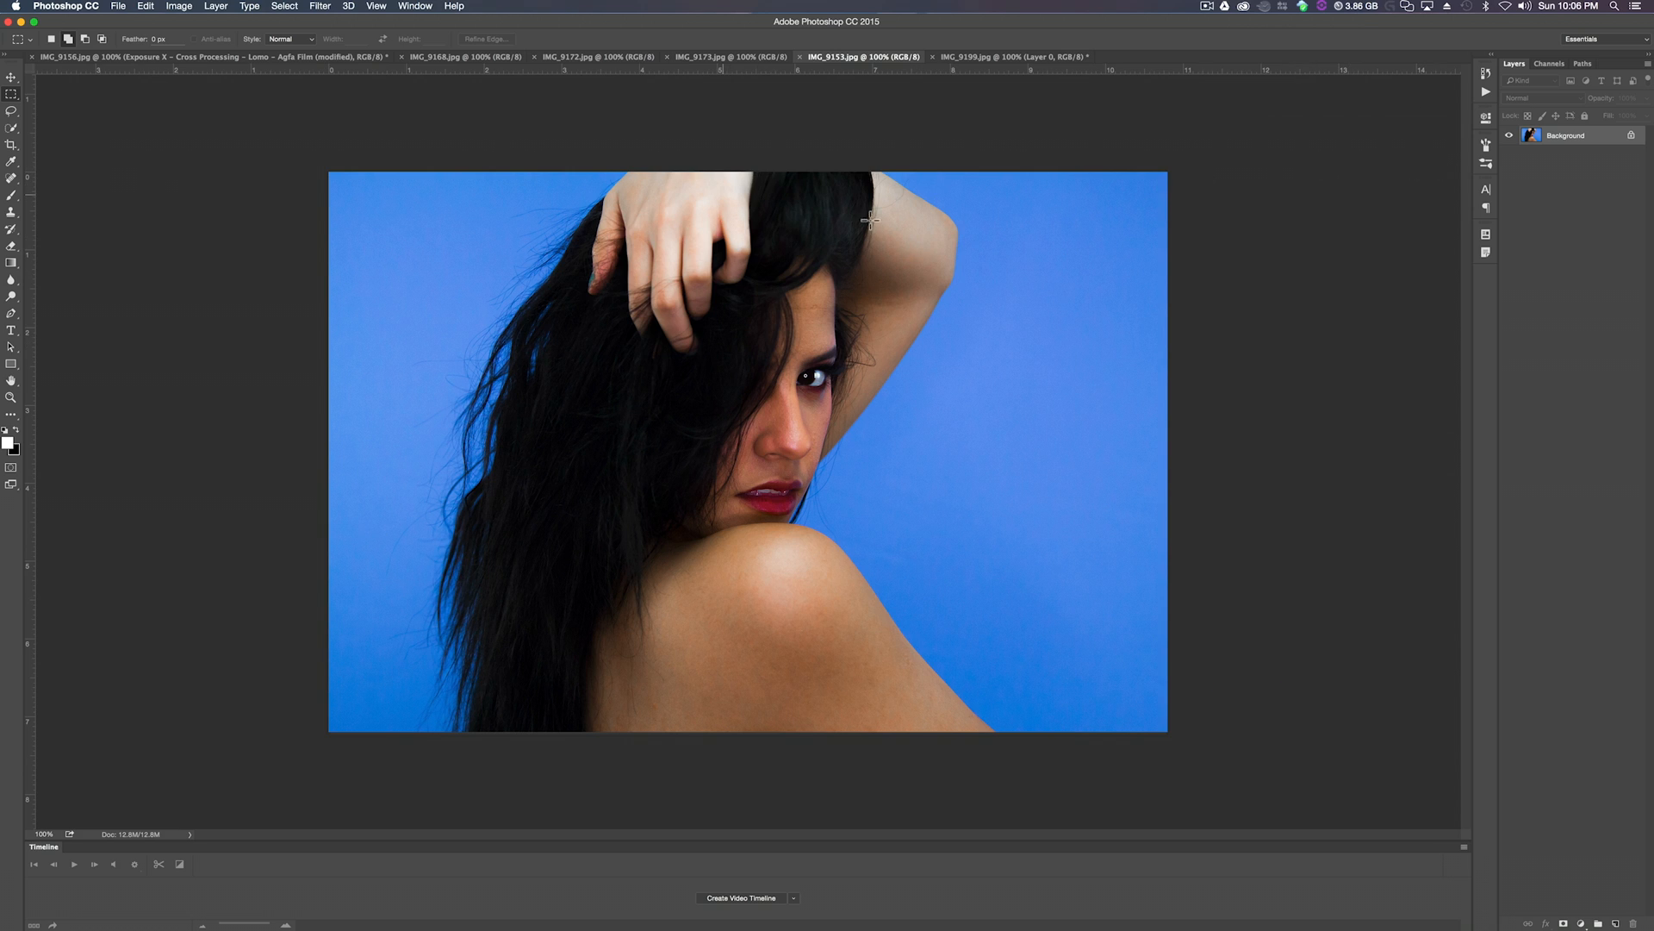
mouse_move(1594, 247)
text(P)
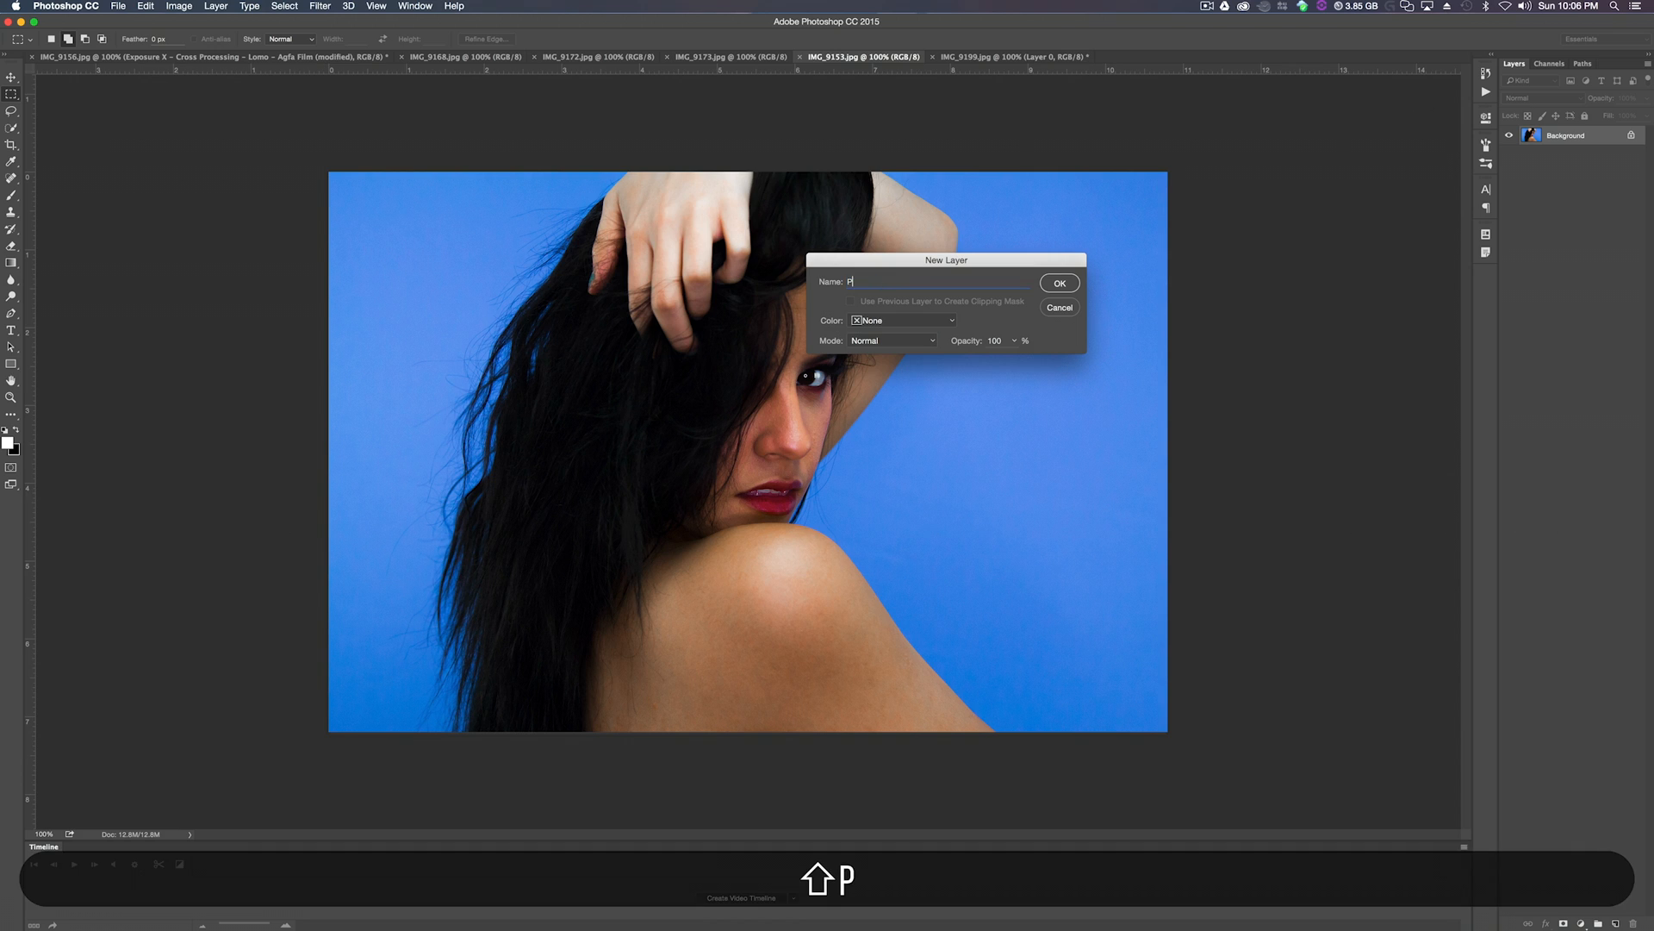
Rename the Background layer to PASS 1 and bring up its layer options for smart-object conversion.
text(ASS 1)
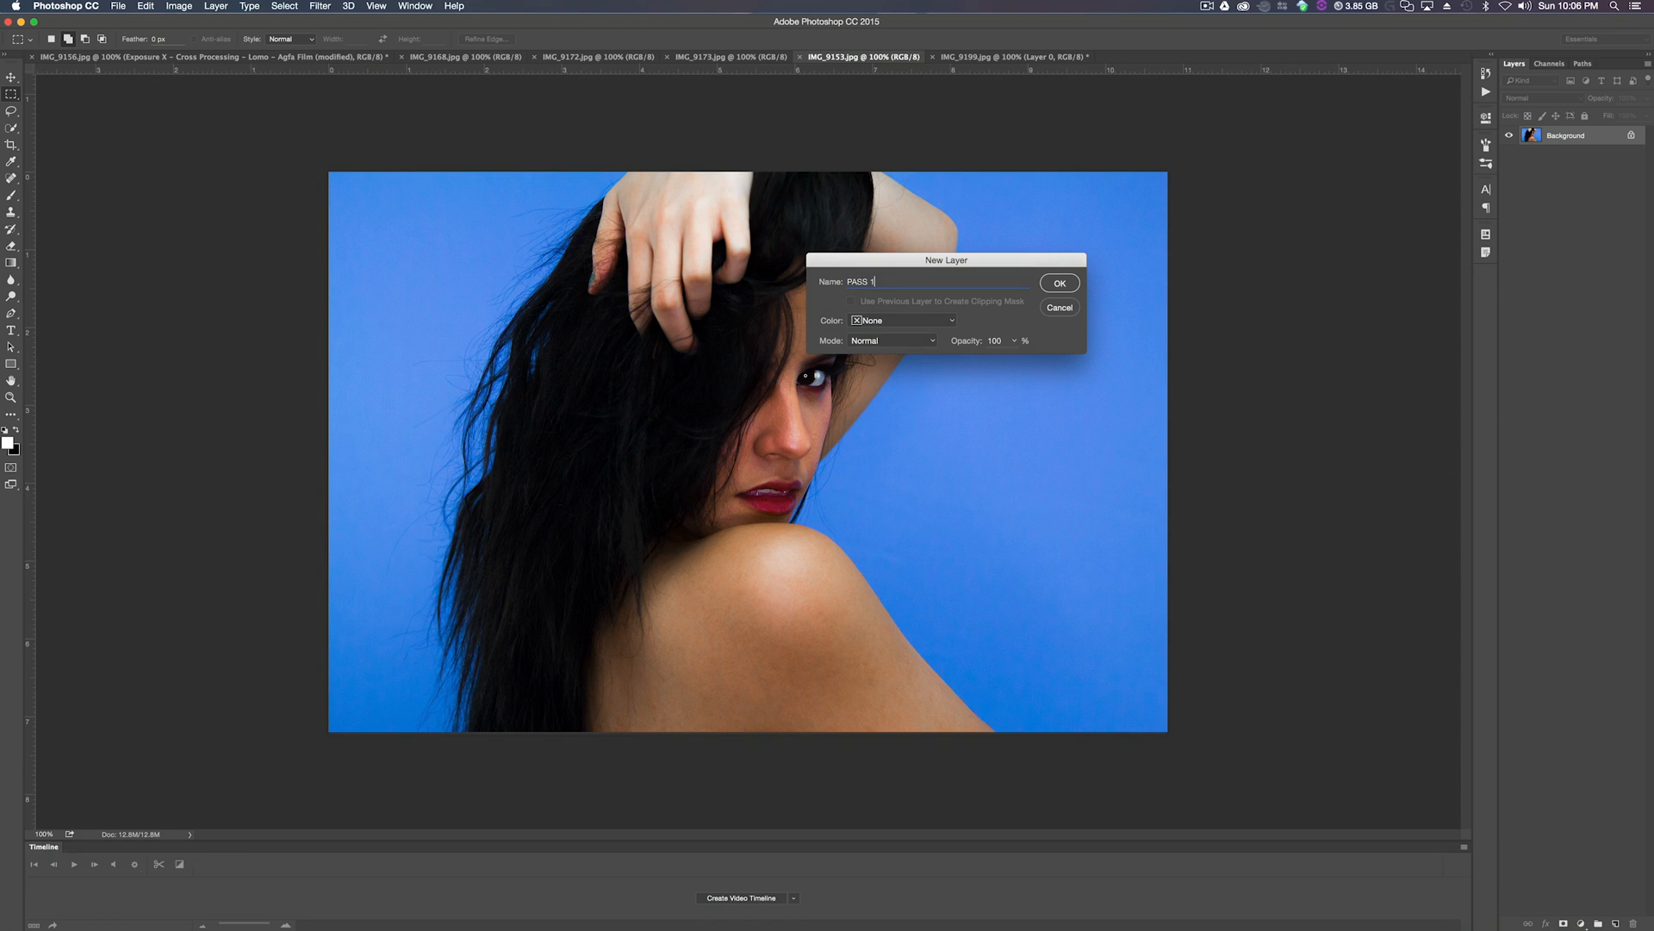
click(1060, 283)
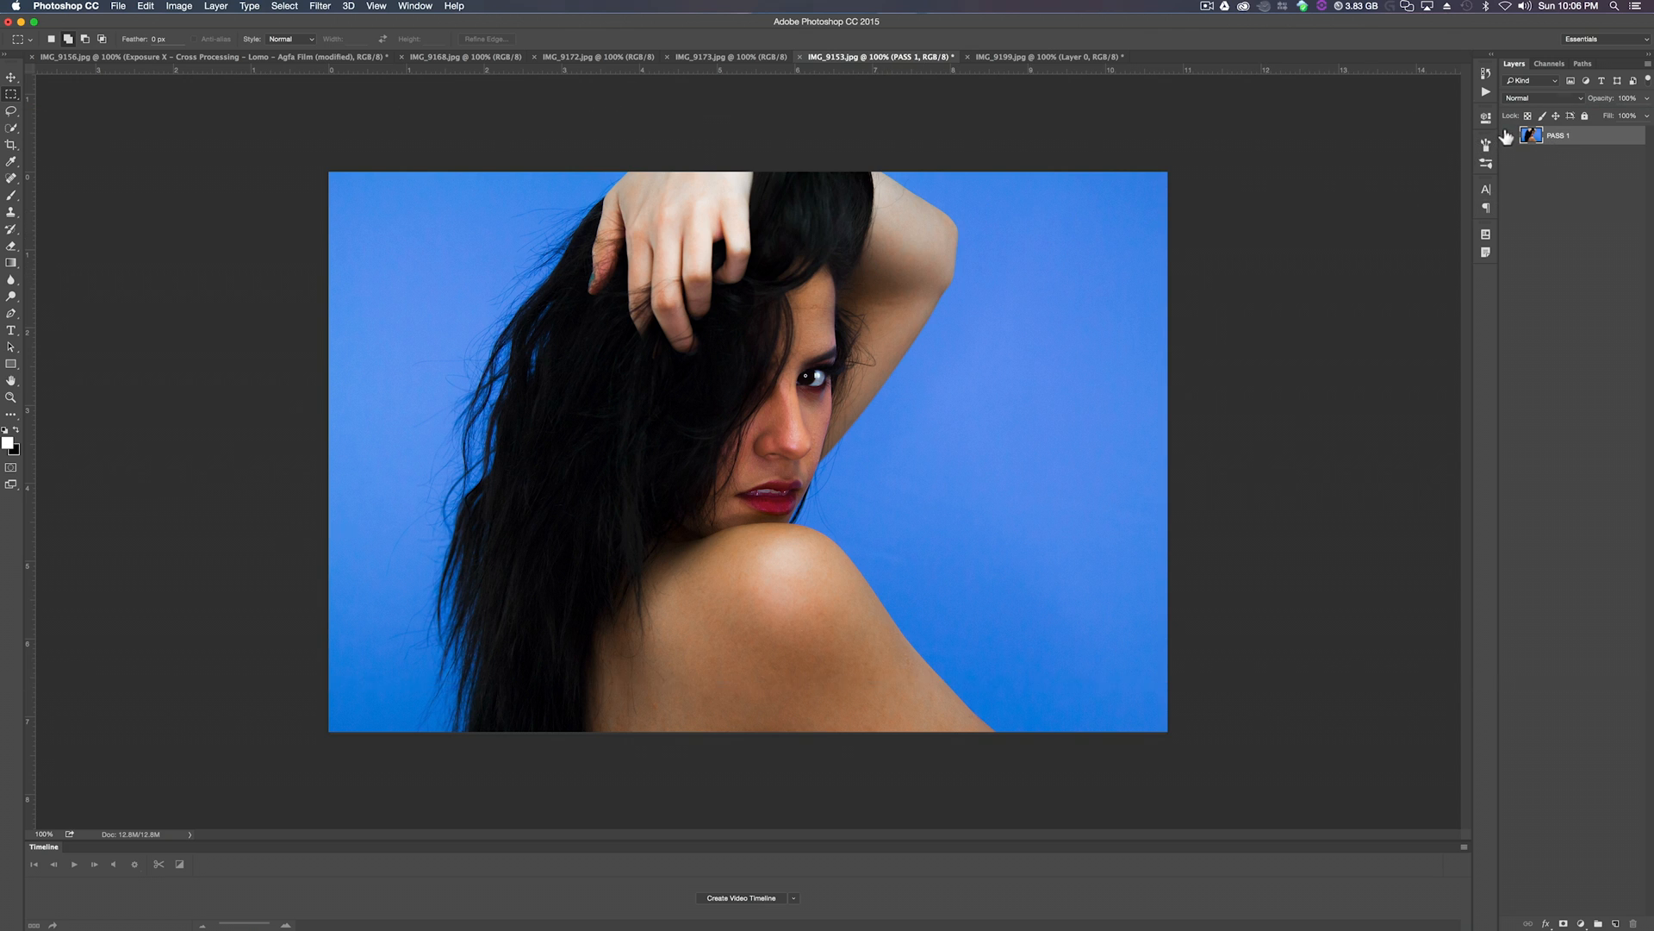
right_click(1557, 135)
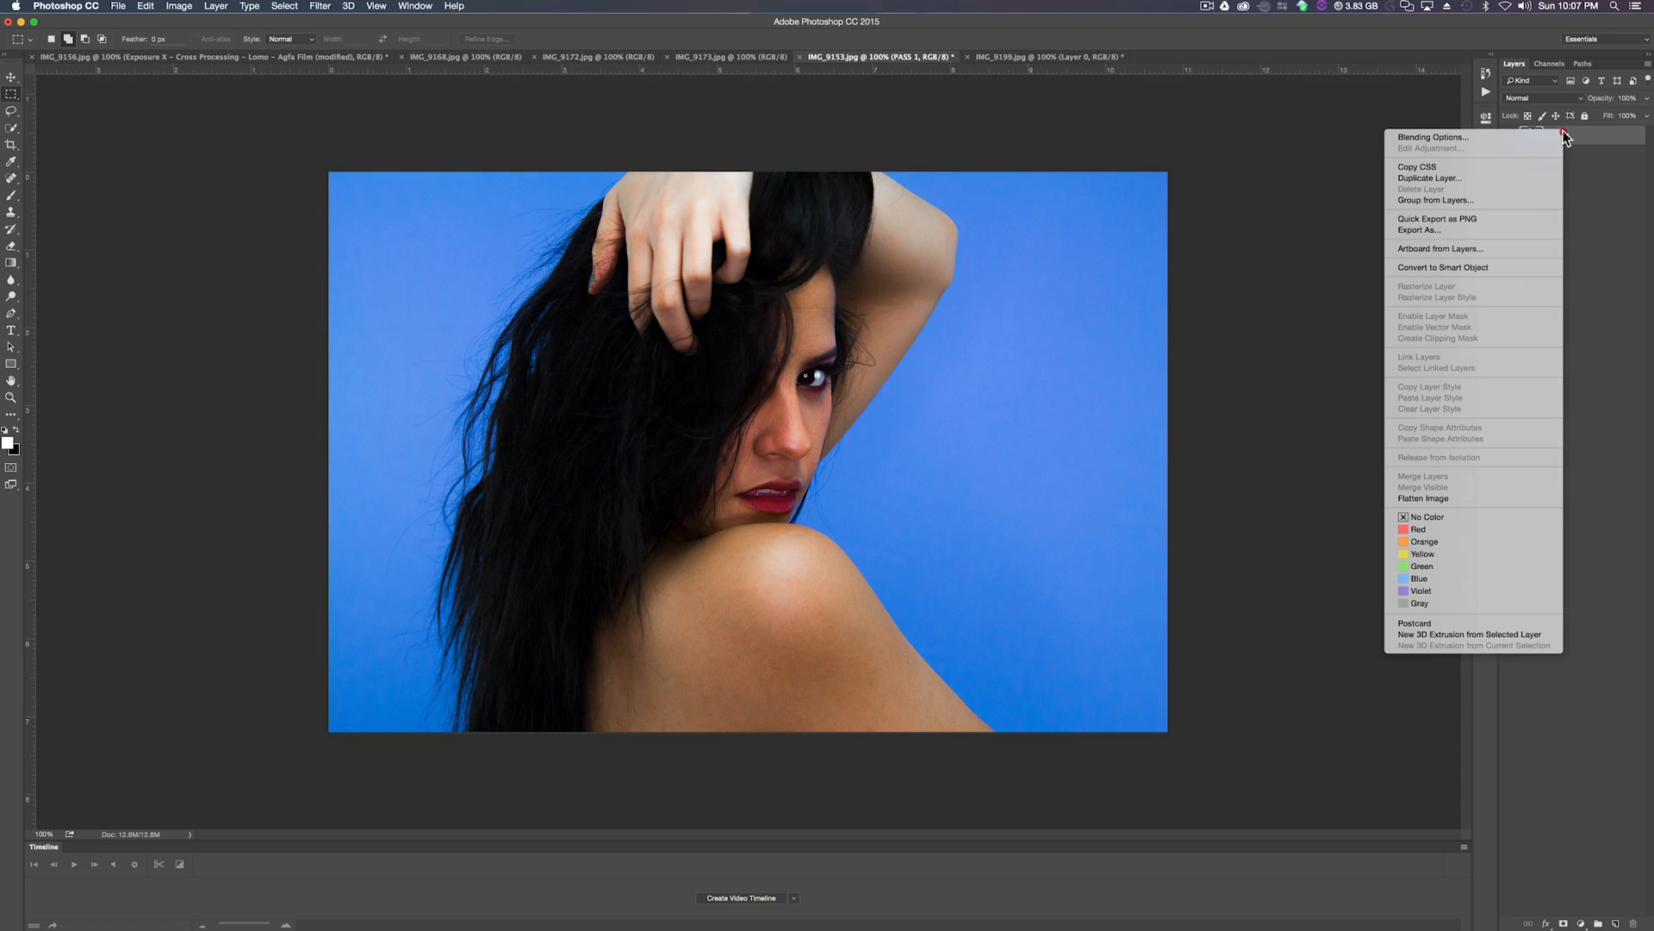
mouse_move(1545, 153)
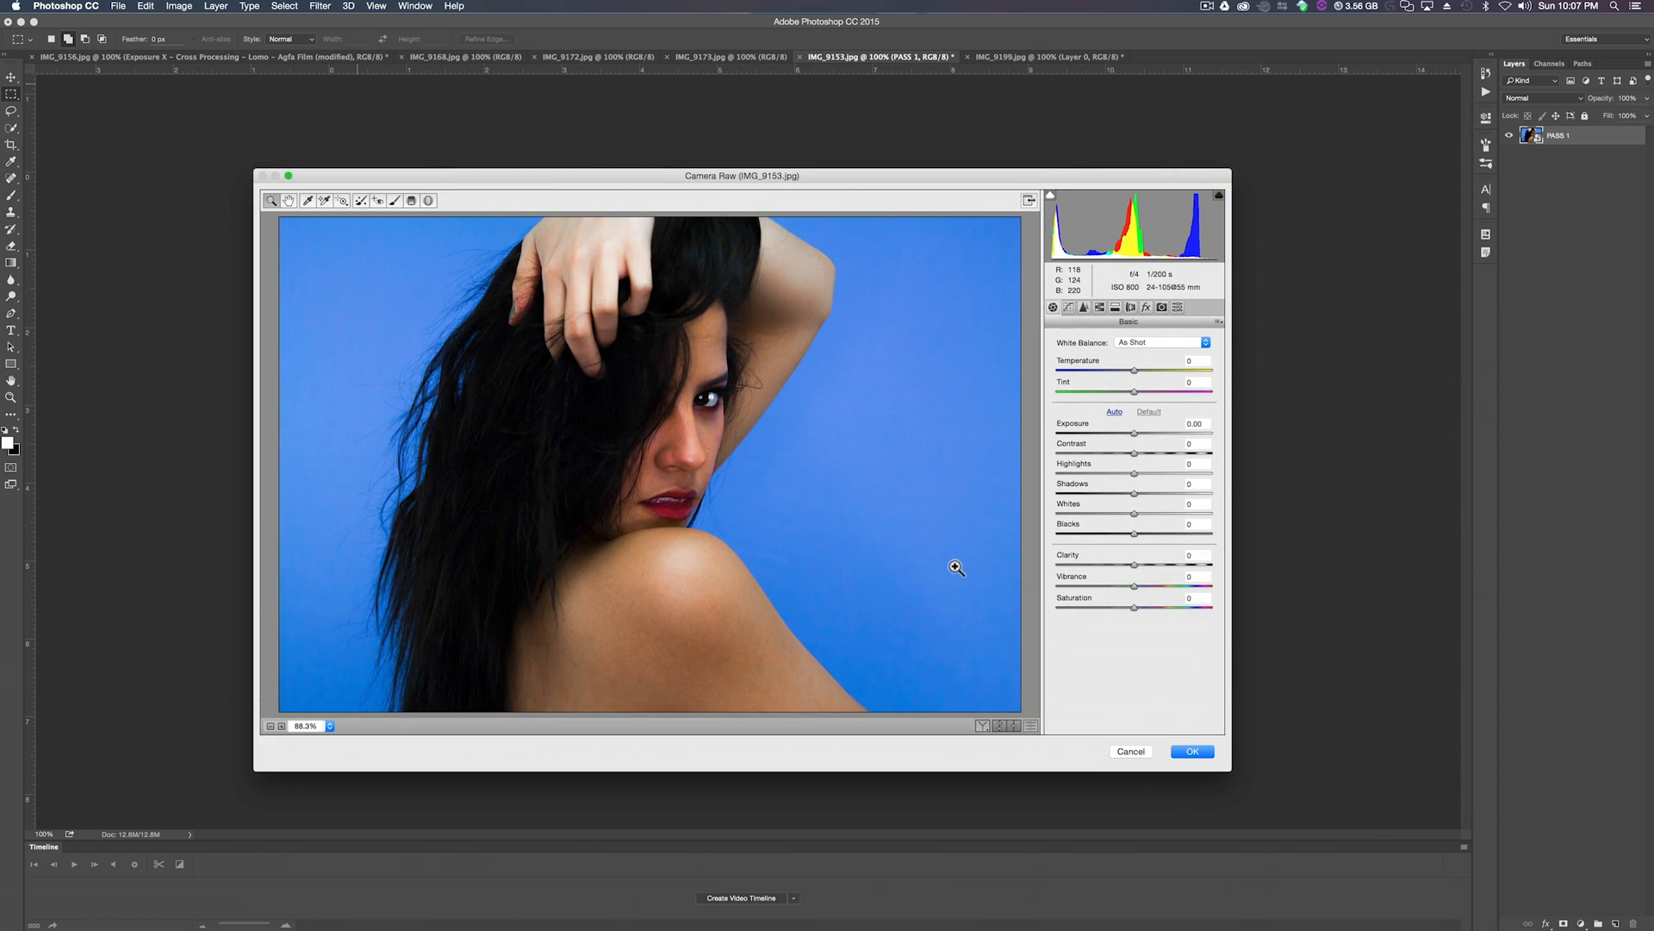
Set Camera Raw Exposure +0.20, Contrast +26 and Clarity -13 on PASS 1.
drag(1134, 432, 1139, 433)
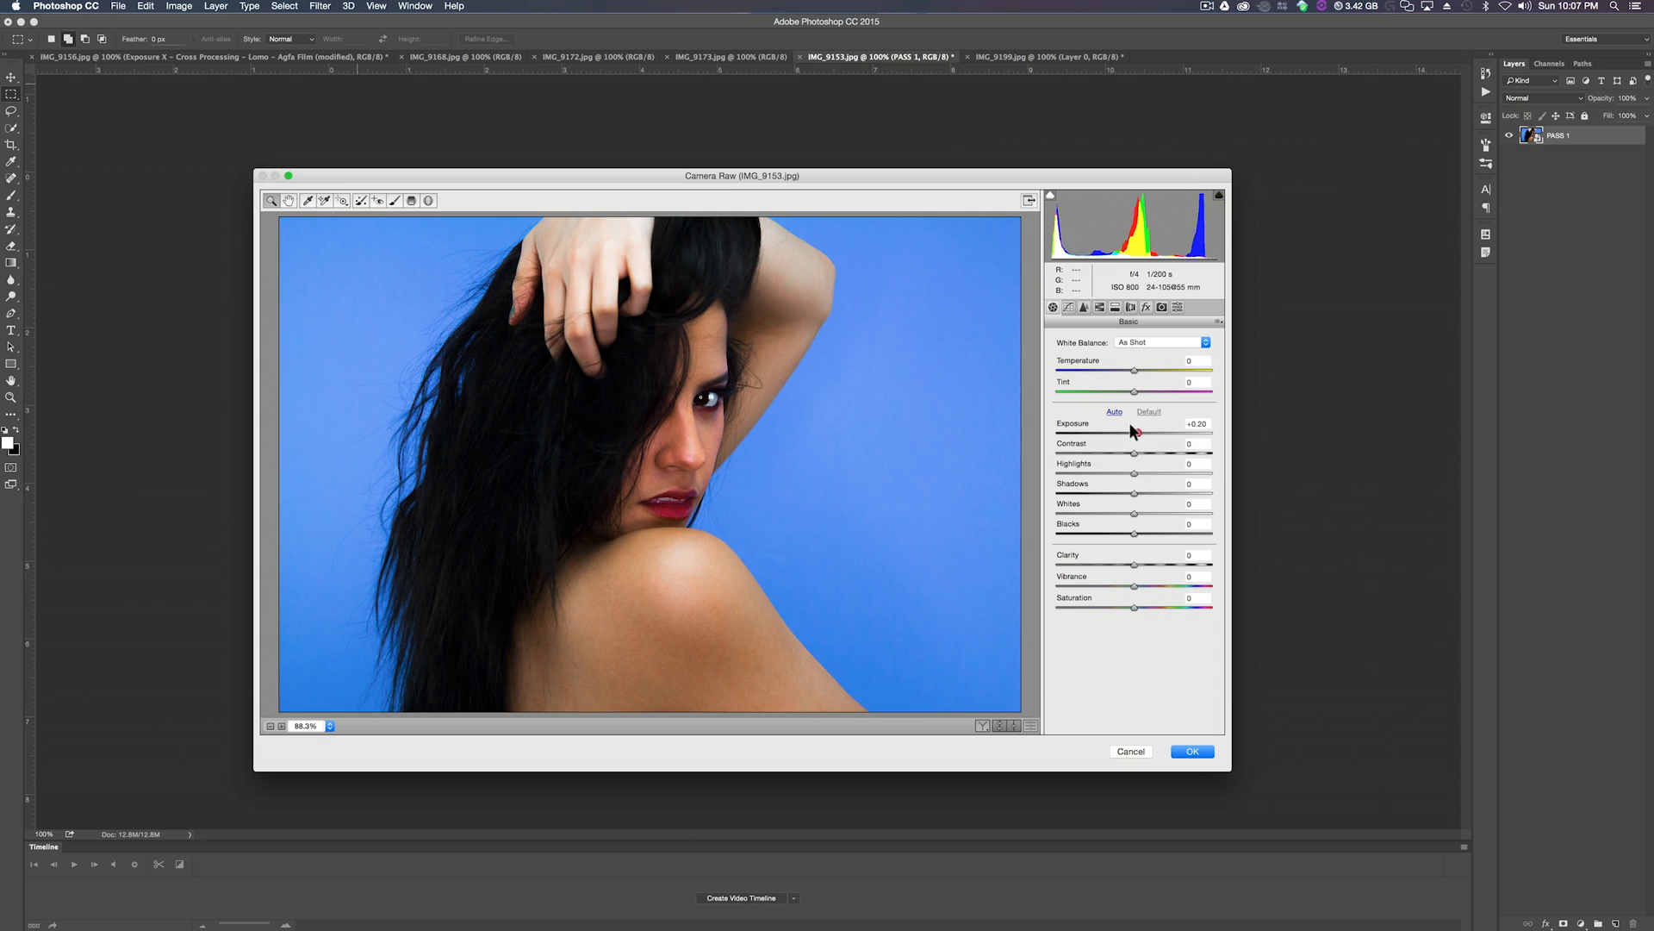
drag(1136, 454, 1153, 453)
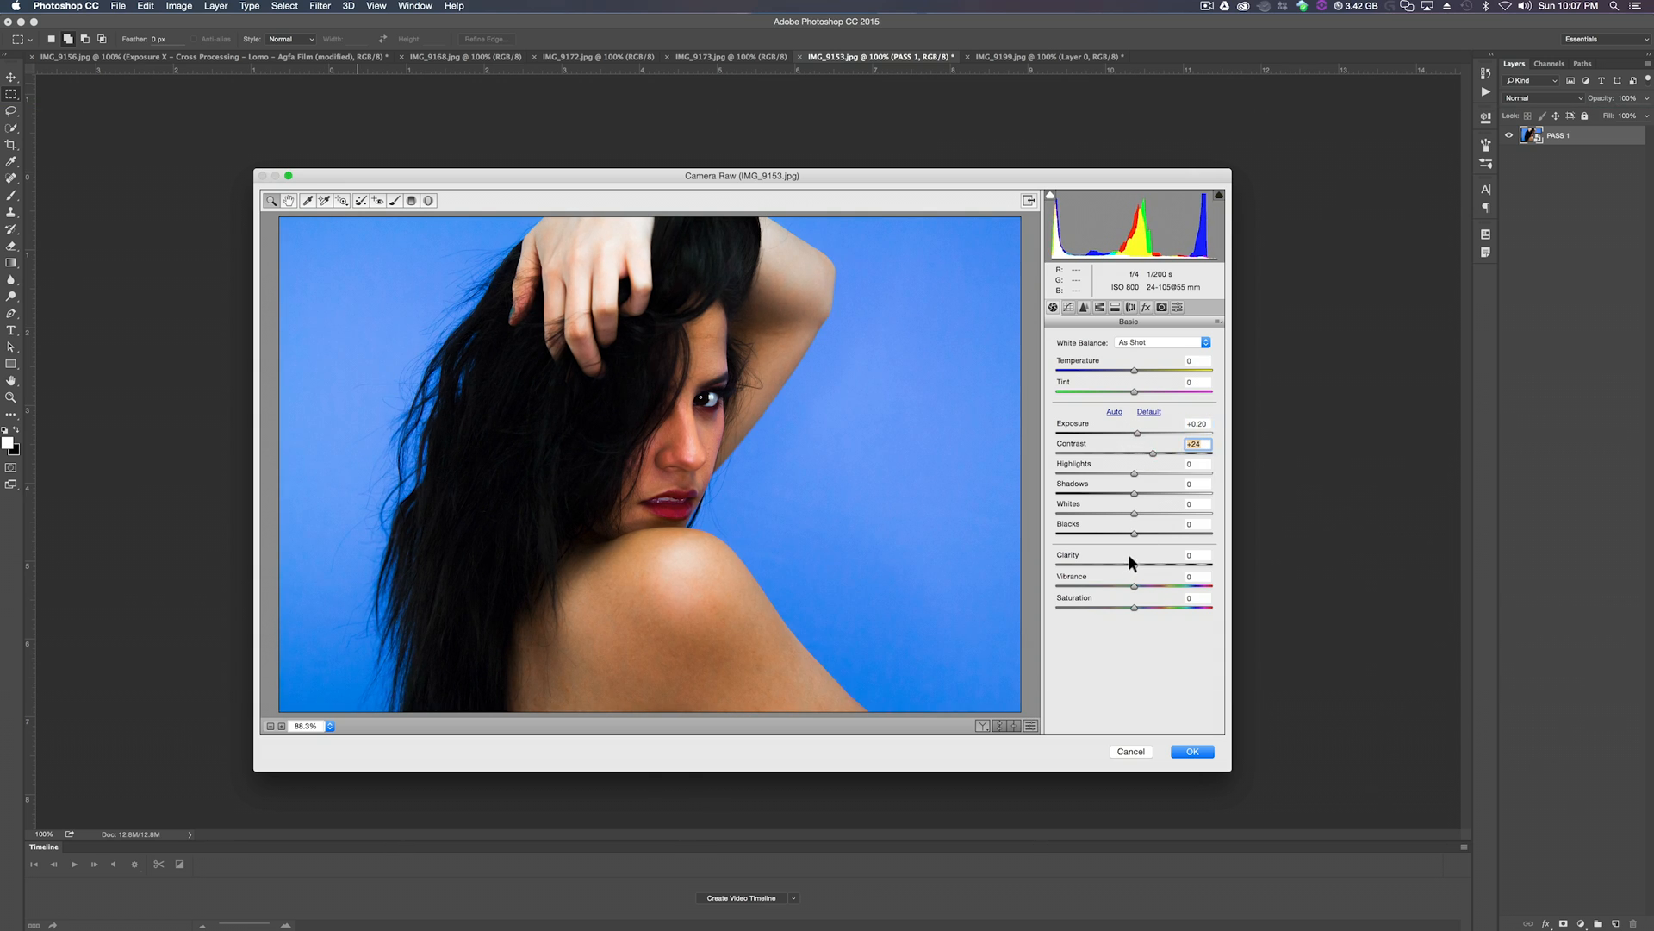
drag(1134, 565, 1118, 565)
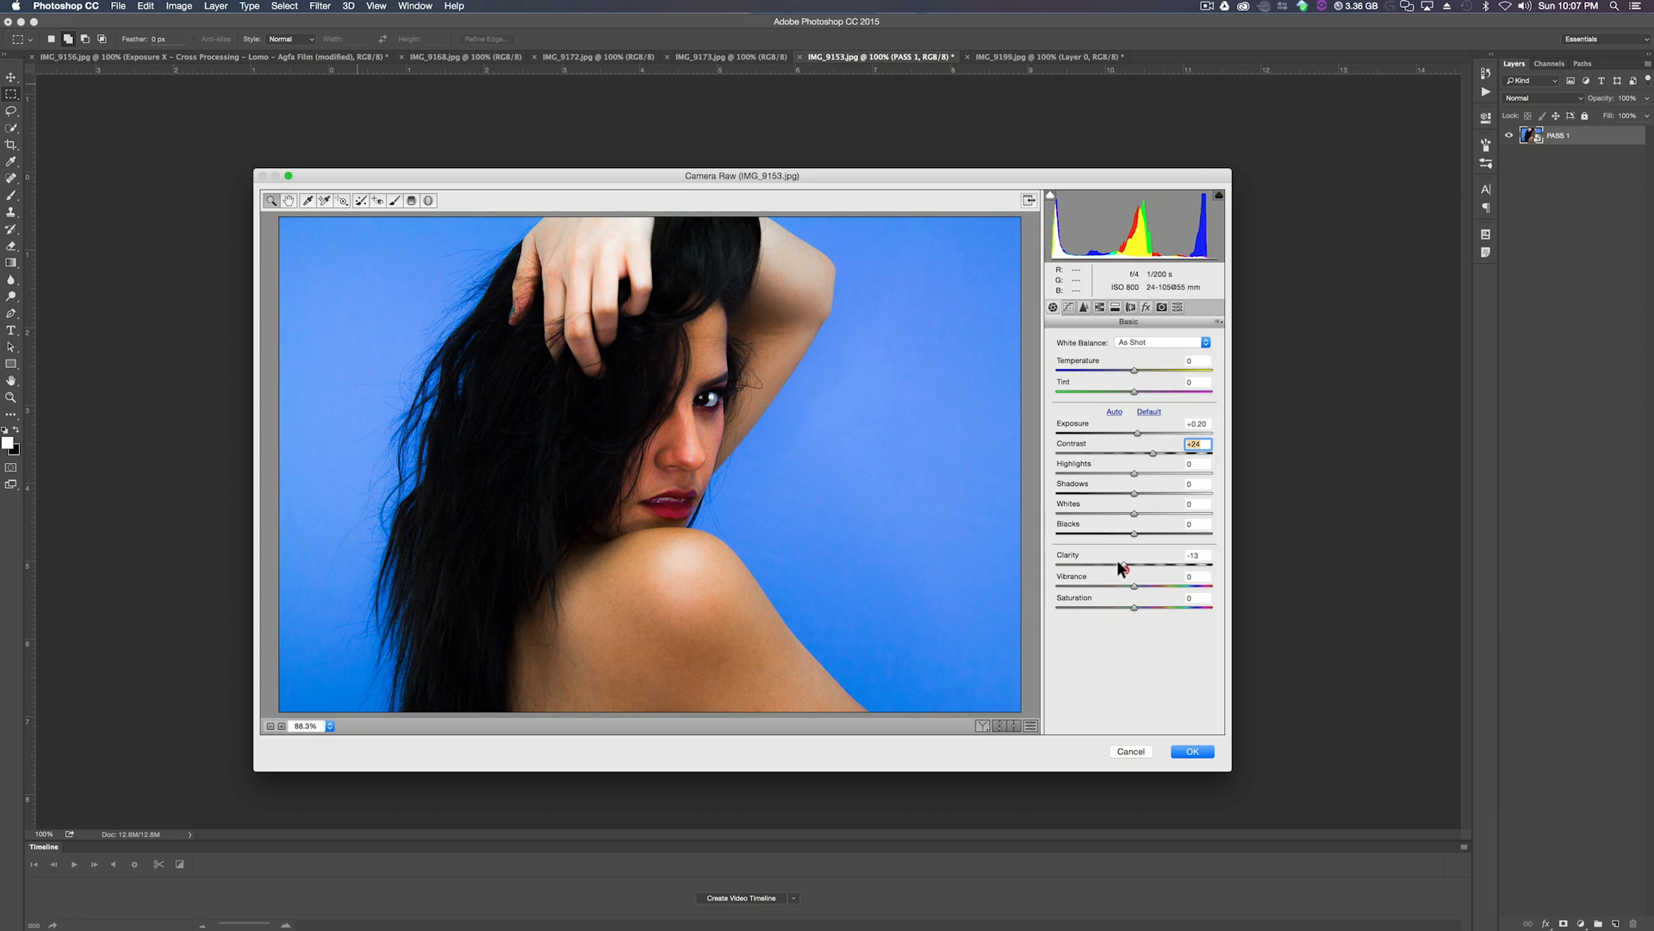
click(1083, 306)
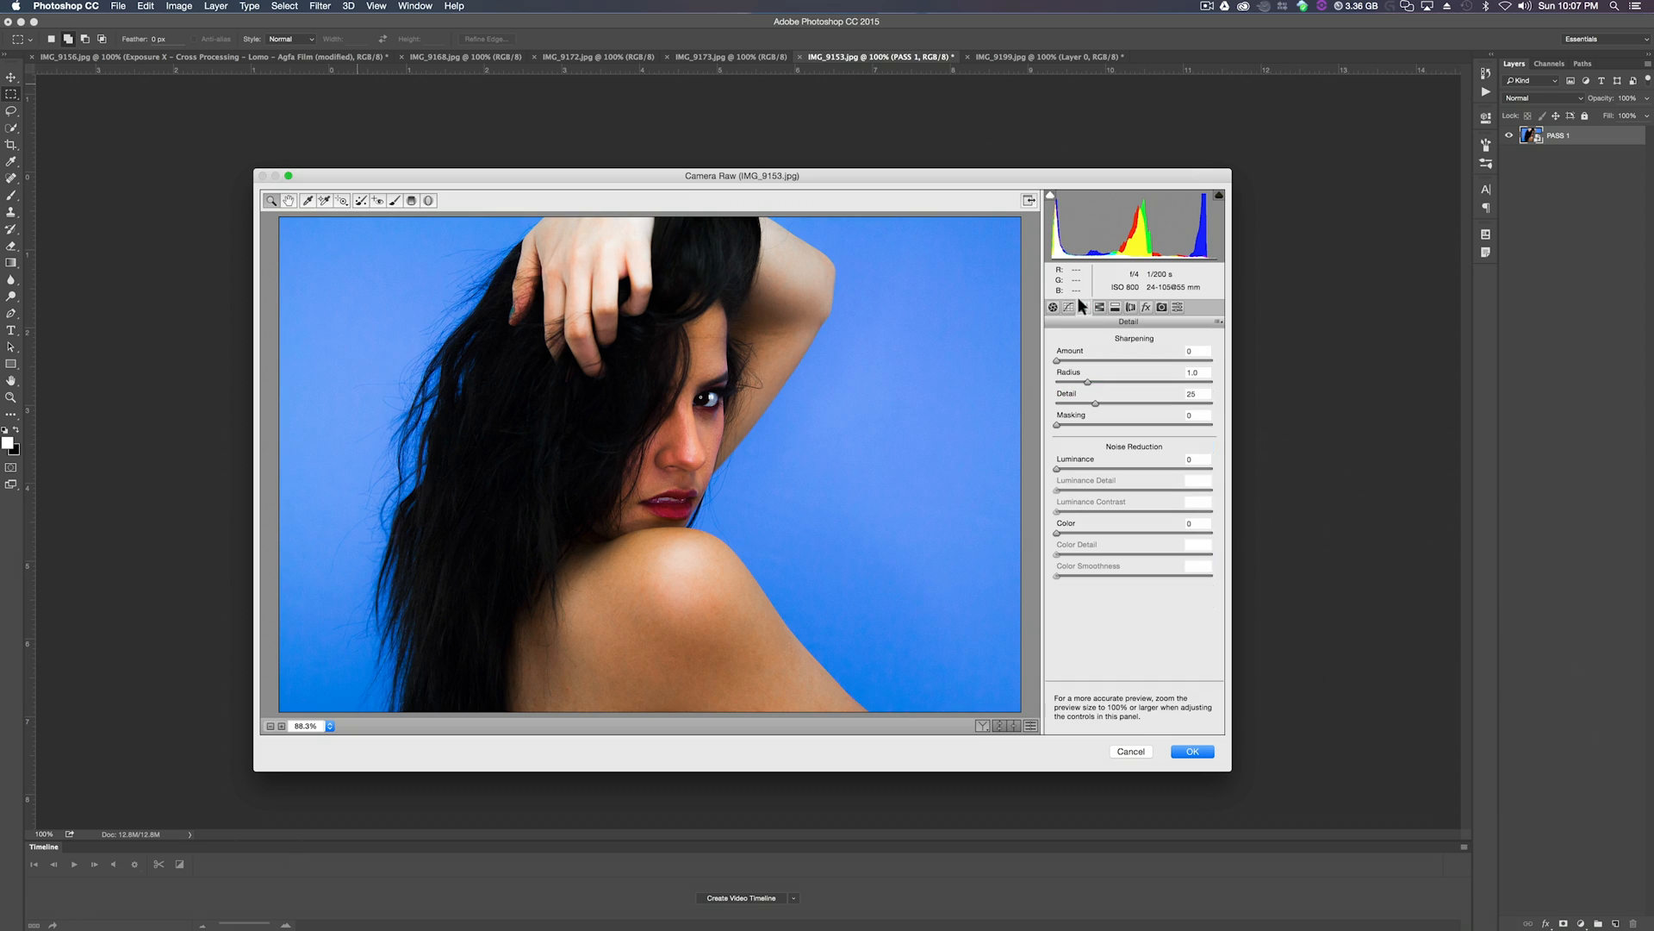
click(1084, 307)
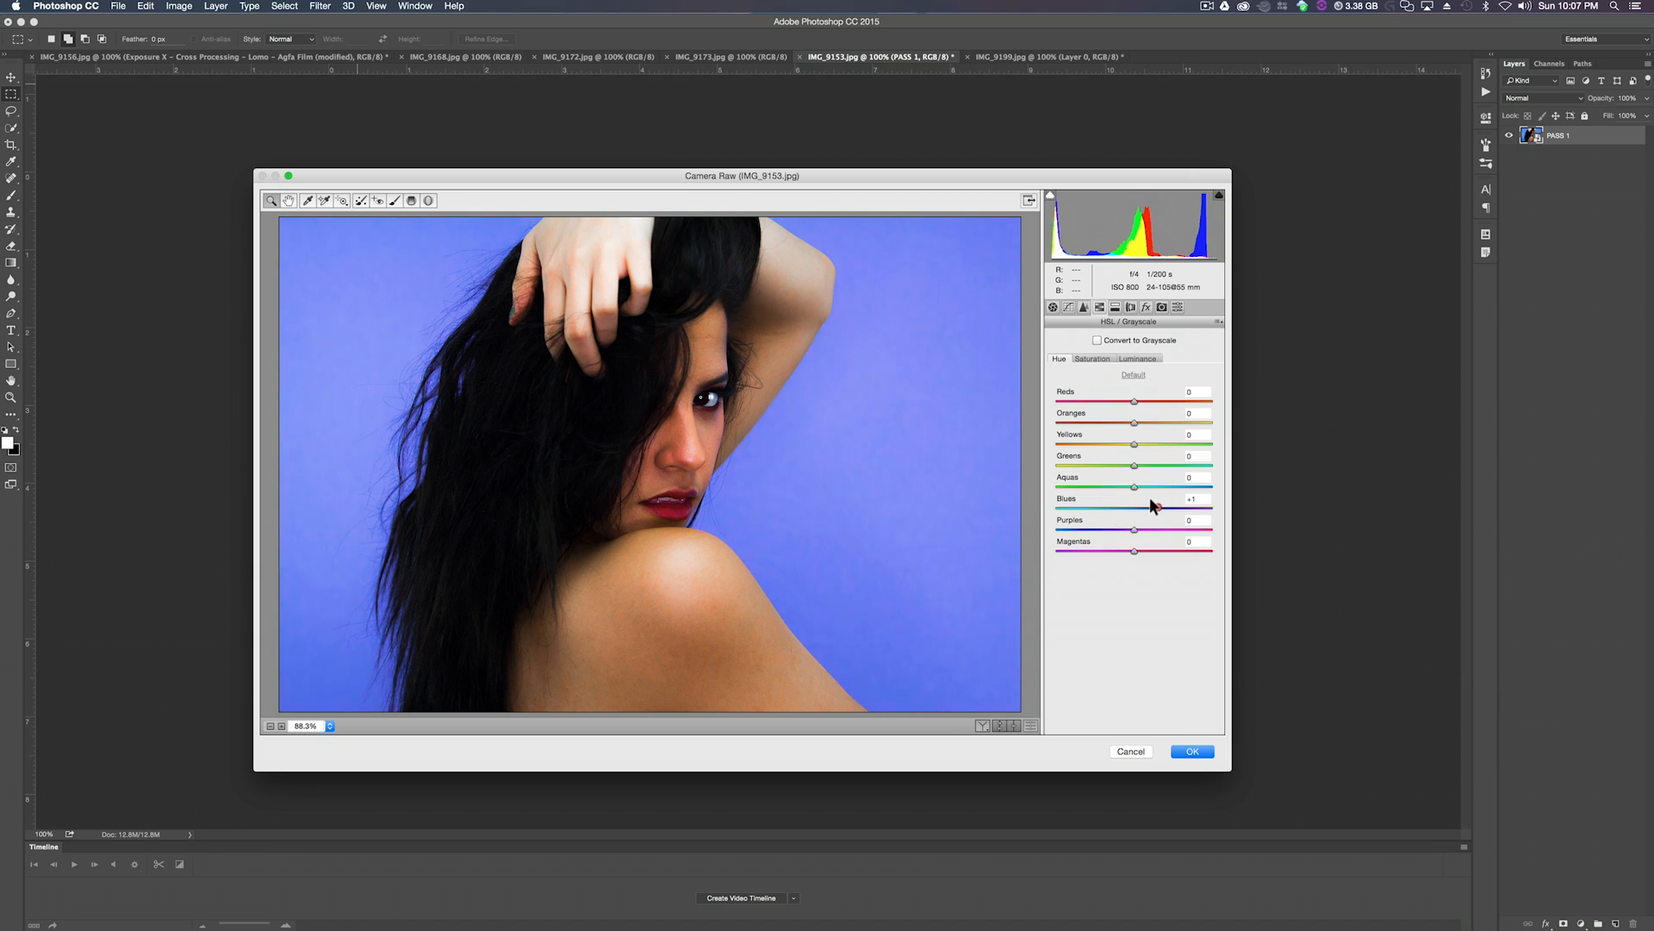
Shift the HSL Blues hue to +28 toward purple and apply the Camera Raw filter.
drag(1136, 509, 1153, 509)
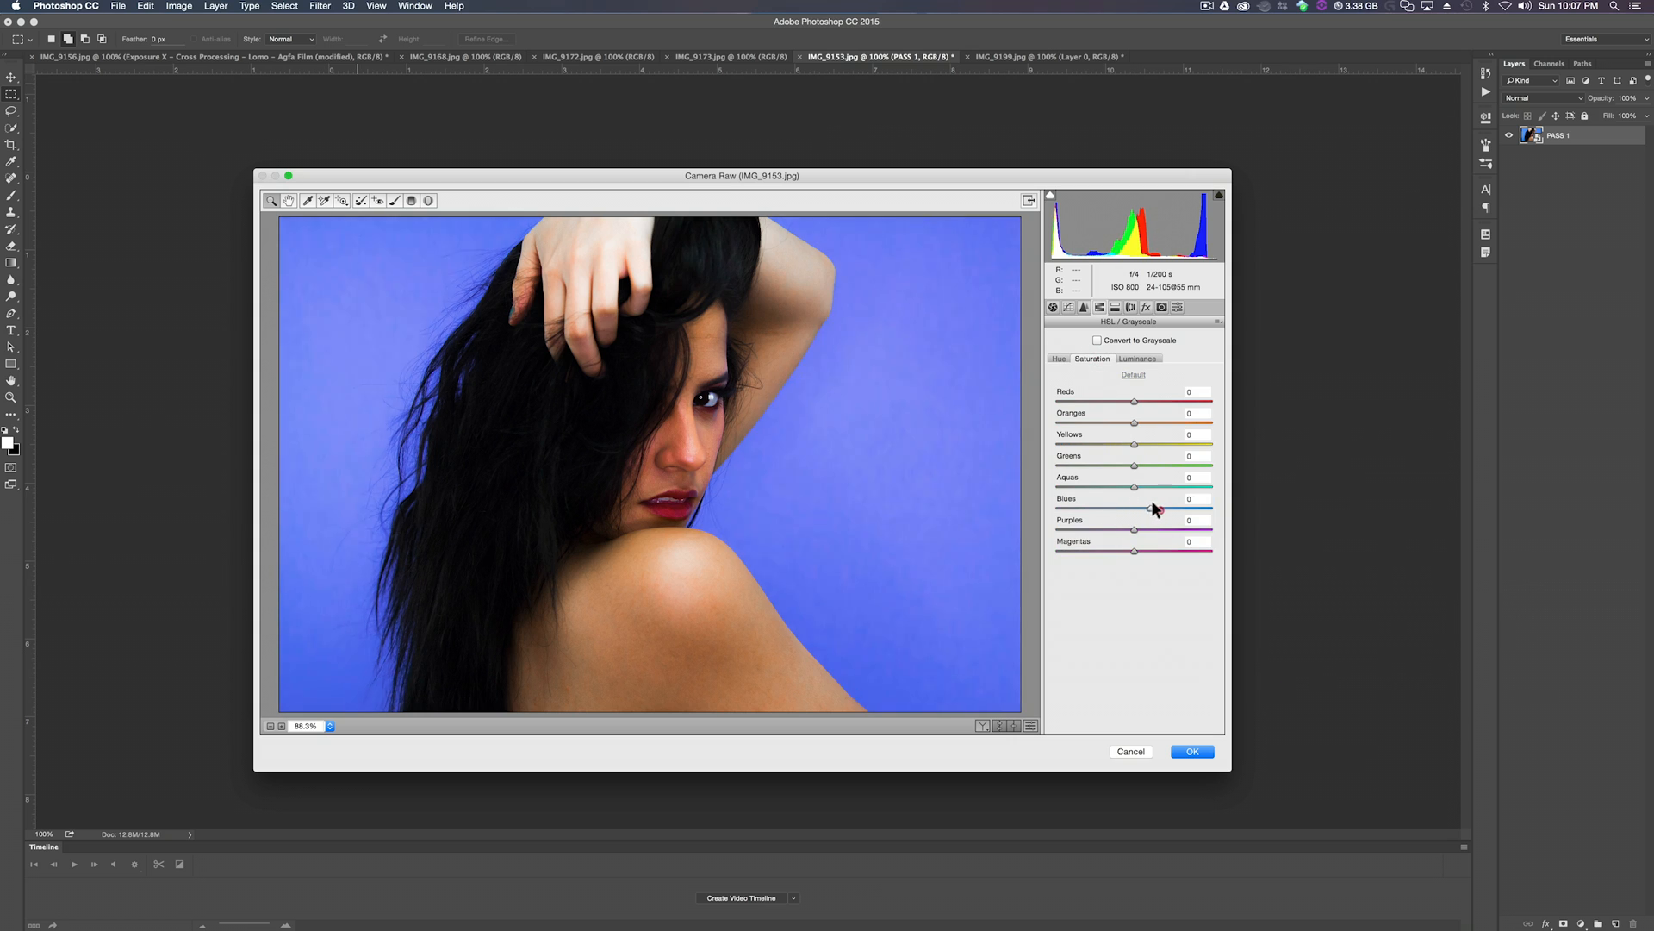
drag(1134, 508, 1139, 508)
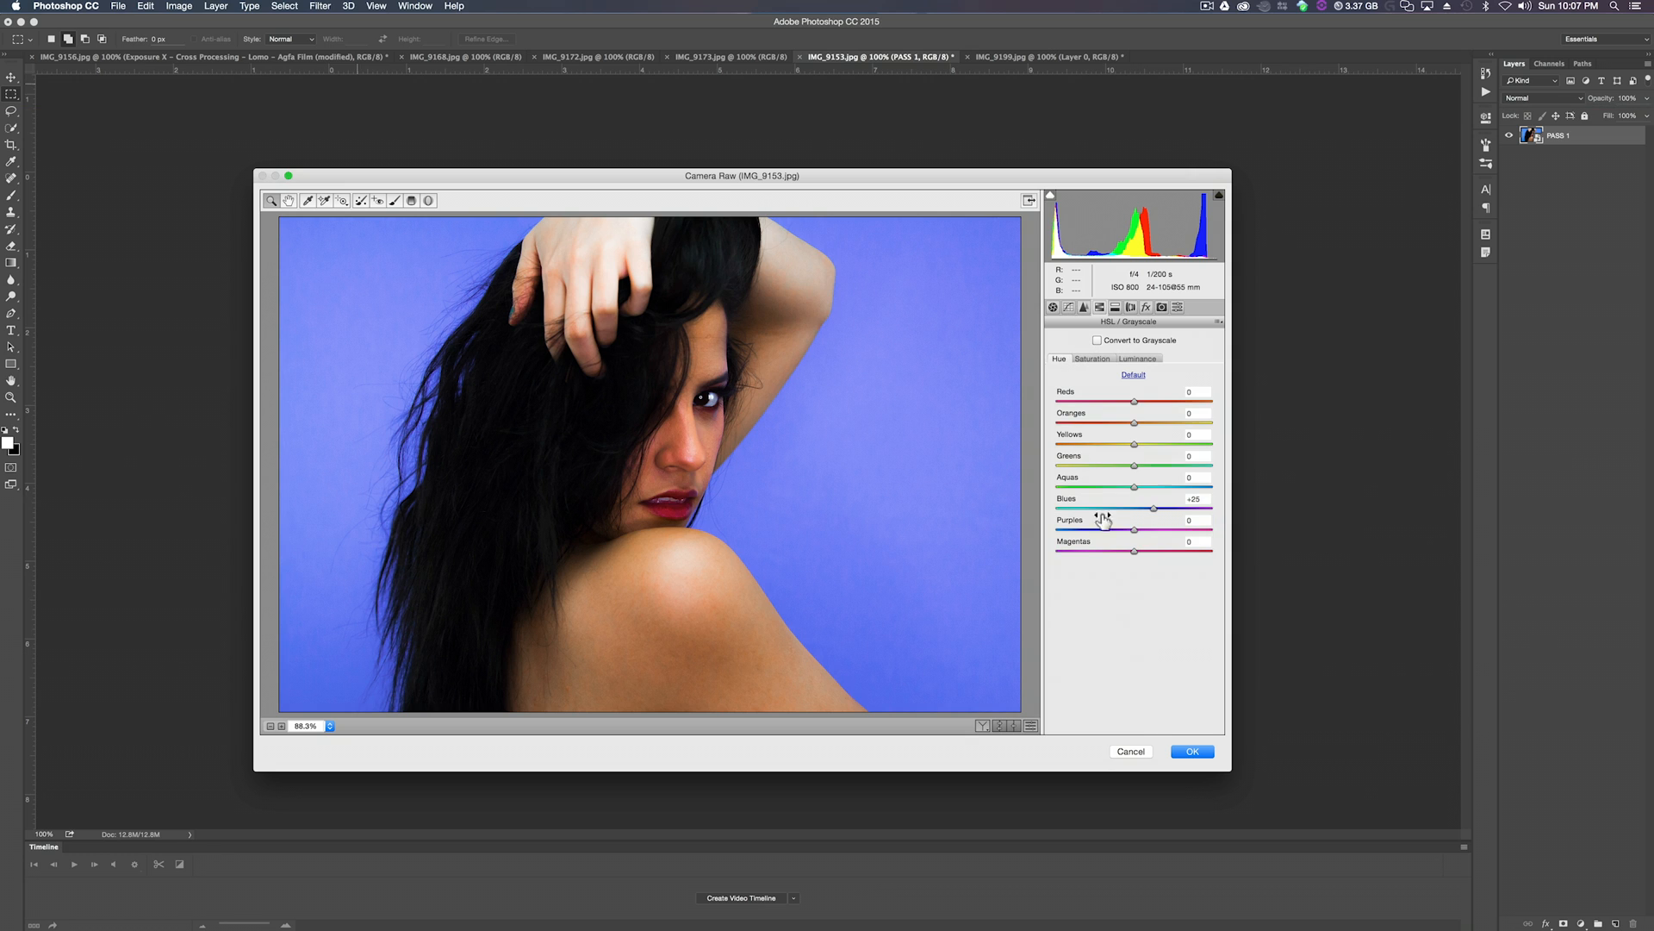
drag(1153, 507, 1158, 506)
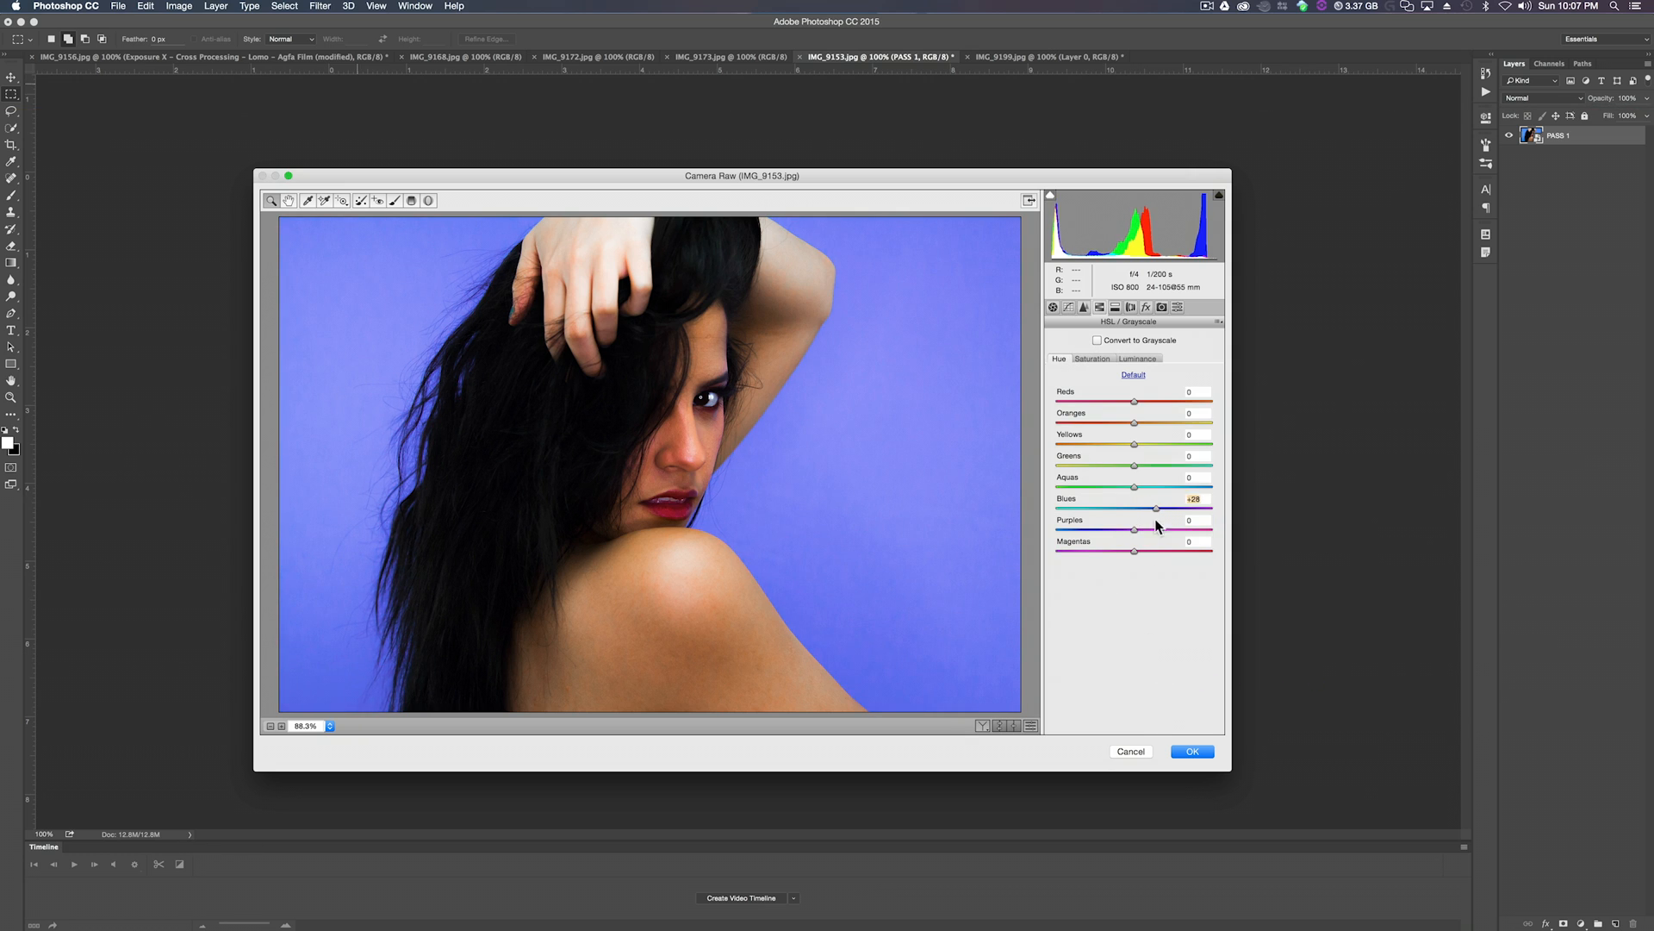
click(1191, 751)
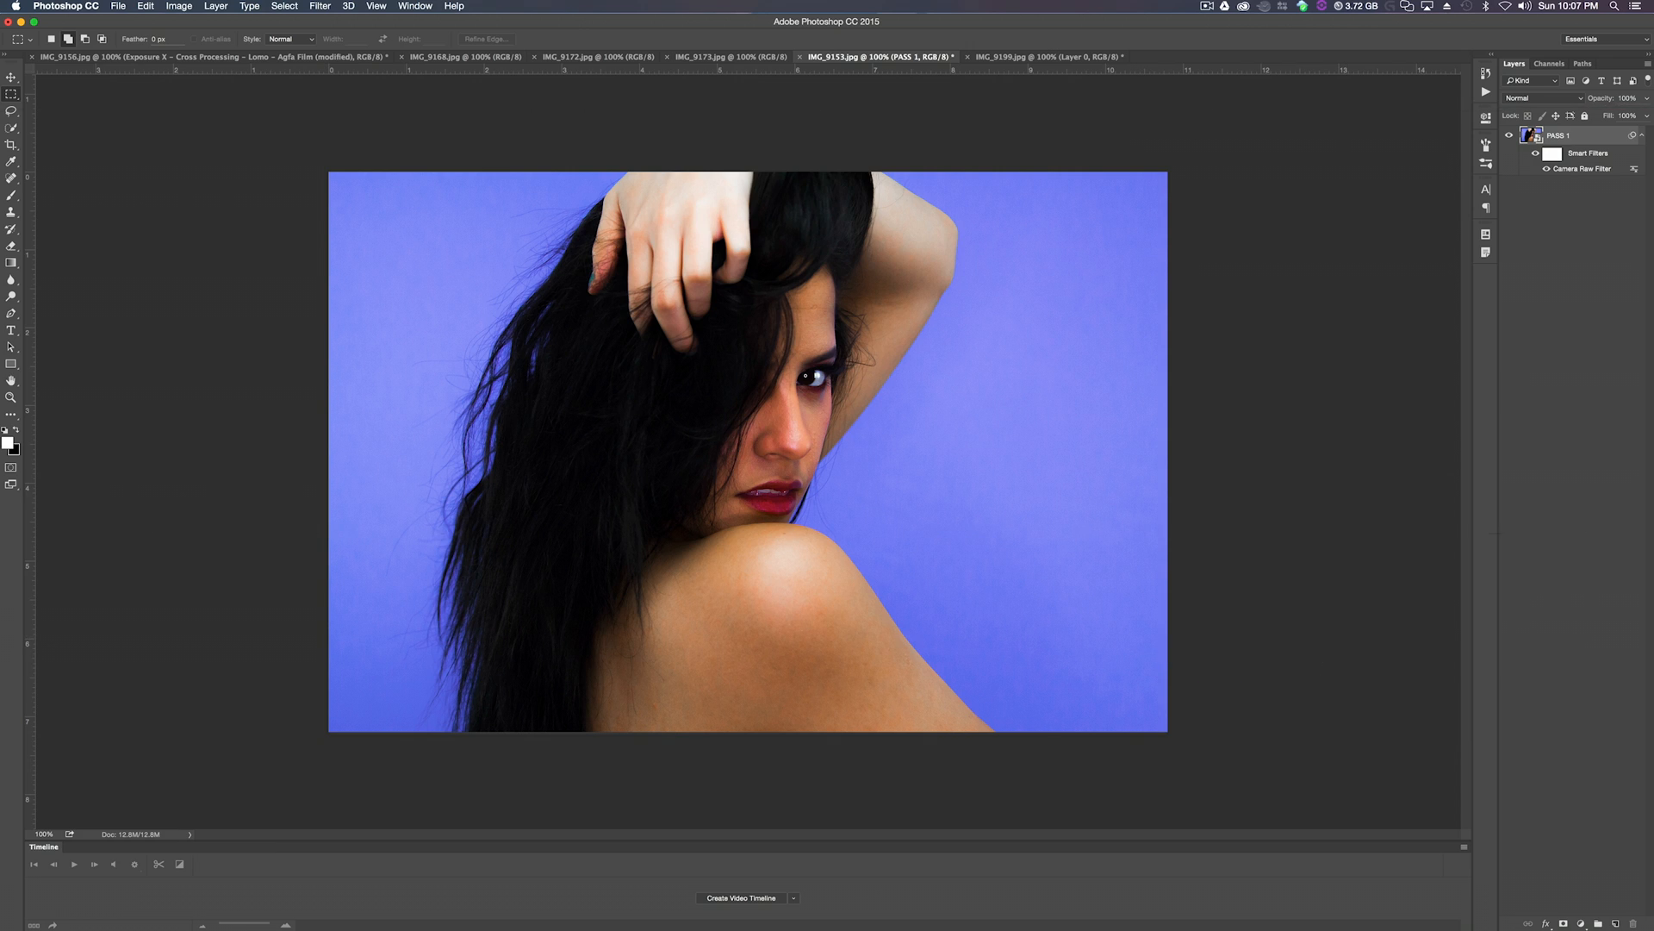
Launch the Exposure X filter on the PASS 1 smart layer.
right_click(1561, 134)
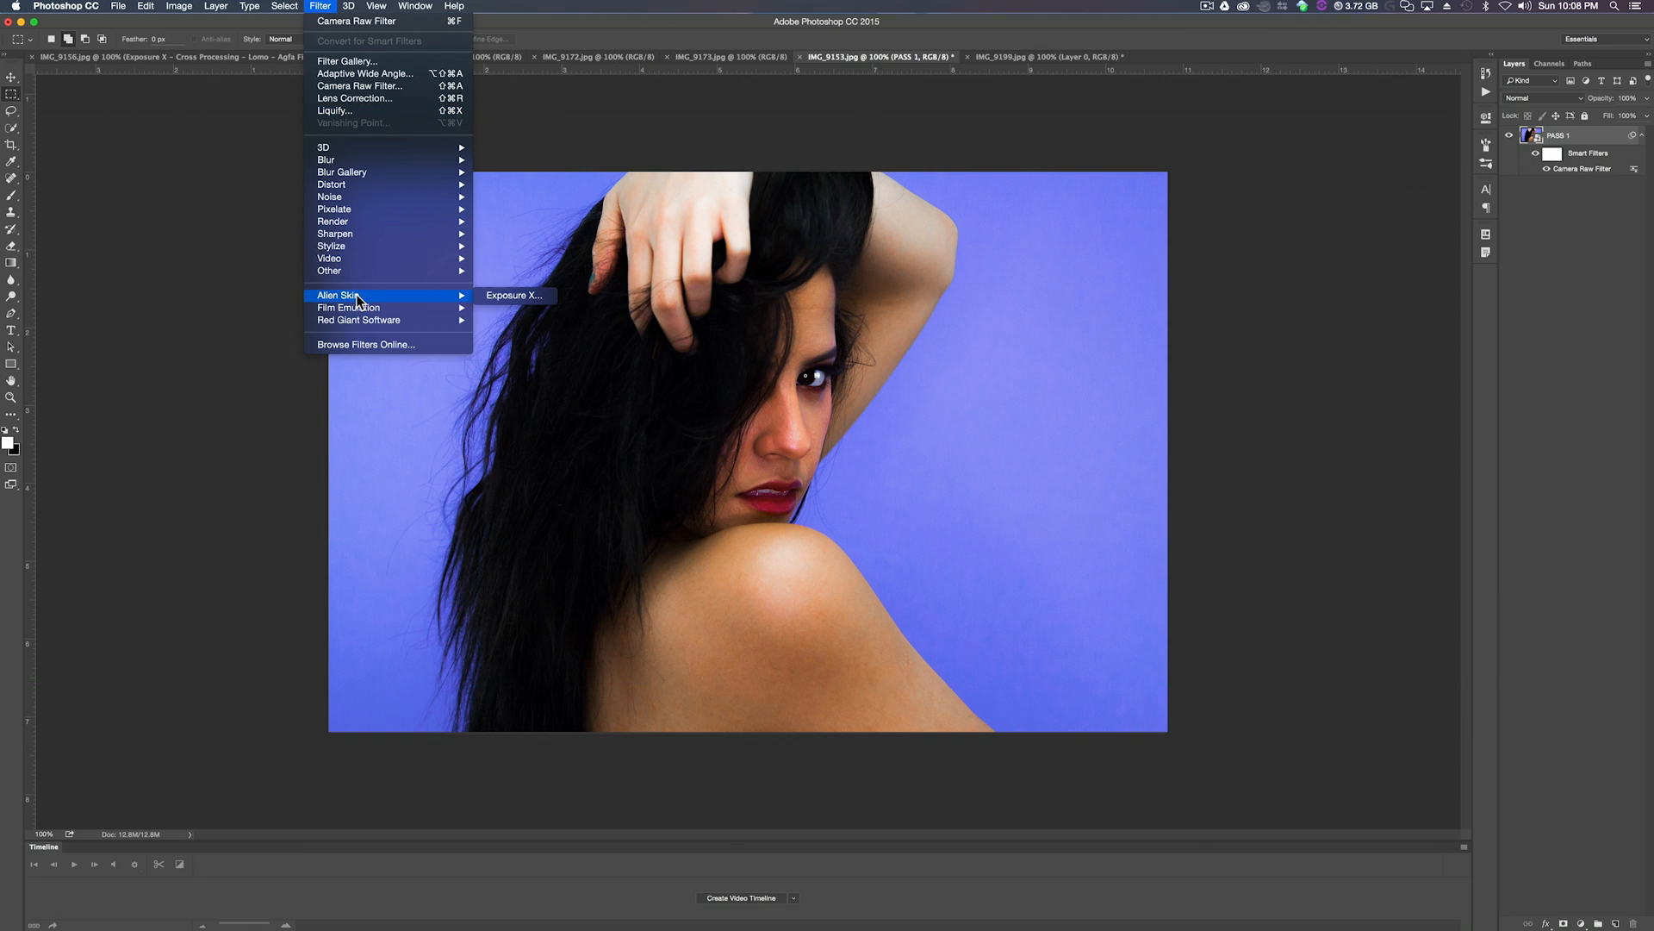
click(513, 295)
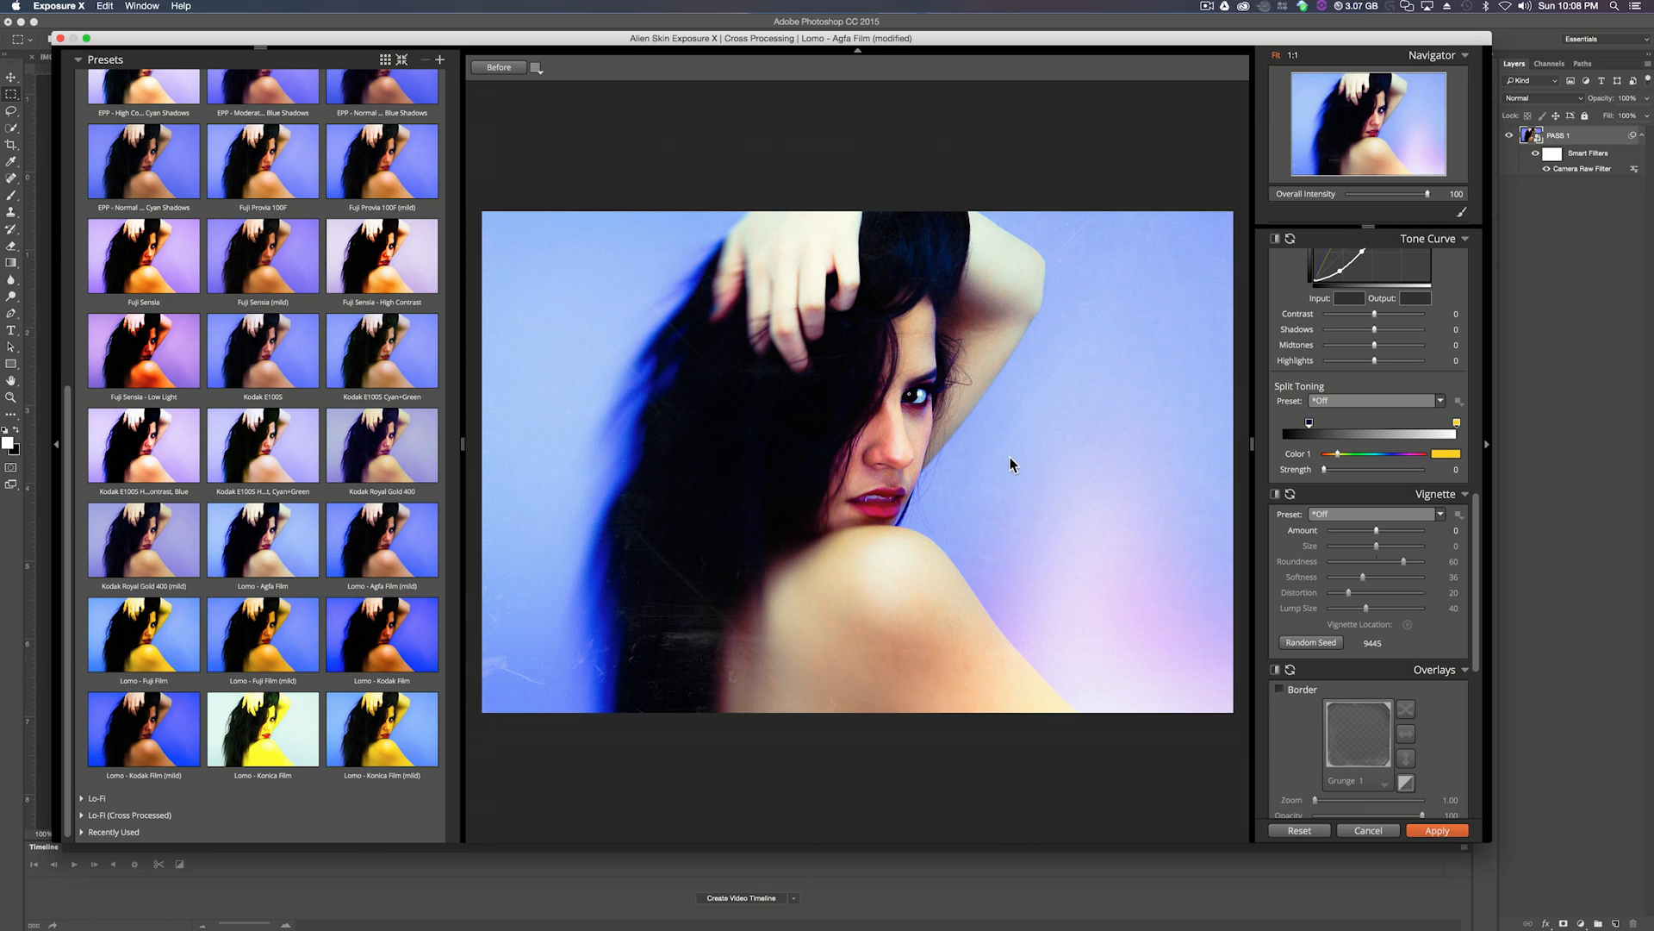
mouse_move(911, 574)
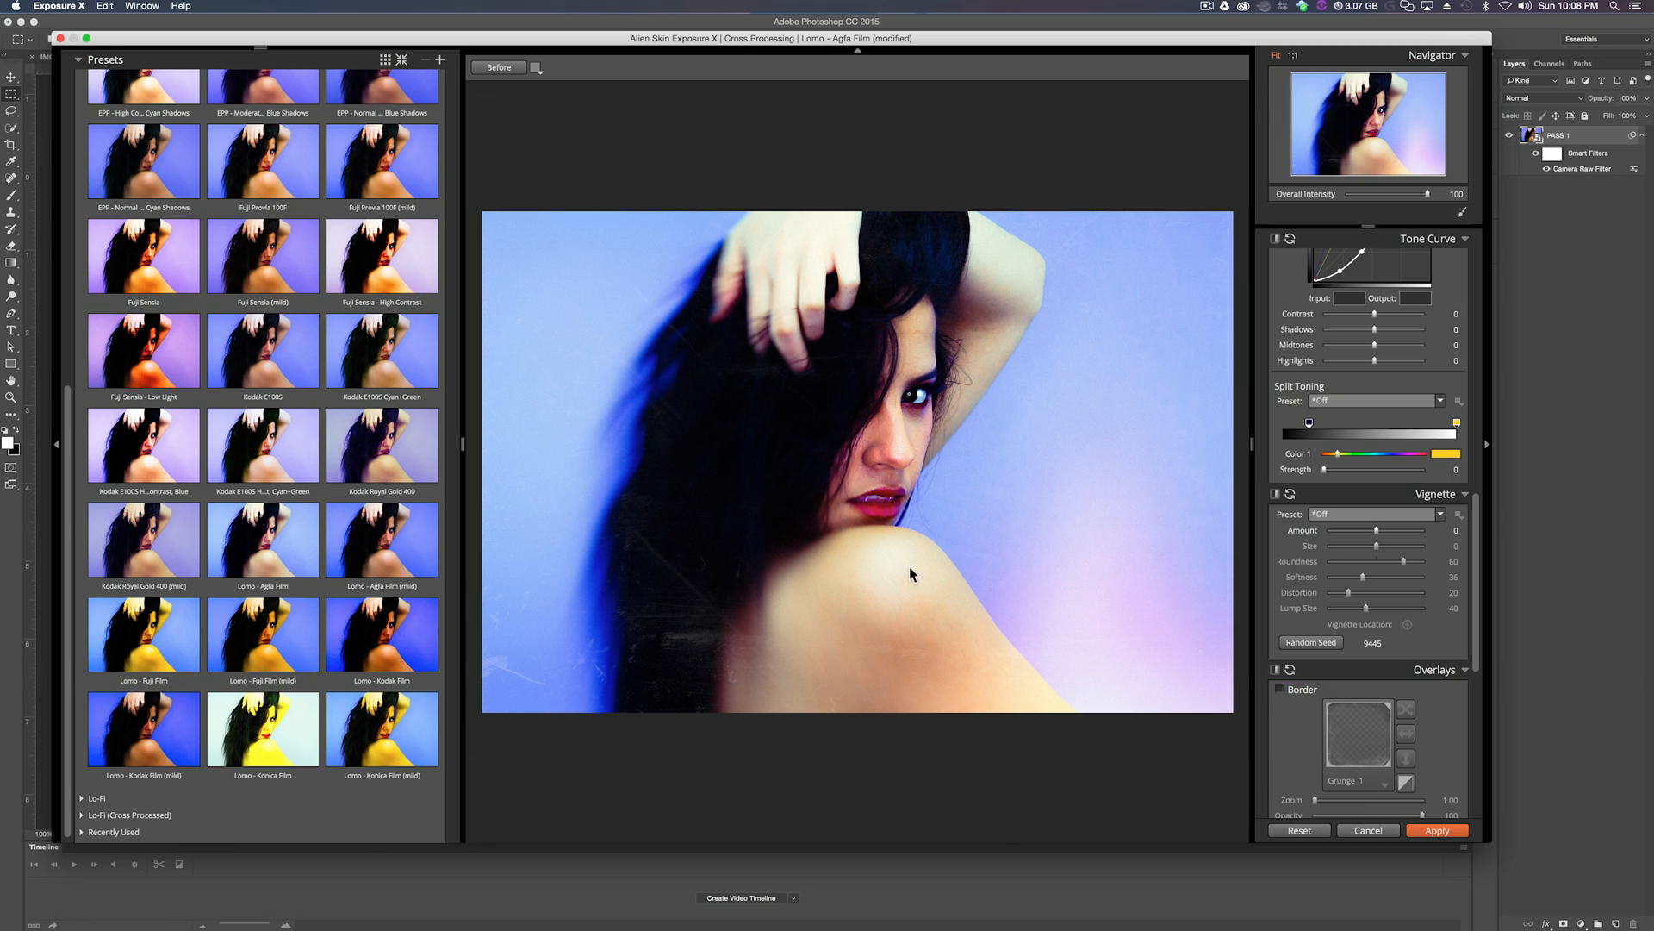
mouse_move(924, 541)
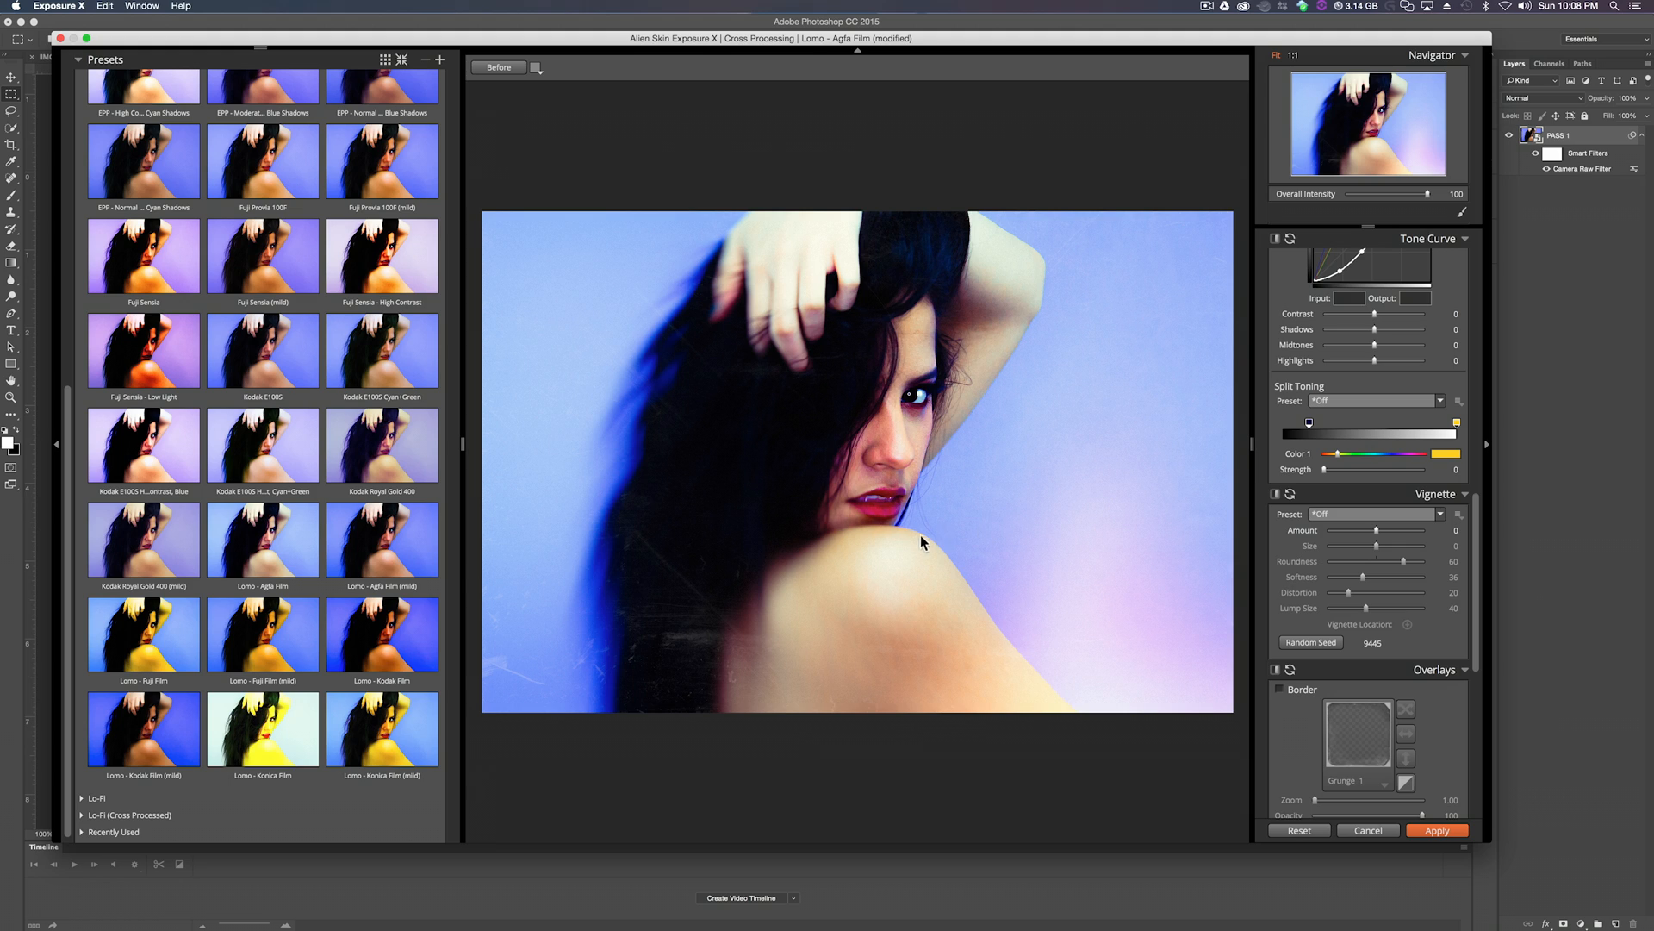
mouse_move(967, 510)
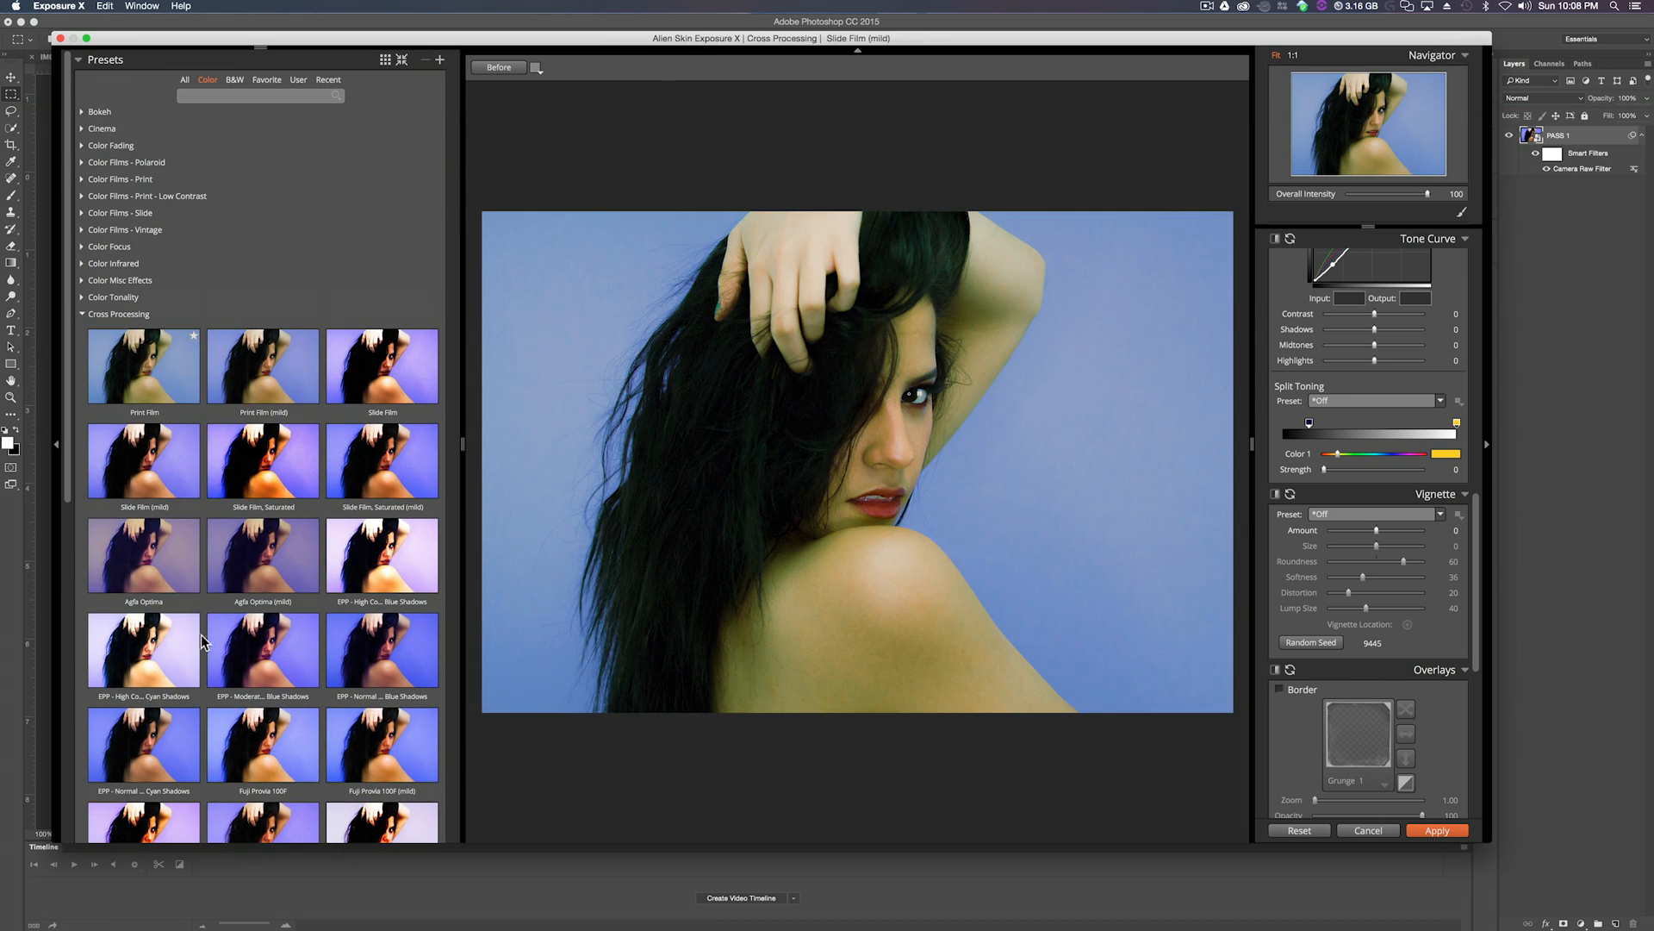
Preview the Agfa Optima cross-processing looks, then the Lo-Fi Kodak Ektar 100 - Dust and other presets.
click(143, 557)
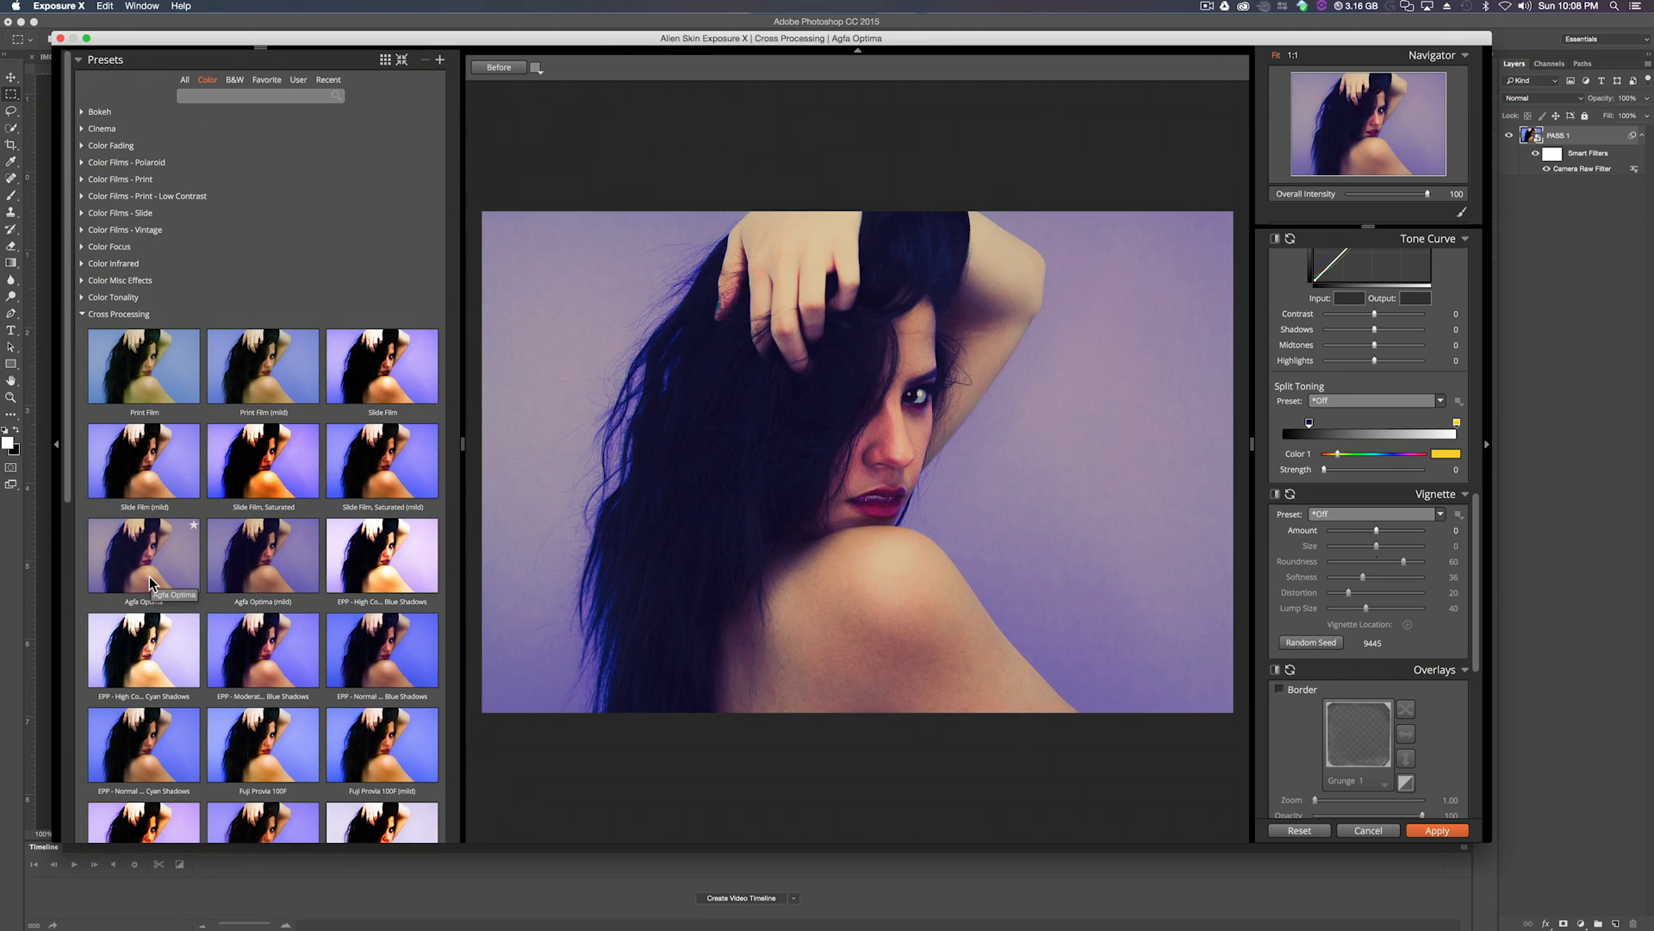
click(262, 557)
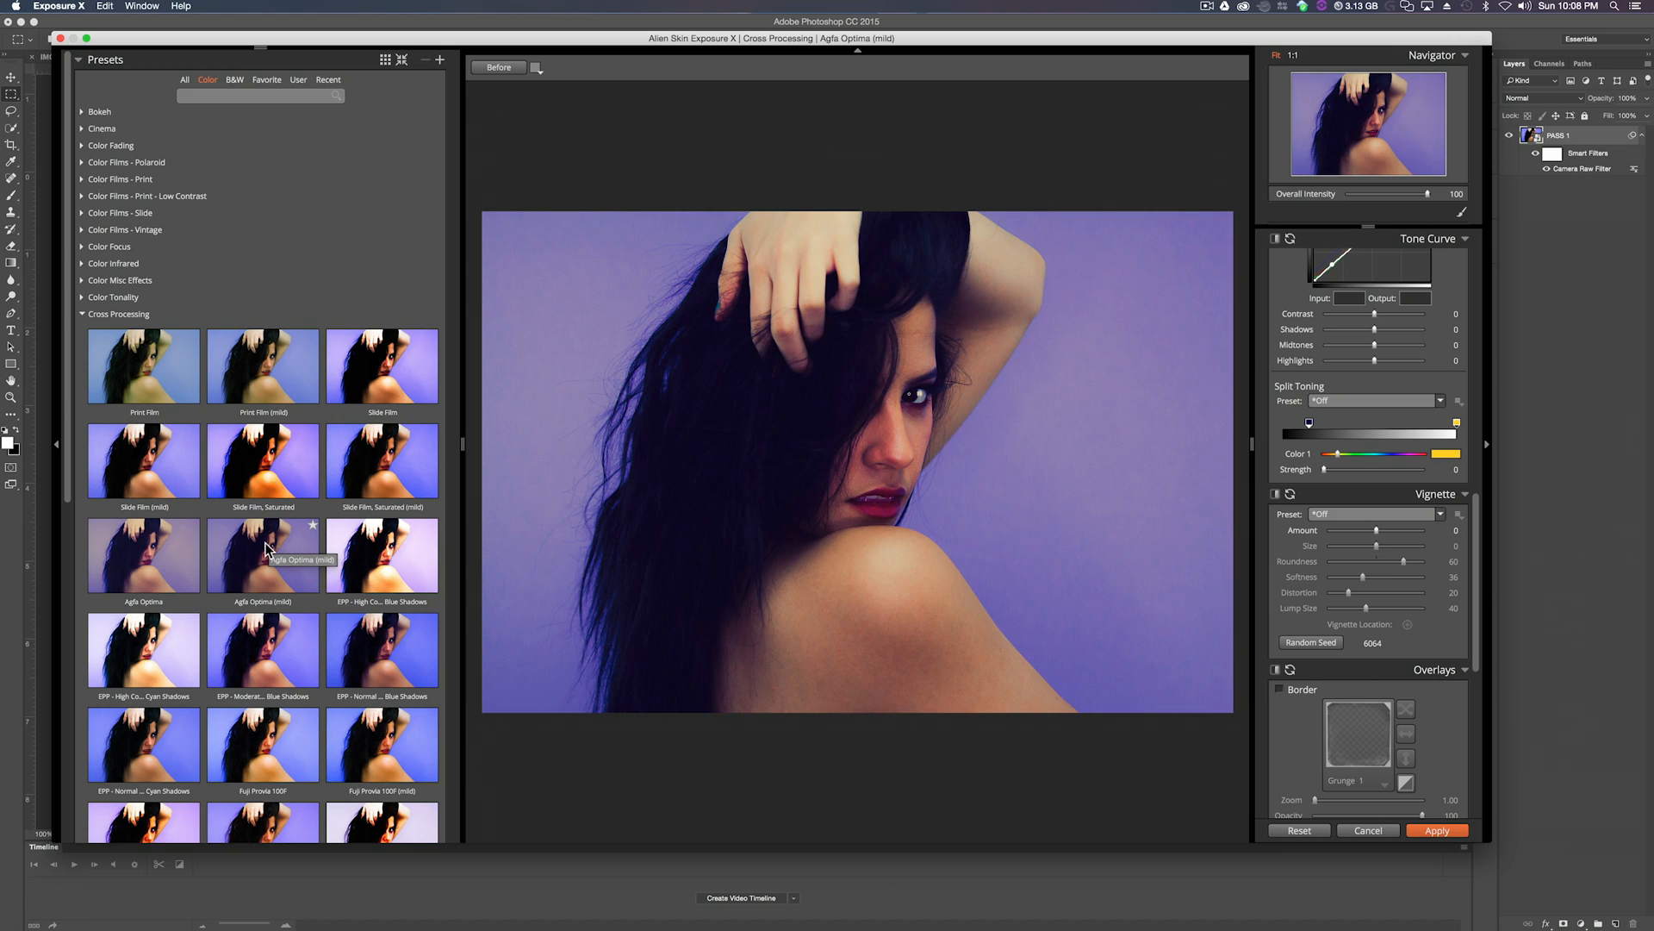
click(83, 314)
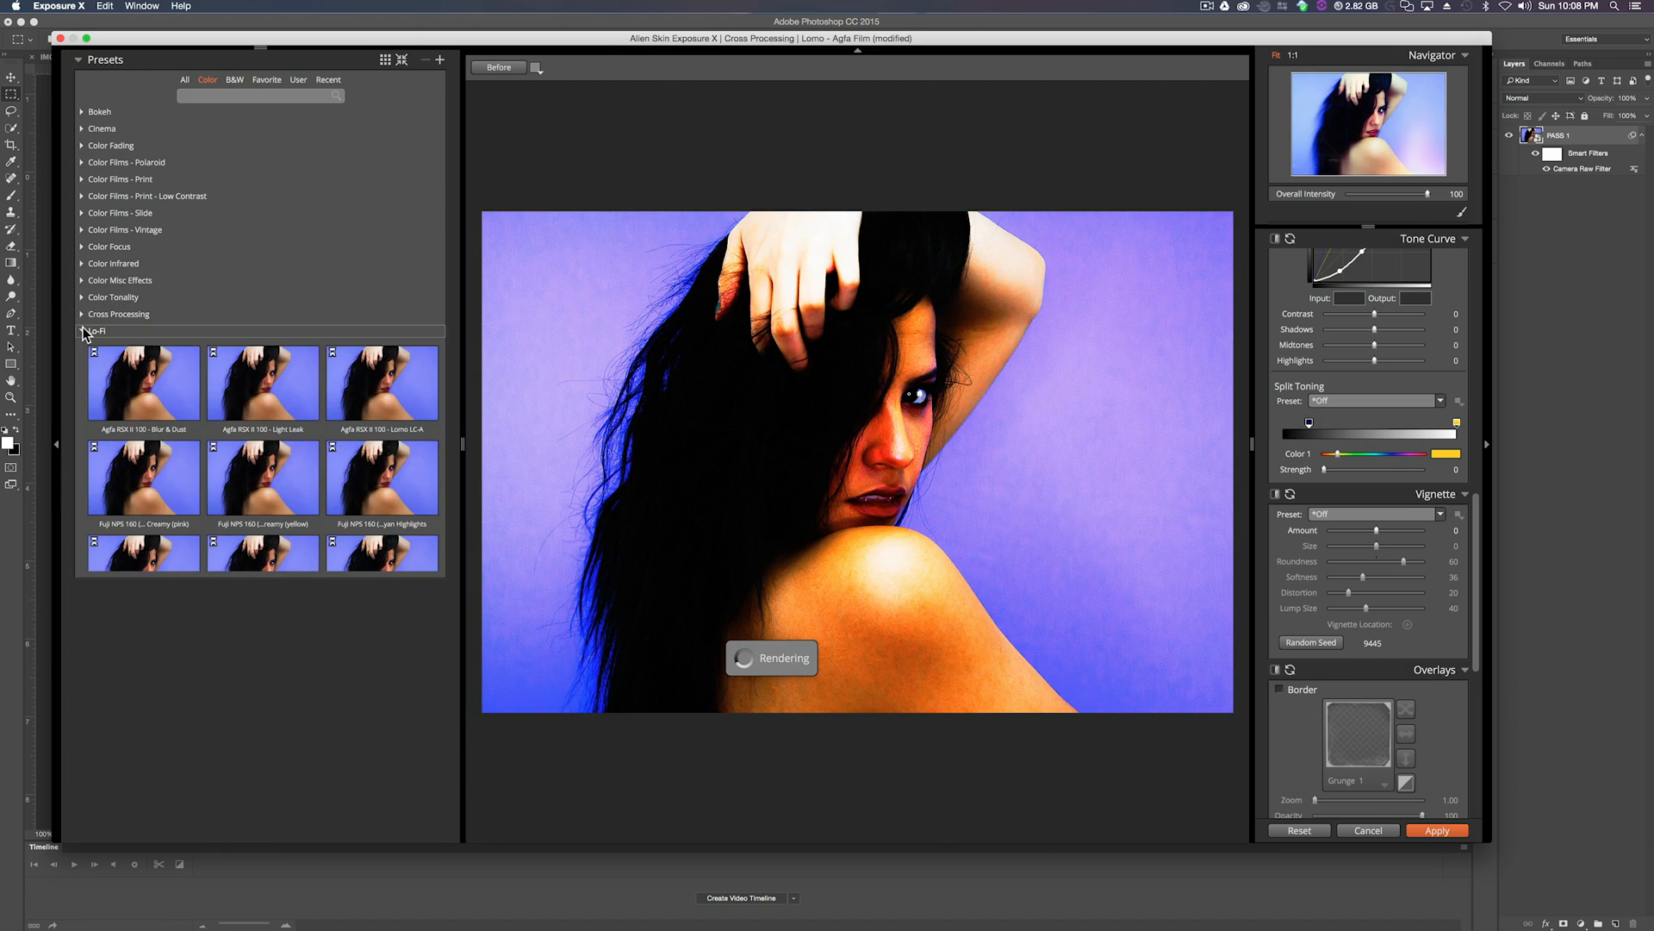
click(262, 547)
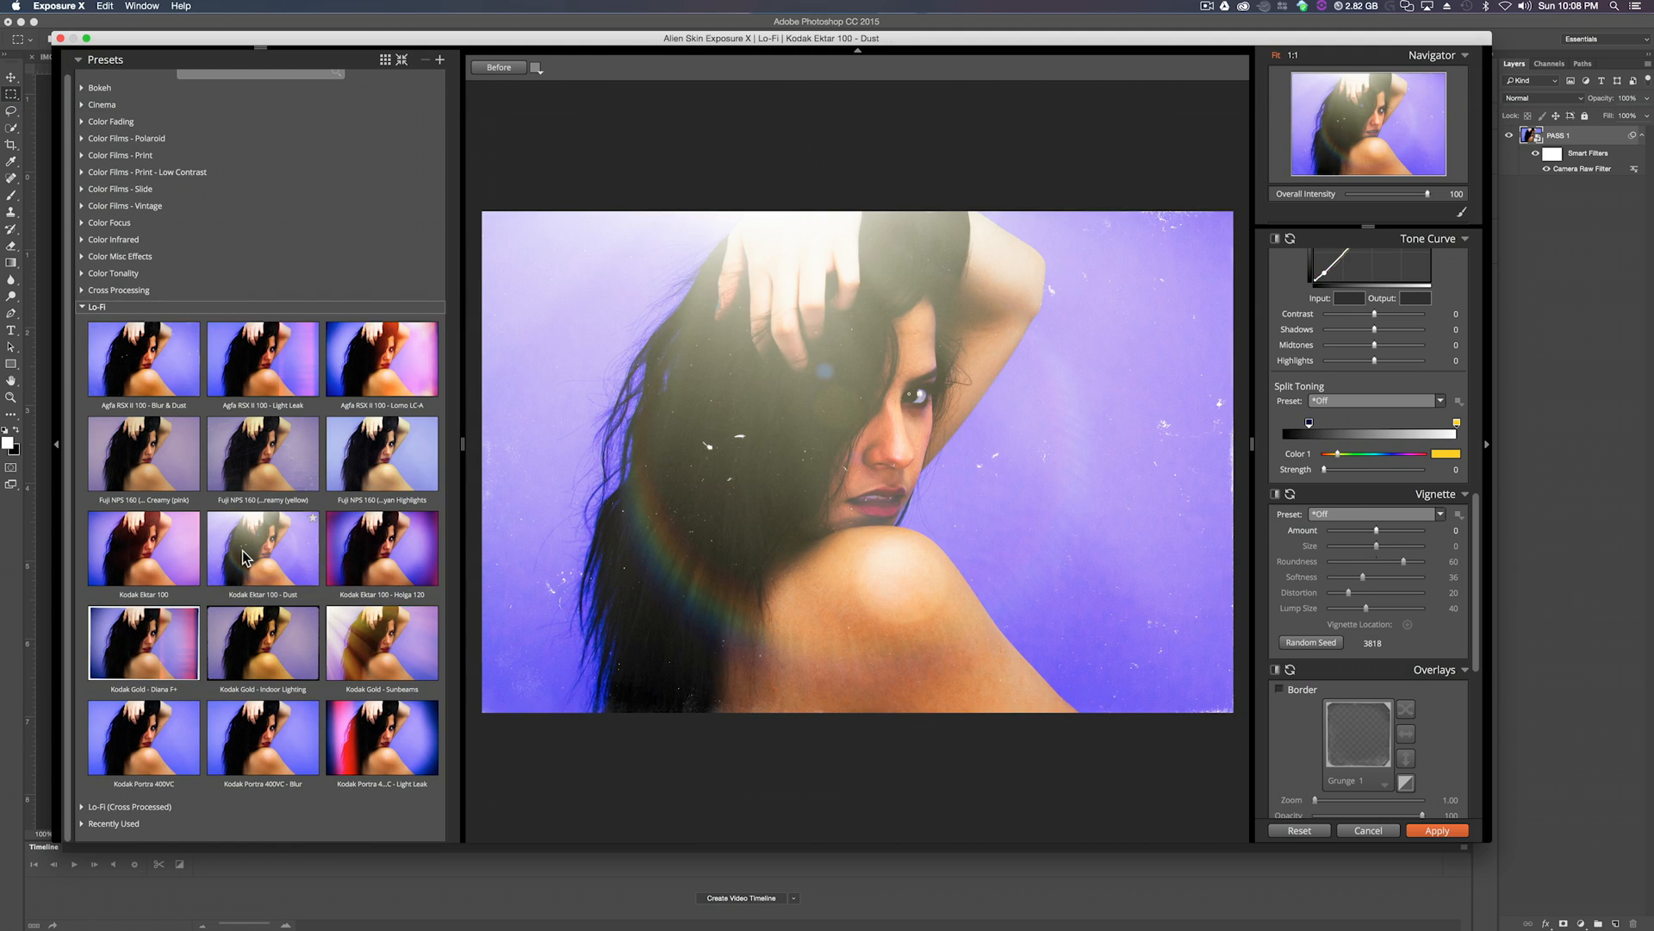
click(381, 643)
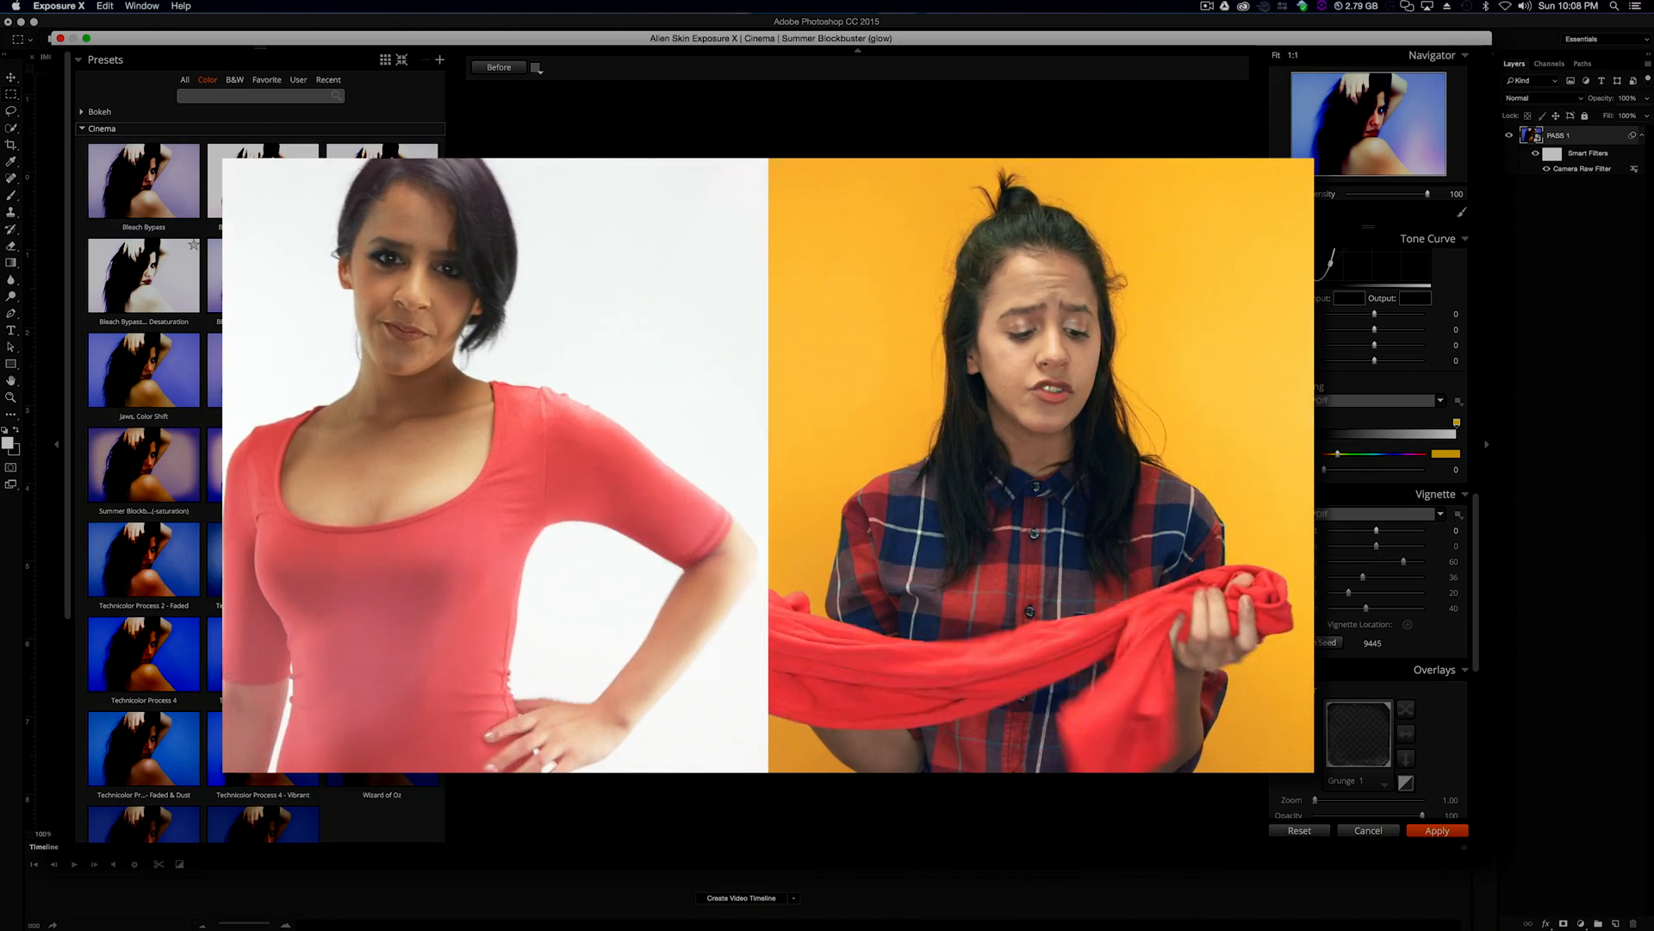
Preview the Cinema preset Technicolor Process 2 - Faded & Scratched on the portrait.
click(262, 559)
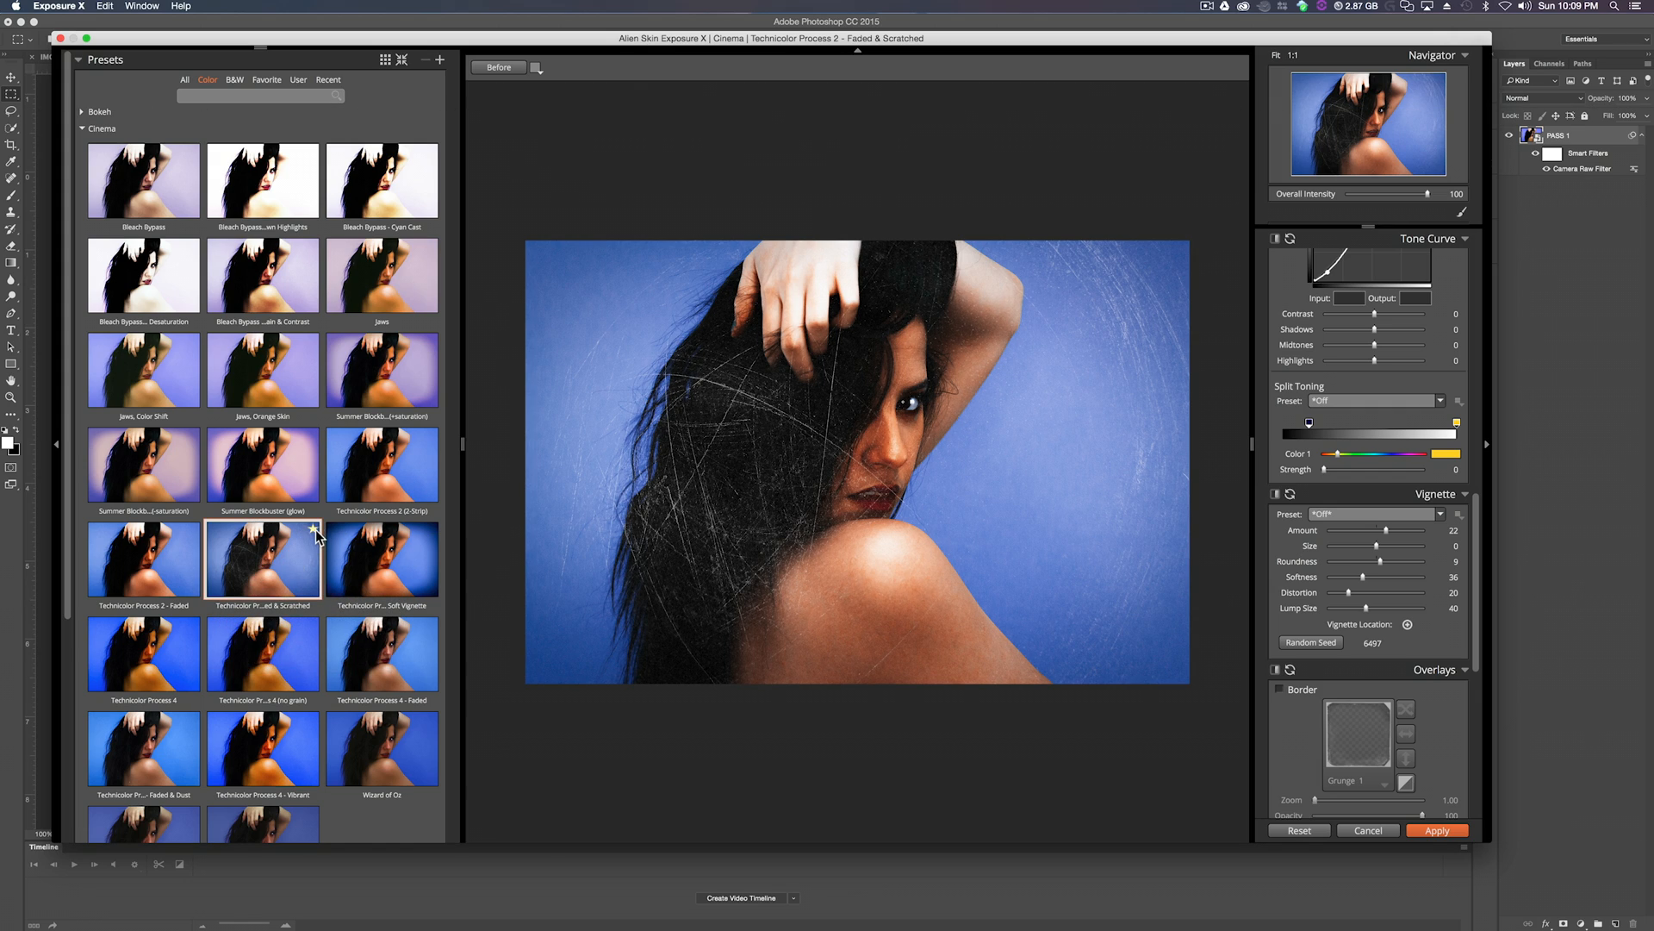
Star the Technicolor Faded & Scratched look as a favourite and return to the Color presets.
click(265, 79)
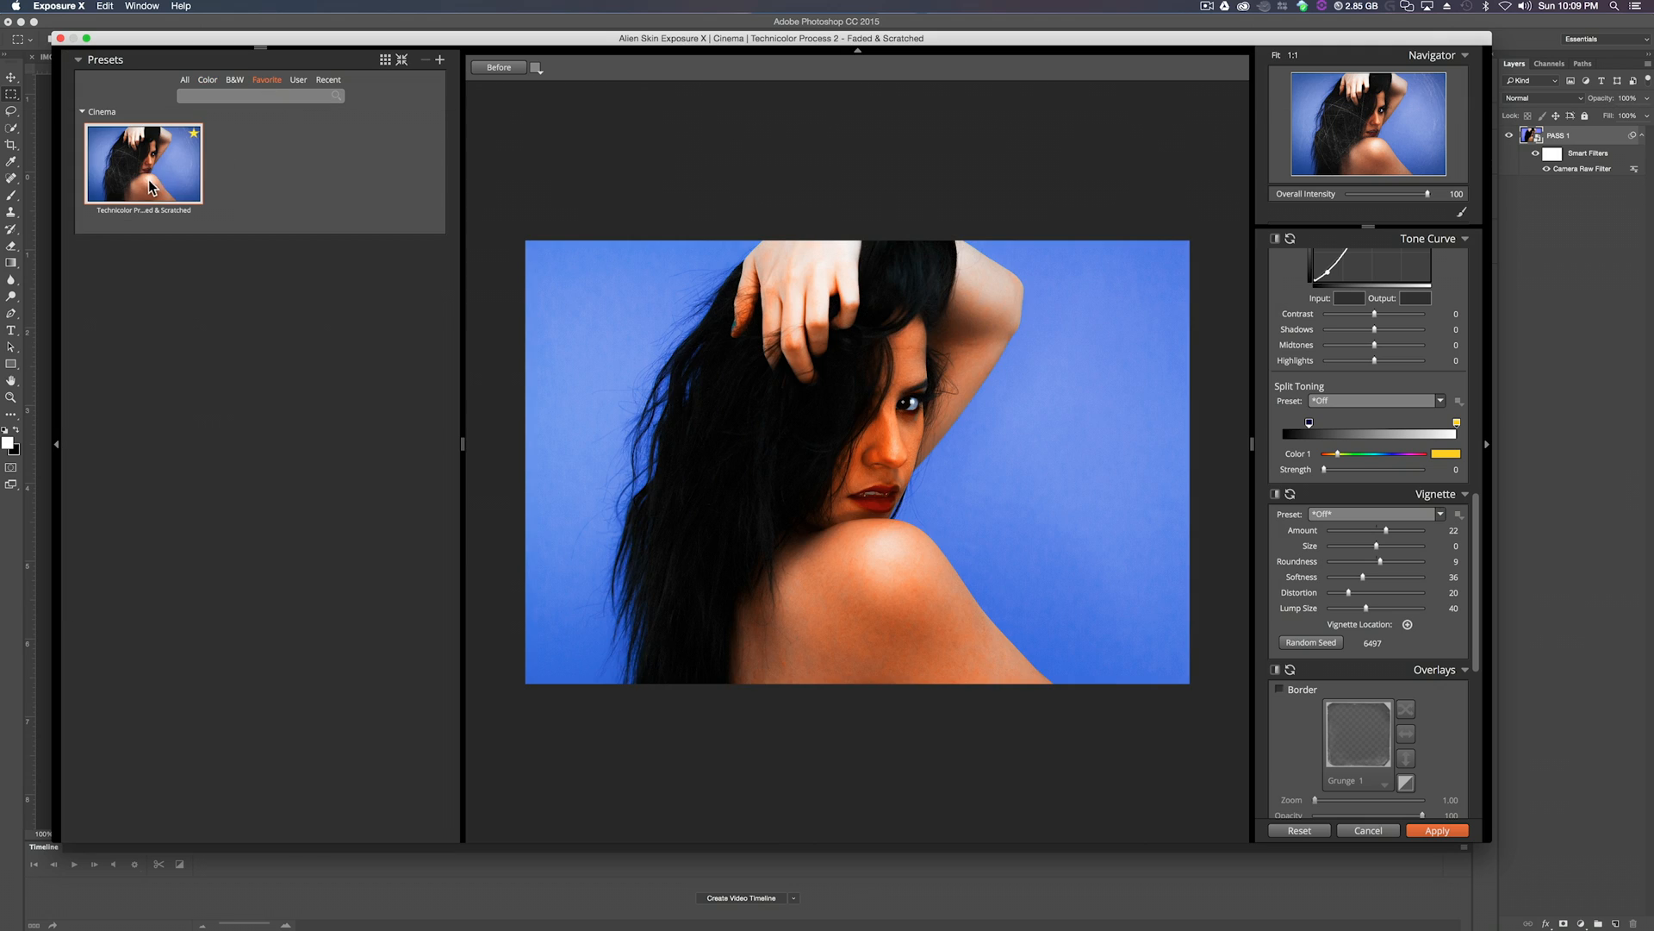
click(207, 79)
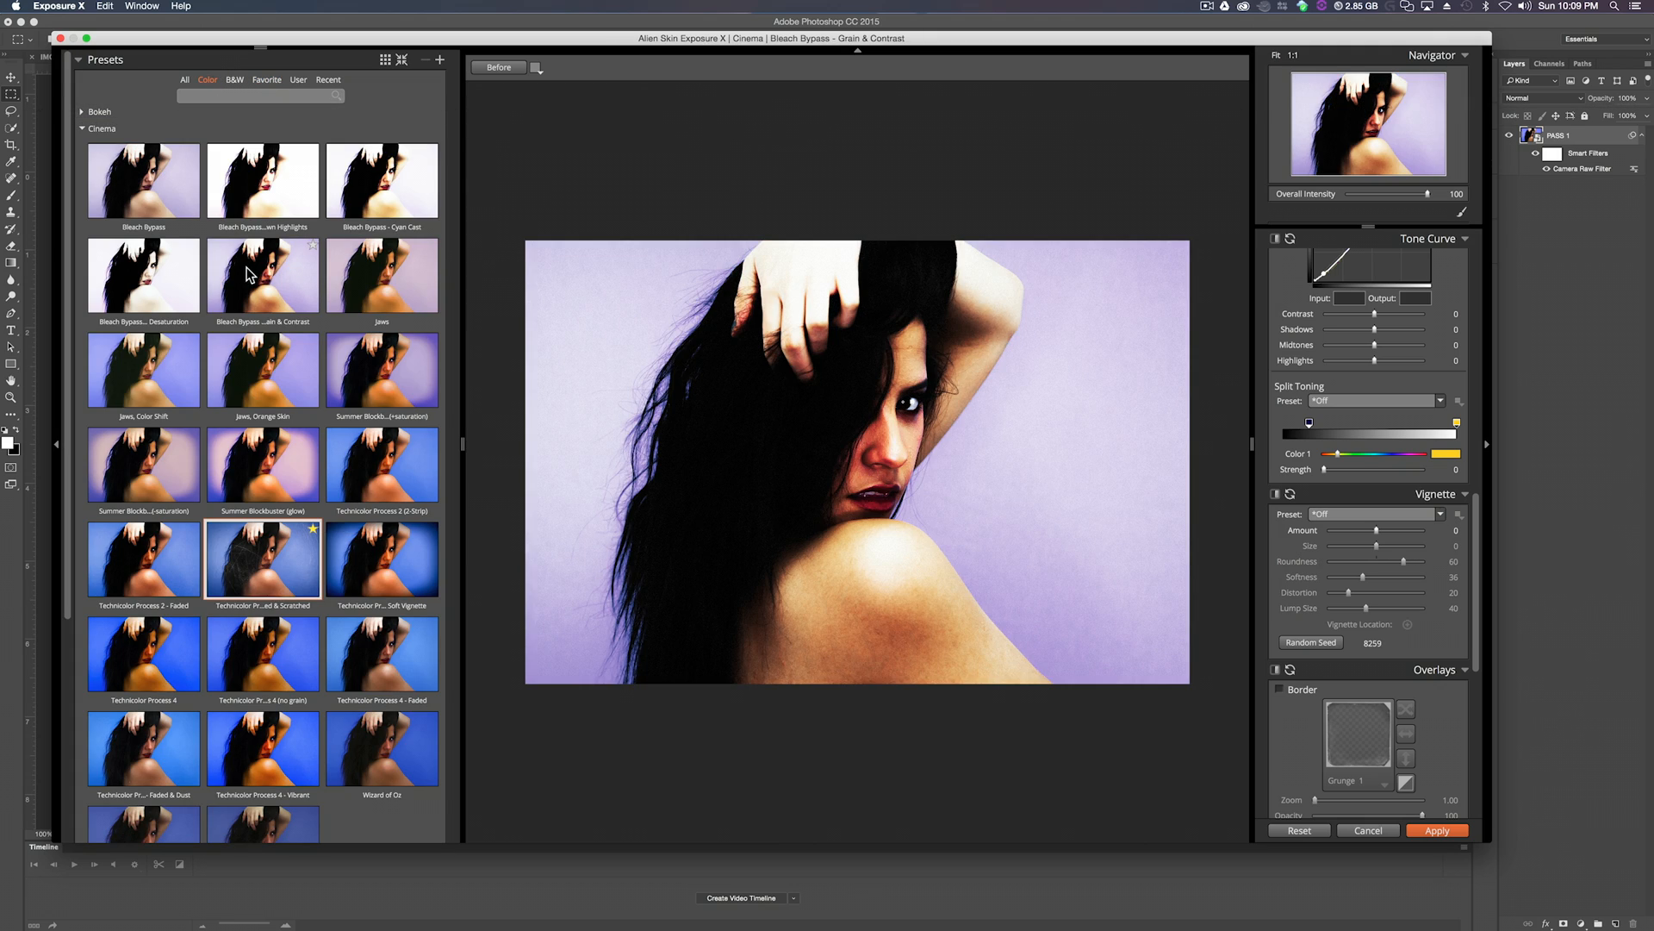
mouse_move(246, 233)
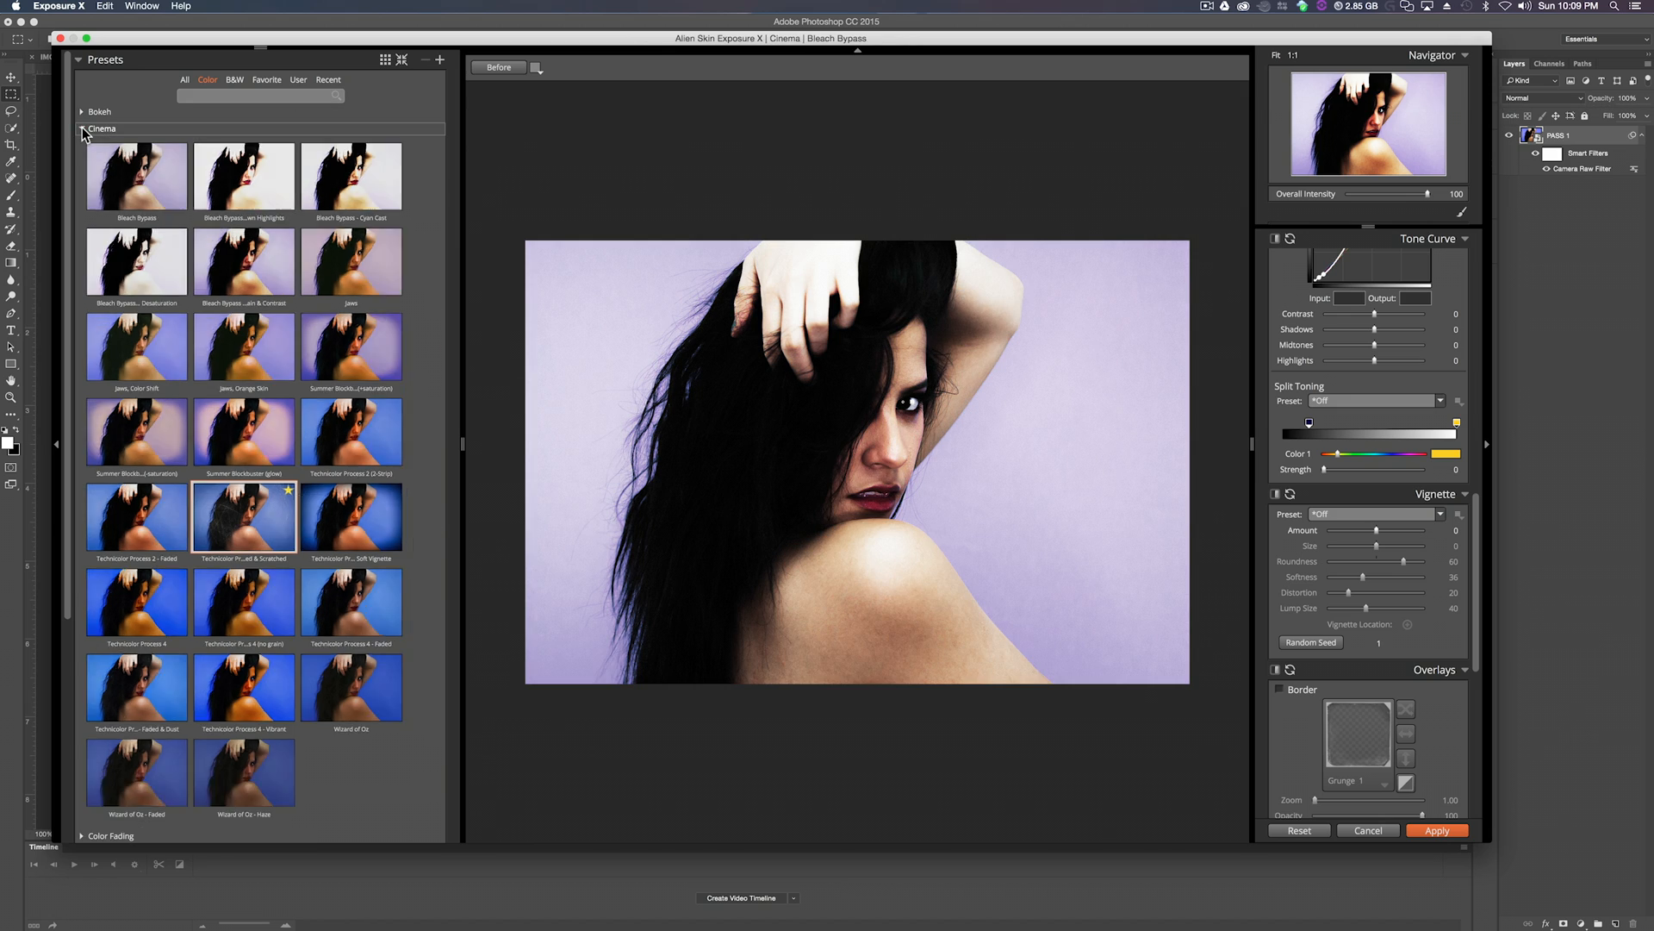
Browse the B&W Films presets and preview the Ilford XP2 Super black-and-white look.
click(234, 79)
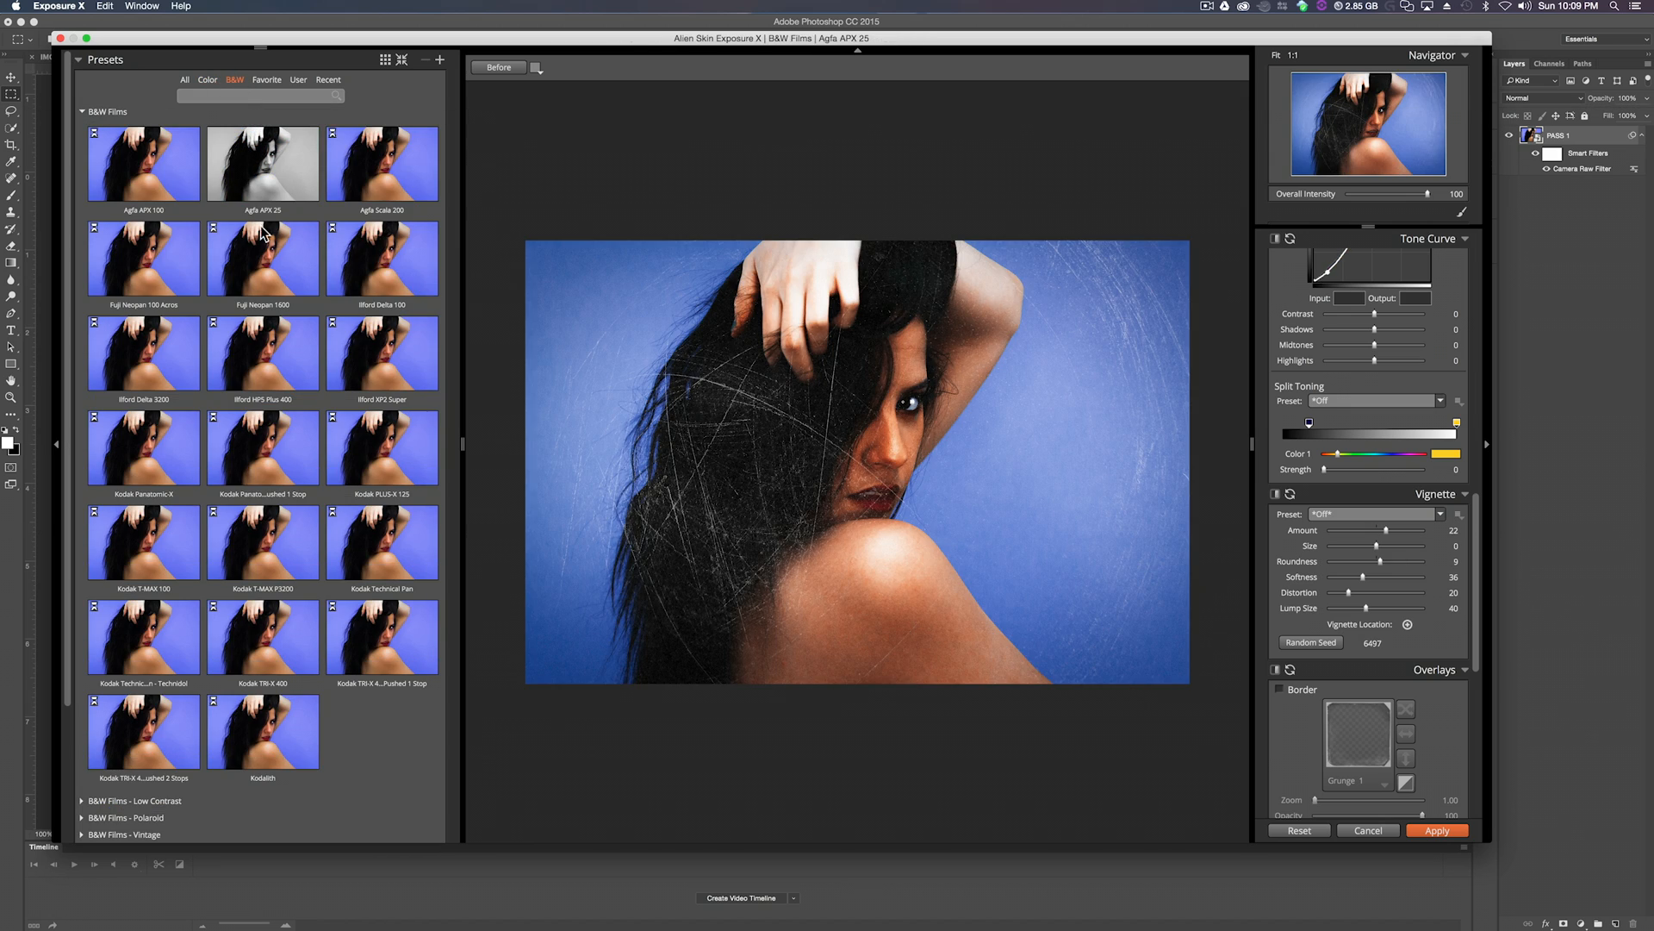
double_click(382, 598)
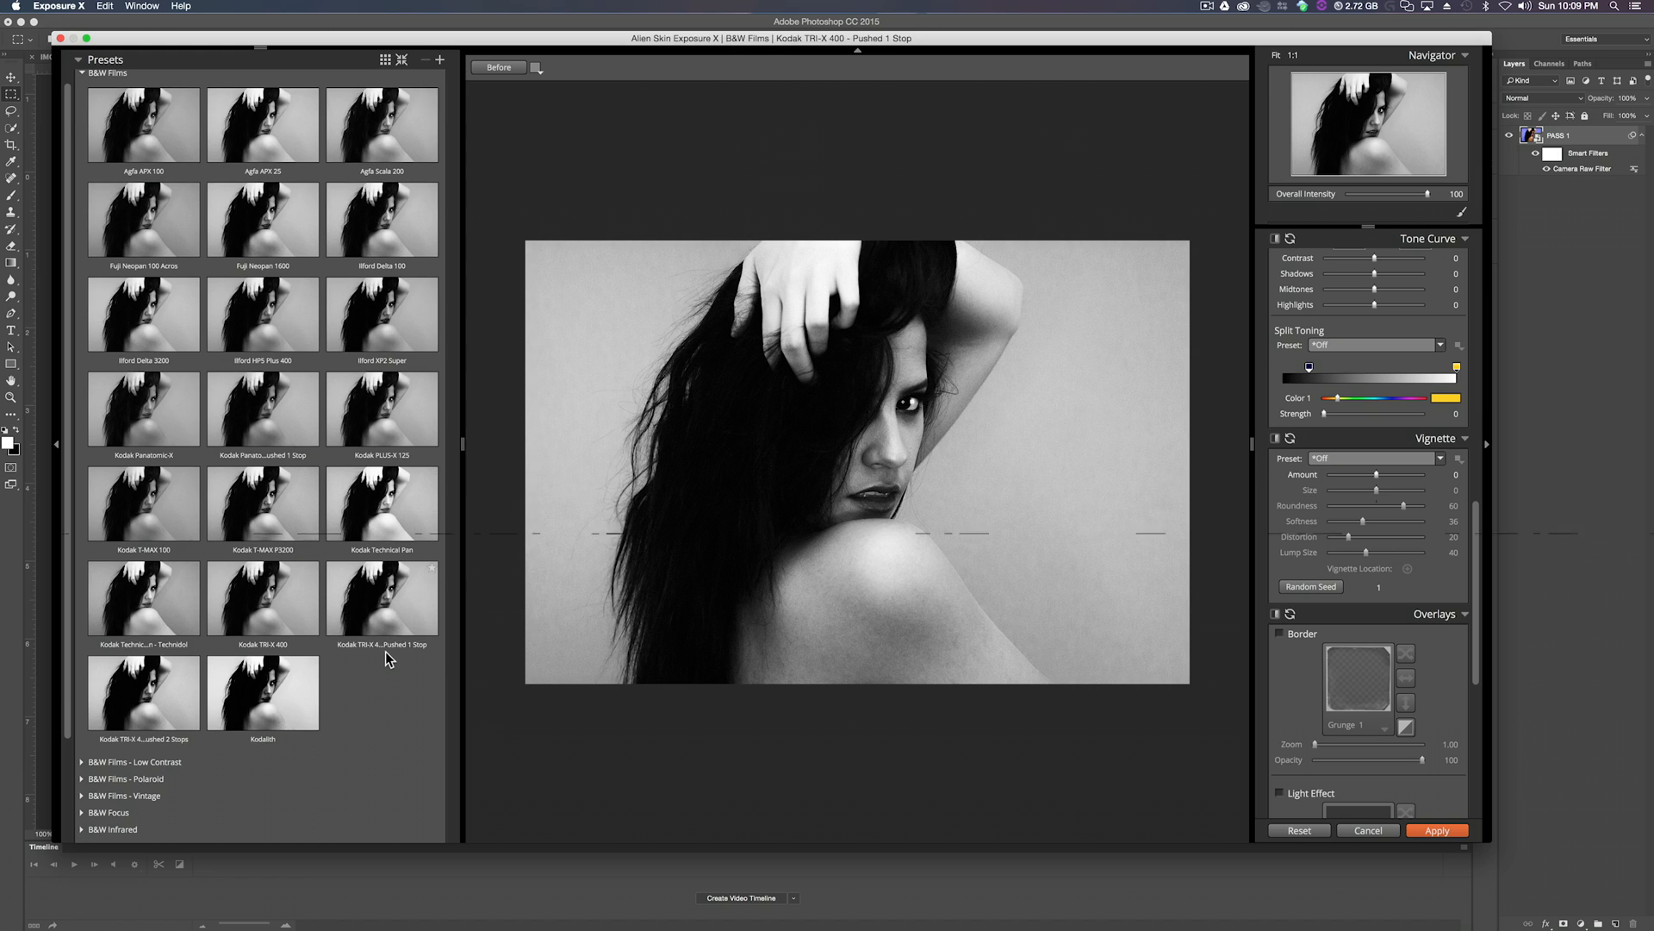
click(383, 410)
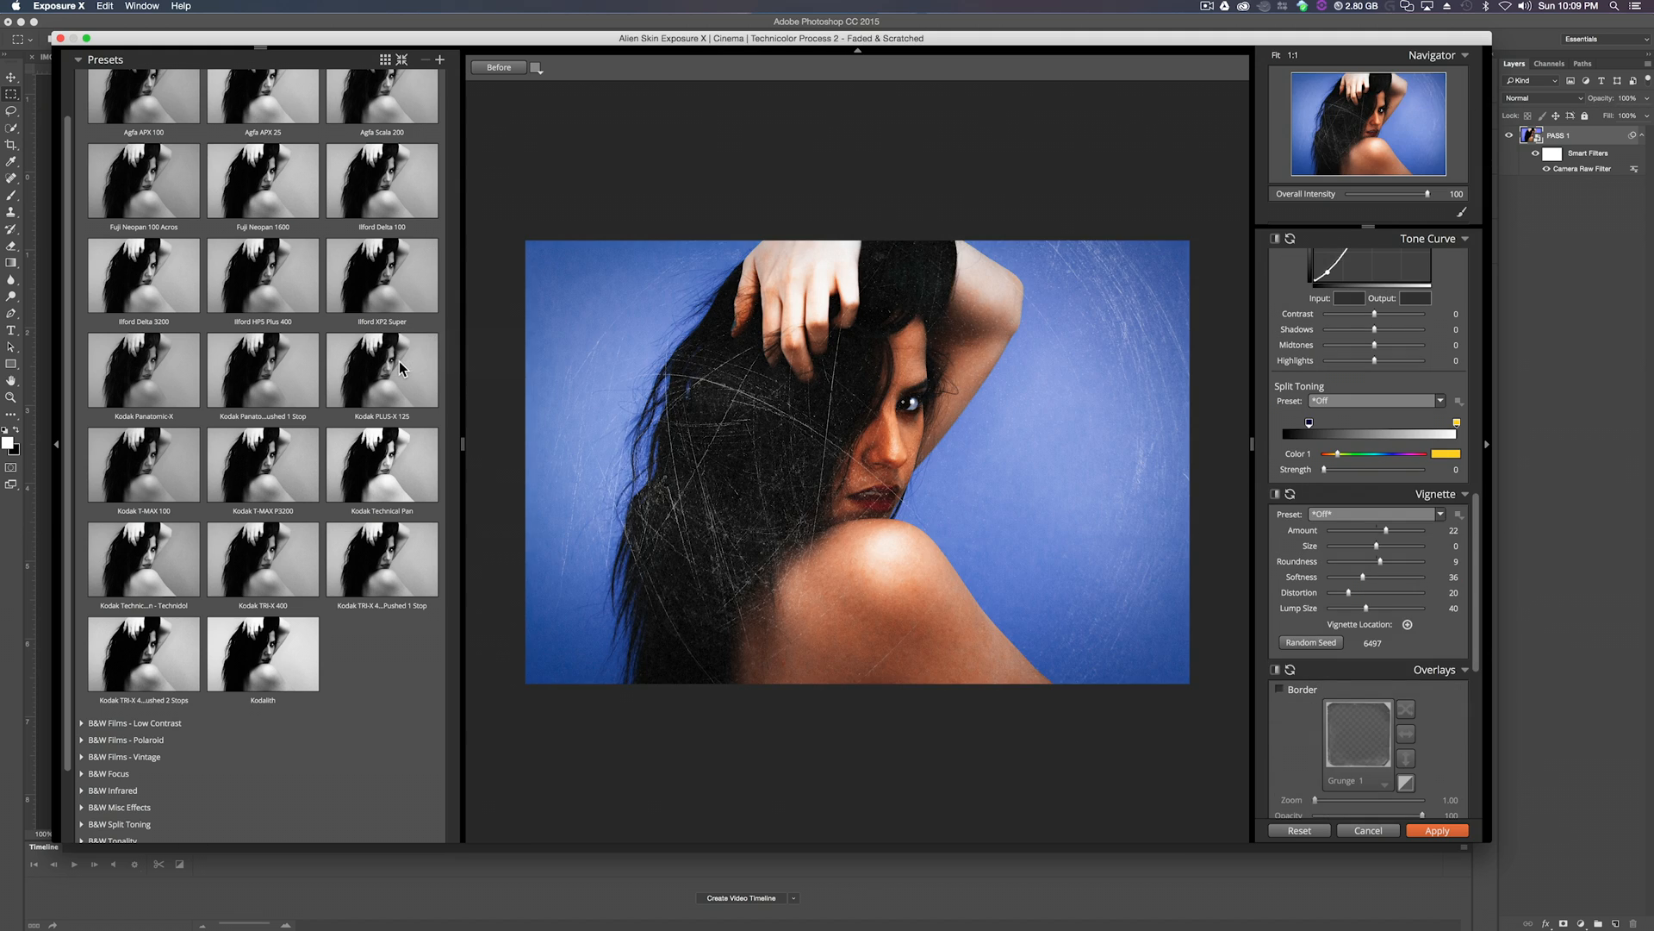
click(383, 369)
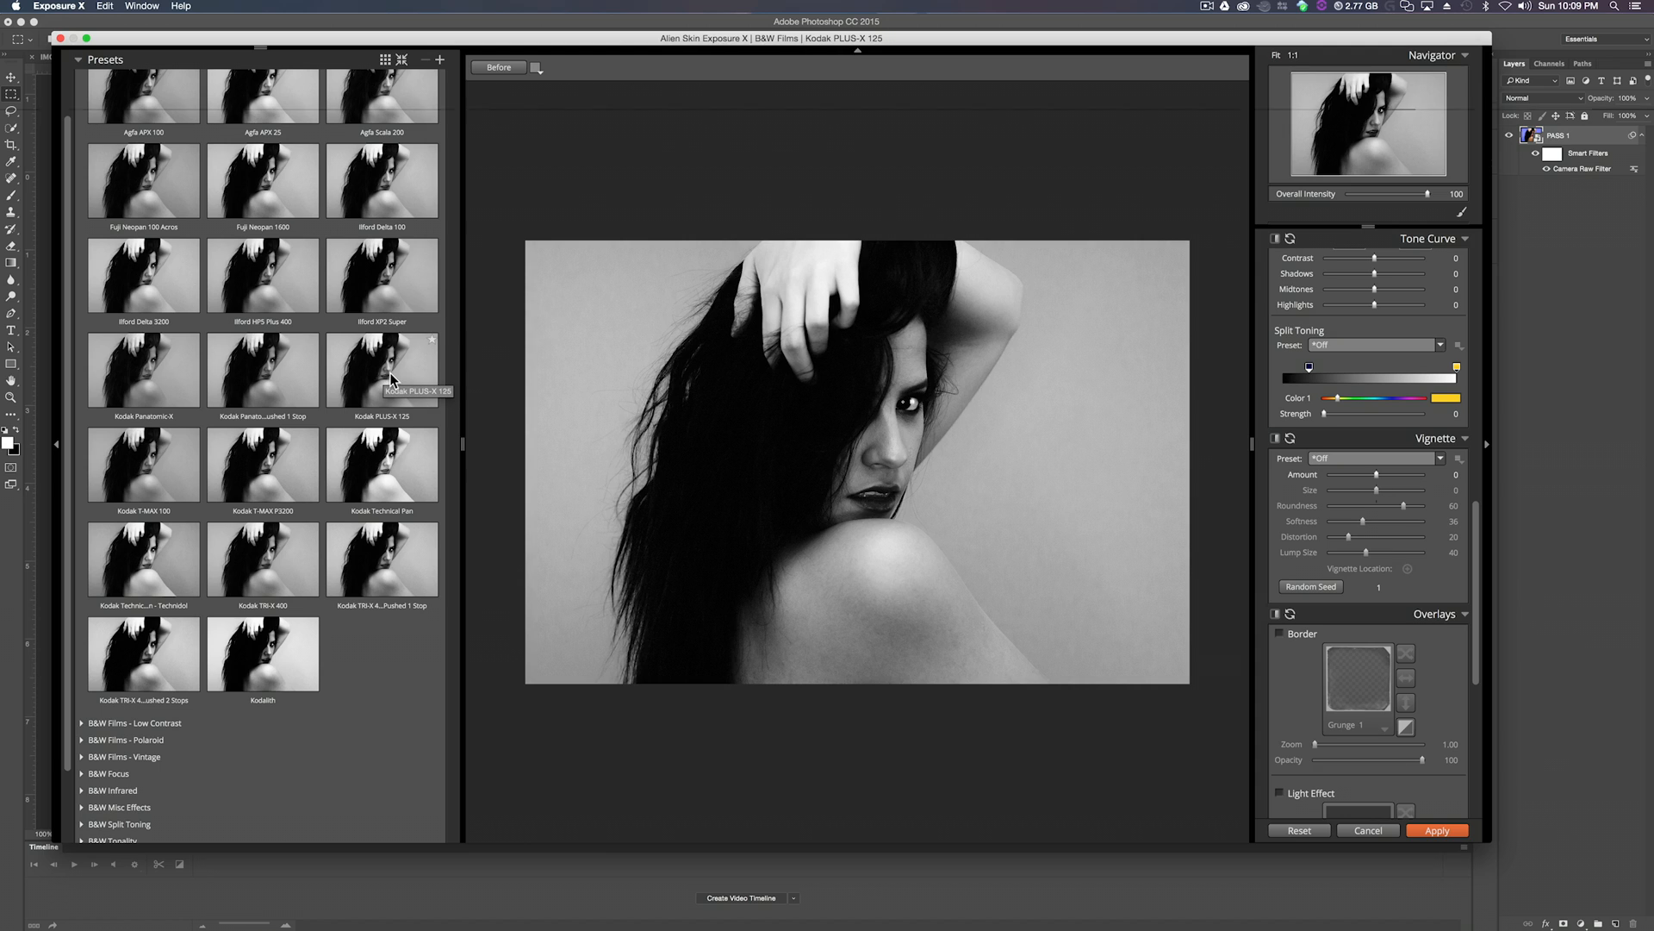
click(381, 275)
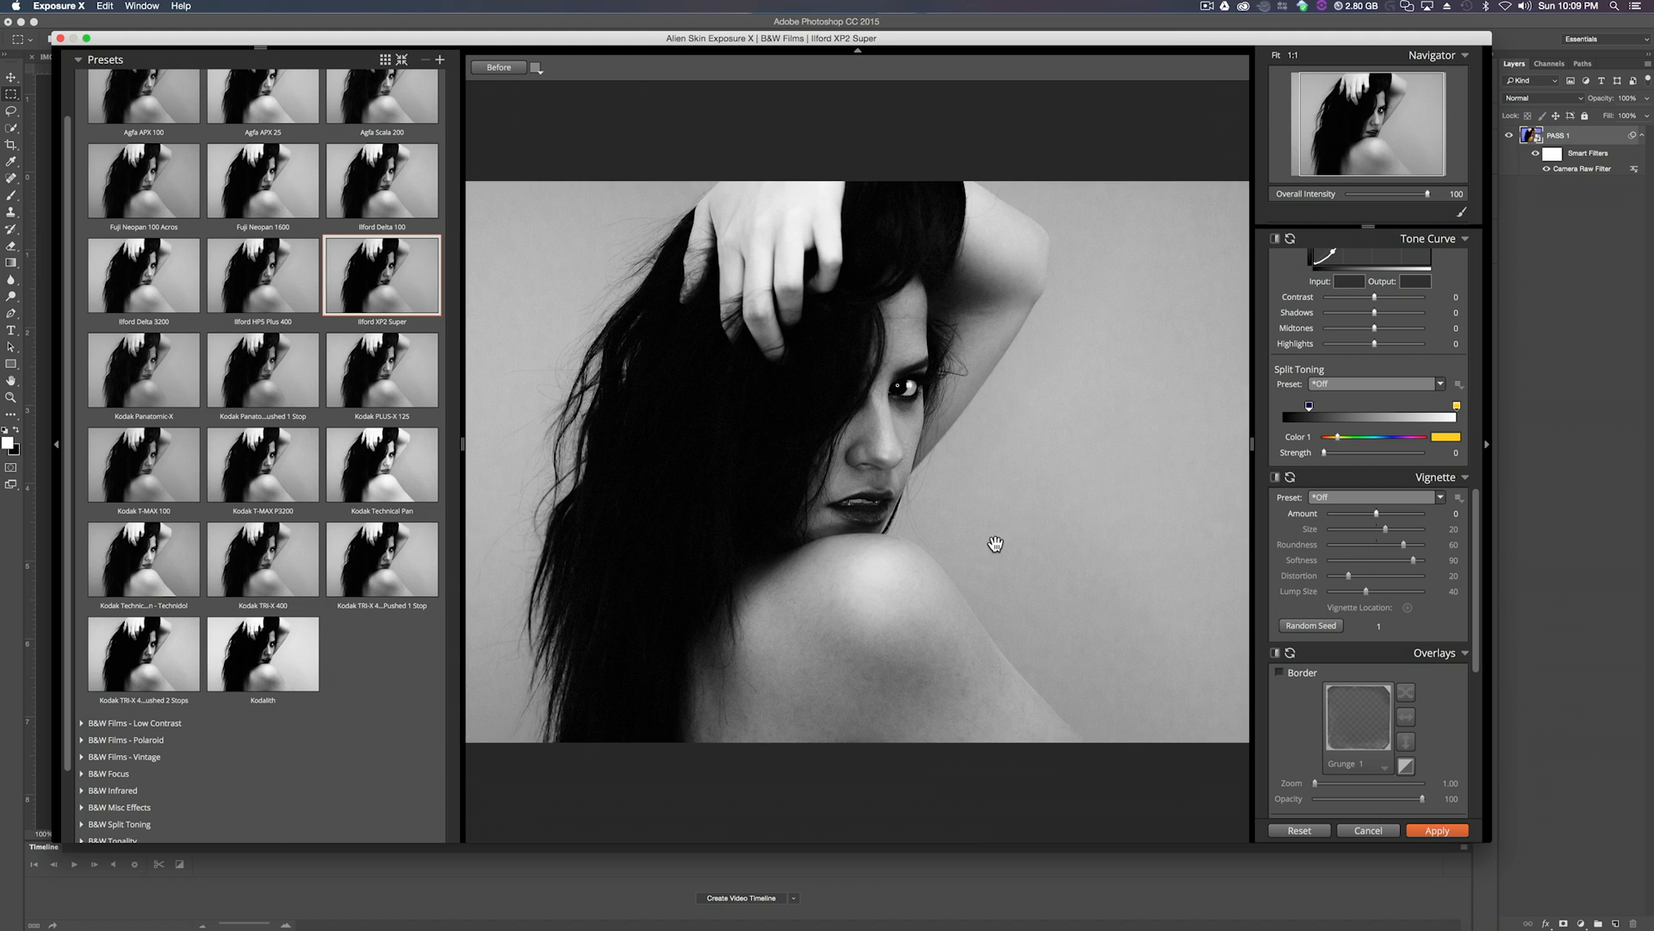
scroll(down, 3)
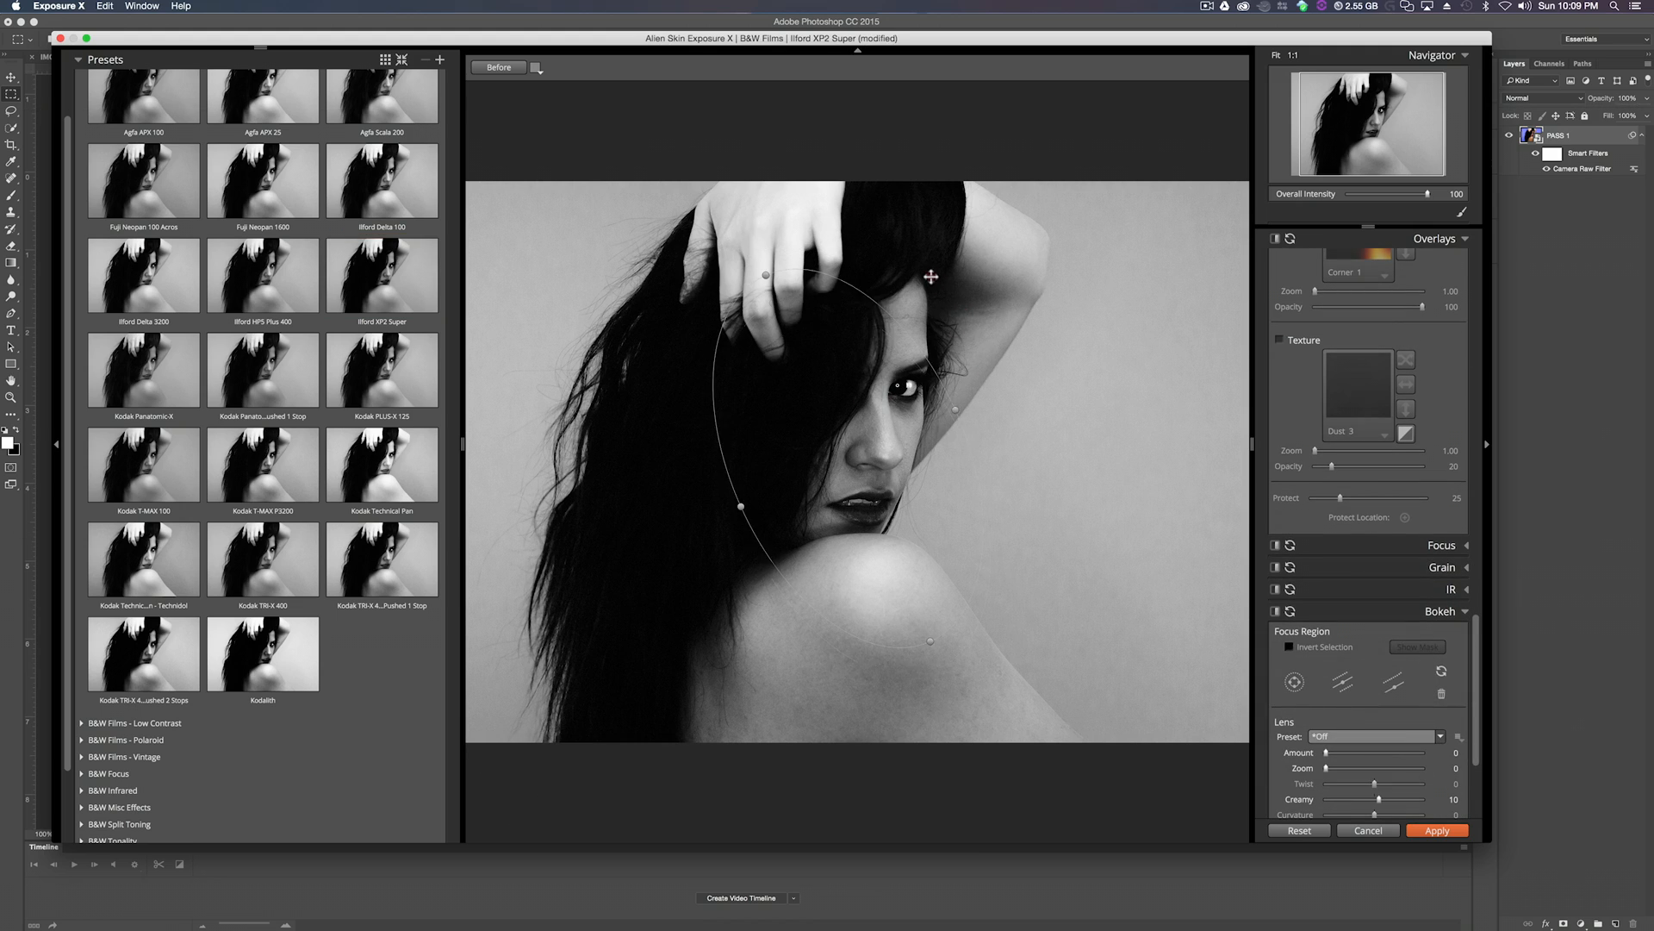
Fit the focus oval over her face, choose Canon 85mm f/1.2L @ f/5.6 bokeh and apply the filter.
drag(929, 276, 944, 254)
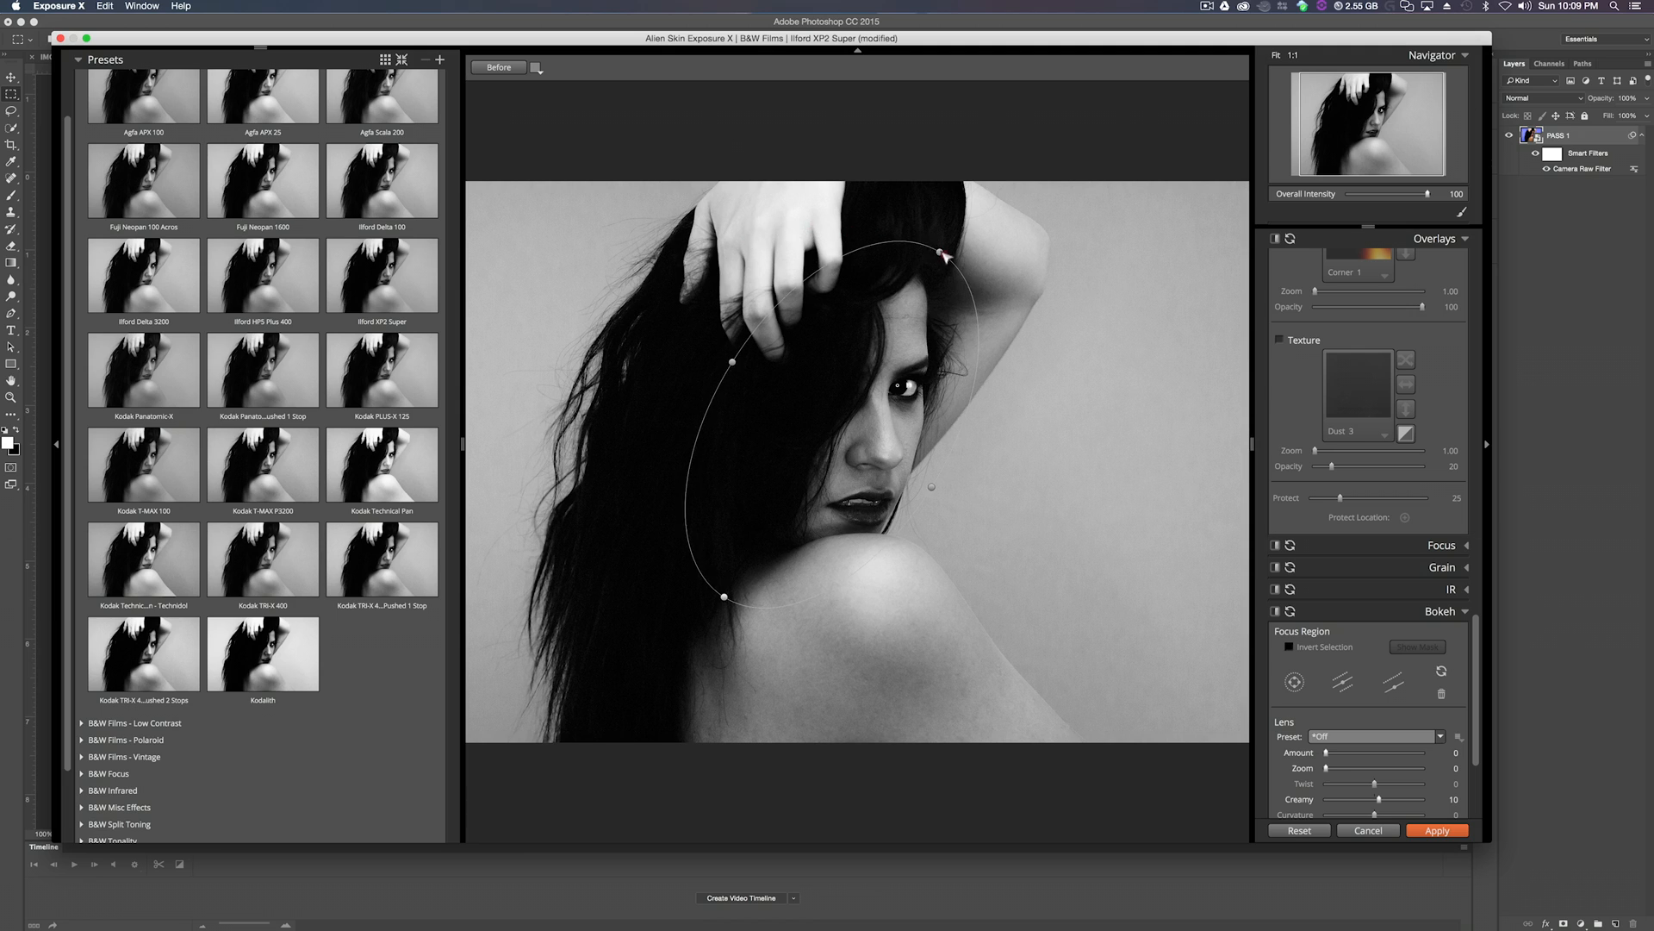
drag(939, 253, 891, 314)
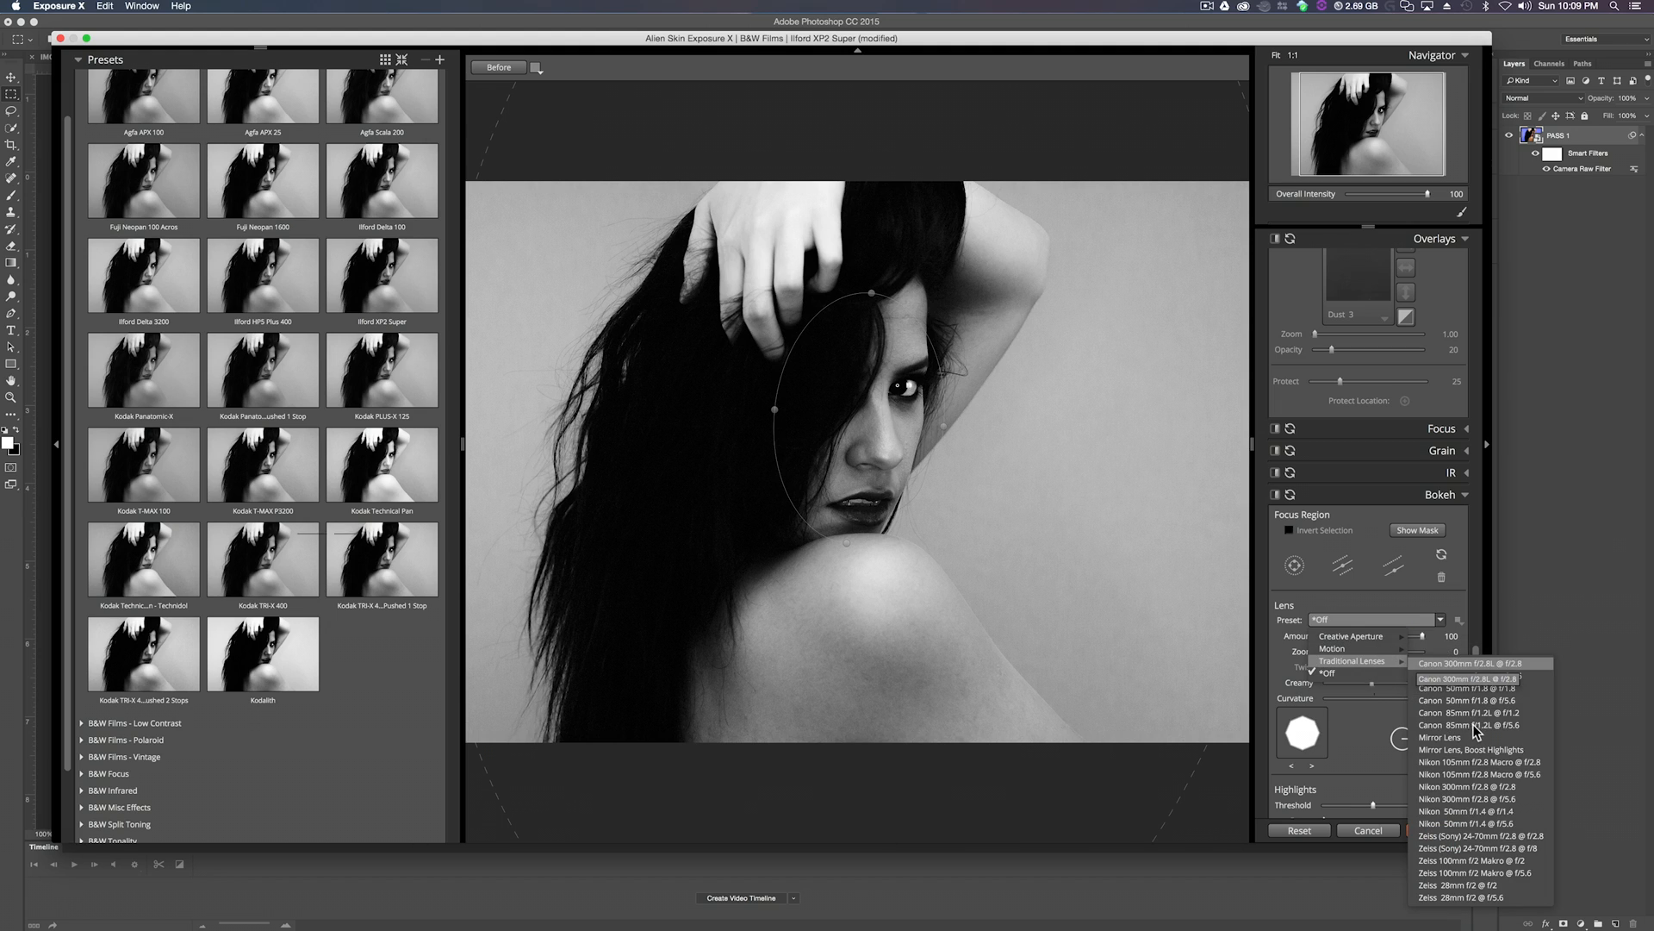
click(1470, 725)
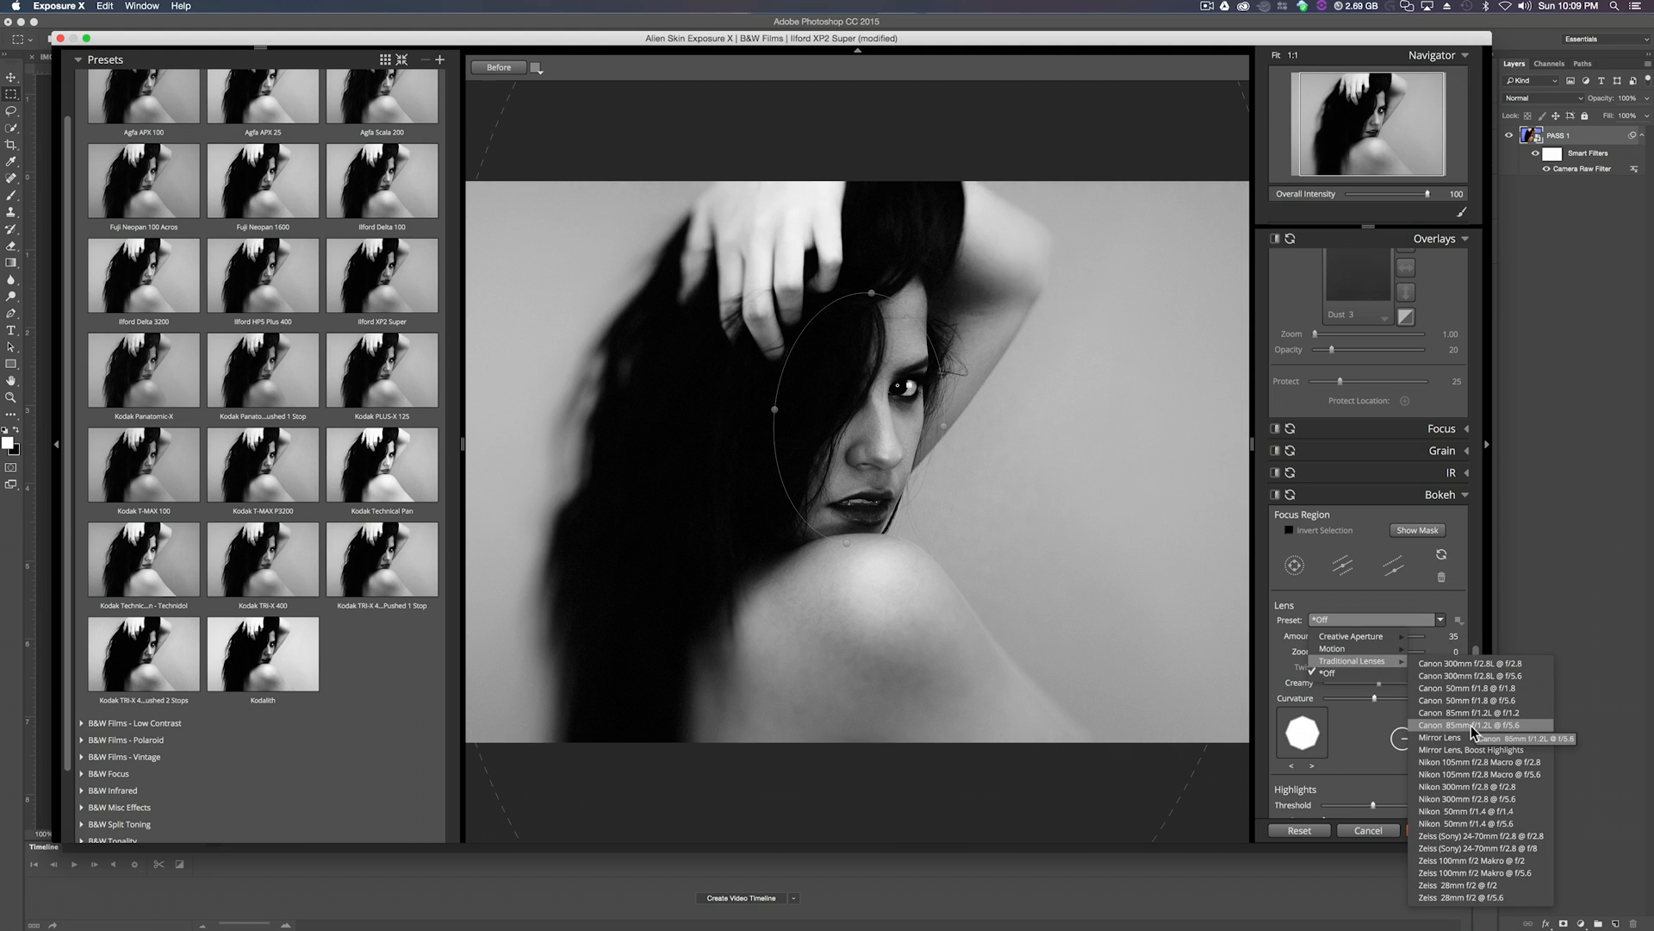
click(1479, 725)
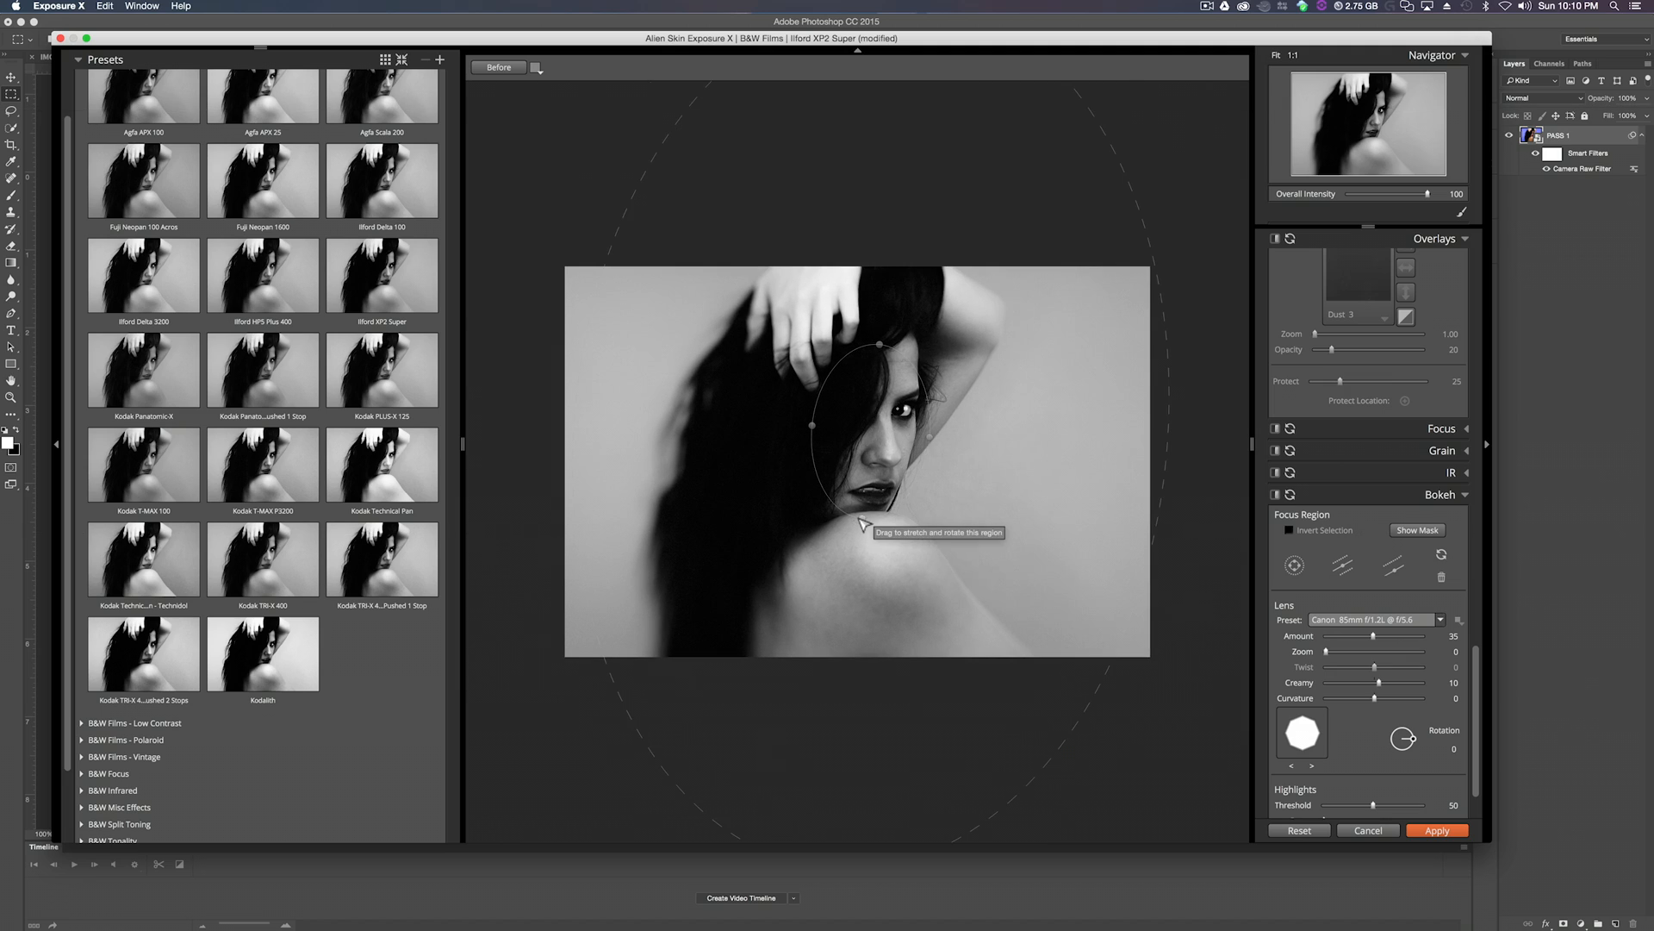
drag(862, 524, 889, 246)
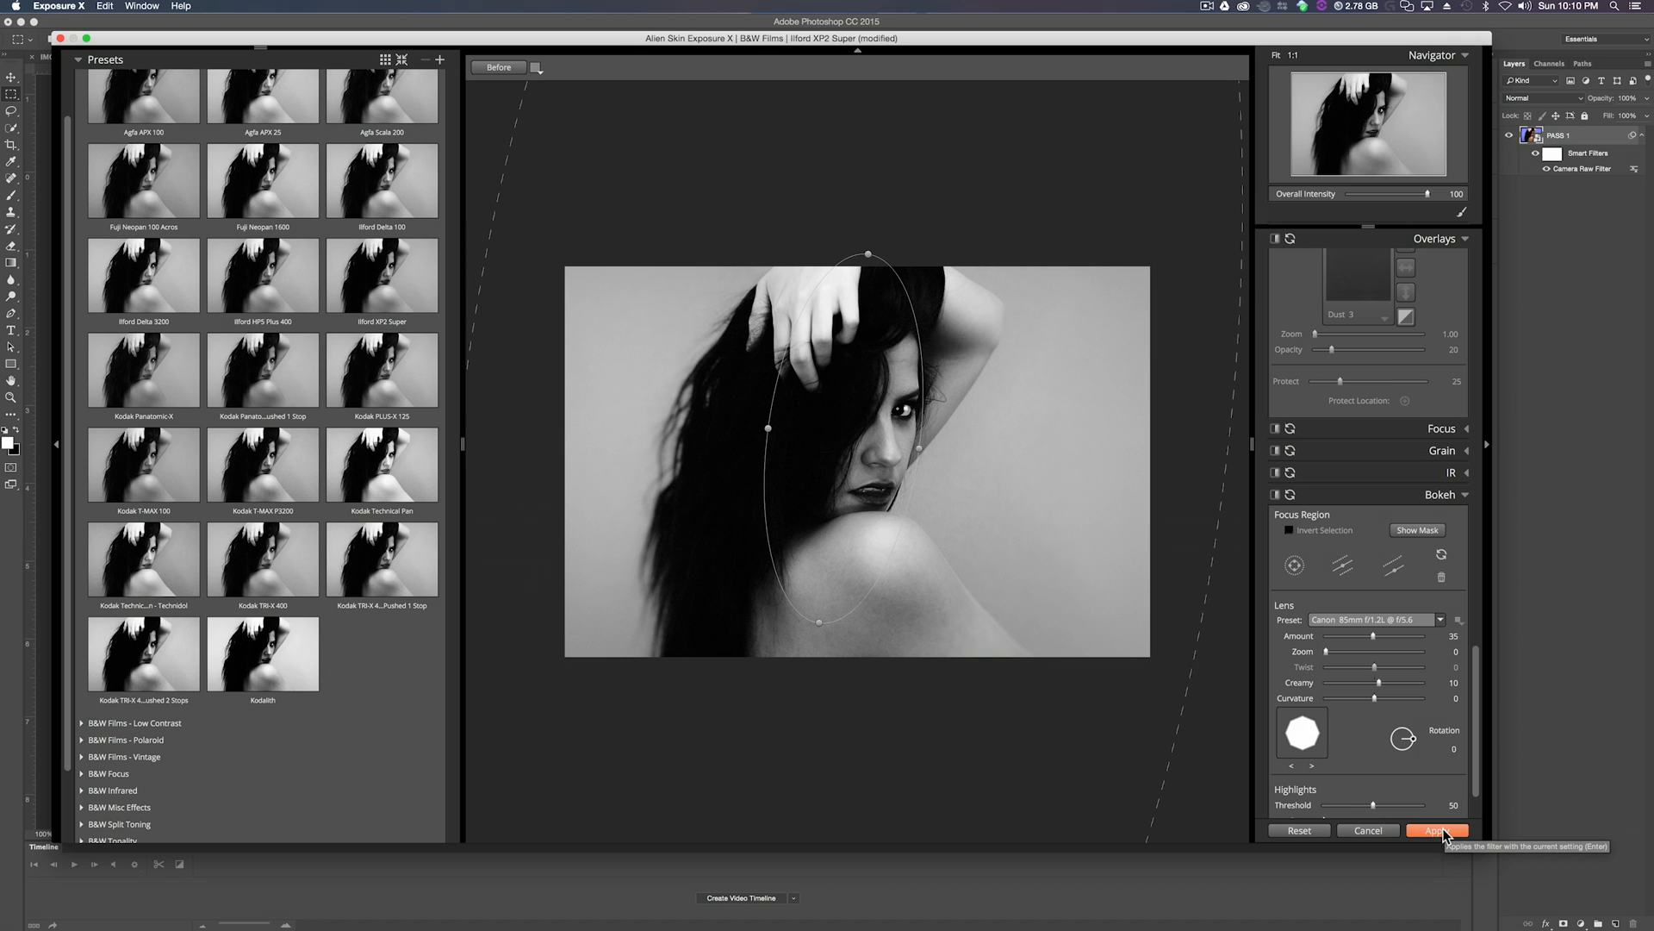
click(1438, 831)
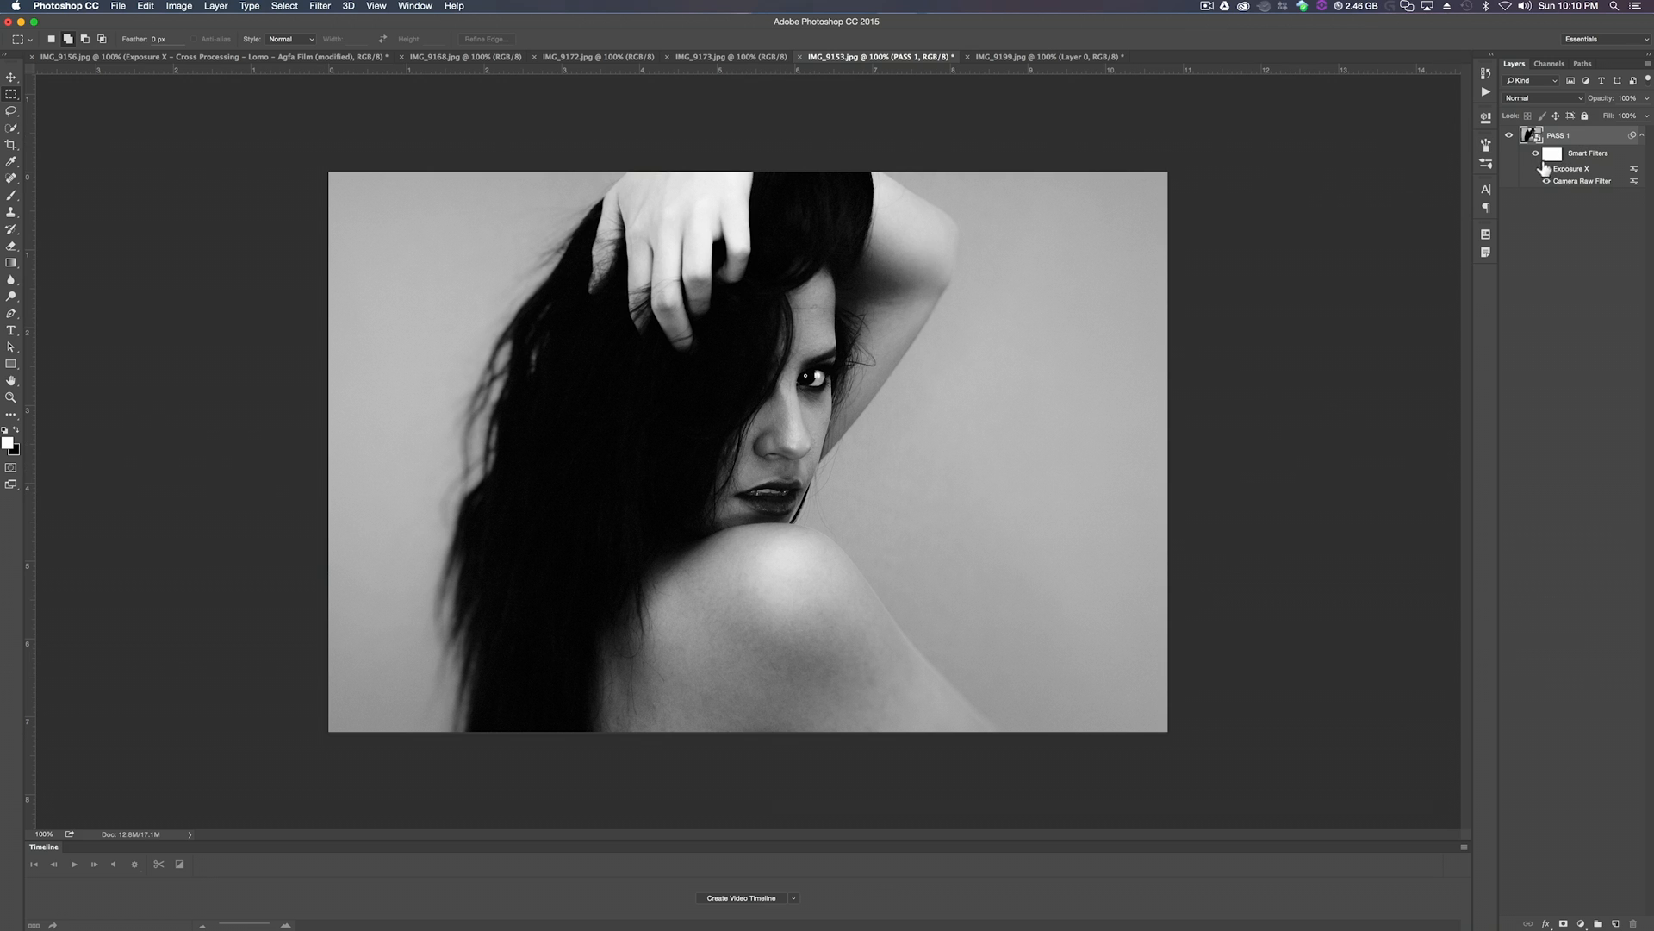
Compare the Exposure X filter on and off, then duplicate the PASS 1 layer.
click(1537, 167)
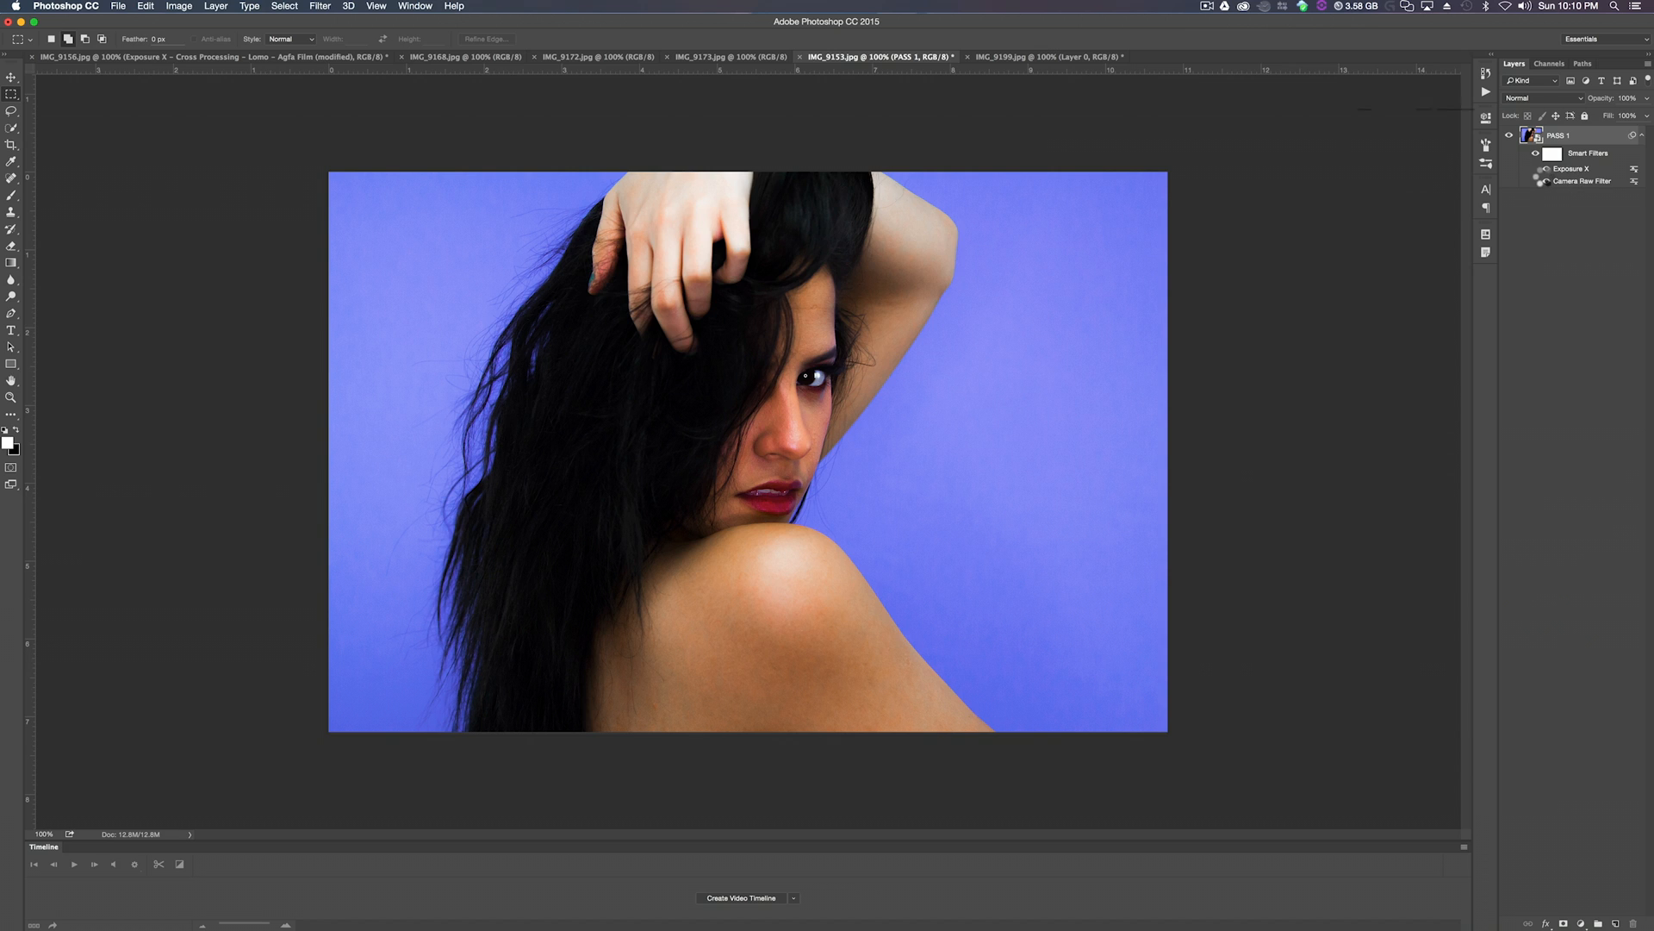
click(1535, 181)
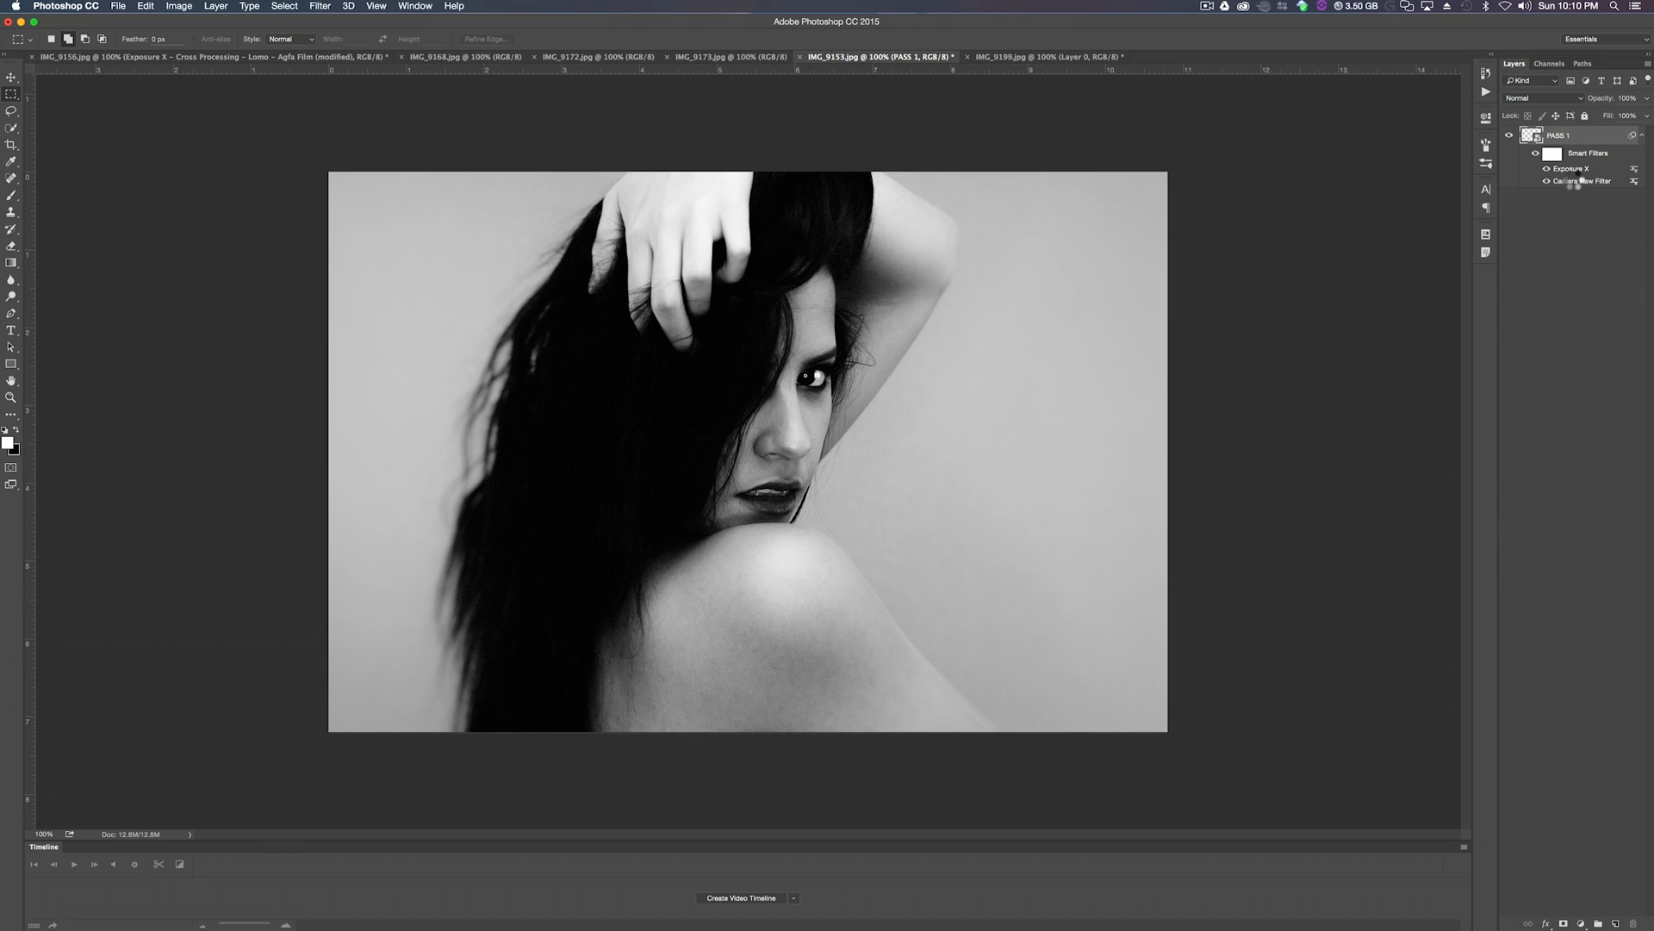
click(1535, 154)
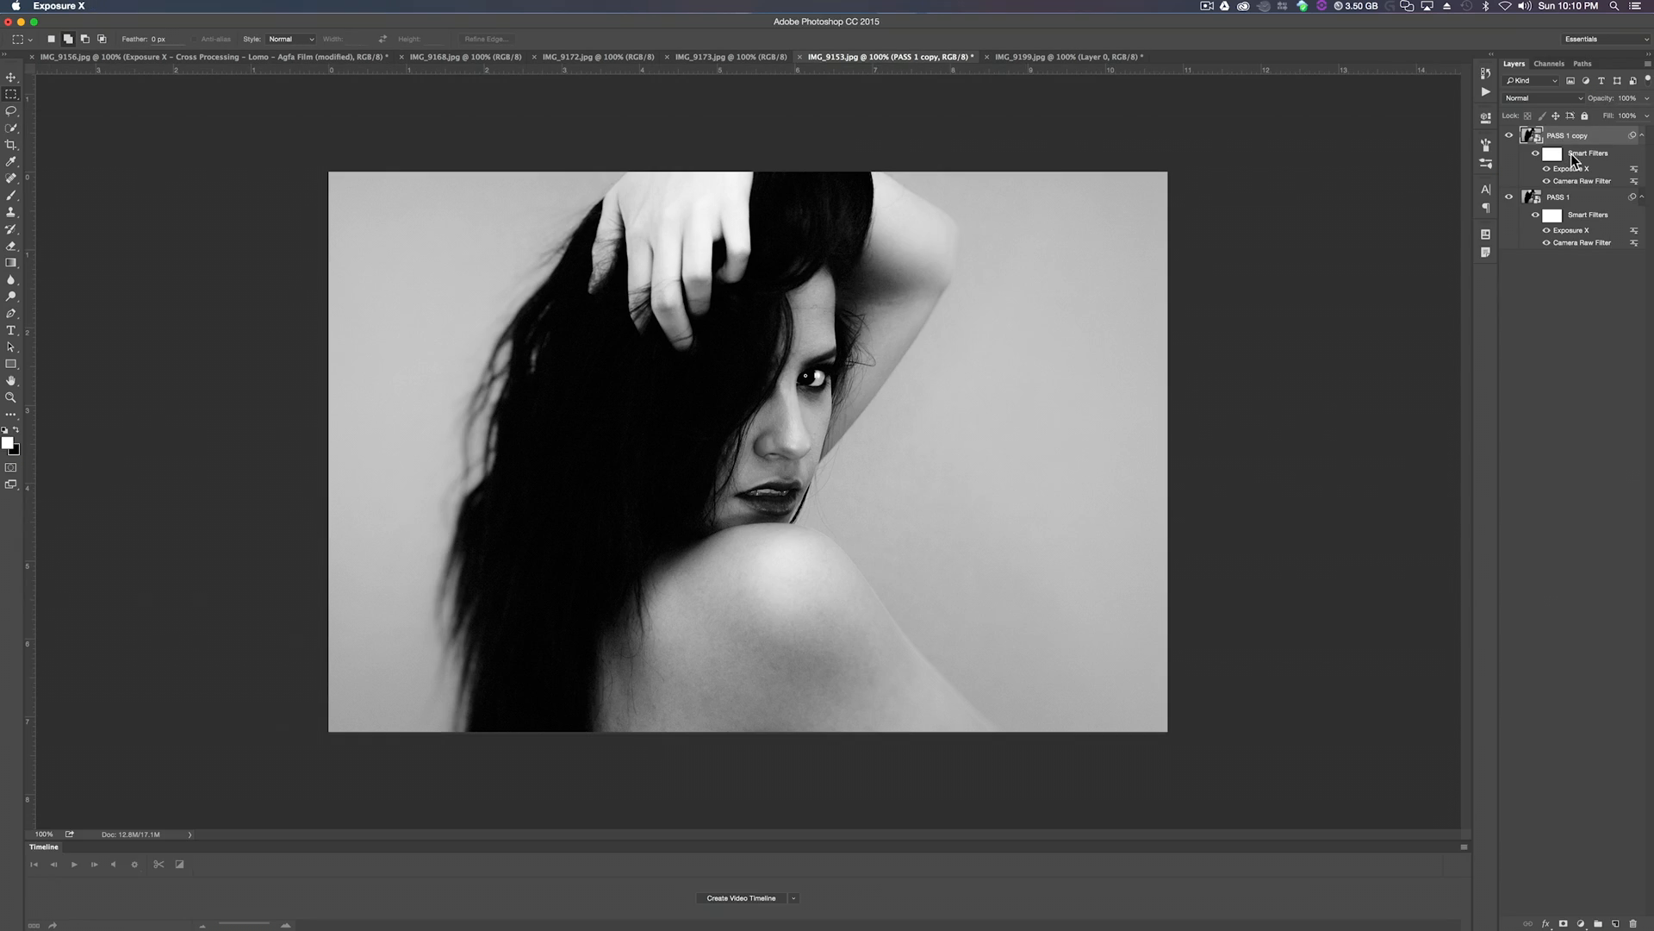
Reopen Exposure X on the copy with the favourite Technicolor look, drop the scratches and enable Light Effect.
double_click(1571, 167)
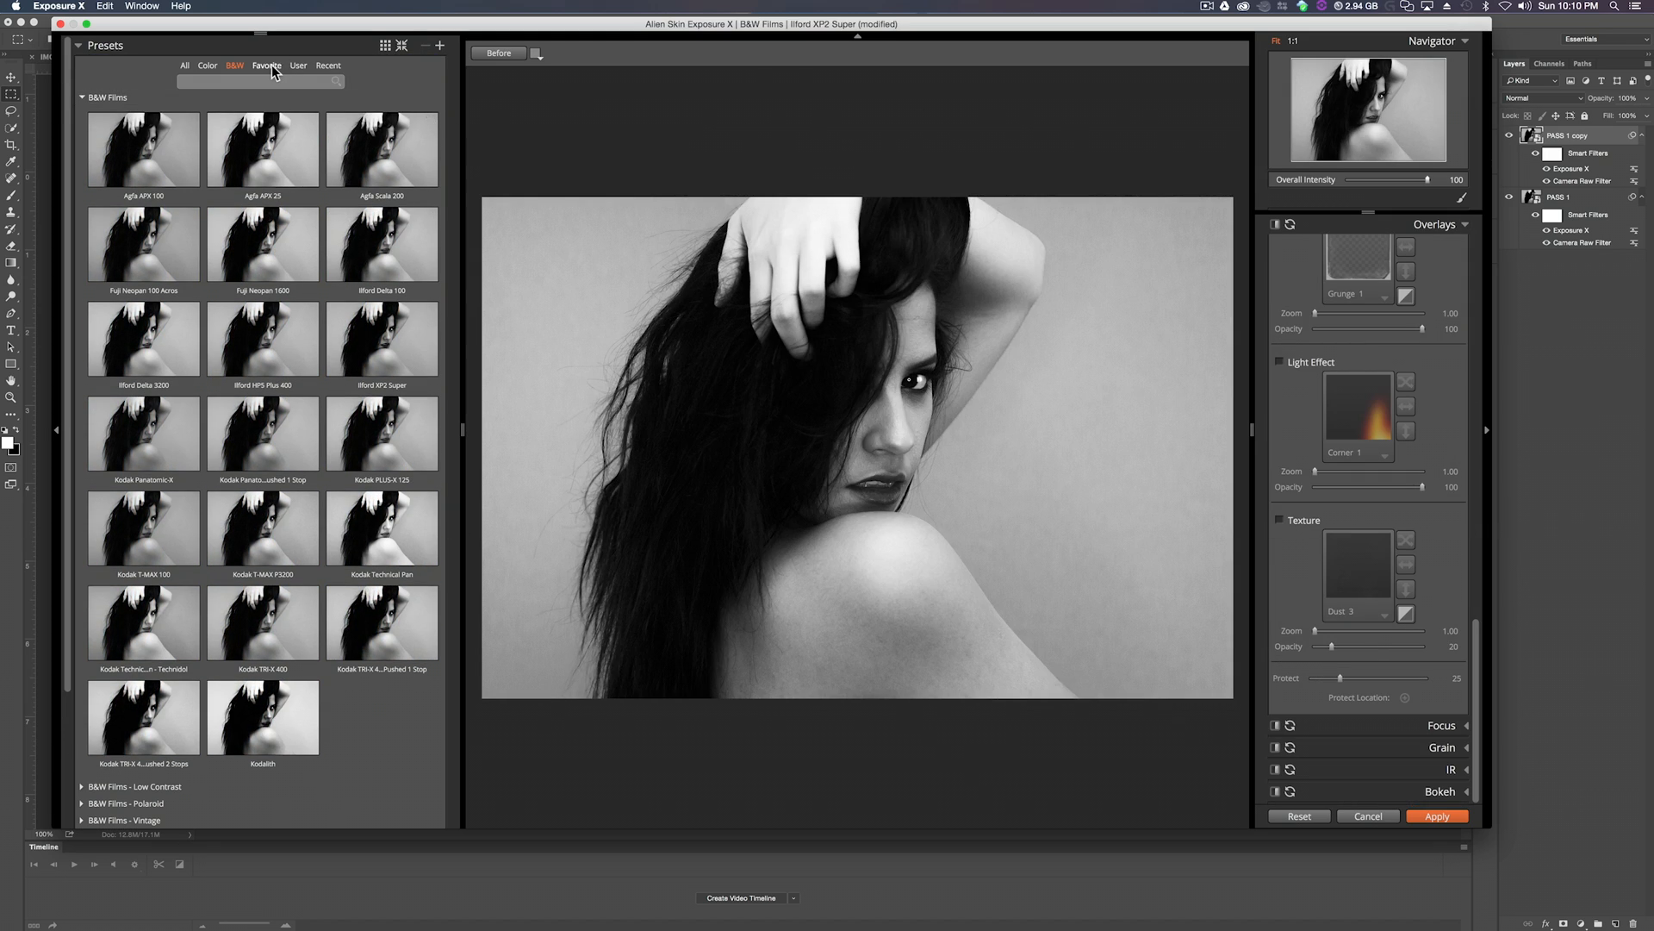
click(267, 66)
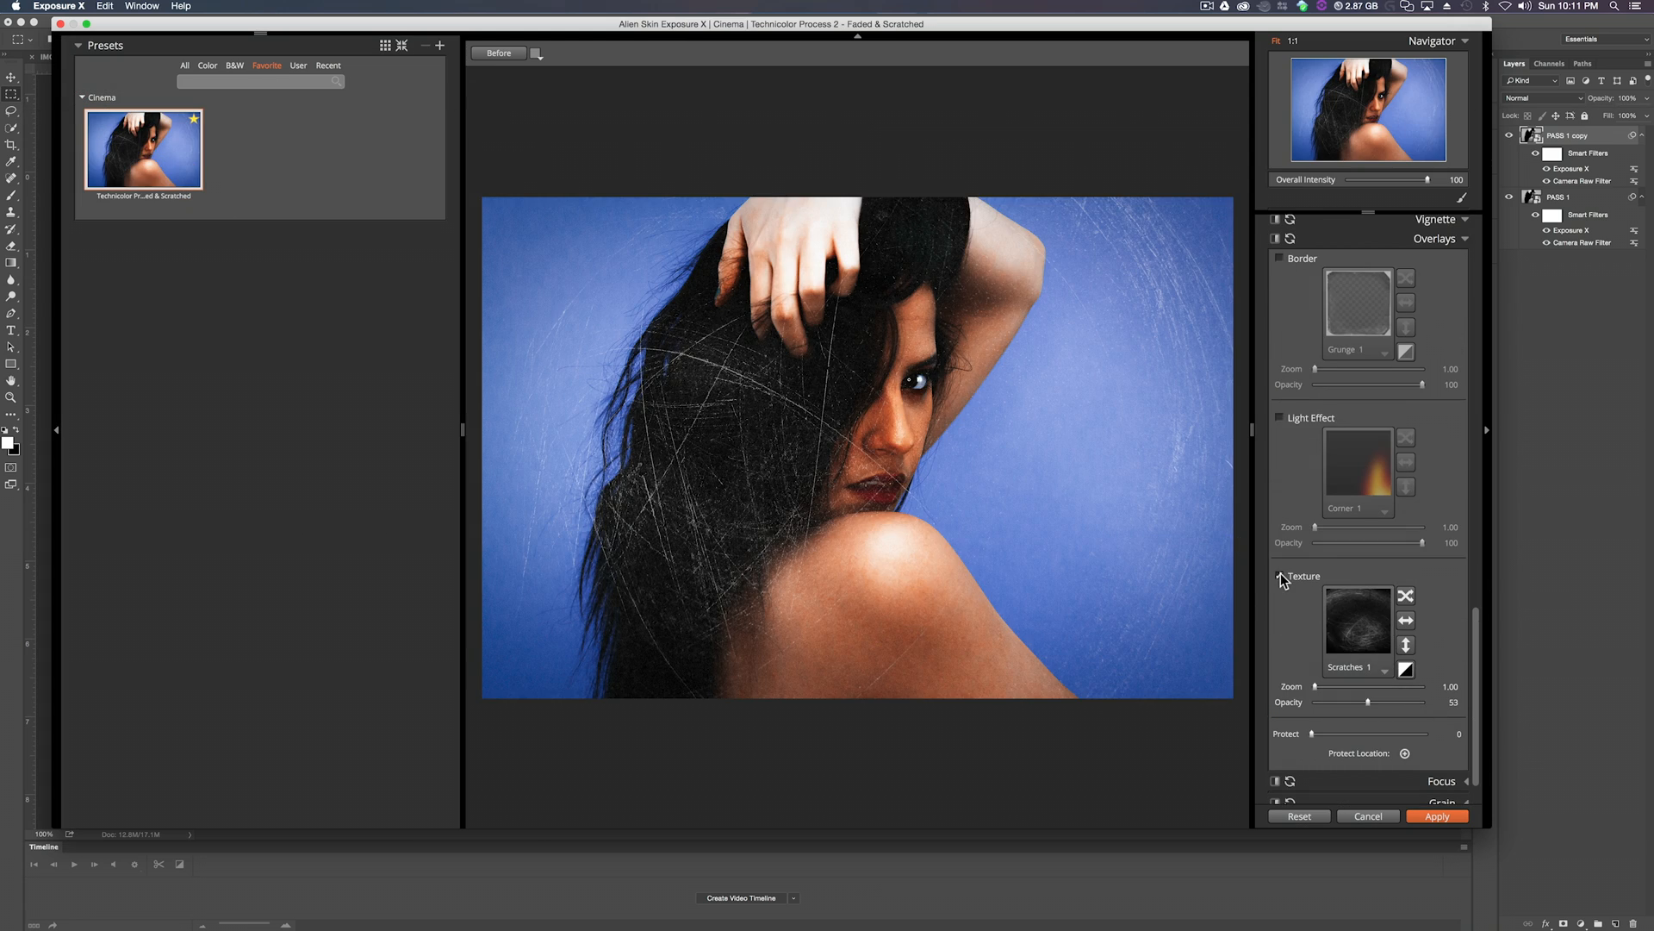
click(1282, 576)
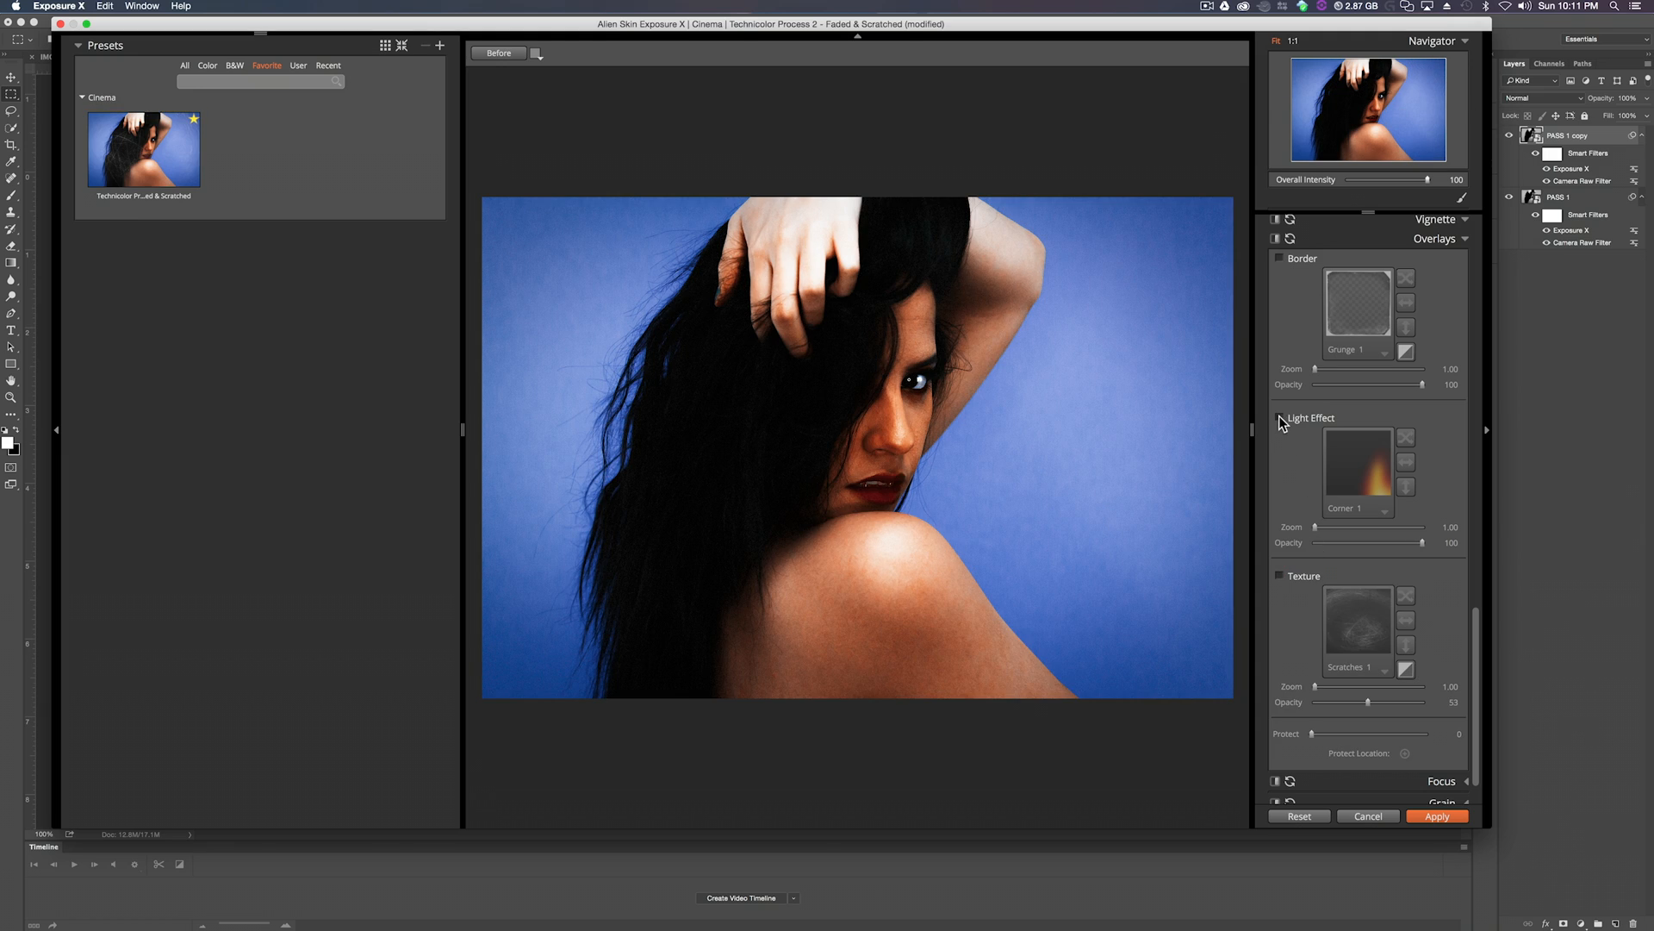
click(1280, 417)
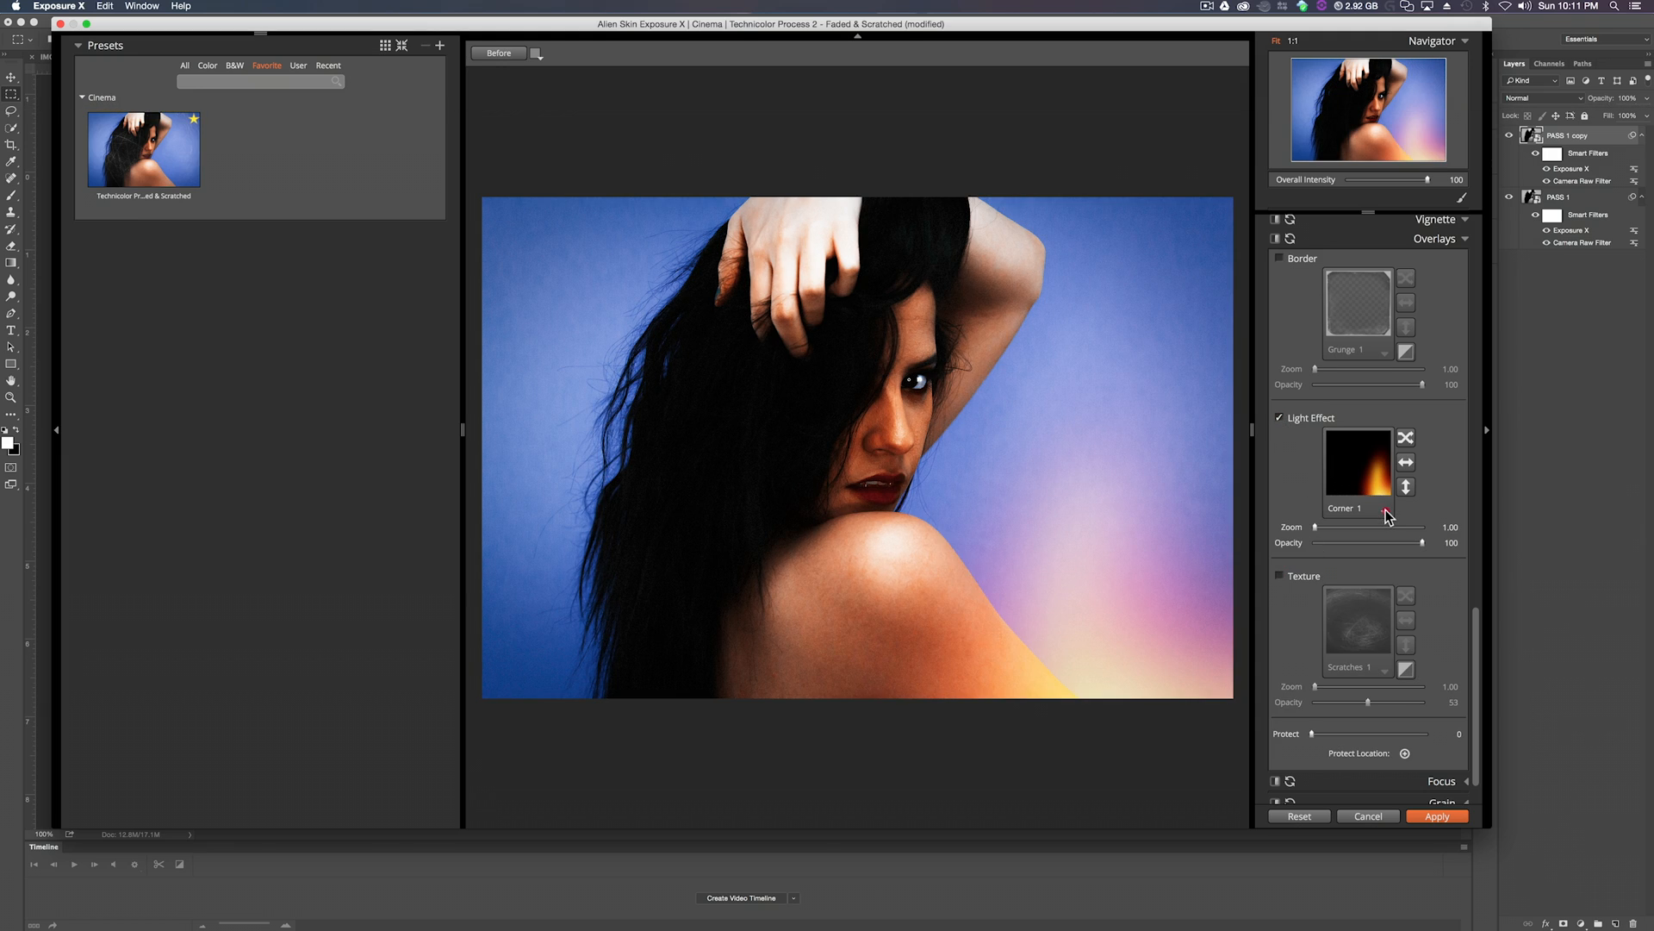
Try the Sun Flare light leaks and settle on the Streaky effect faded to about a third.
click(1358, 473)
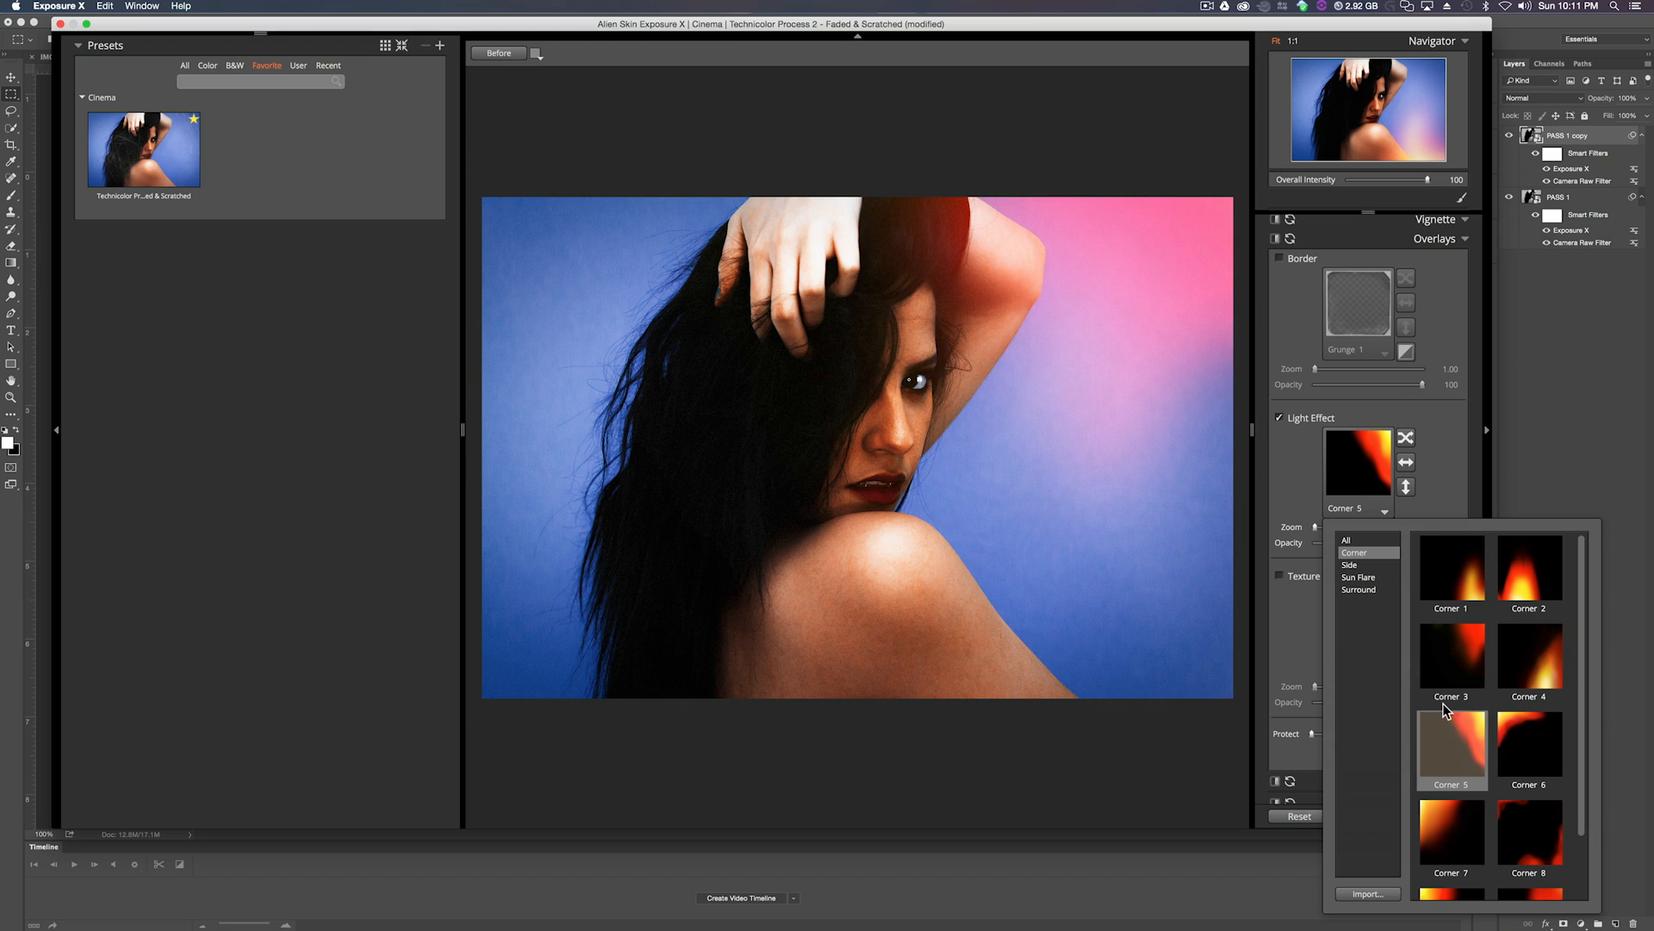
click(1360, 577)
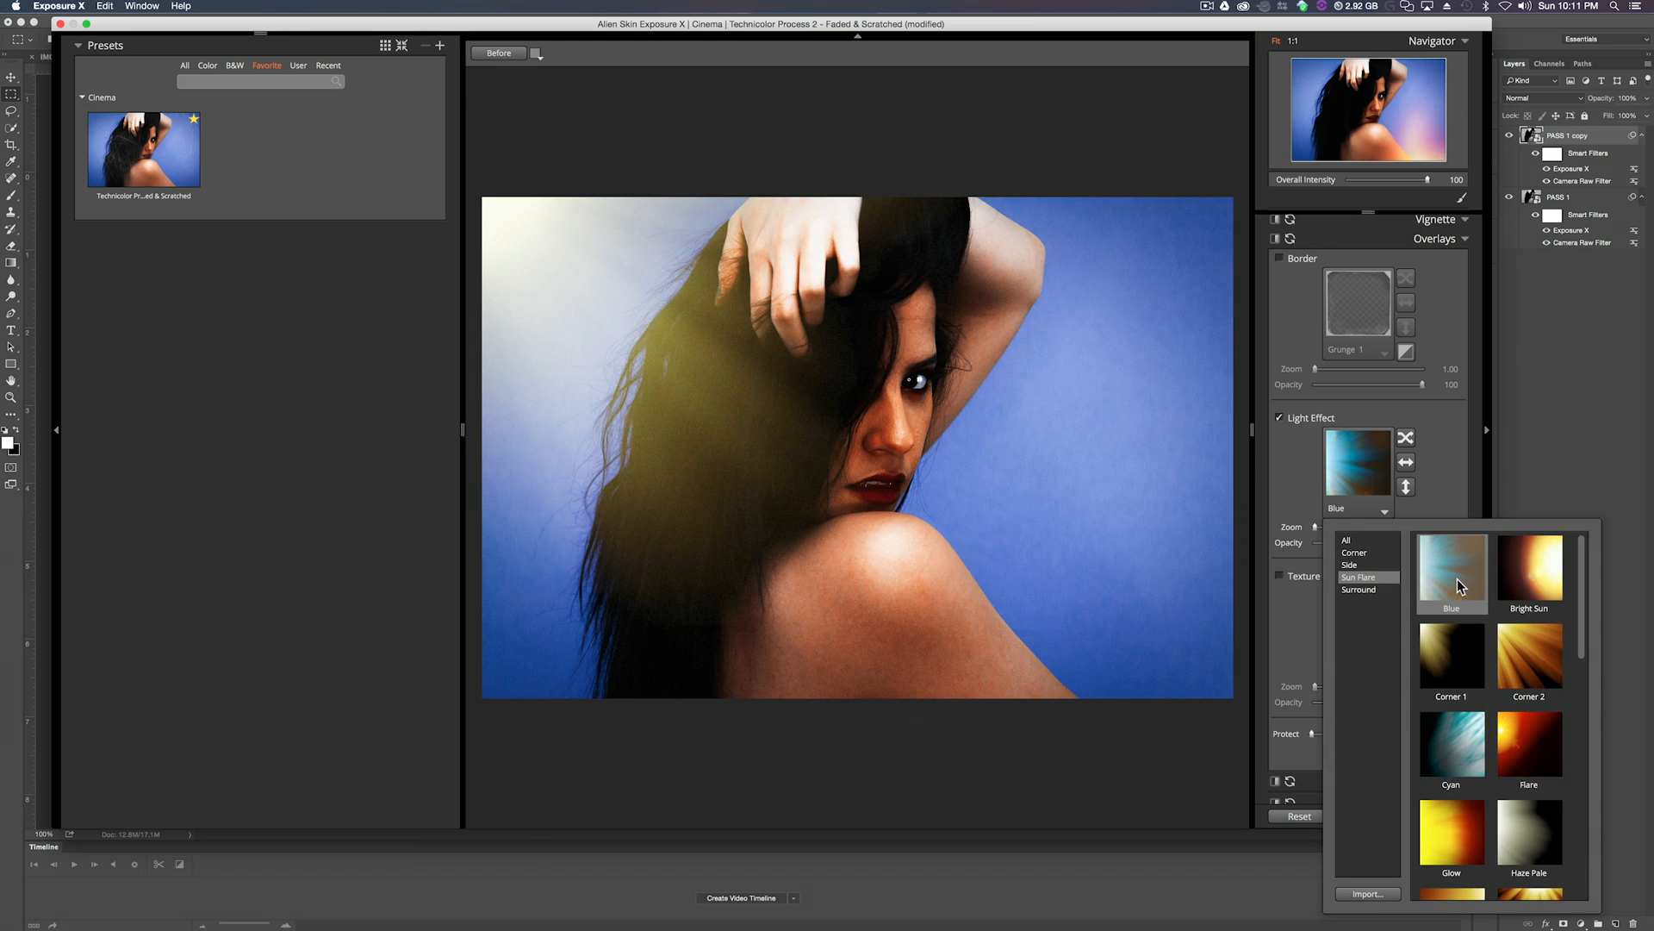
click(1452, 562)
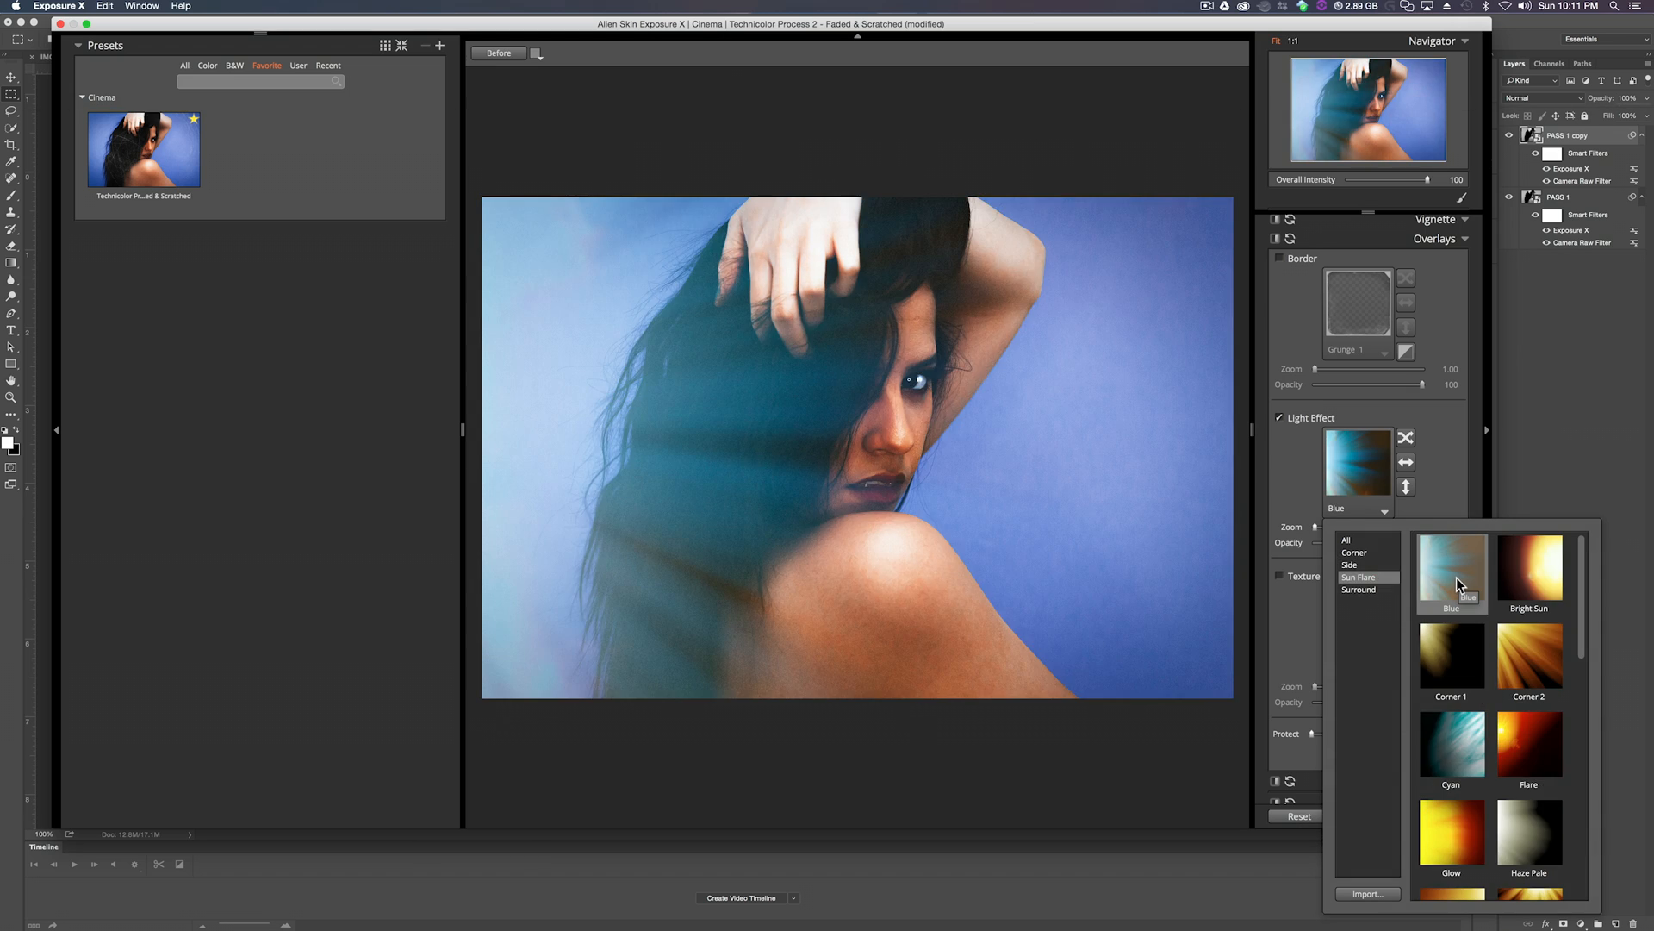
click(1451, 850)
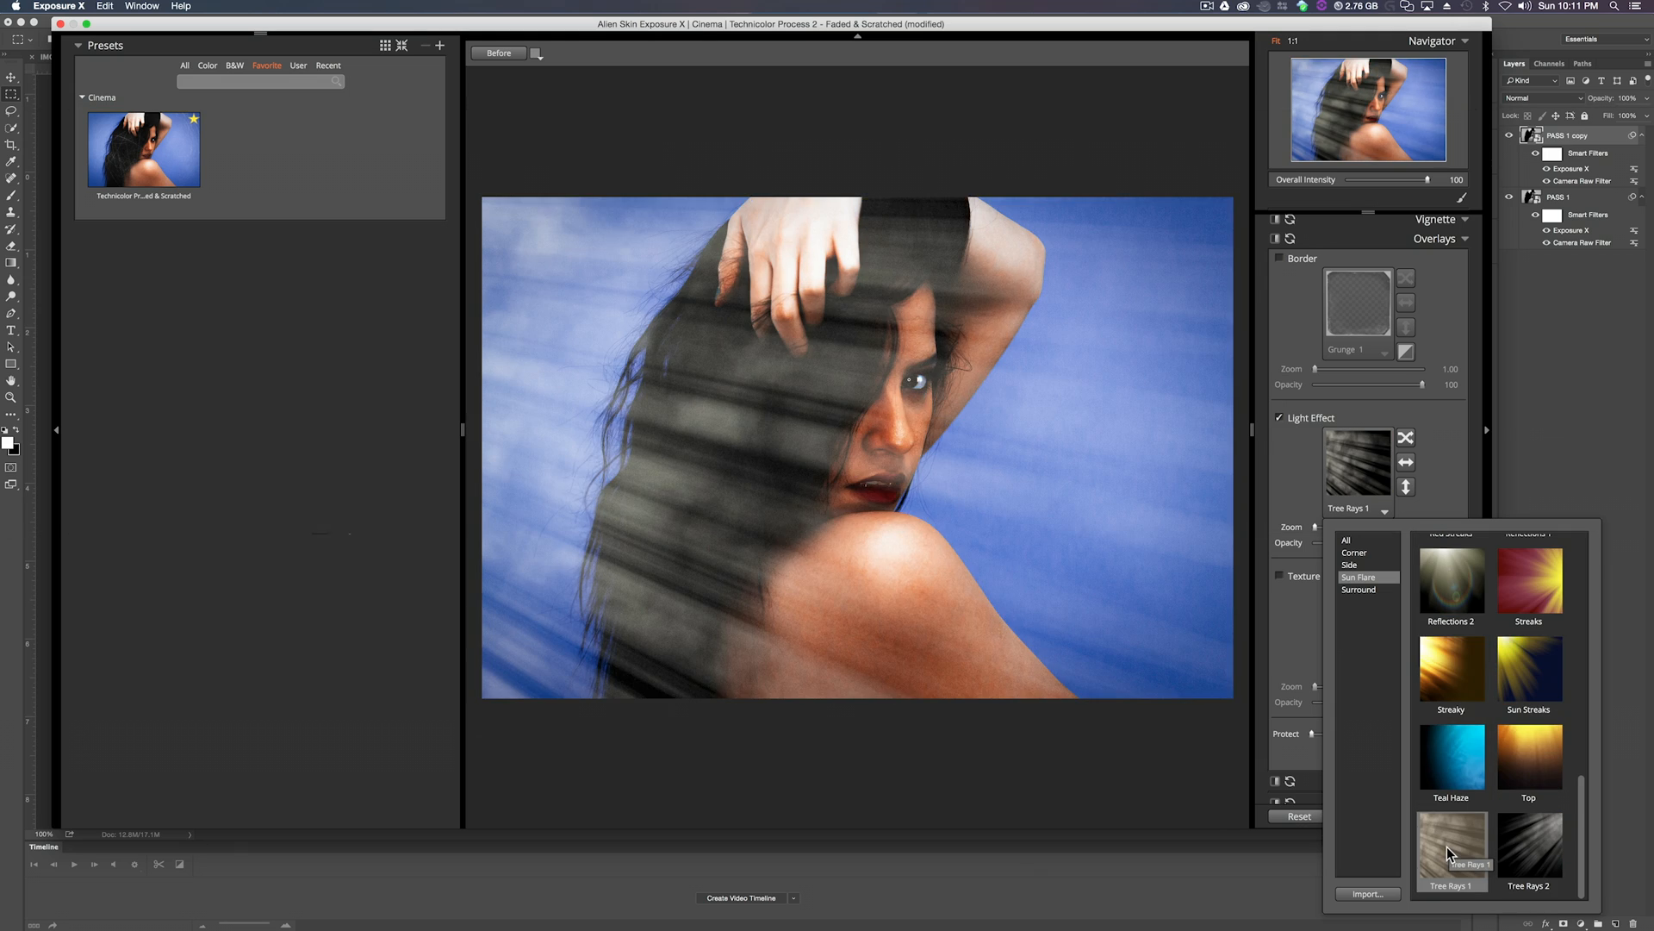
click(1451, 669)
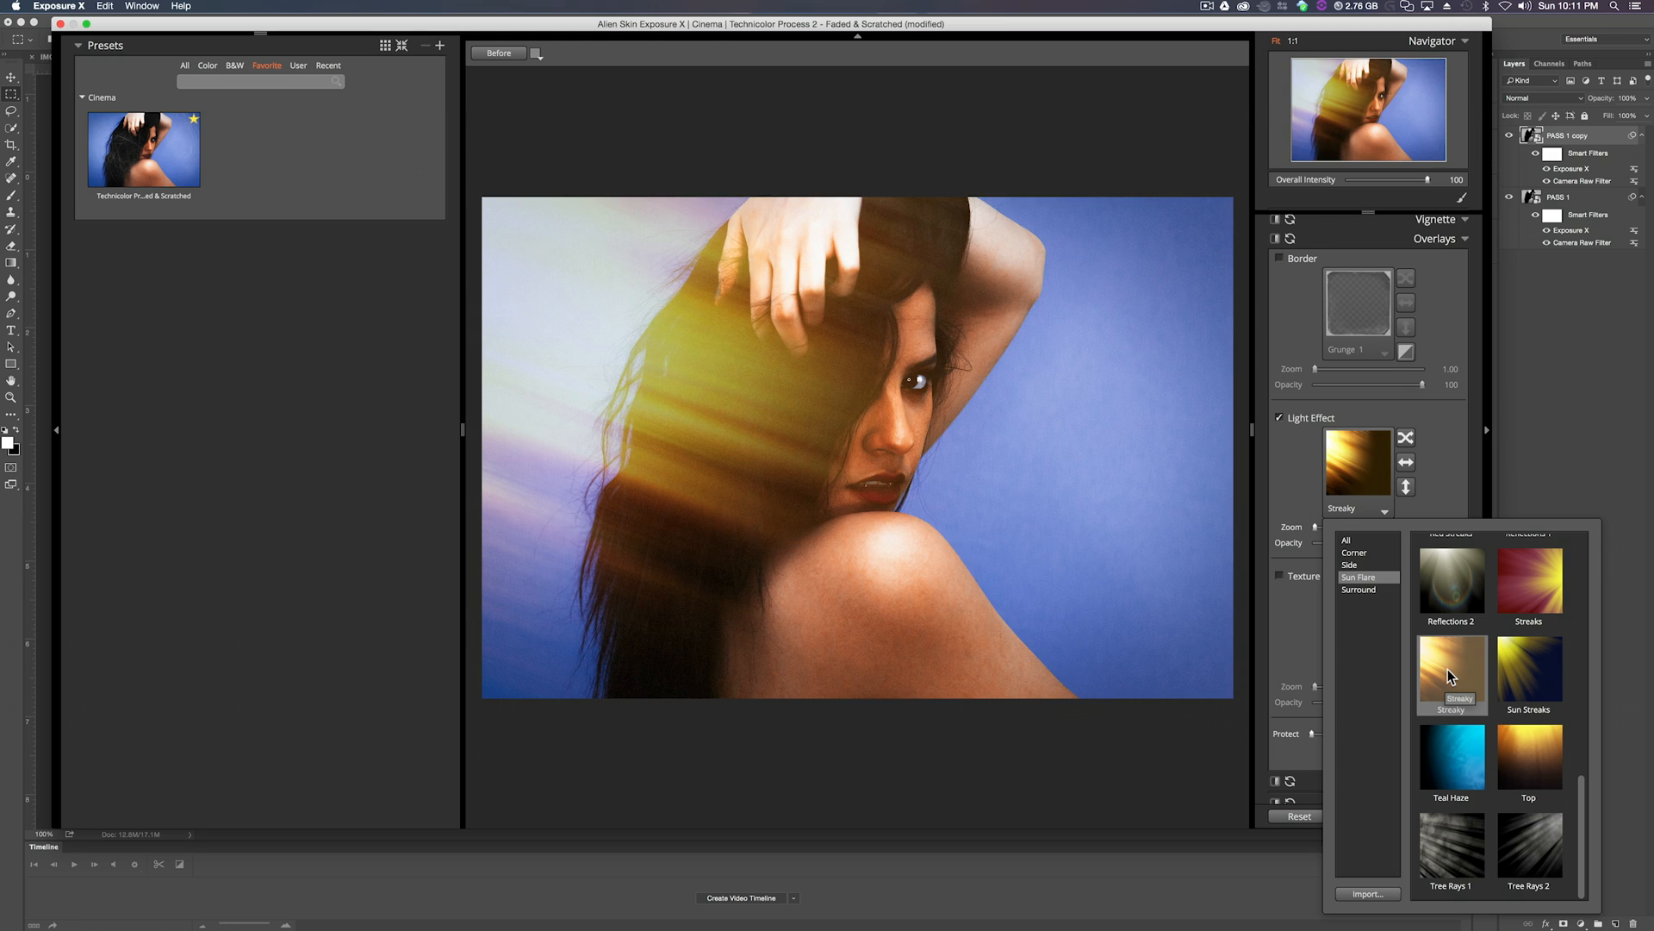
click(1451, 675)
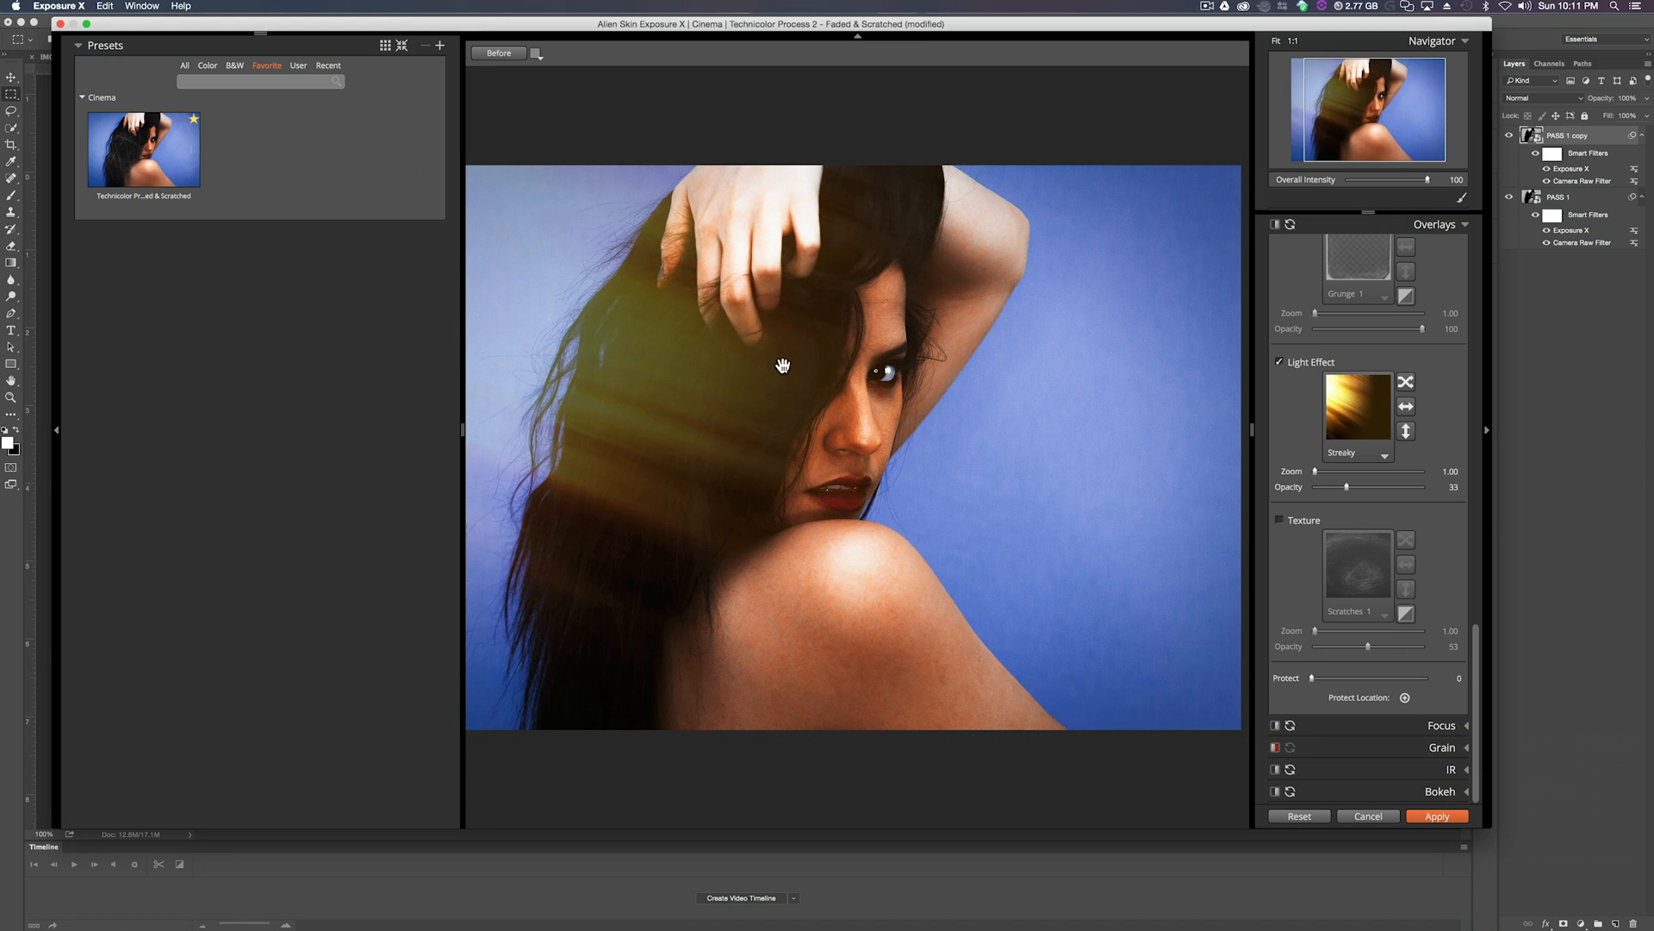
mouse_move(1472, 805)
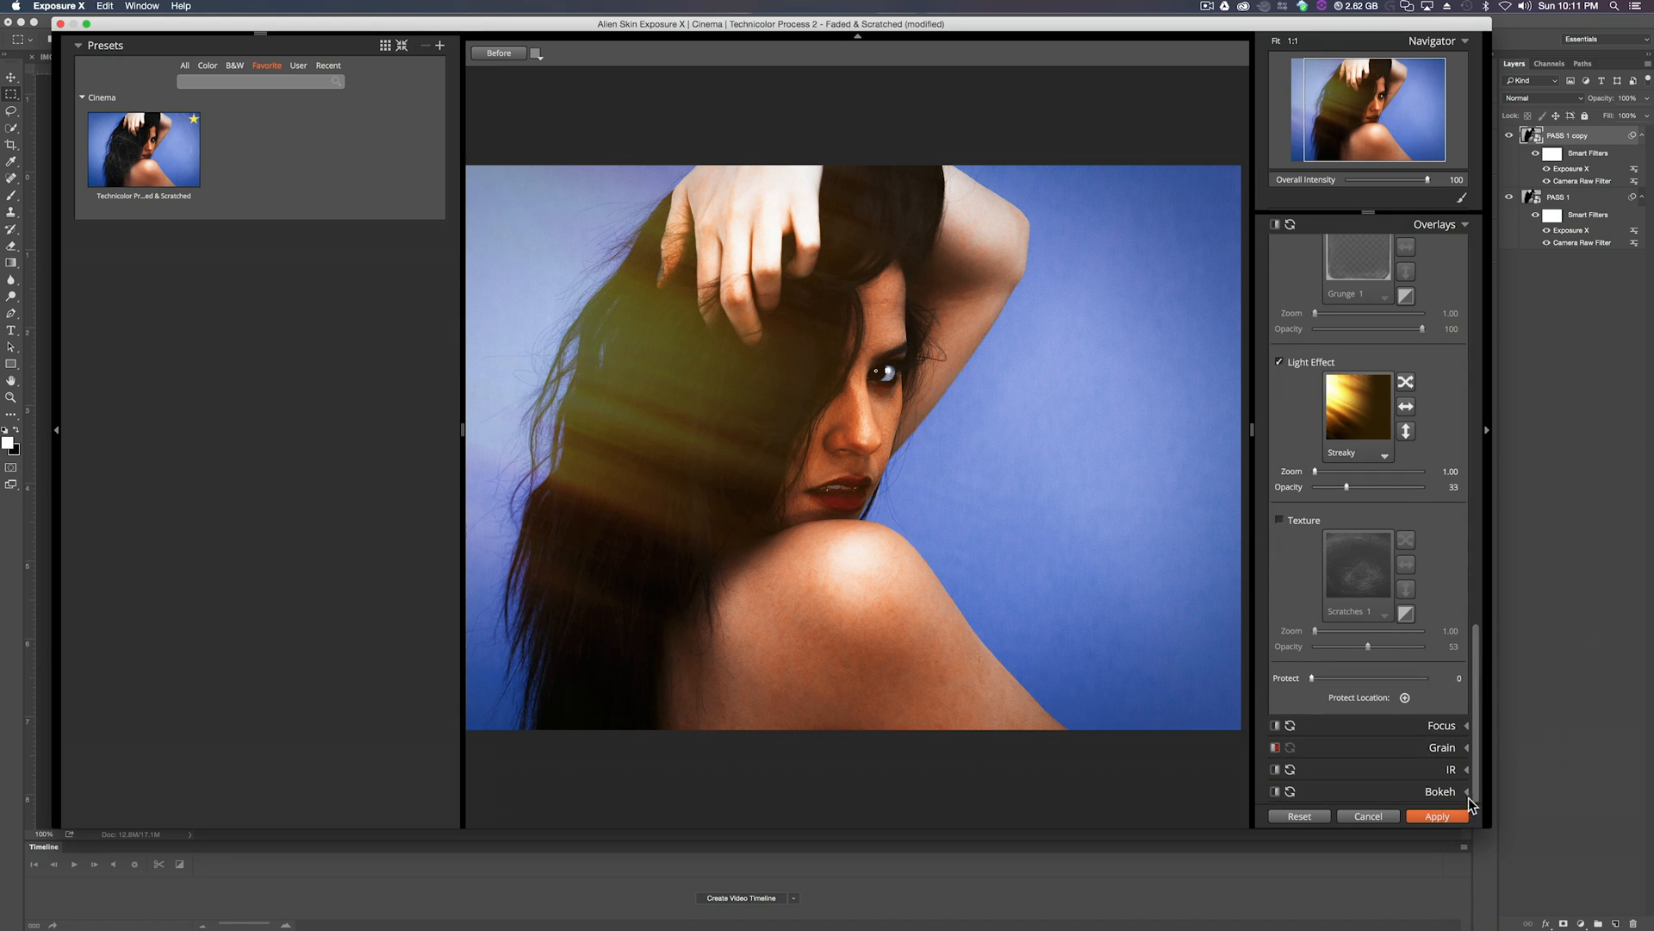
Add Canon 85mm f/1.2L @ f/5.6 bokeh with a star-shaped creative aperture.
click(1441, 791)
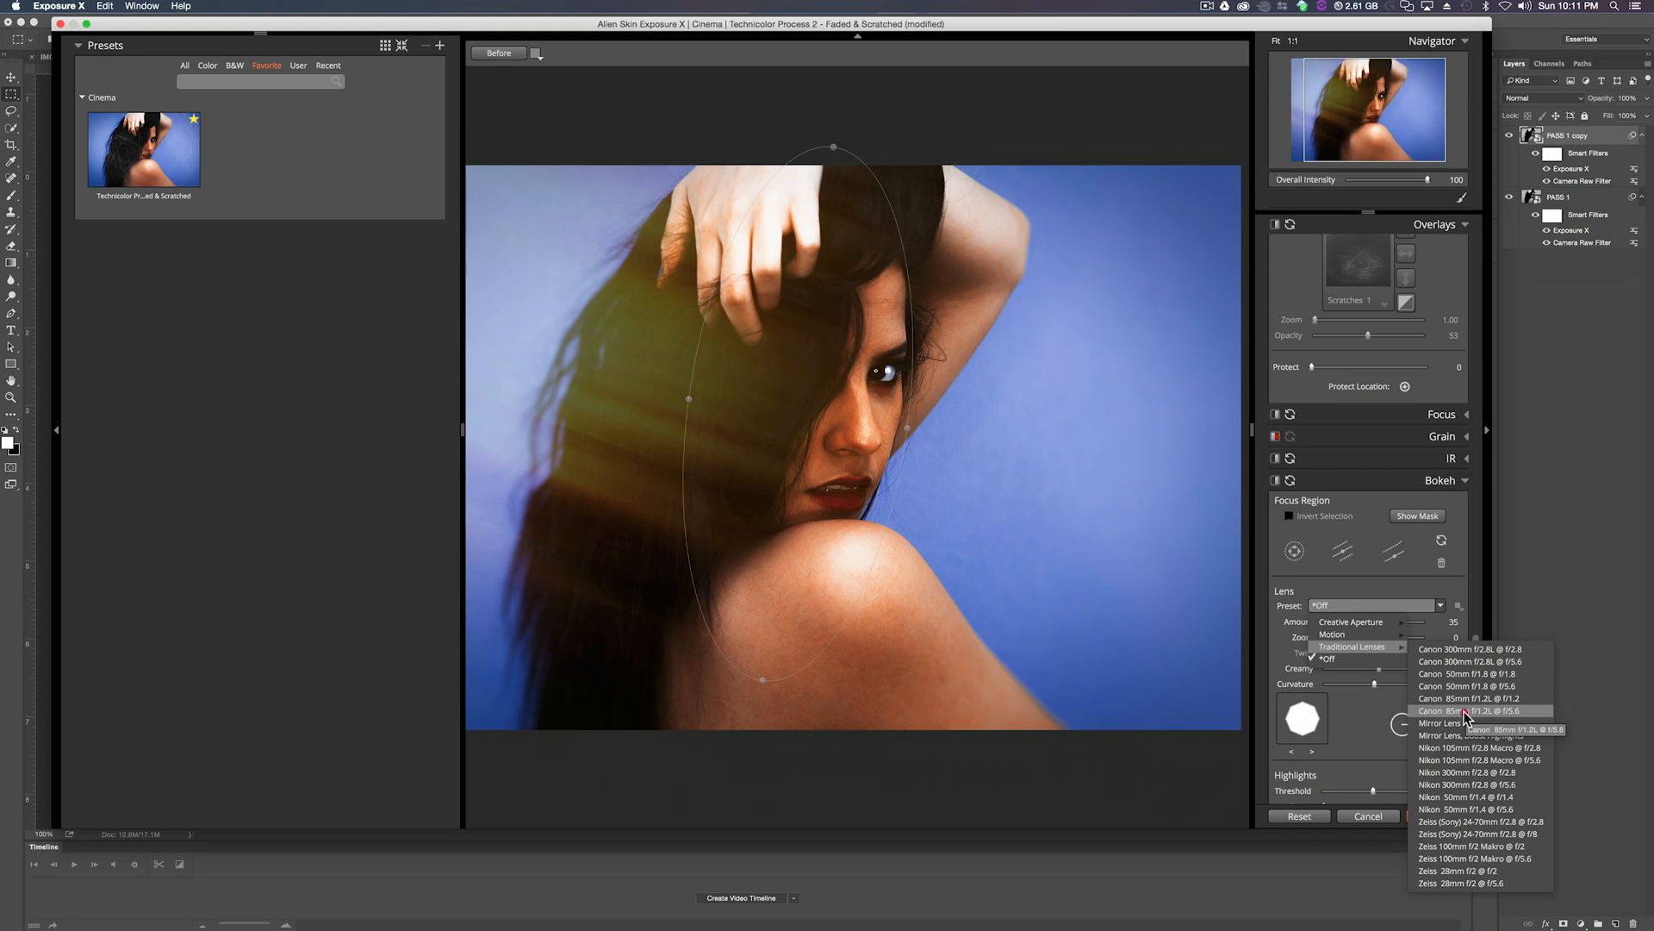
click(1467, 710)
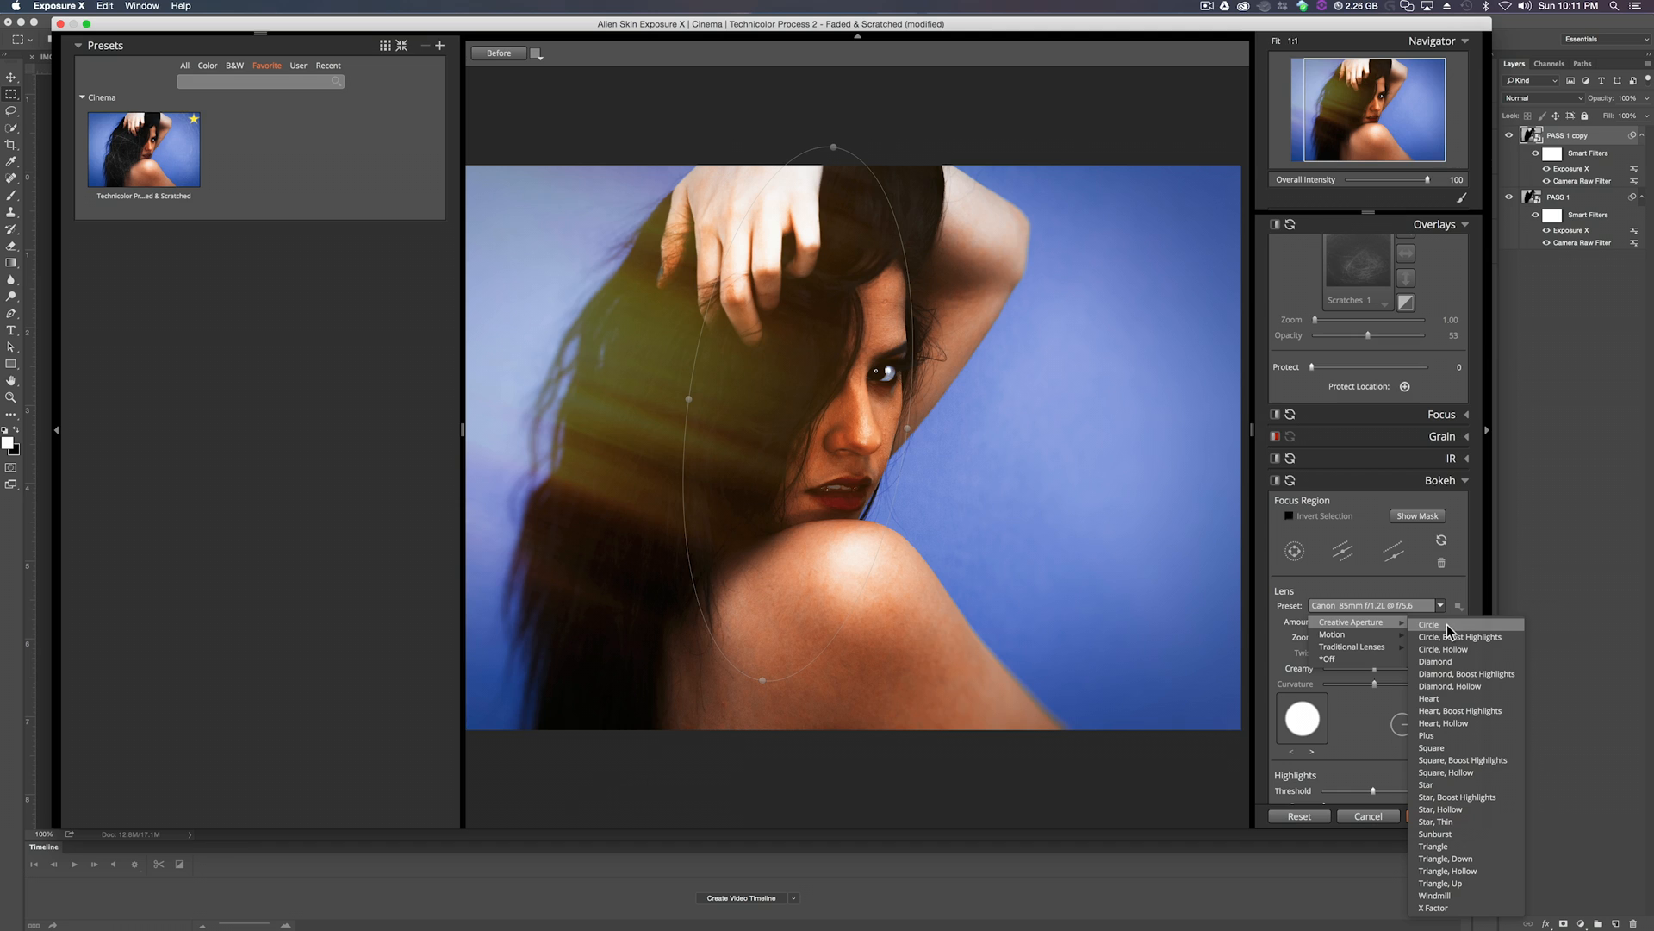
mouse_move(1438, 631)
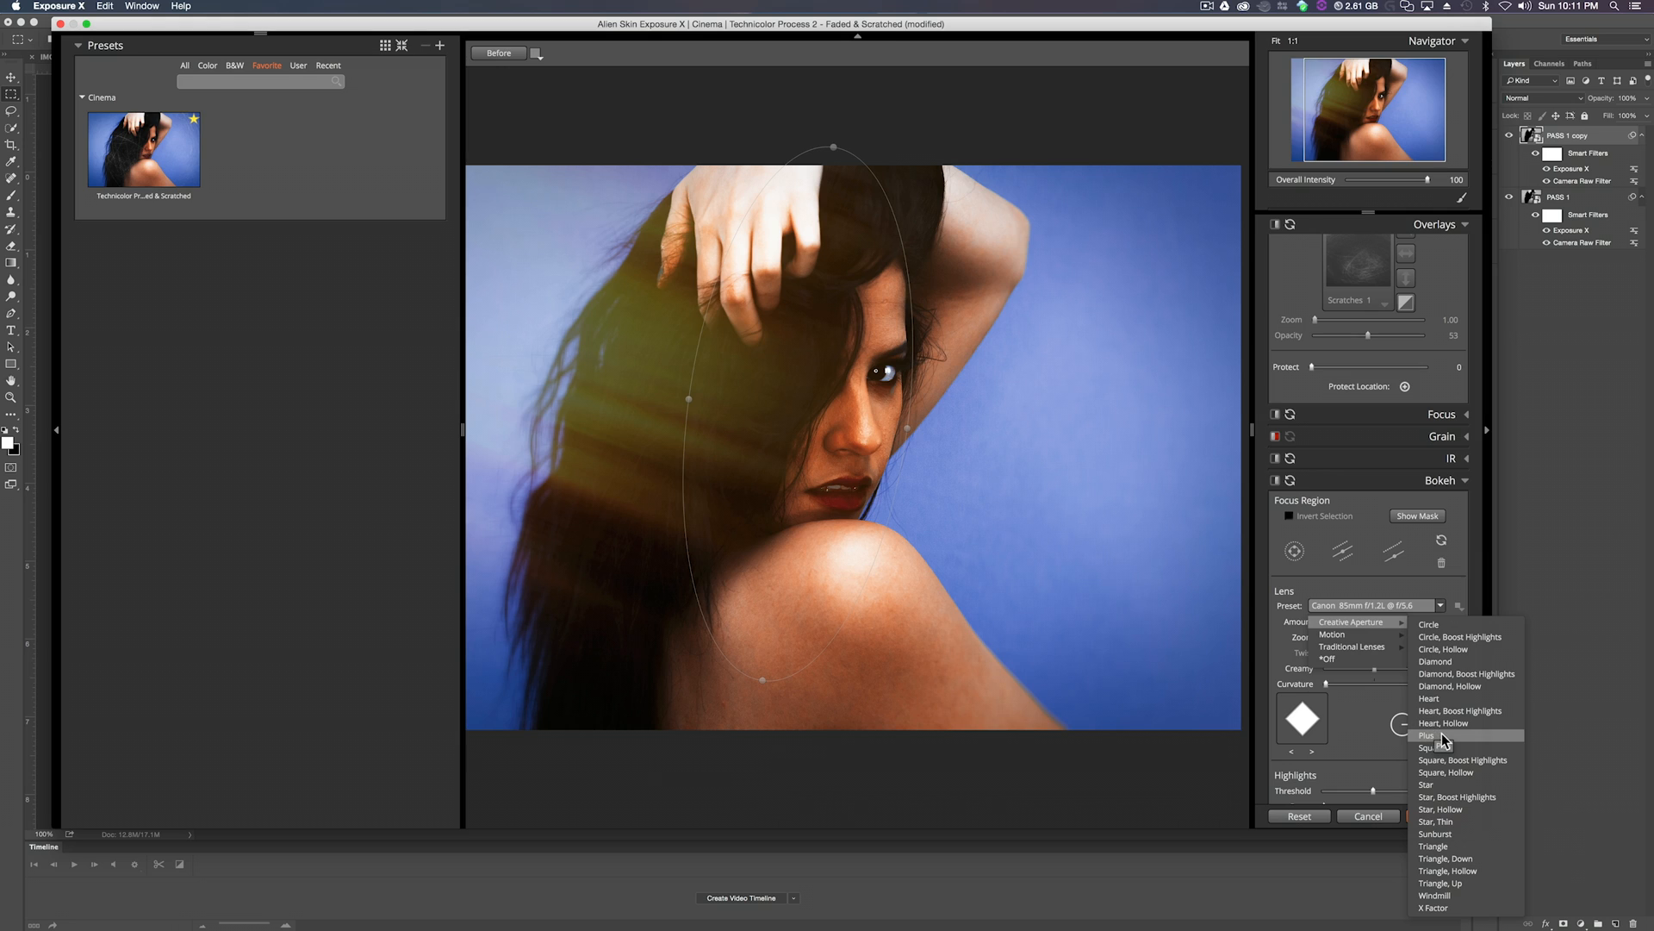
mouse_move(1446, 785)
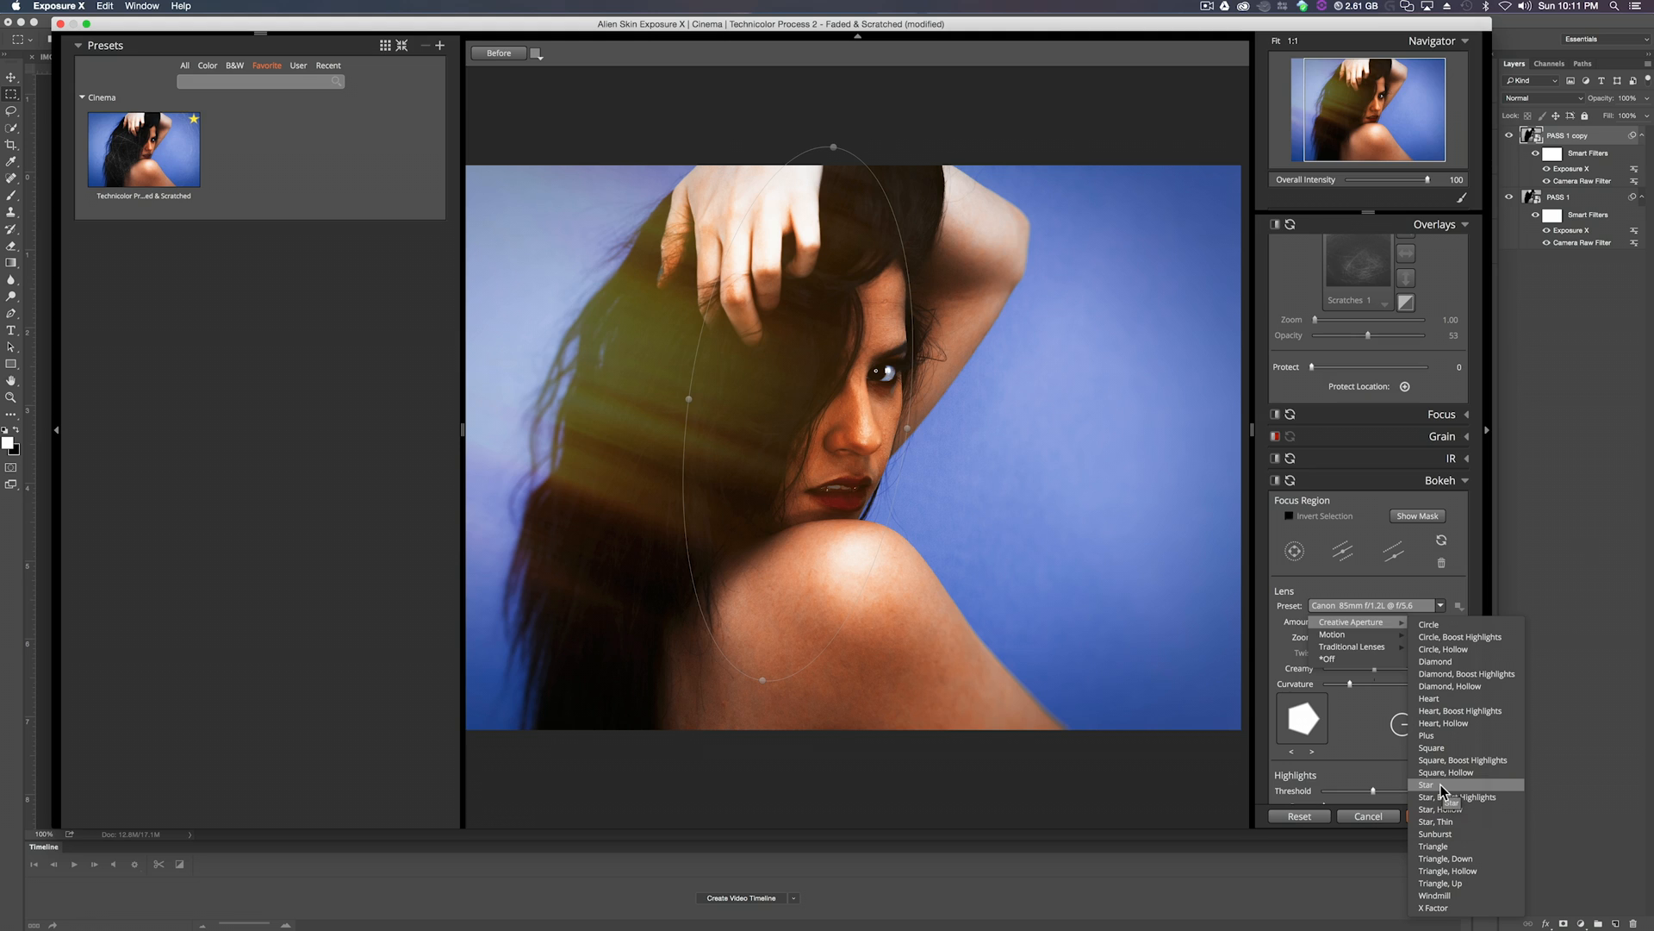
click(1427, 784)
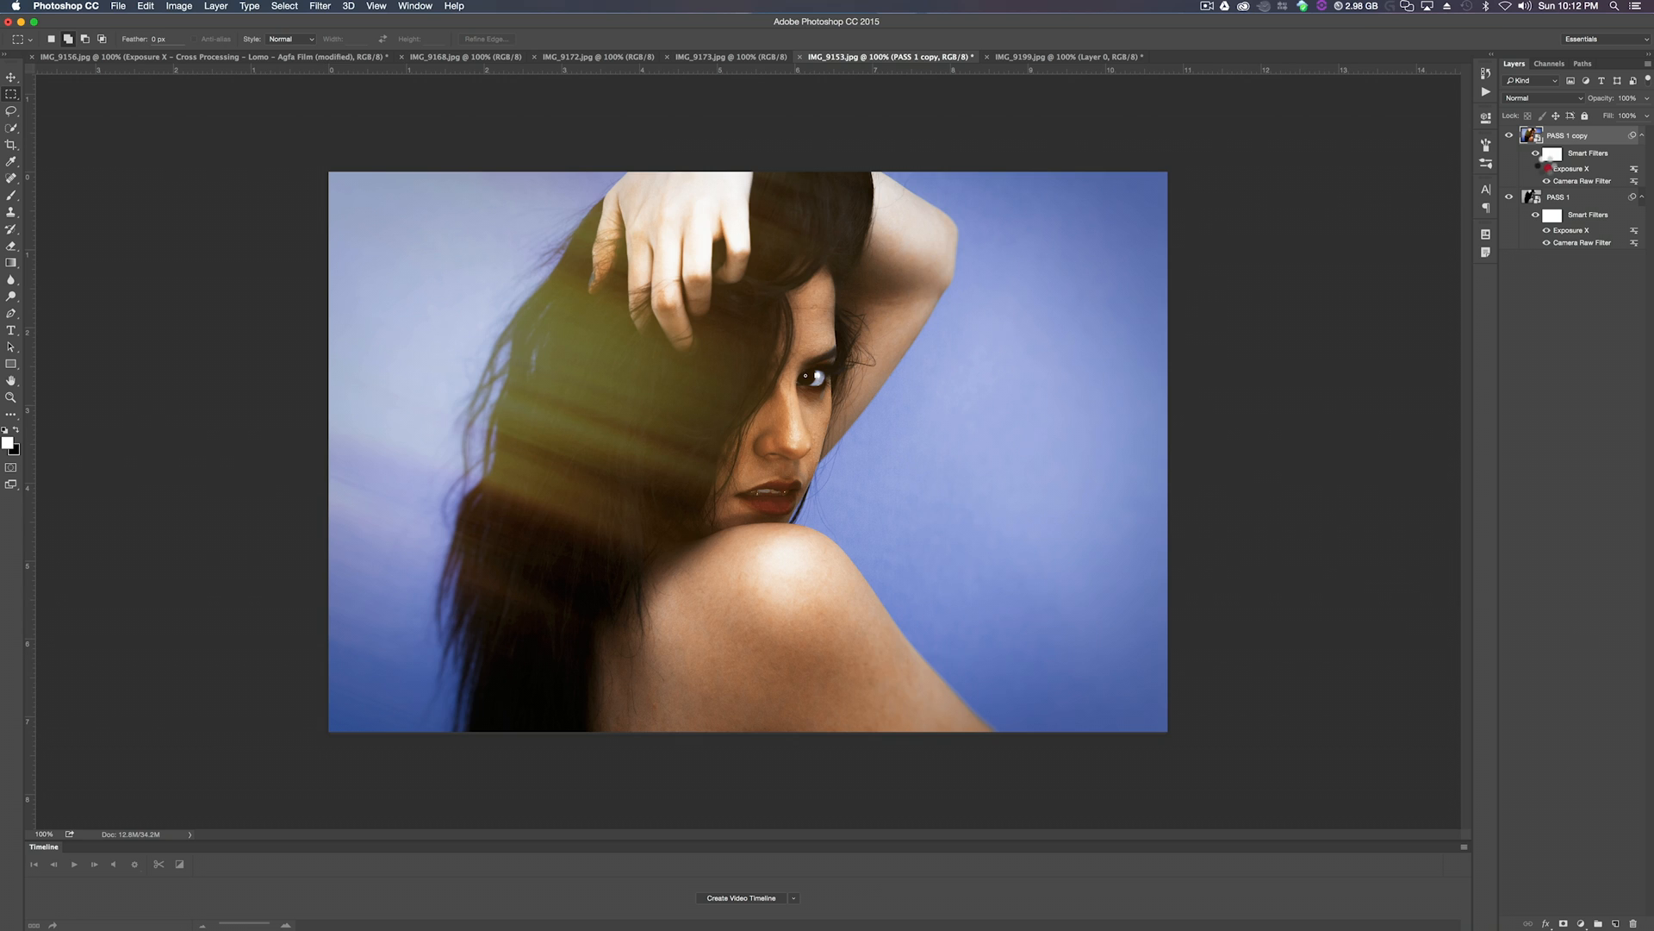
Select the PASS 1 copy layer and launch Exposure X on it again.
click(1536, 153)
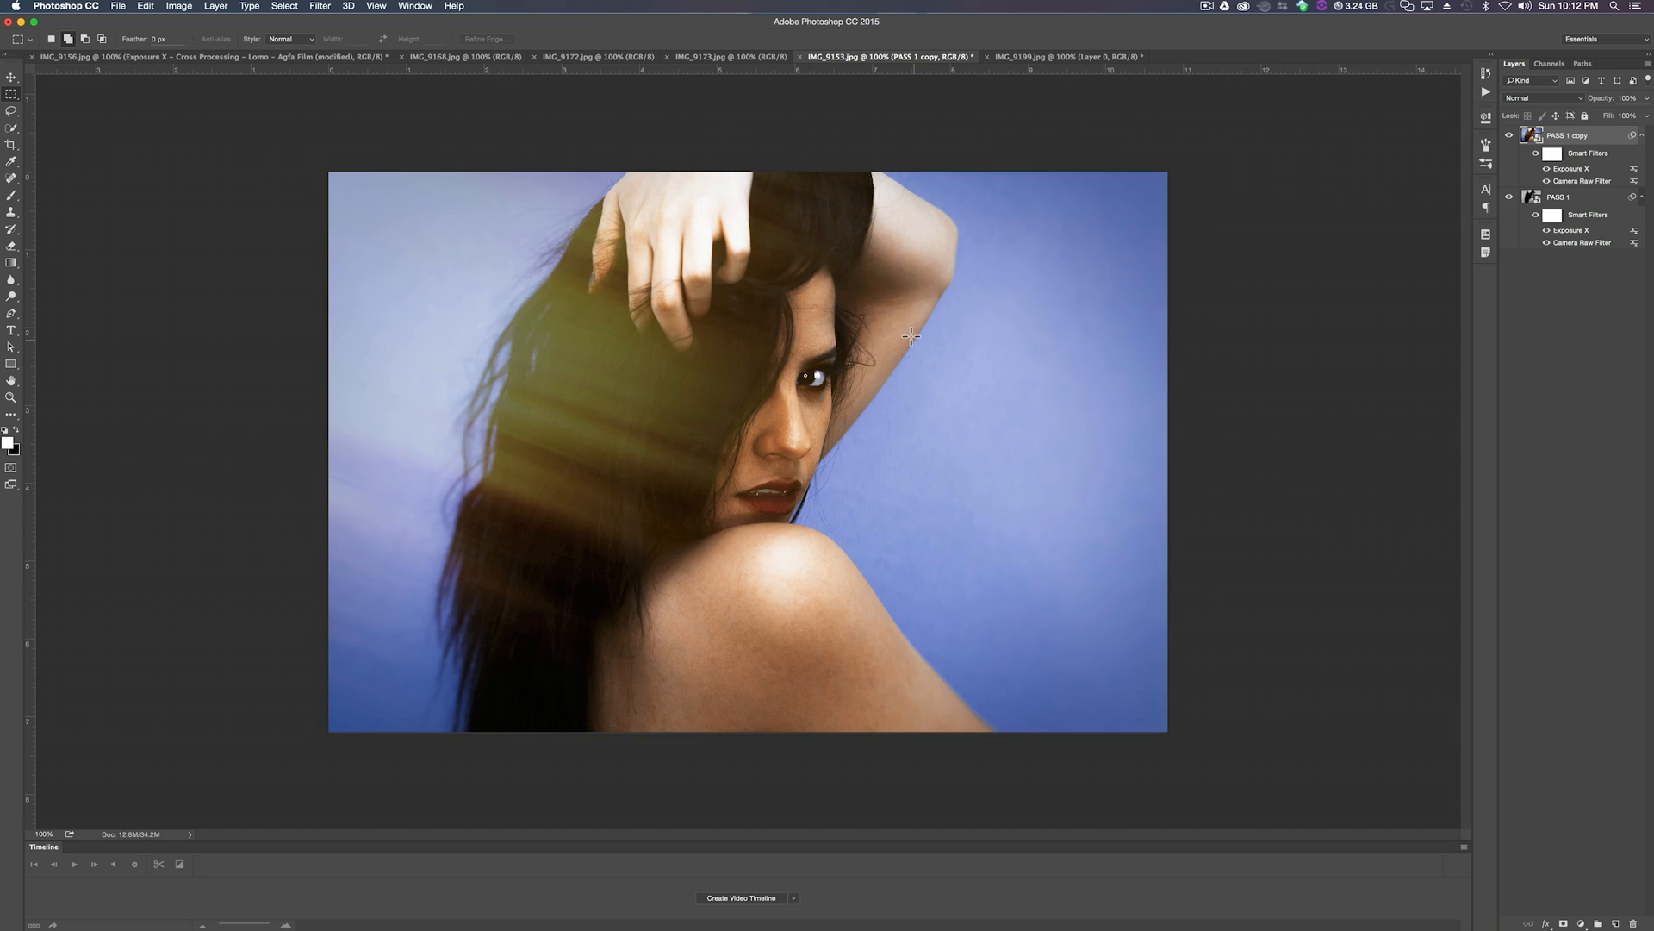
mouse_move(576, 174)
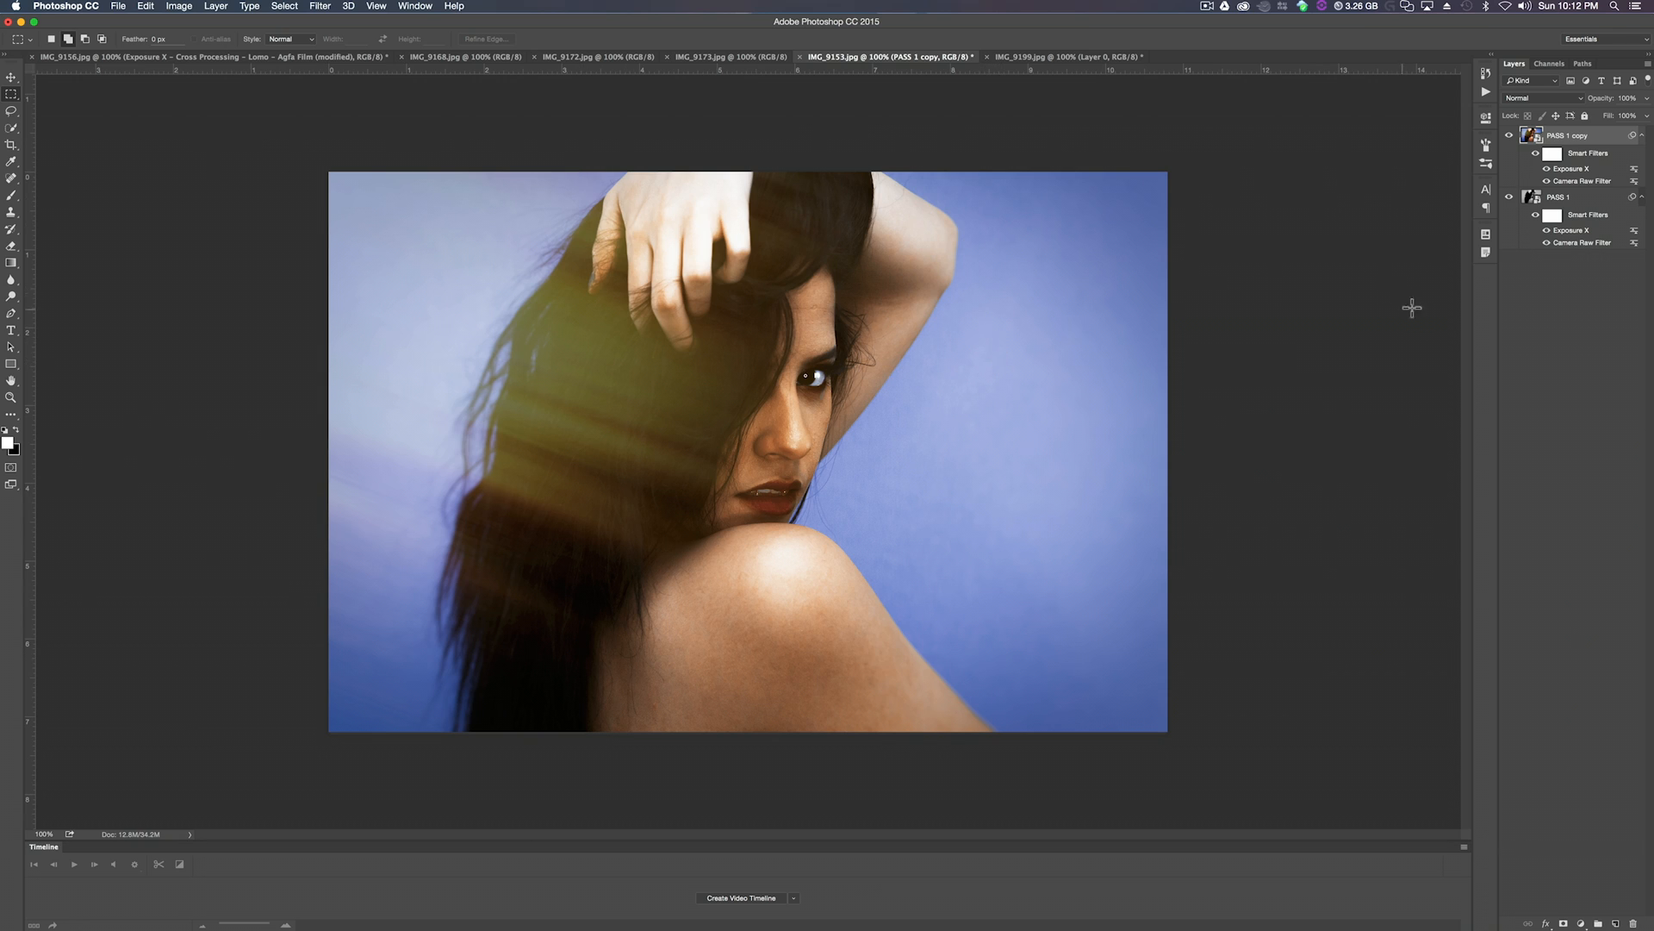
click(12, 76)
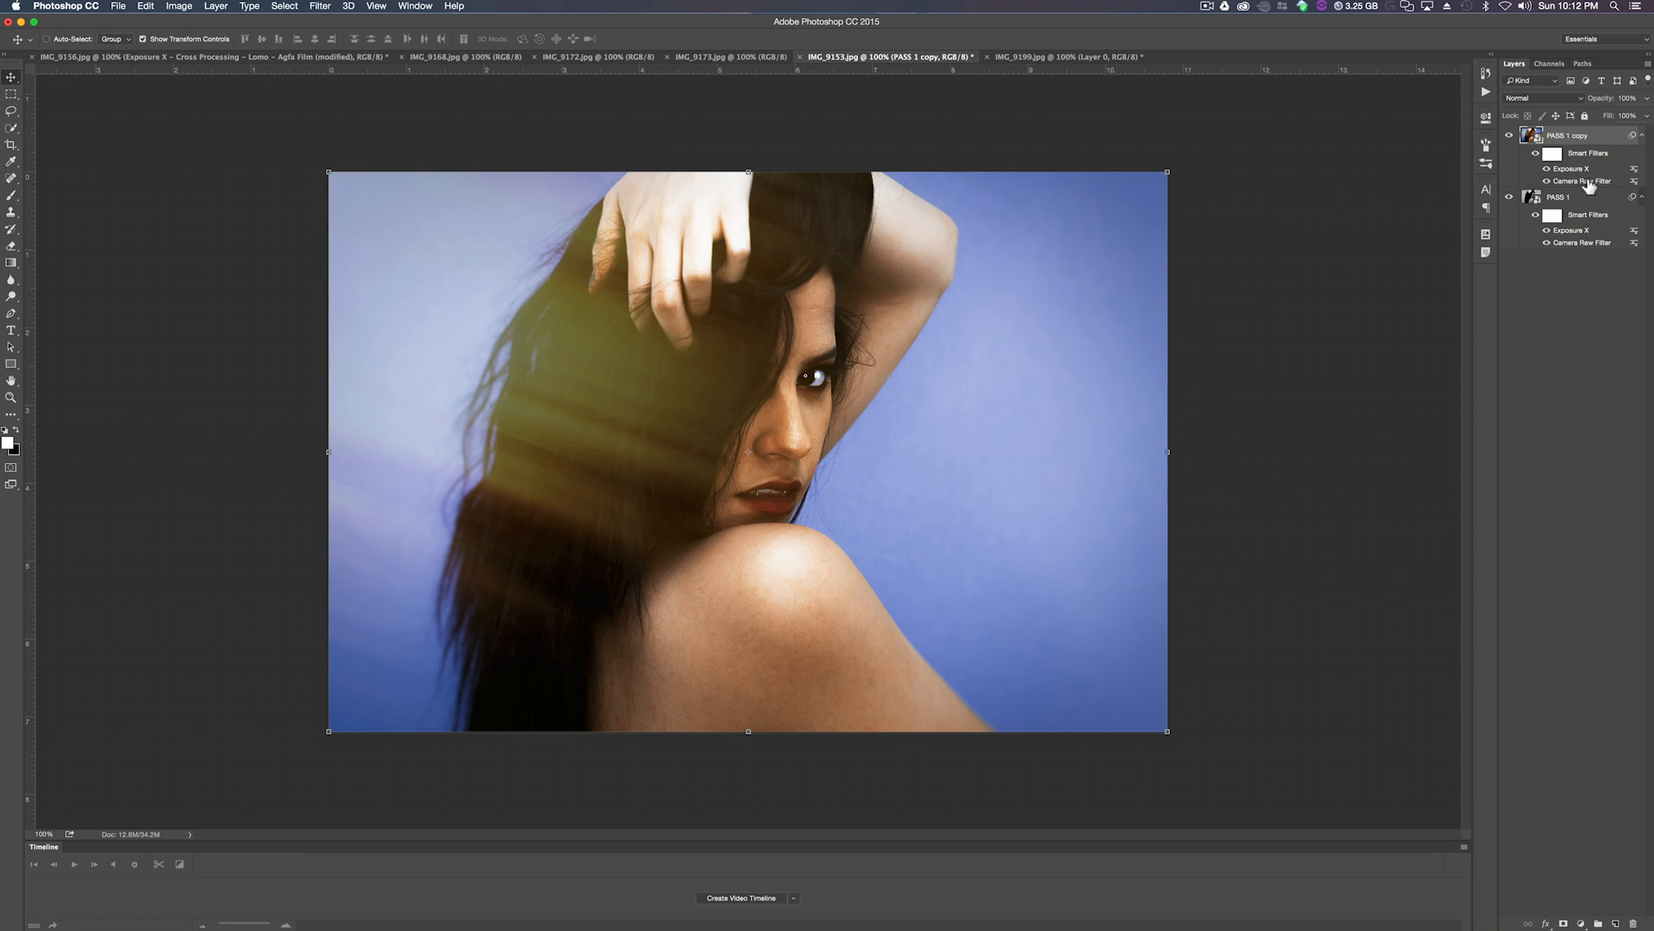
mouse_move(919, 338)
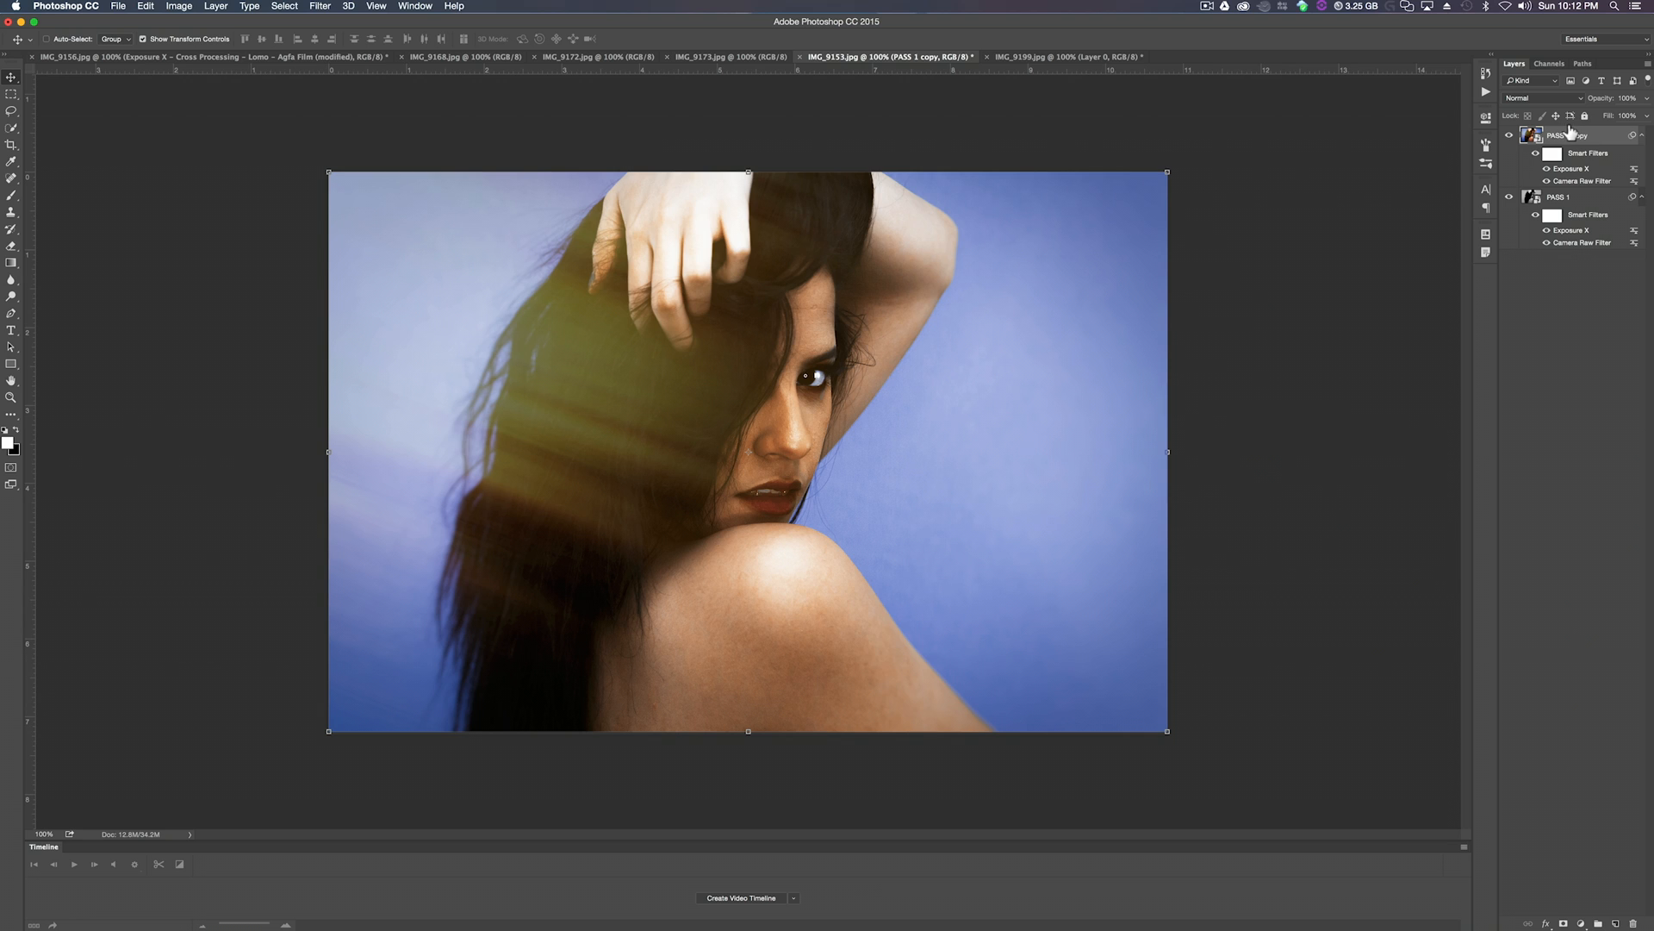
click(320, 7)
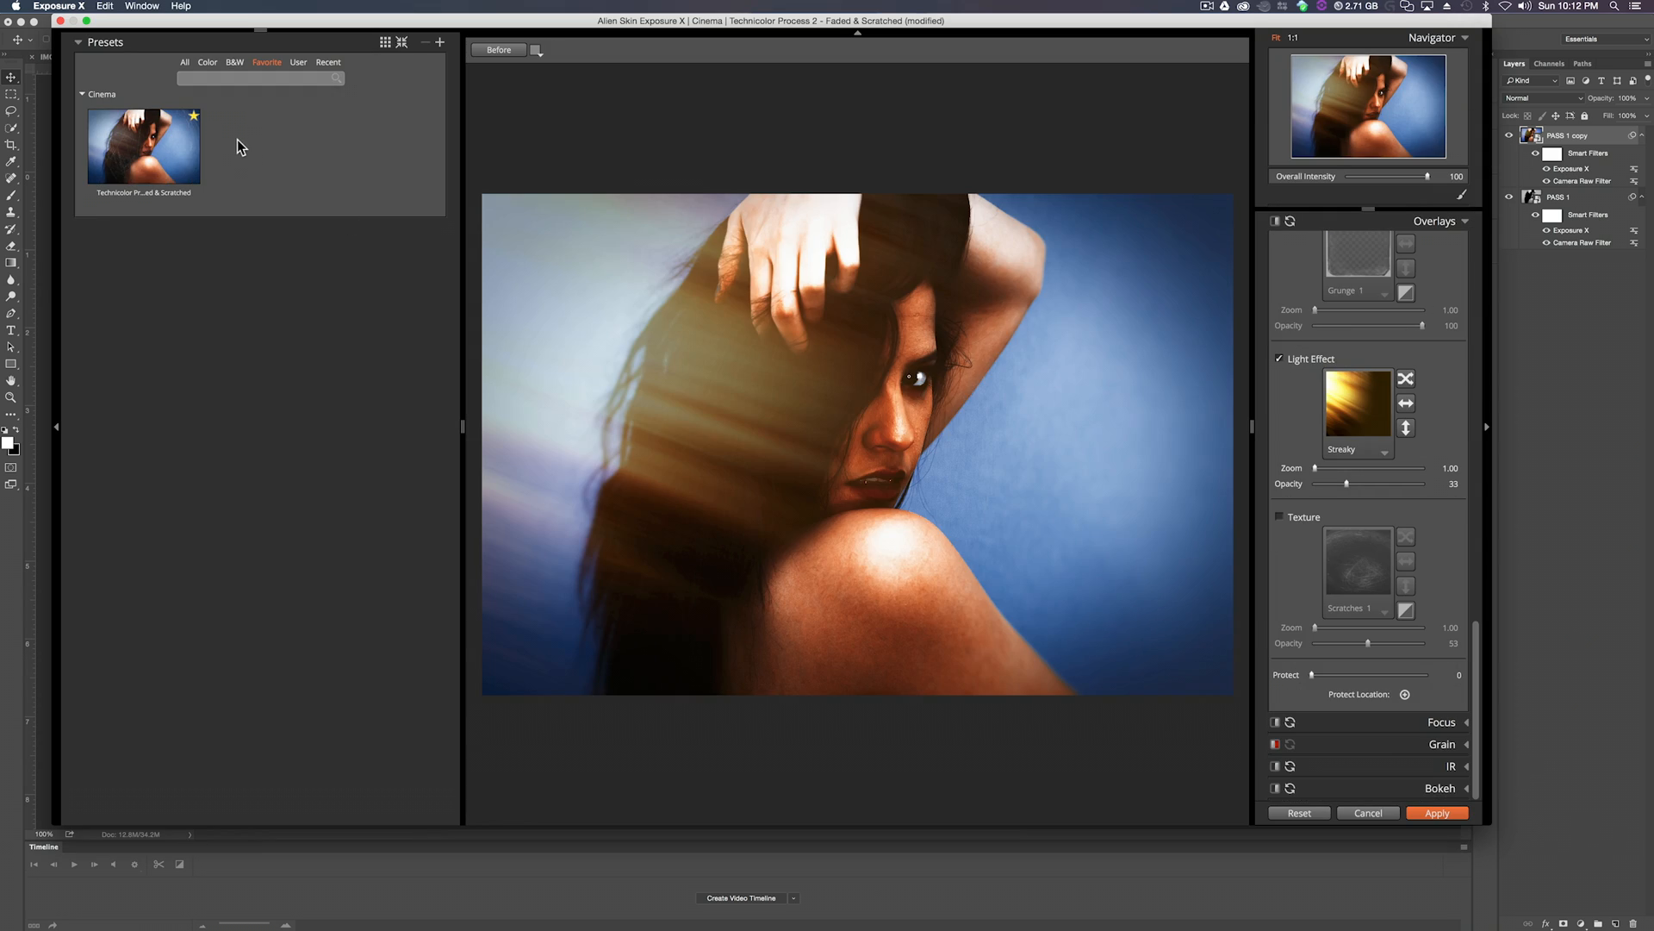
Browse B&W and Color presets, trying Kodak PLUS-X 125 and Summer Blockbuster, then show the Lo-Fi category.
click(234, 62)
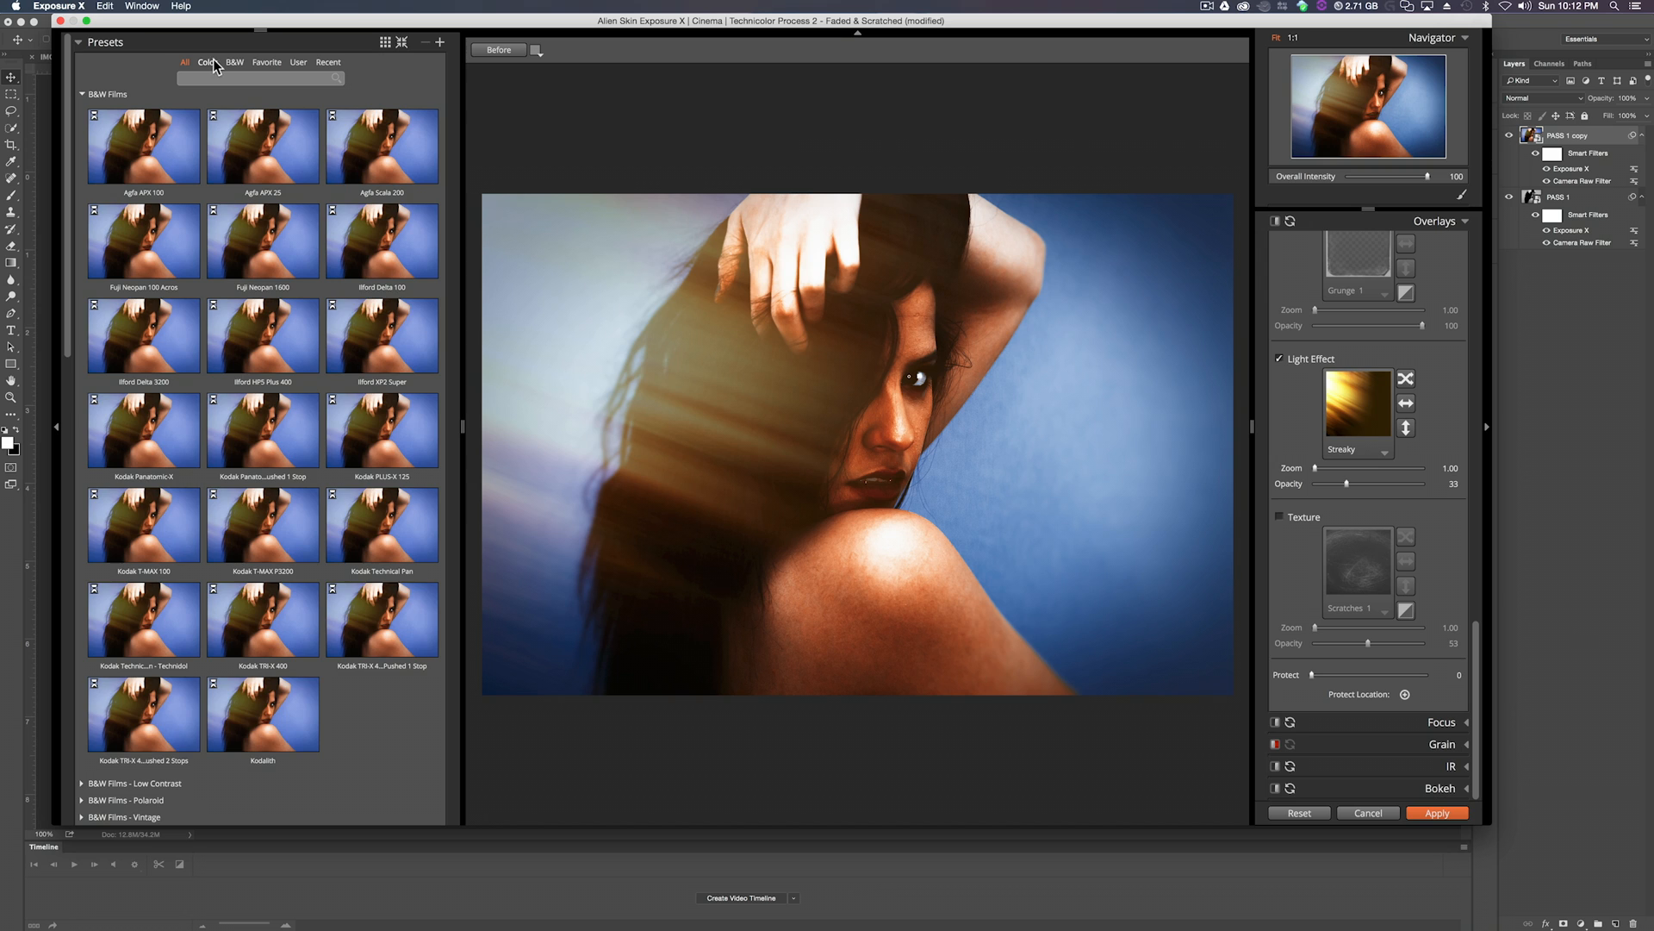
click(236, 63)
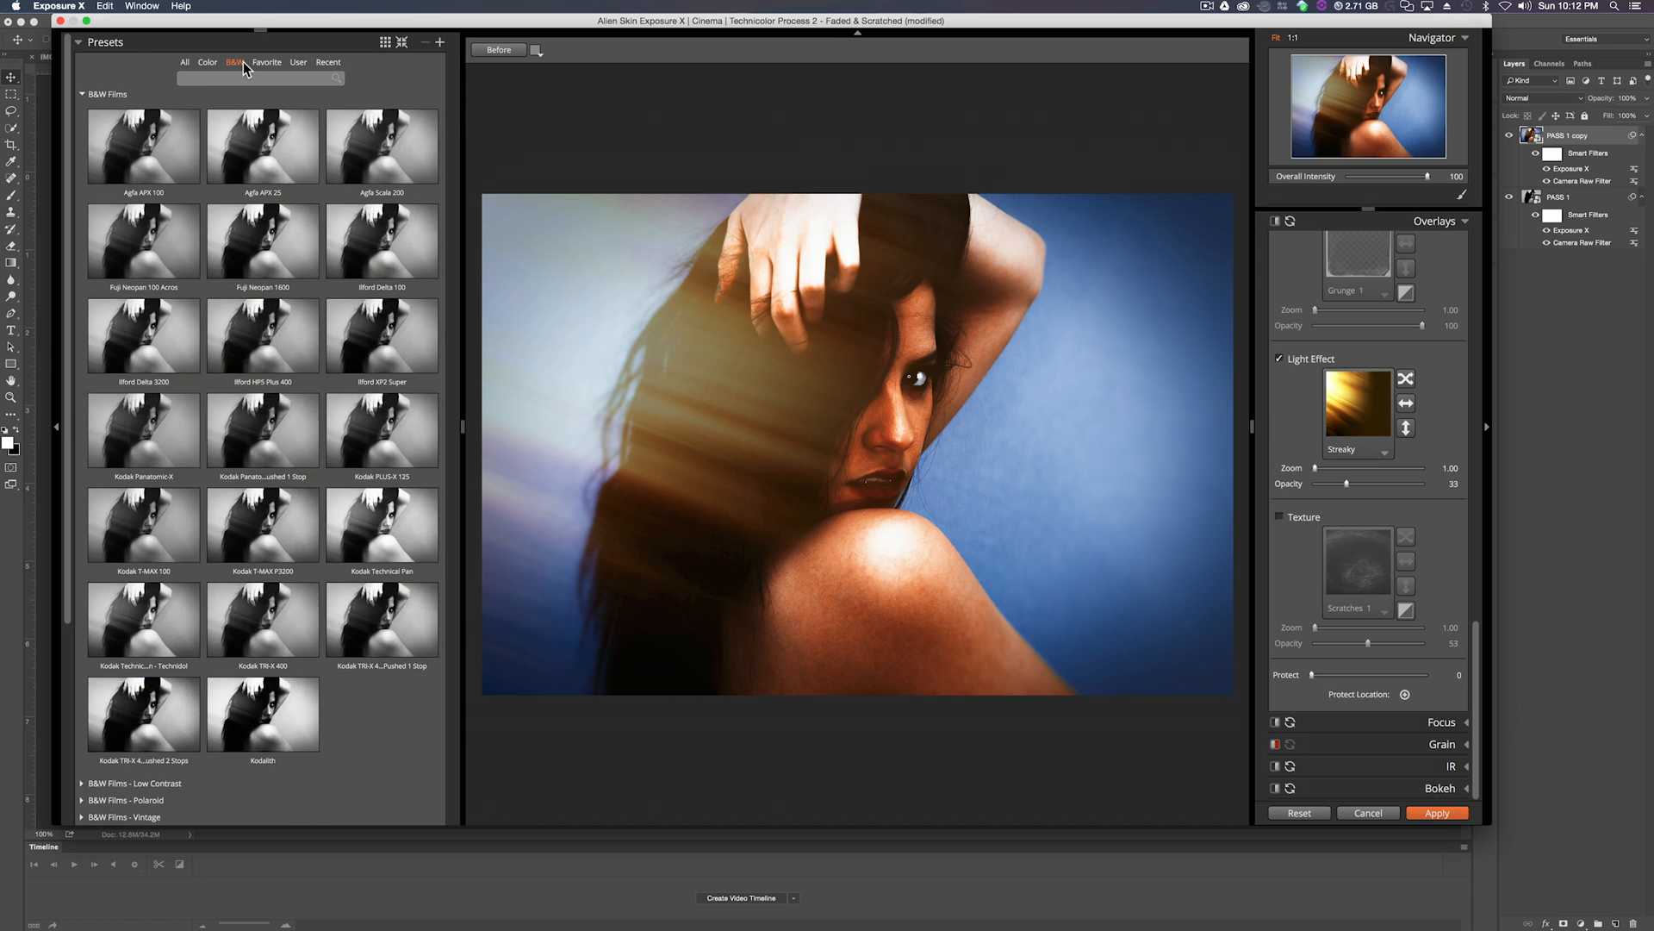
click(383, 430)
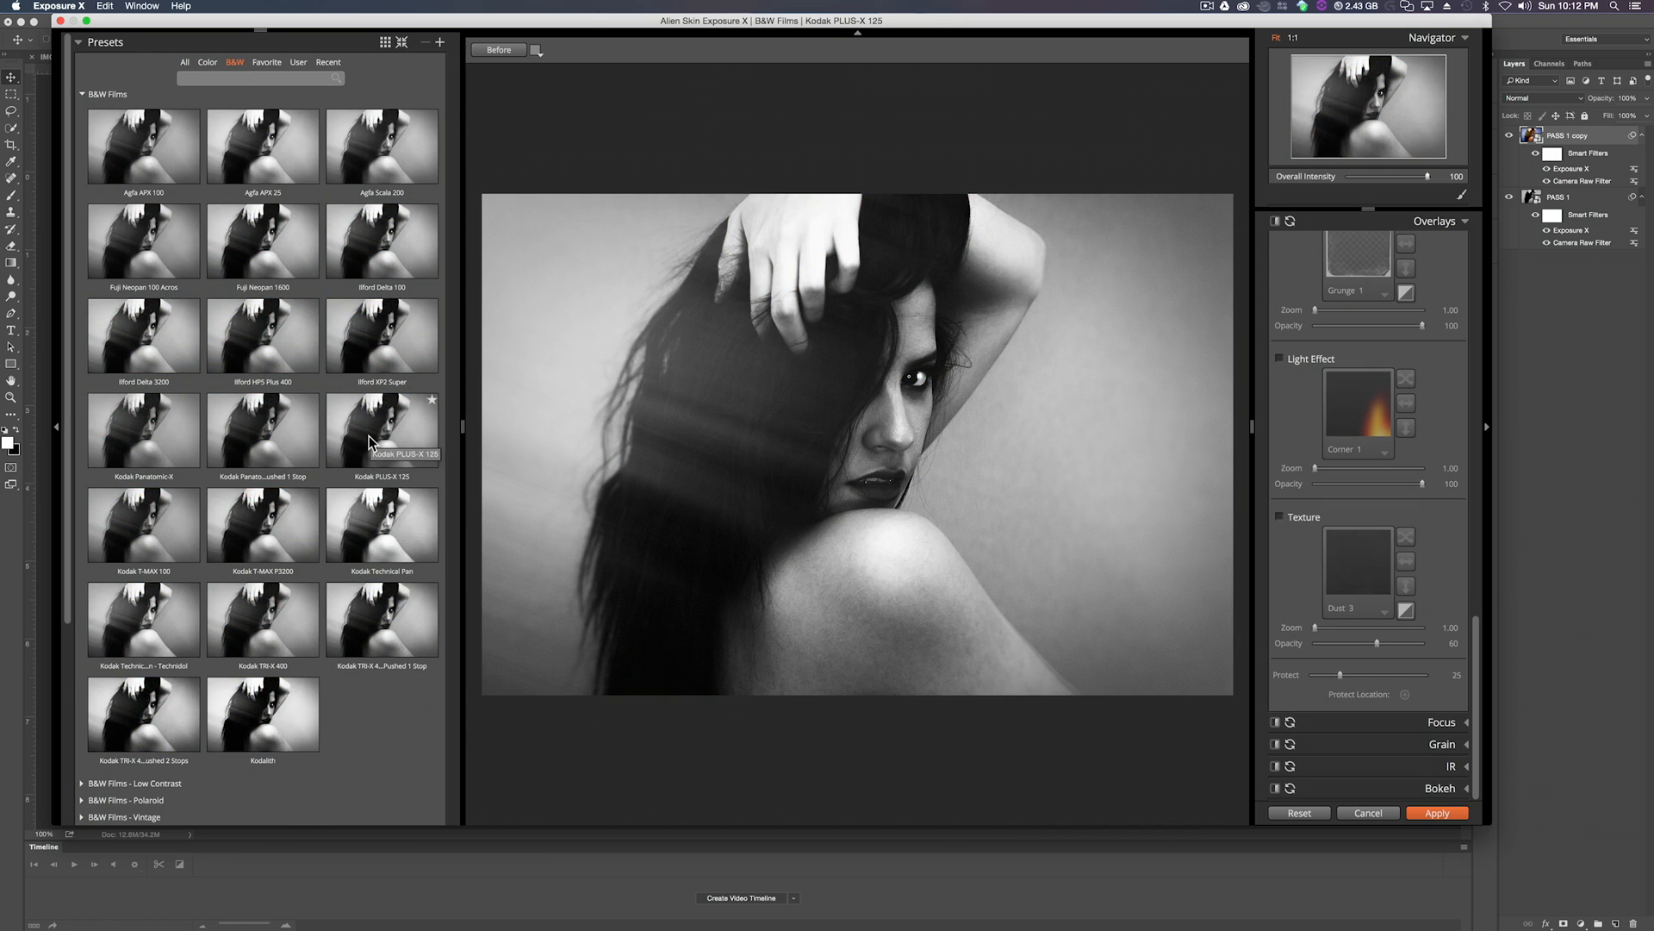
click(1357, 403)
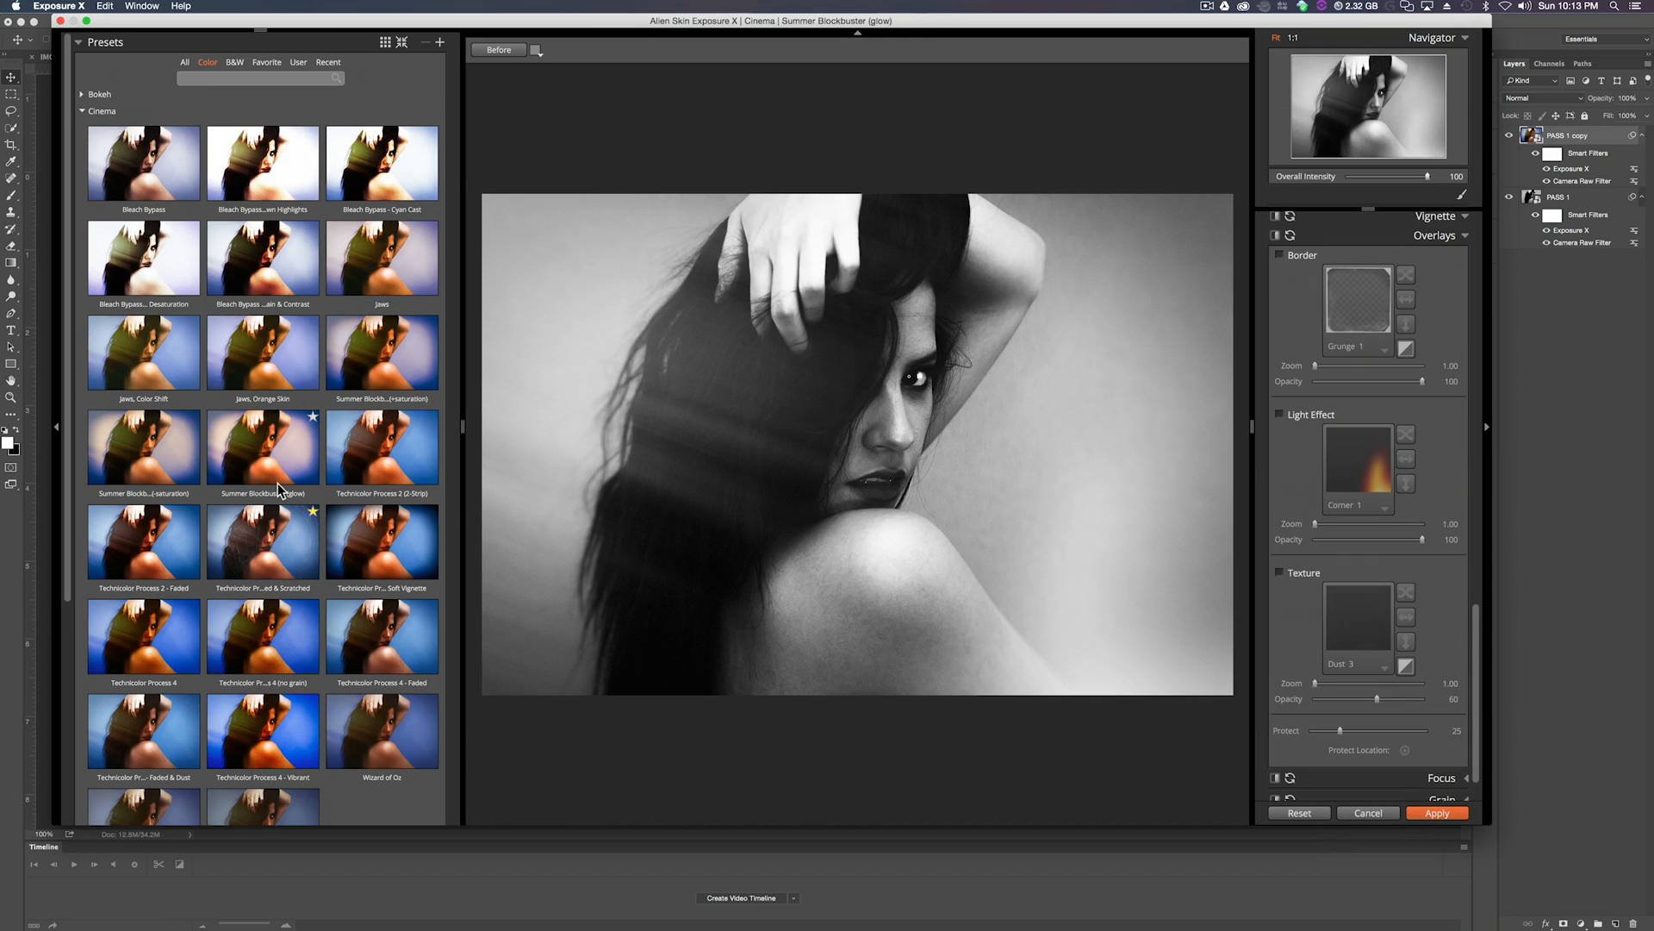
click(262, 425)
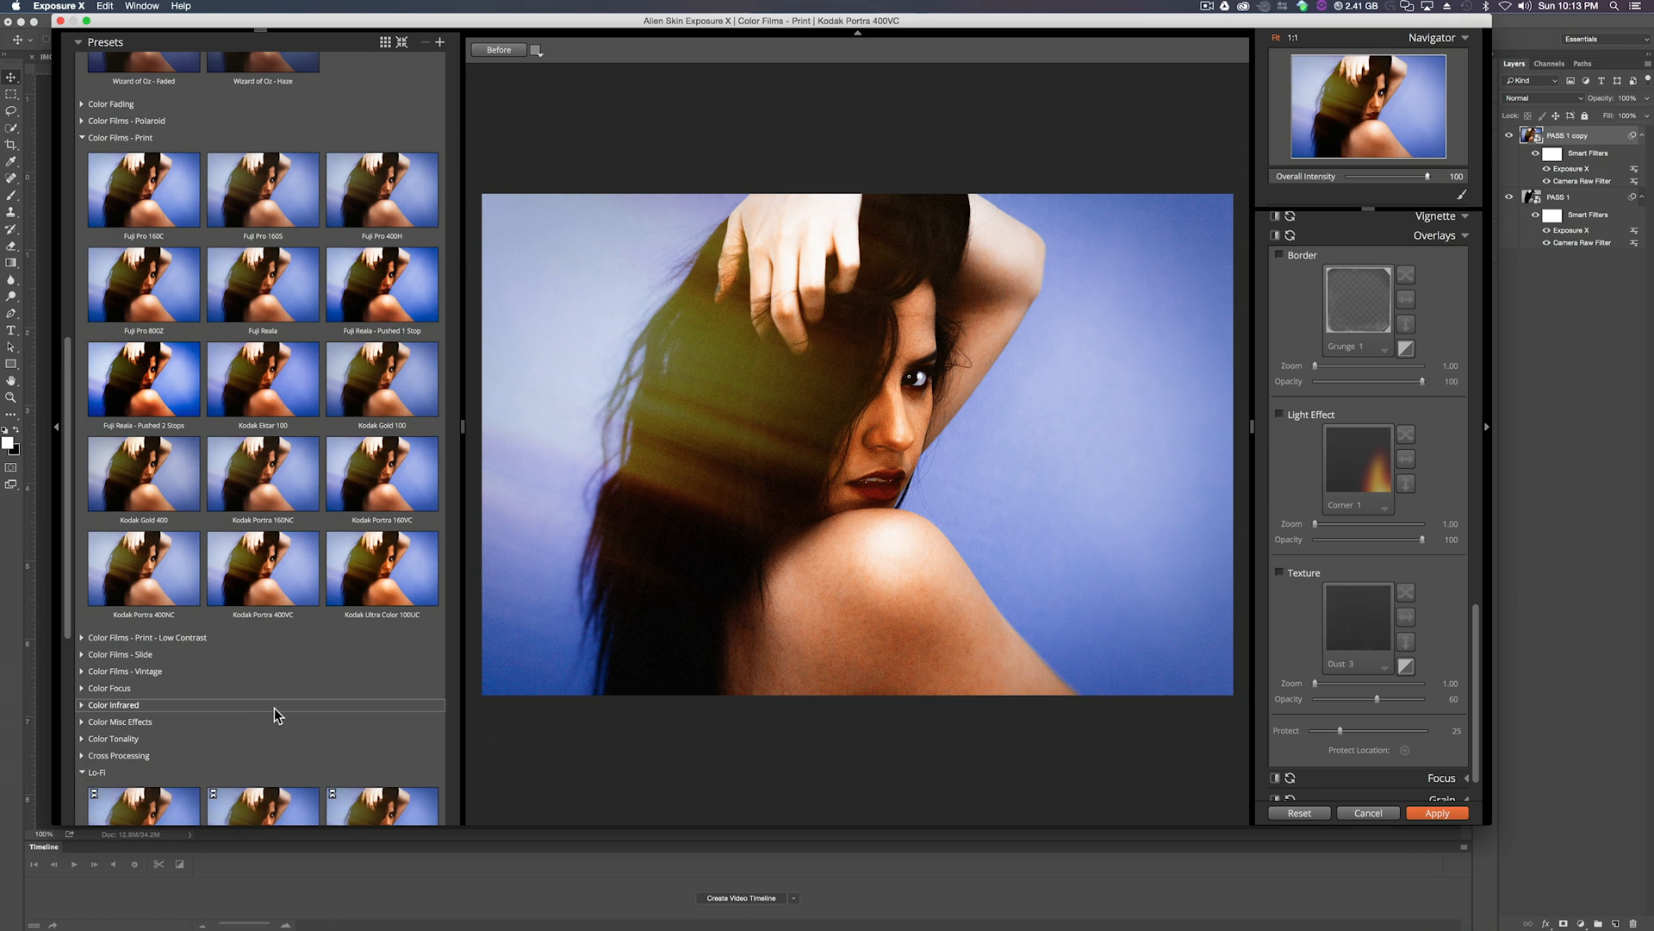
click(262, 722)
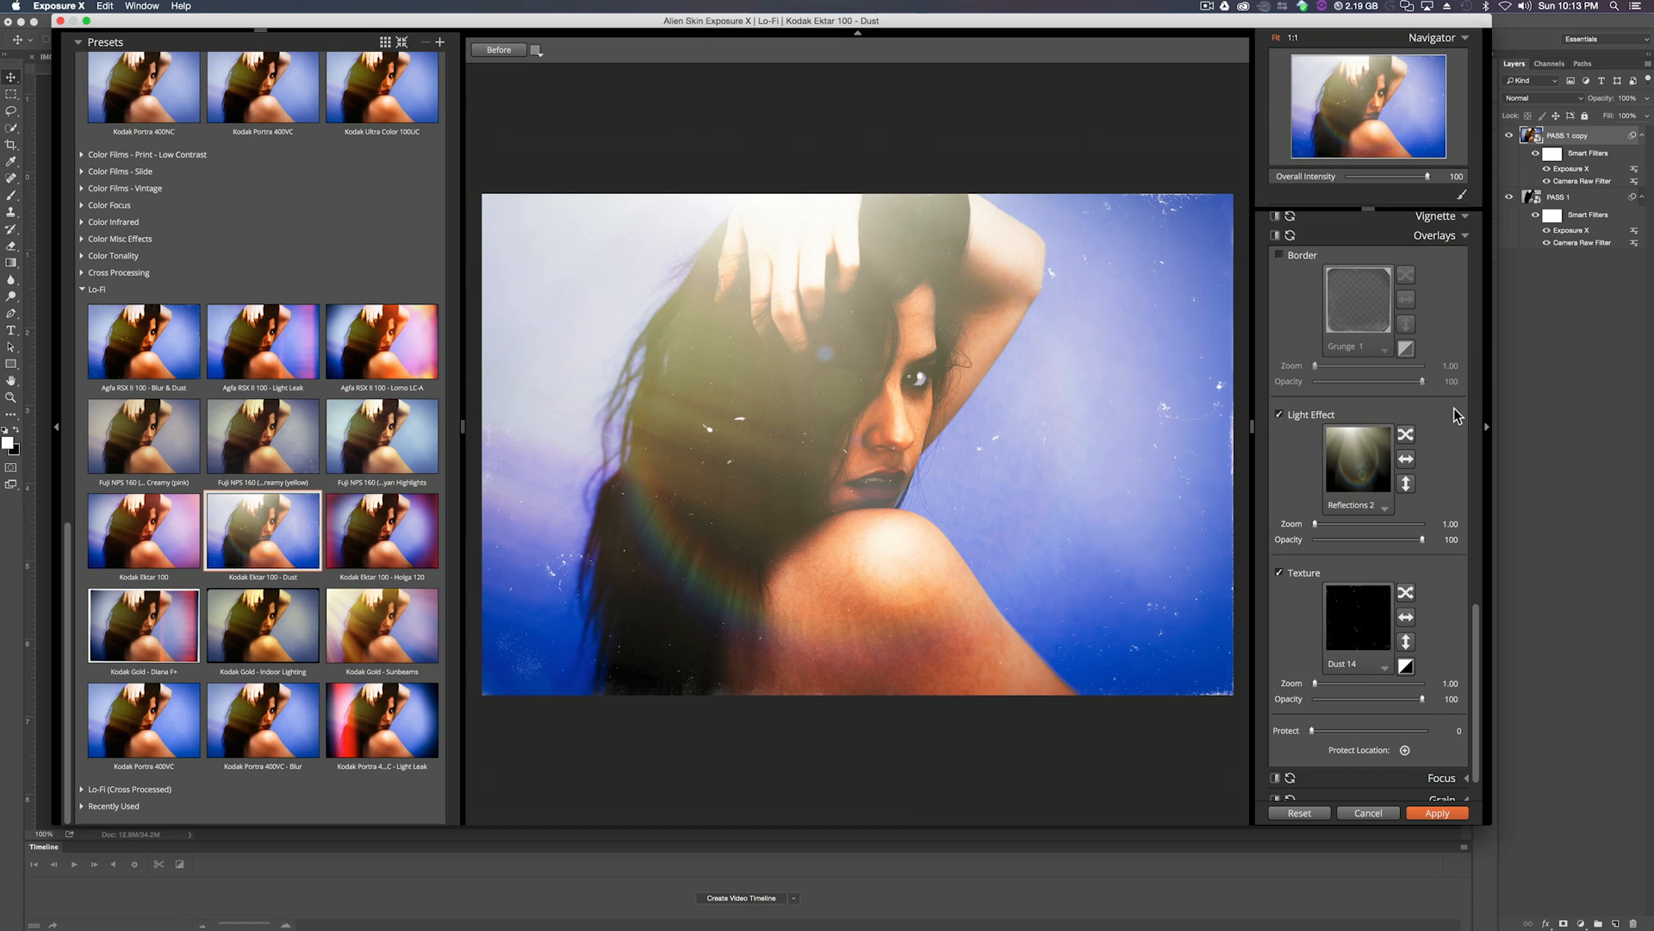
Apply Kodak Portra 400VC - Light Leak with dust off, light effect near 39 and vignette disabled.
click(1279, 572)
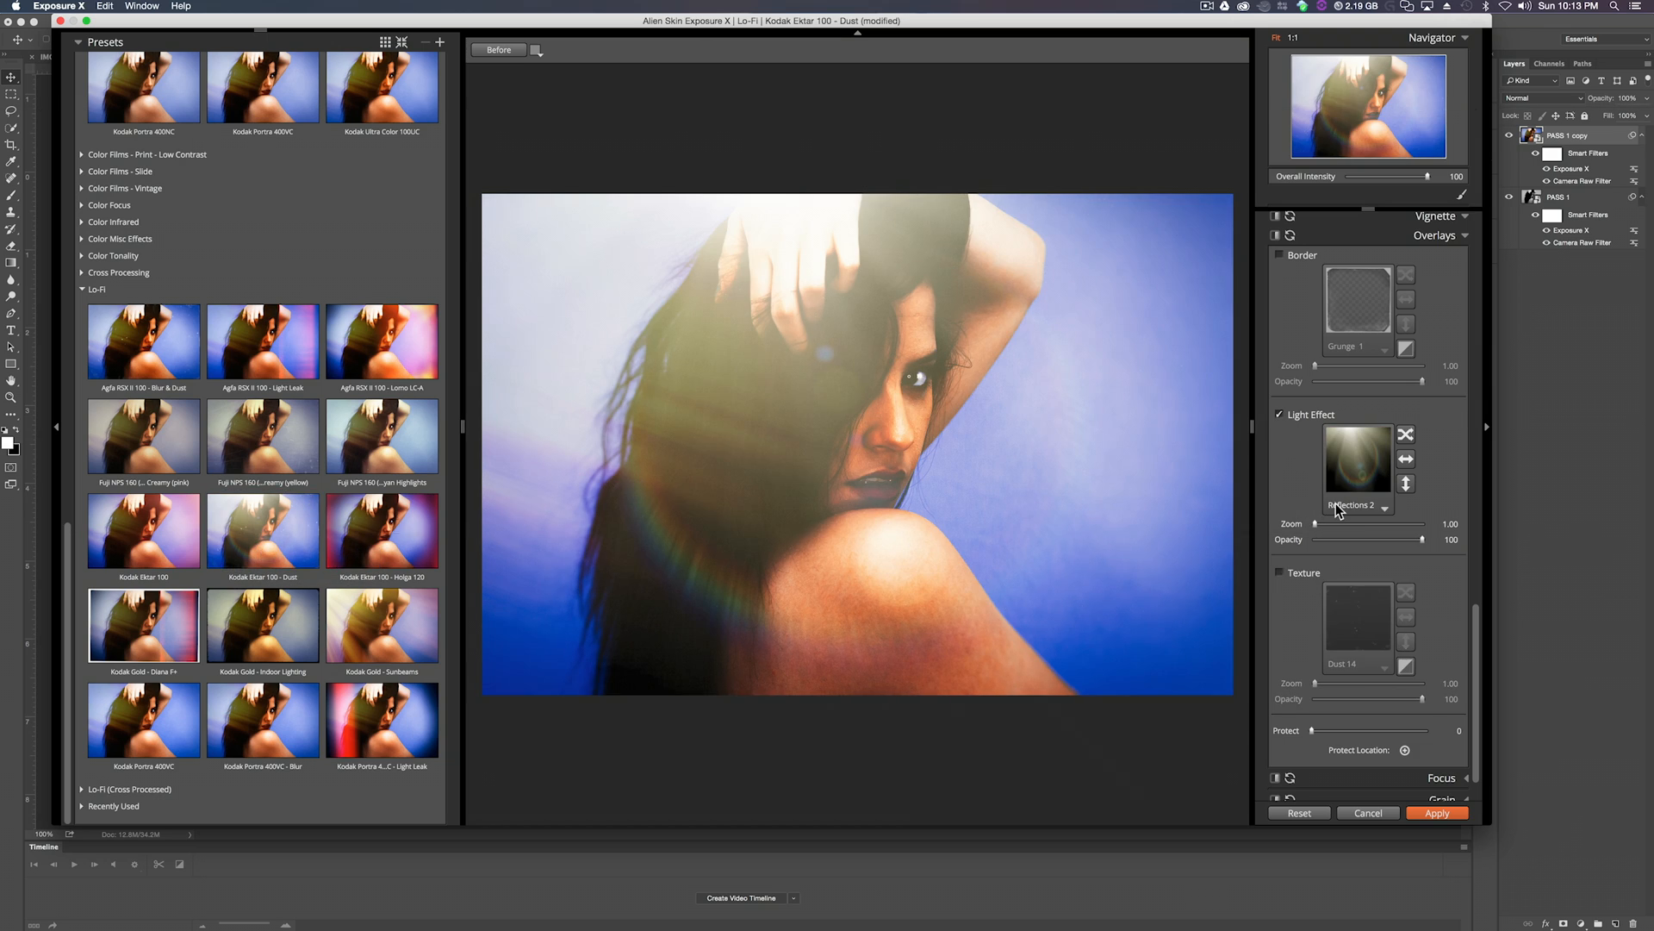
drag(1431, 540, 1356, 540)
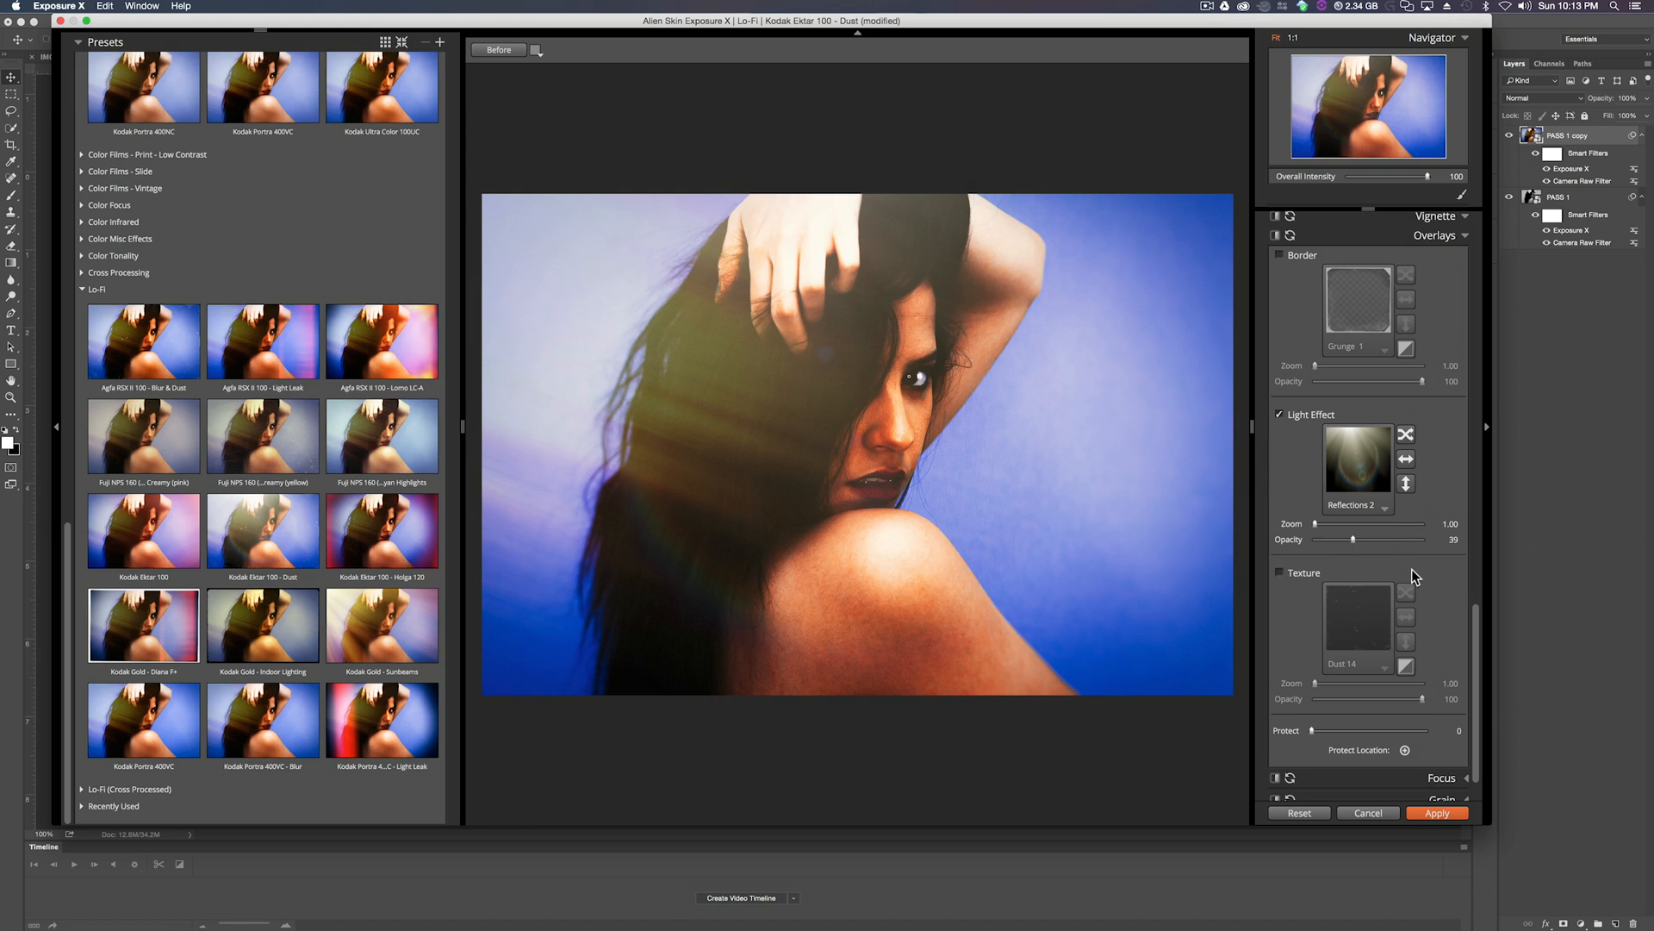
click(383, 626)
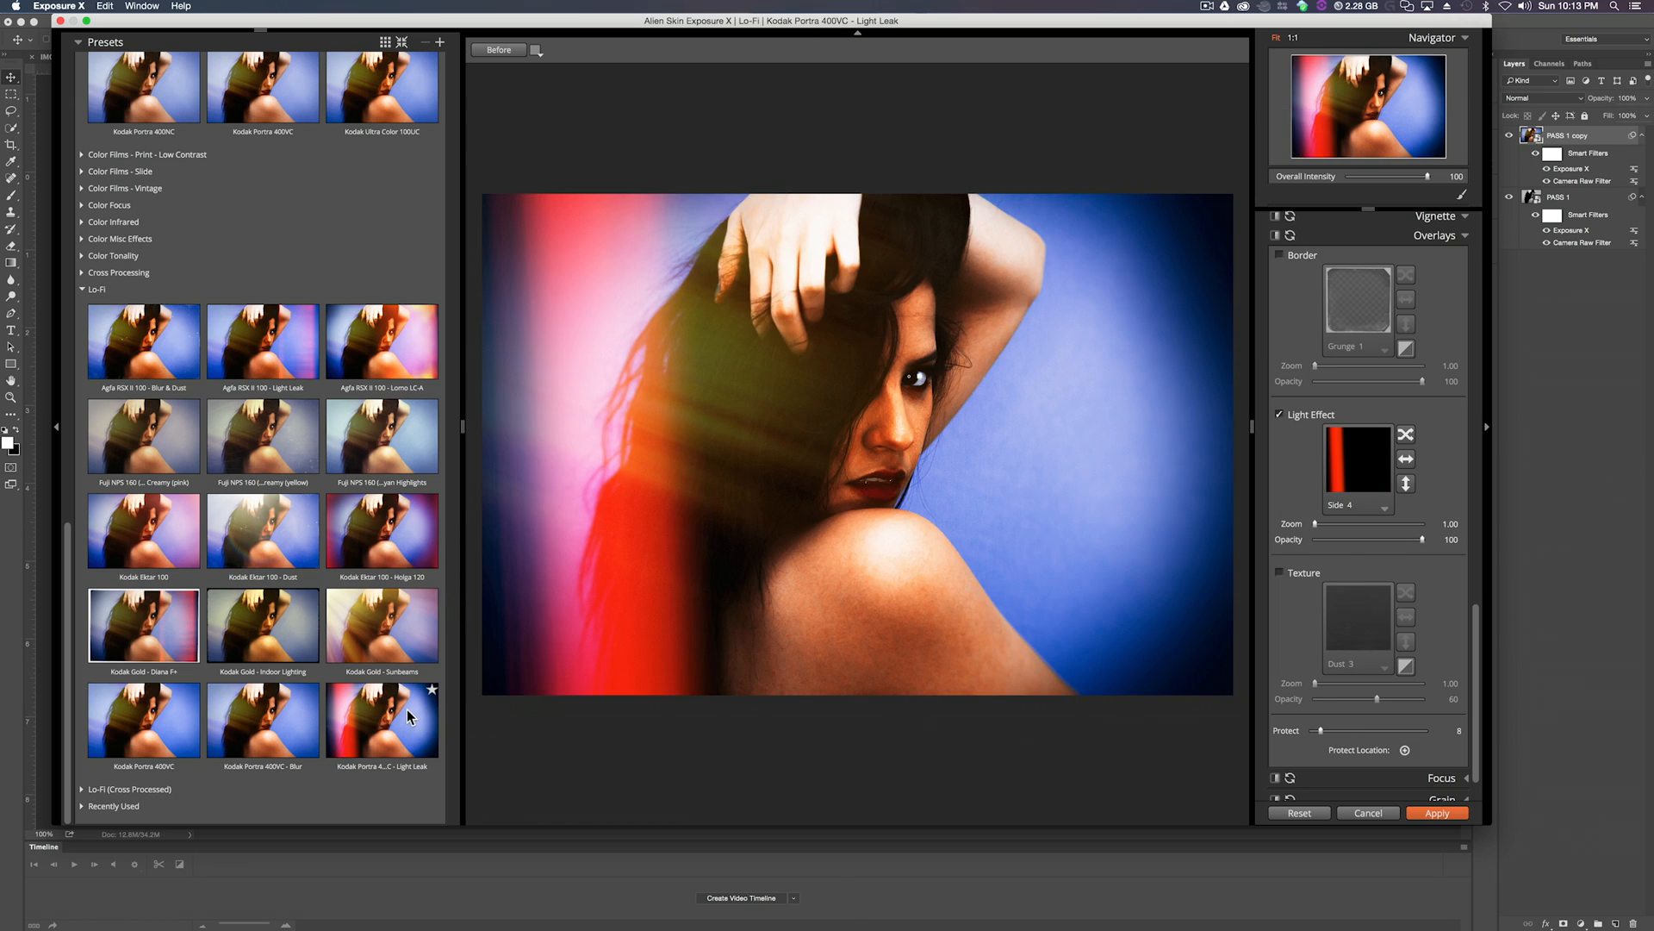
click(383, 722)
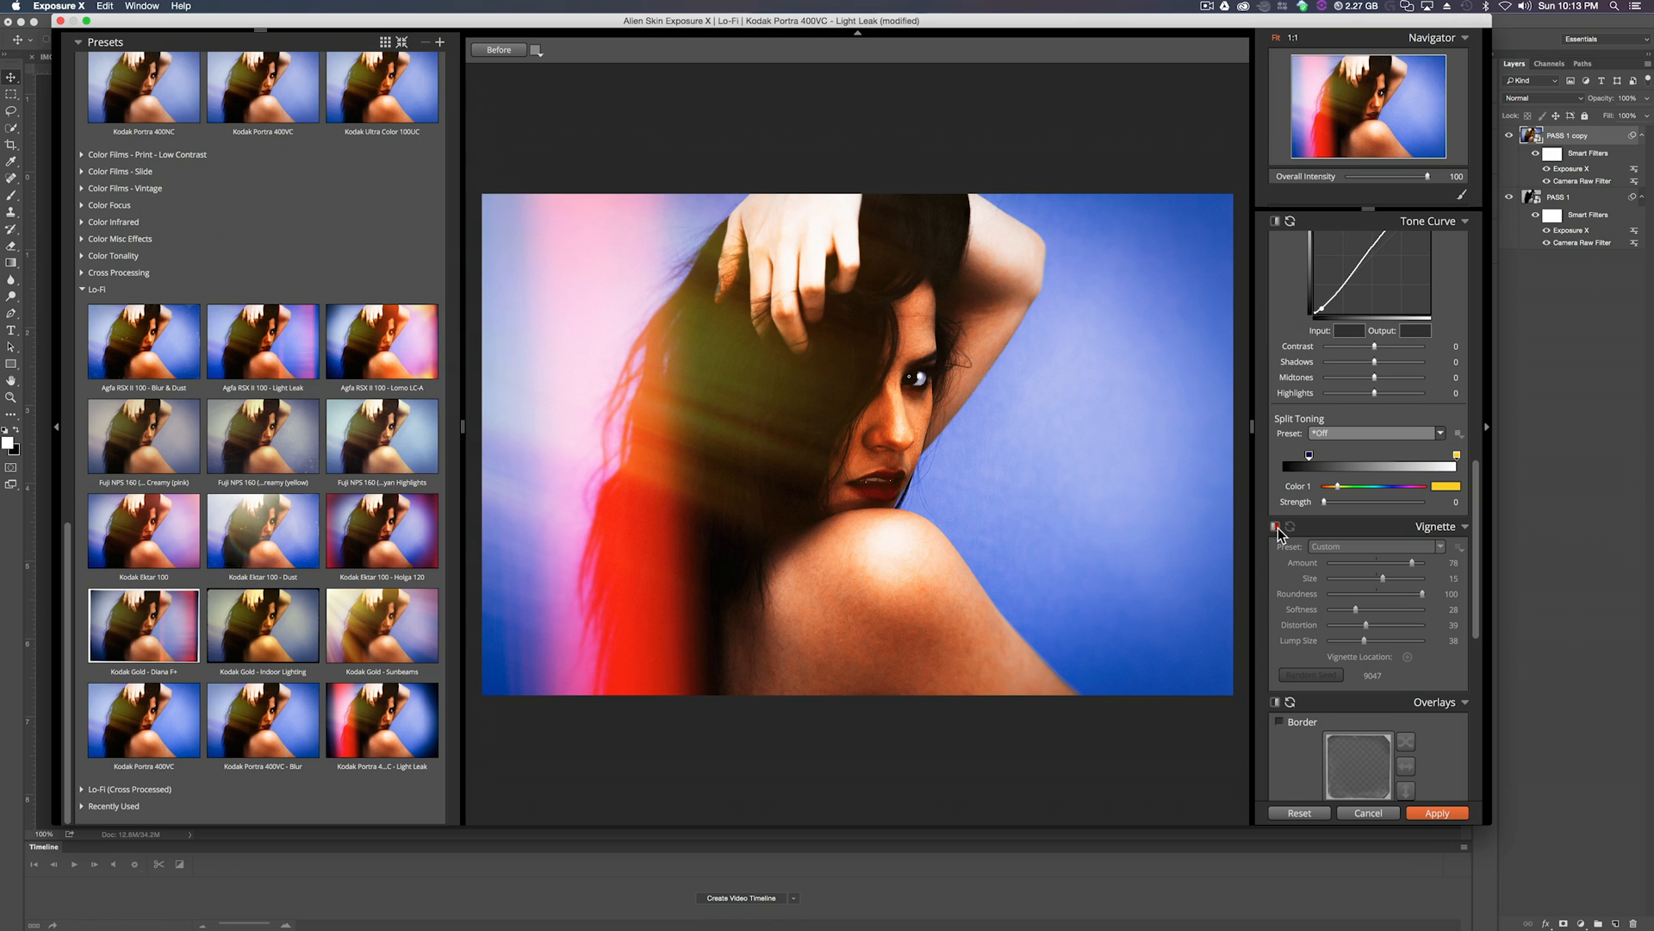
click(1437, 812)
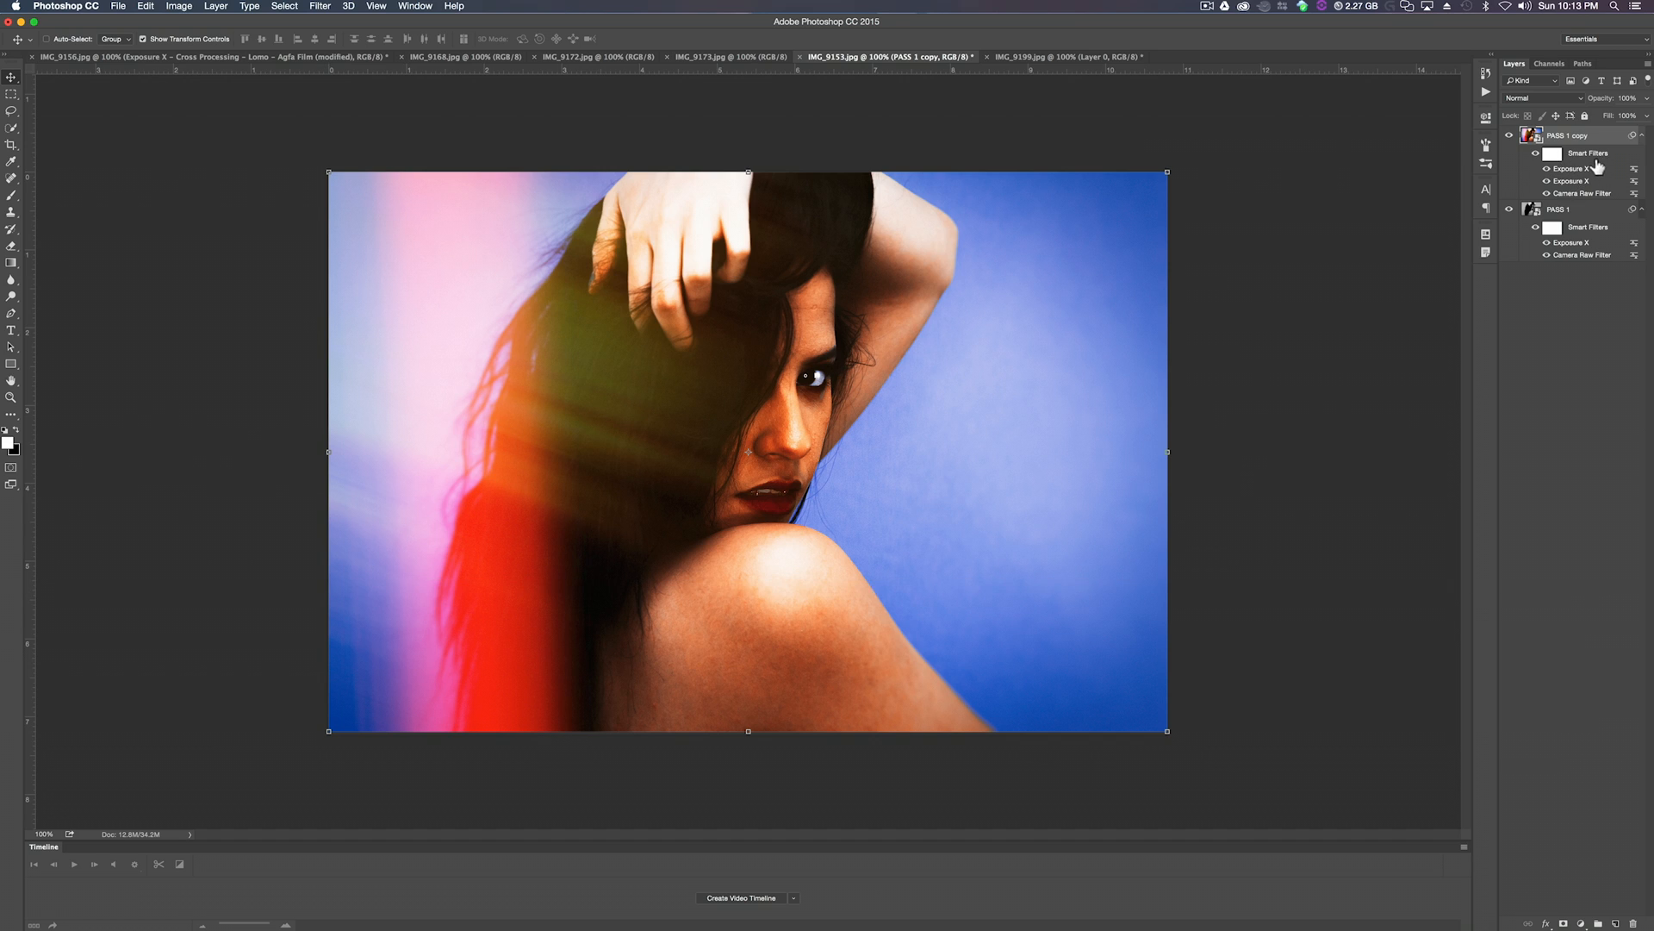
mouse_move(1581, 179)
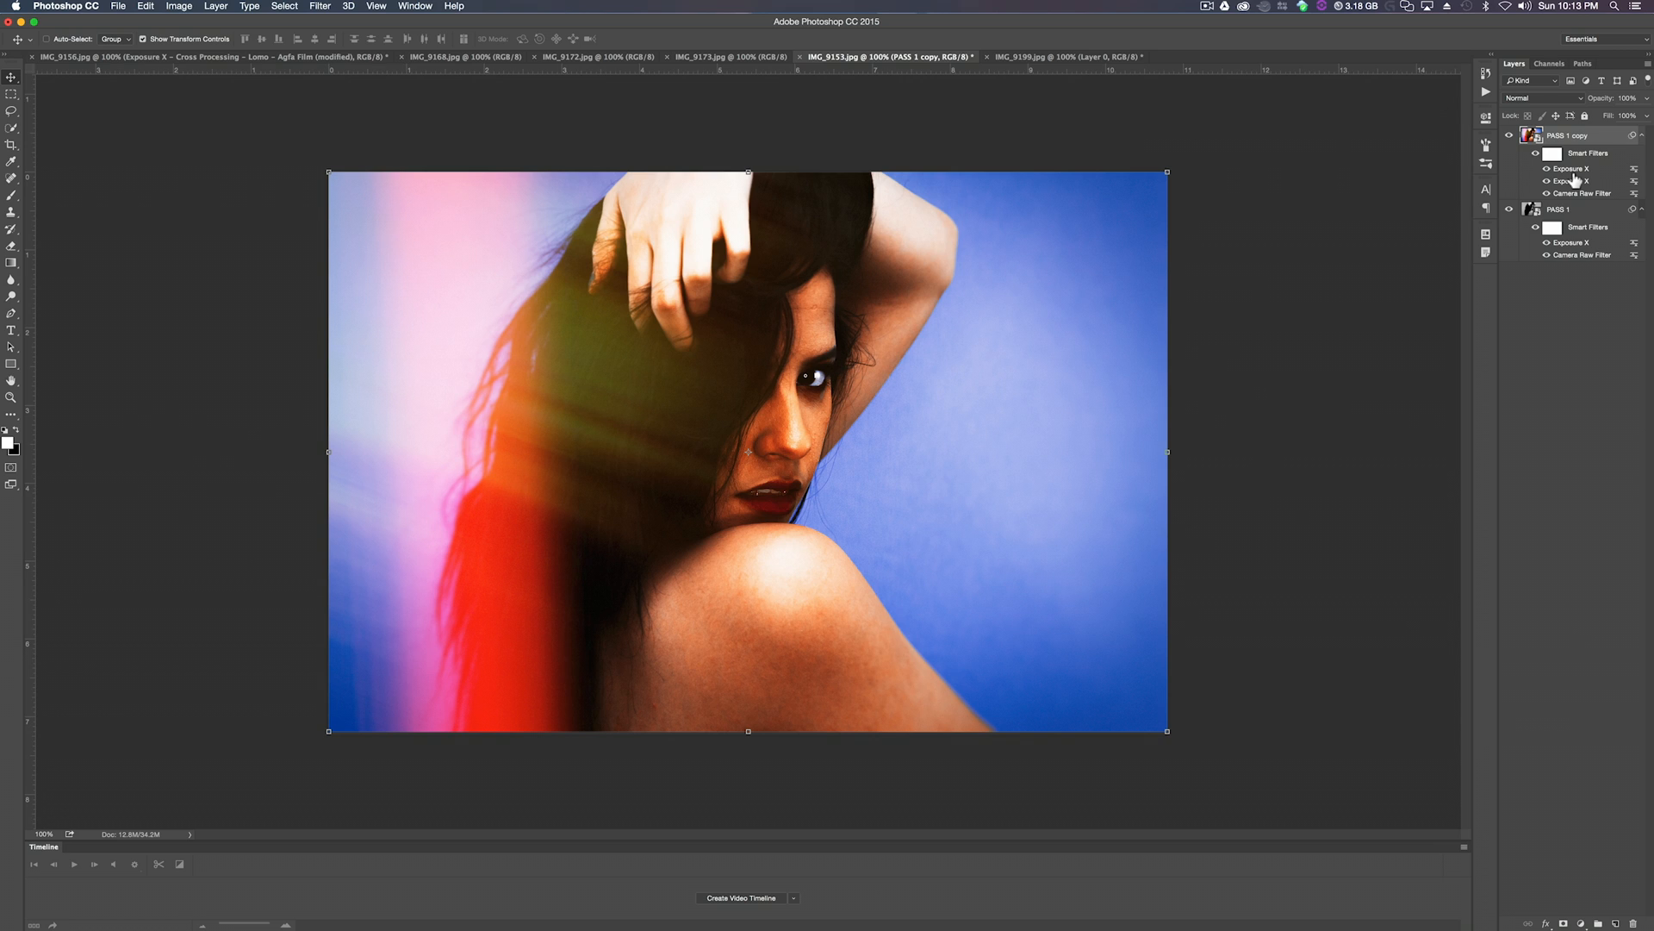
mouse_move(1582, 195)
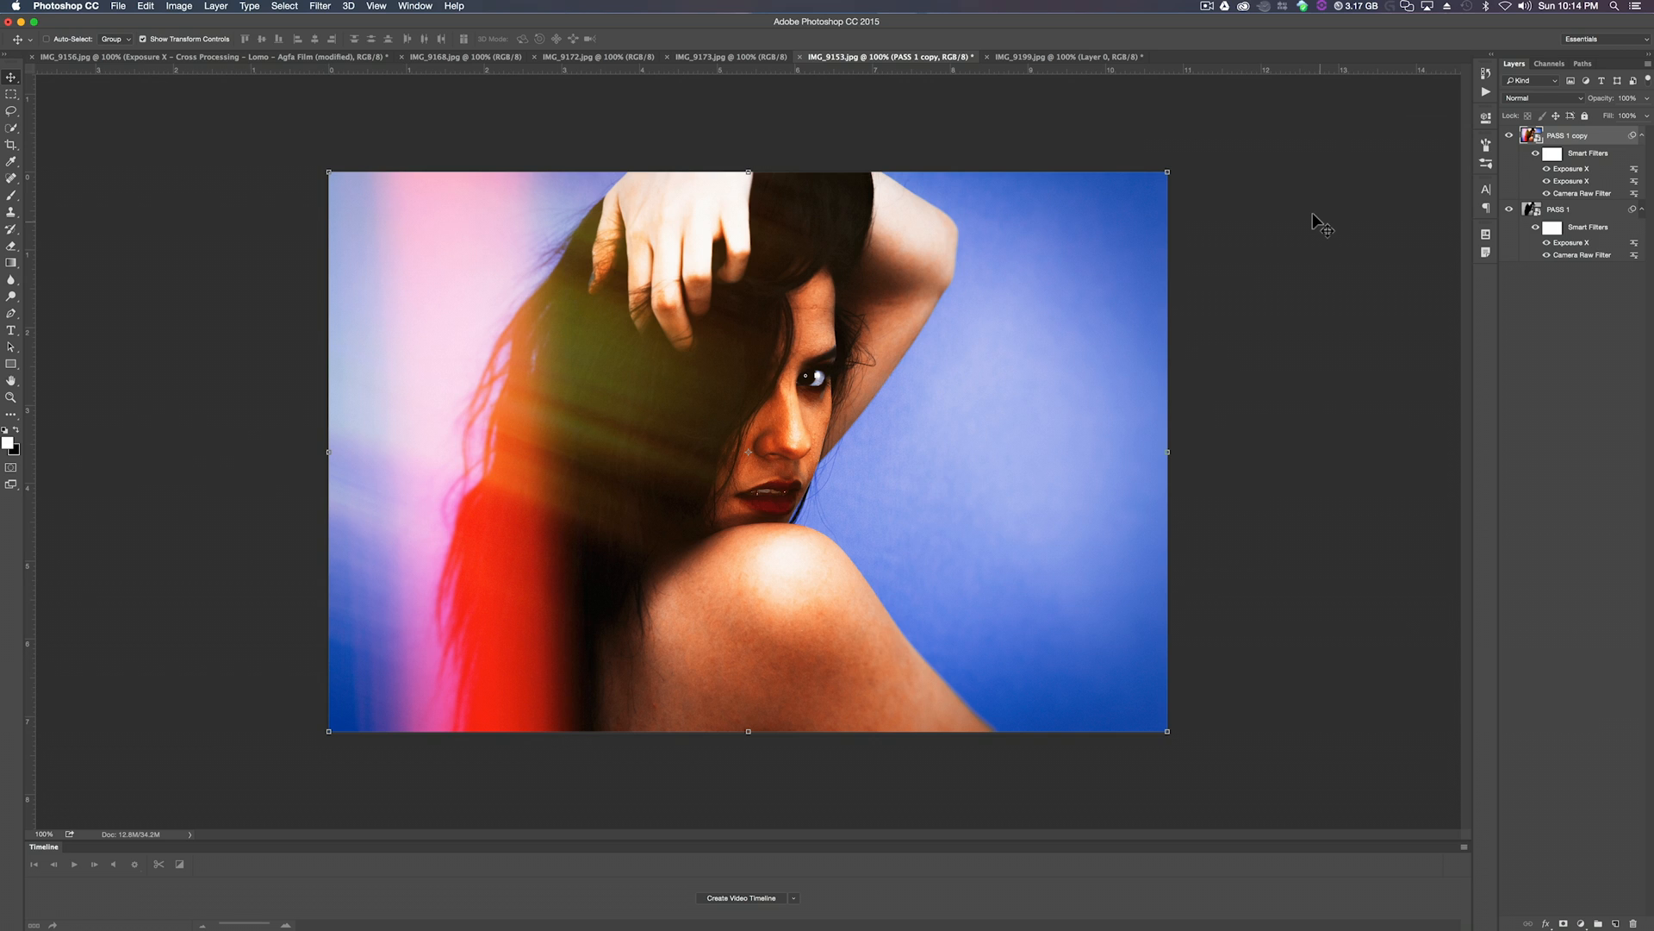
mouse_move(1158, 210)
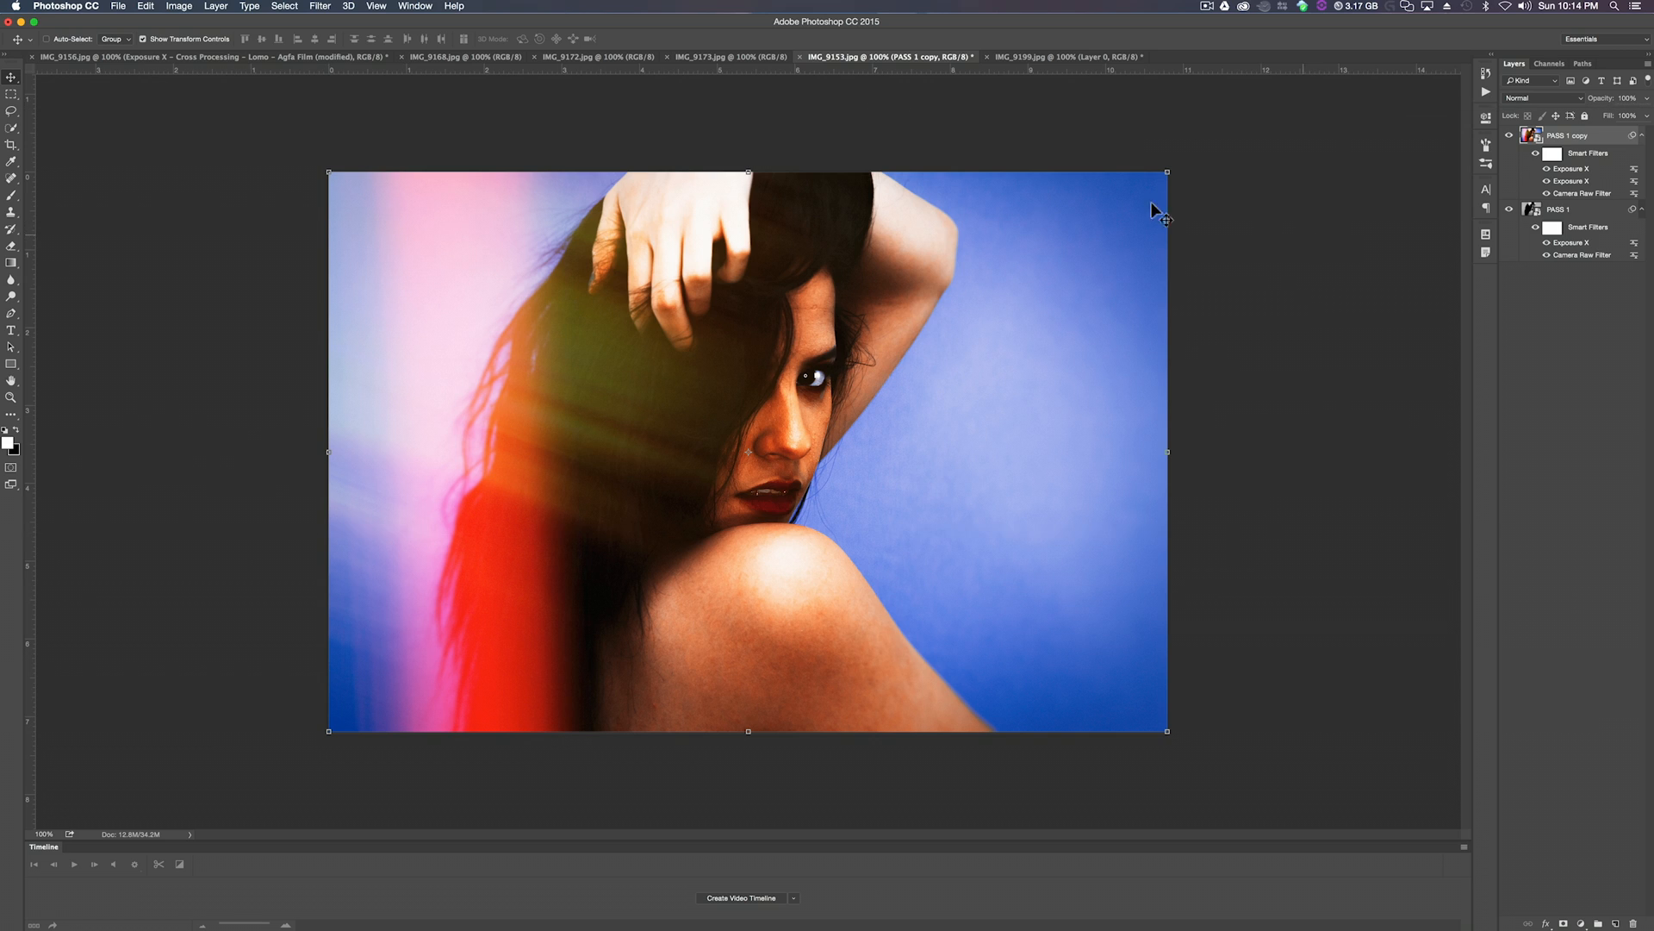